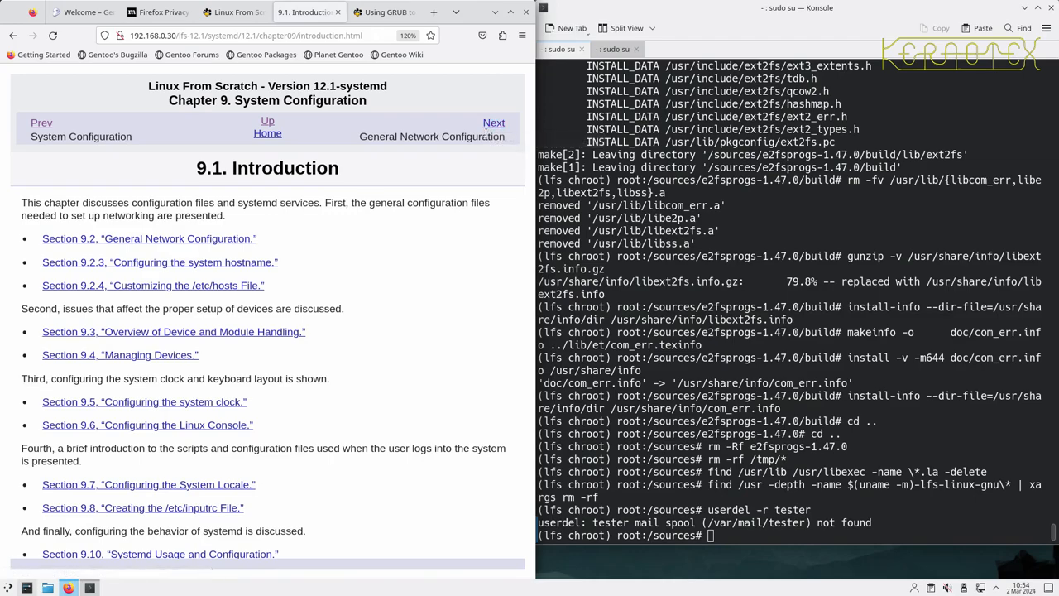
mouse_move(493, 122)
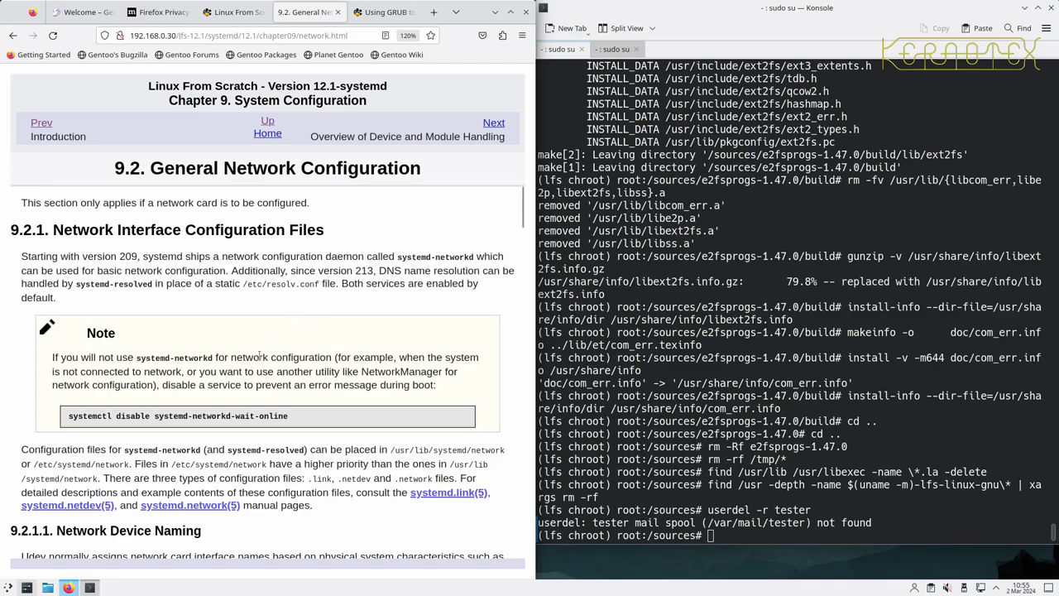
scroll("down", 3)
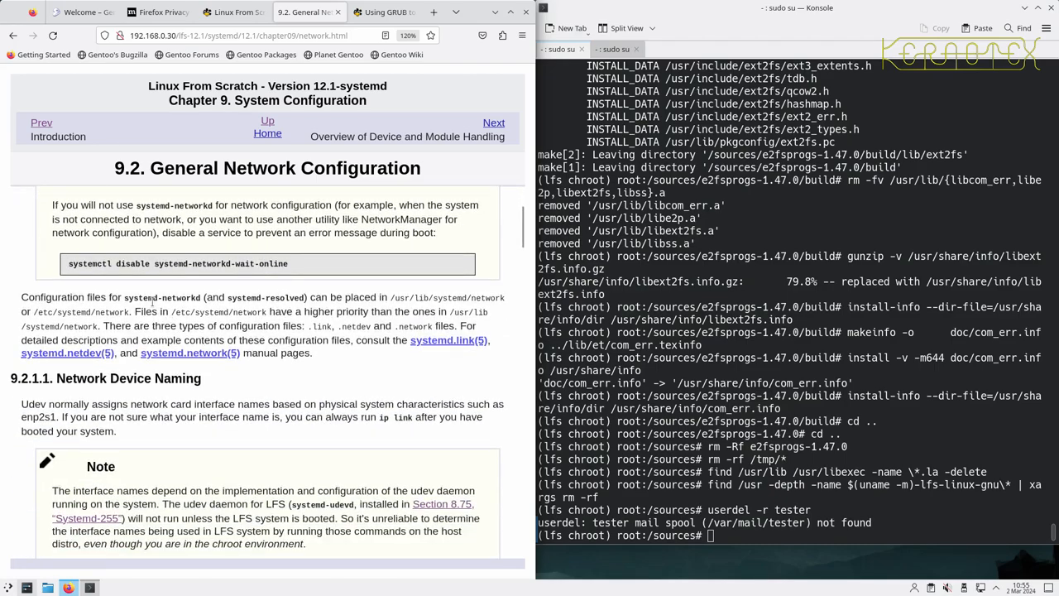
mouse_move(259, 298)
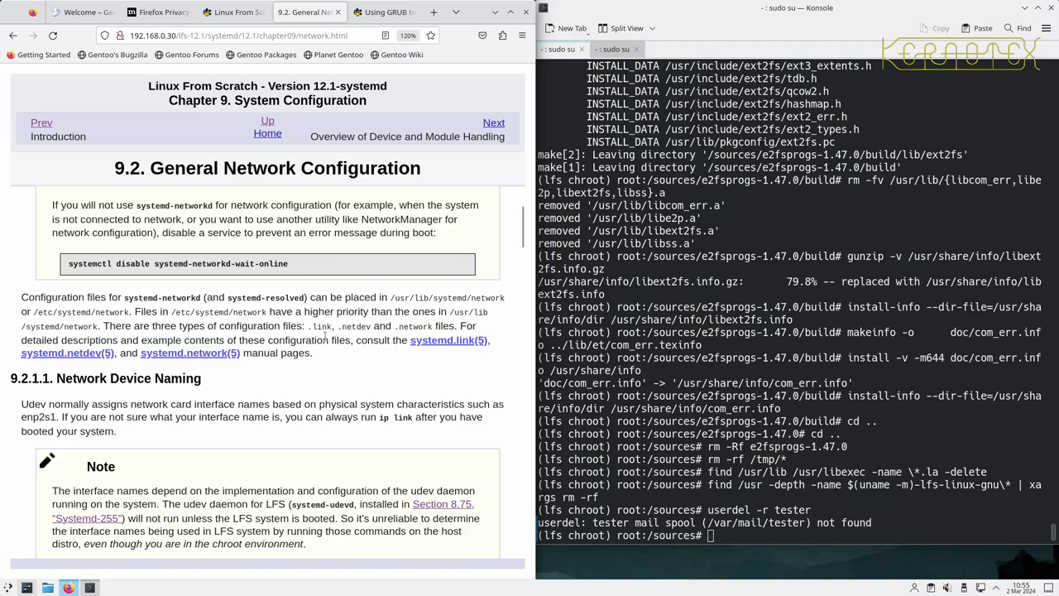
mouse_move(320, 357)
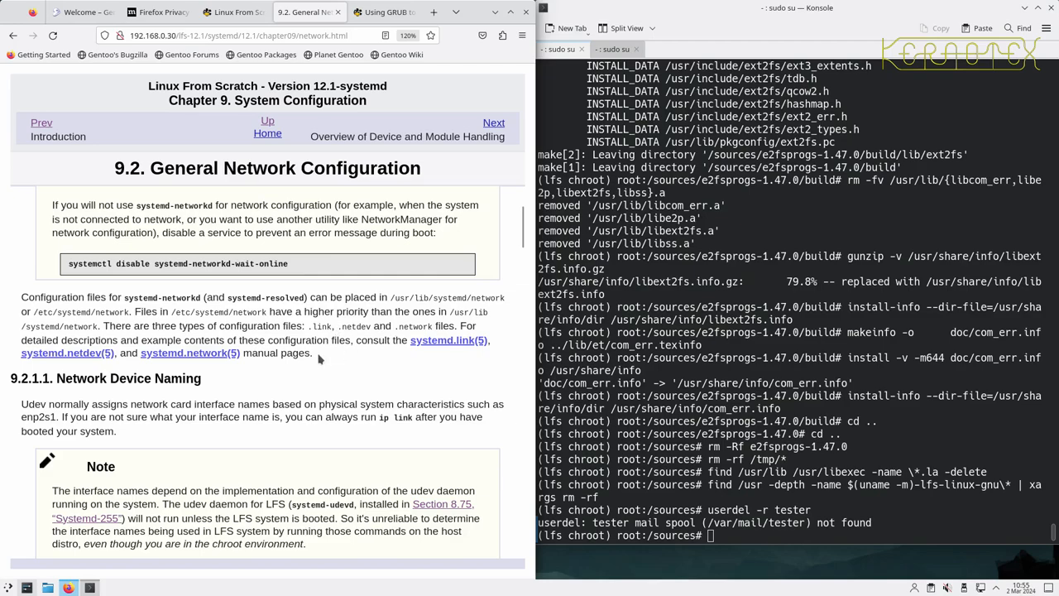
scroll("down", 3)
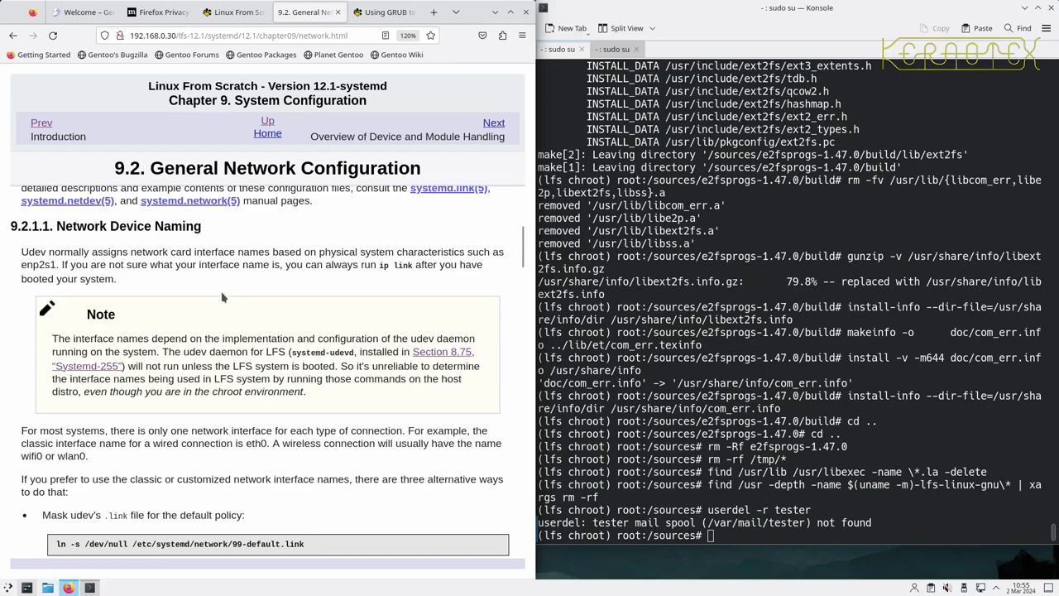
mouse_move(159, 283)
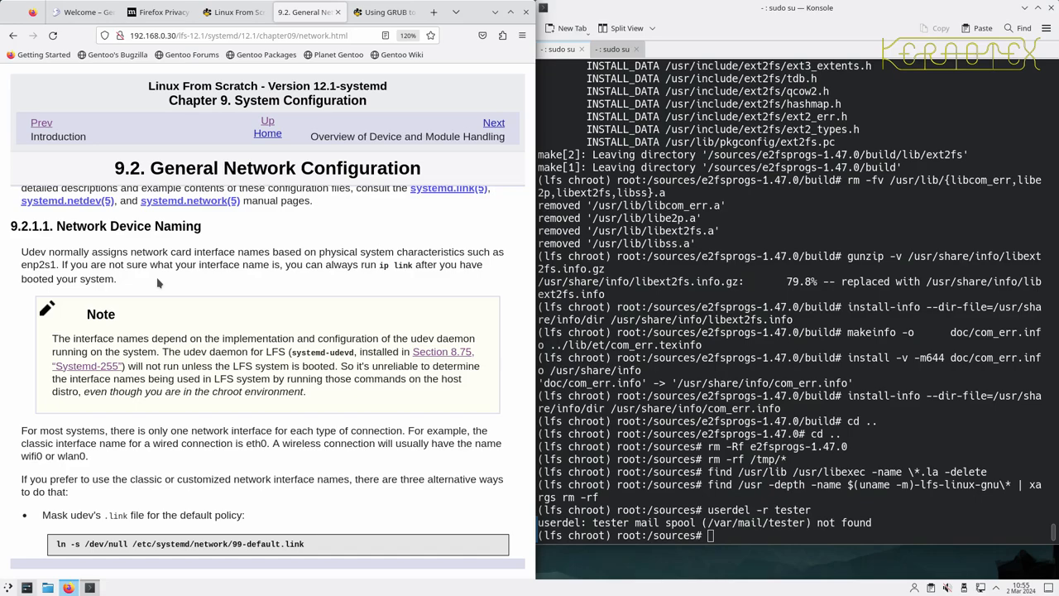
mouse_move(160, 313)
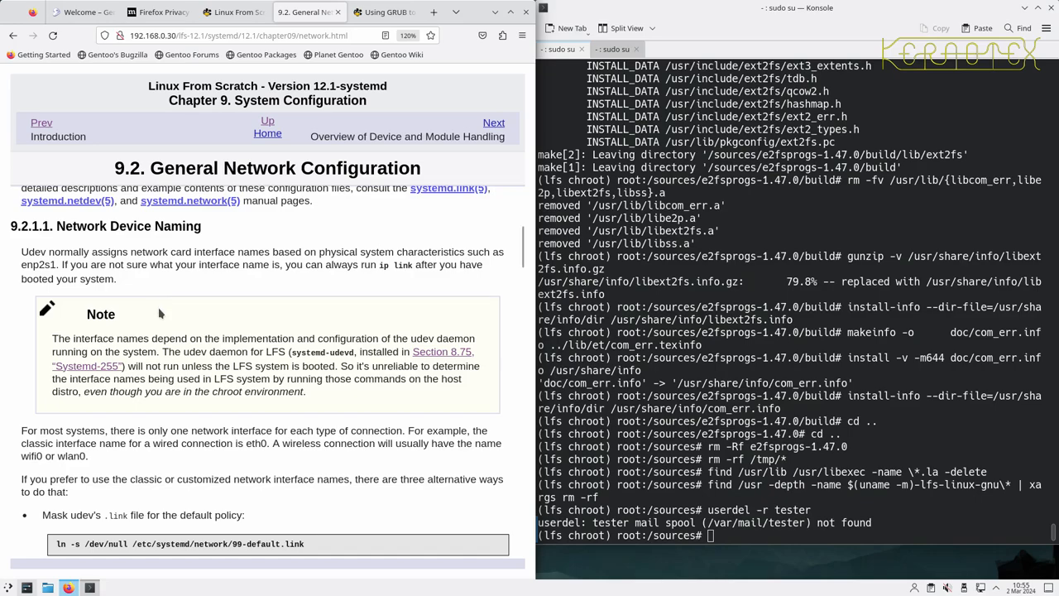
mouse_move(176, 310)
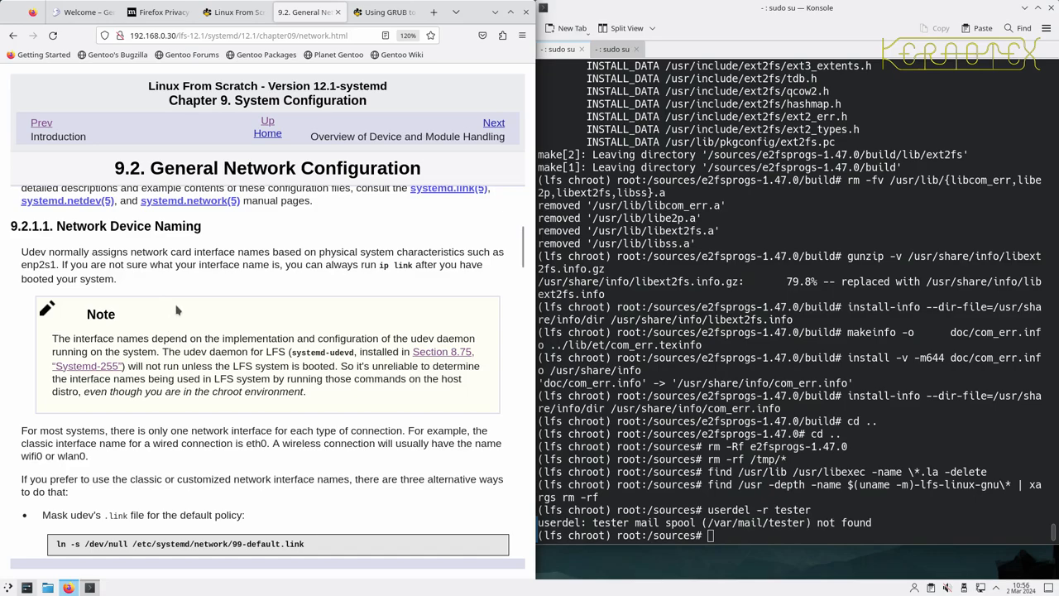
mouse_move(203, 305)
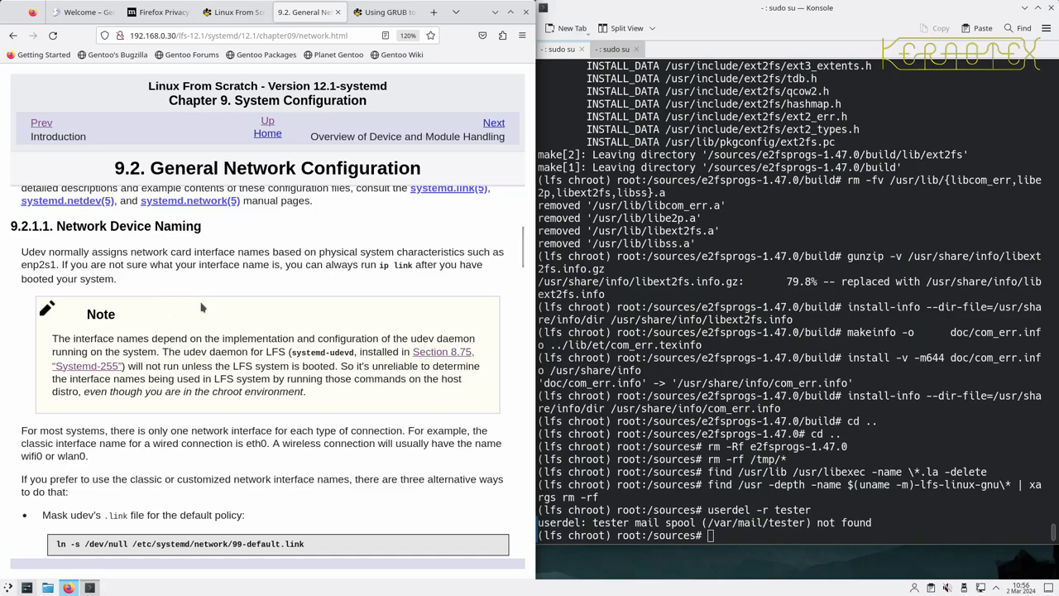
mouse_move(193, 336)
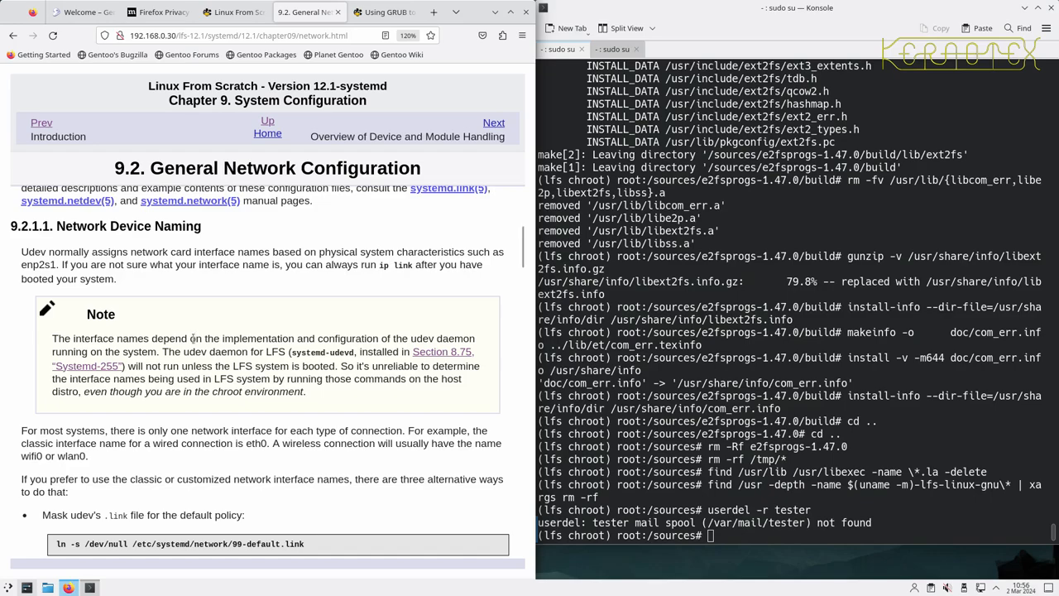
mouse_move(209, 364)
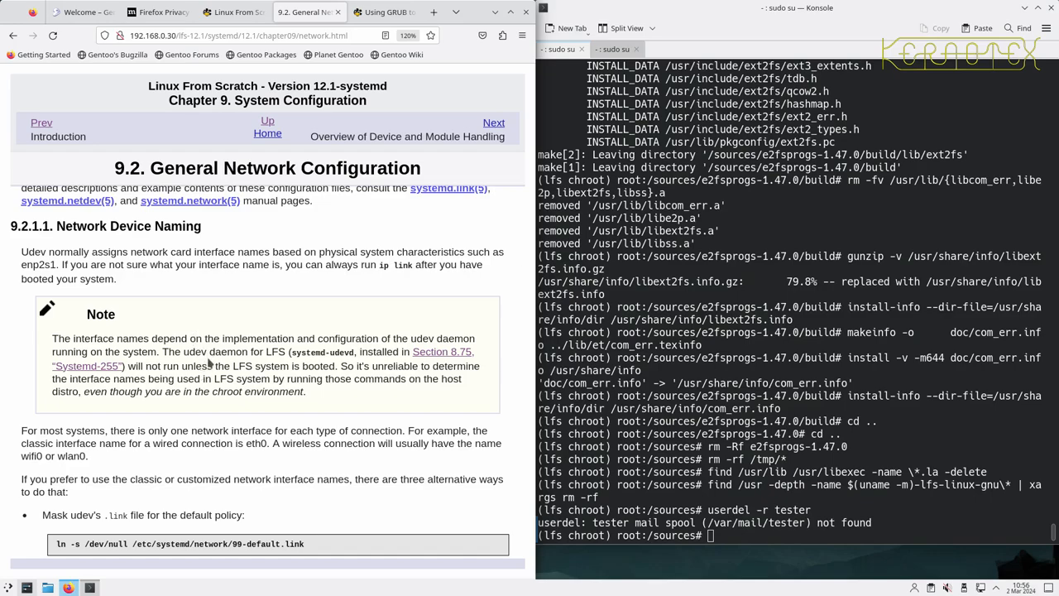
mouse_move(243, 305)
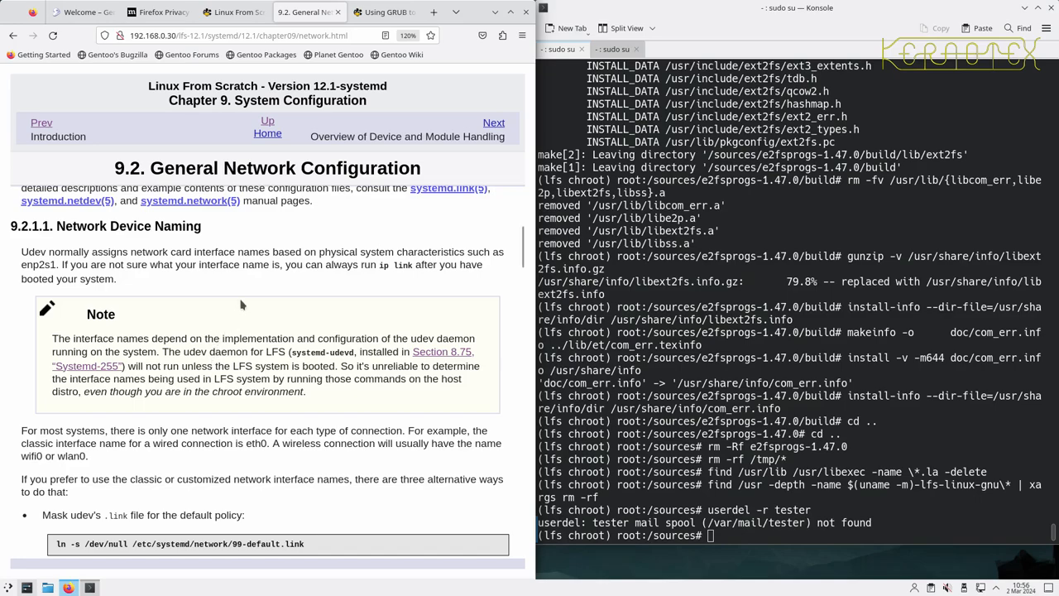
mouse_move(534, 303)
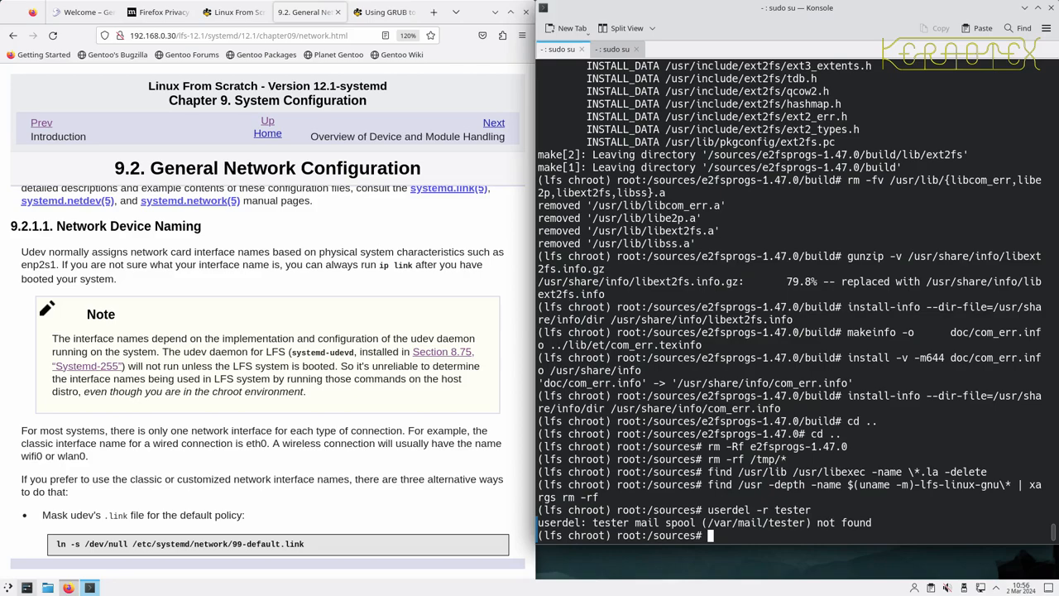
Run ip link to list the network interfaces lo, enp0s31f6 and wlo1
type("ip")
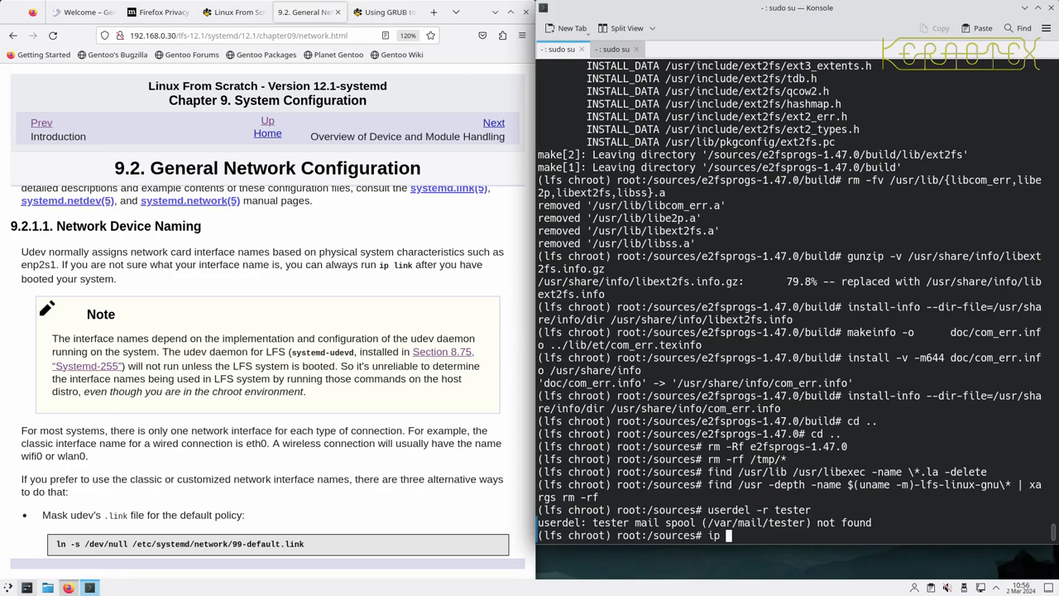
key("Return")
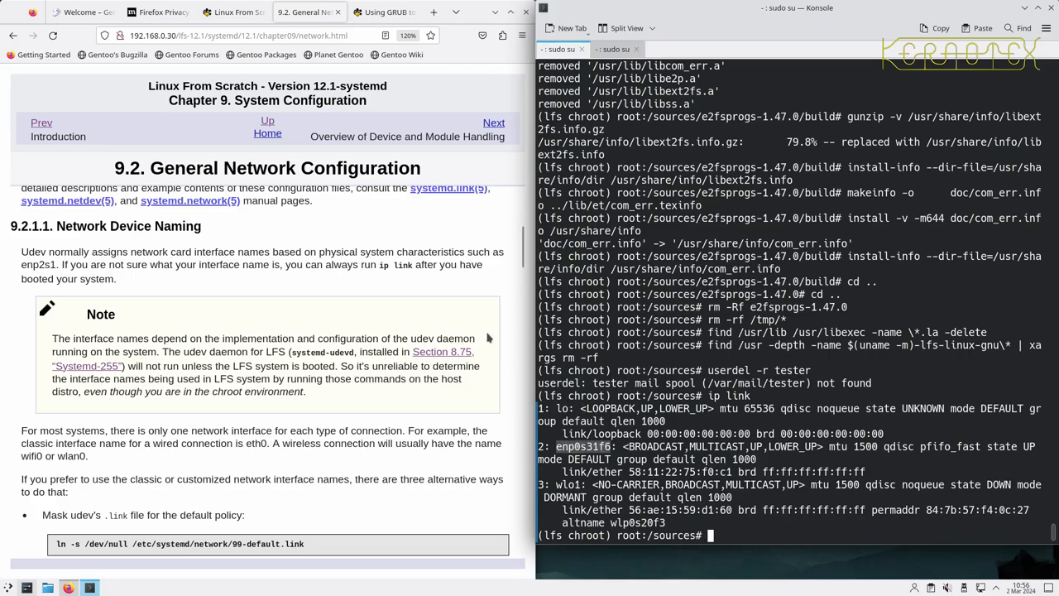
mouse_move(470, 311)
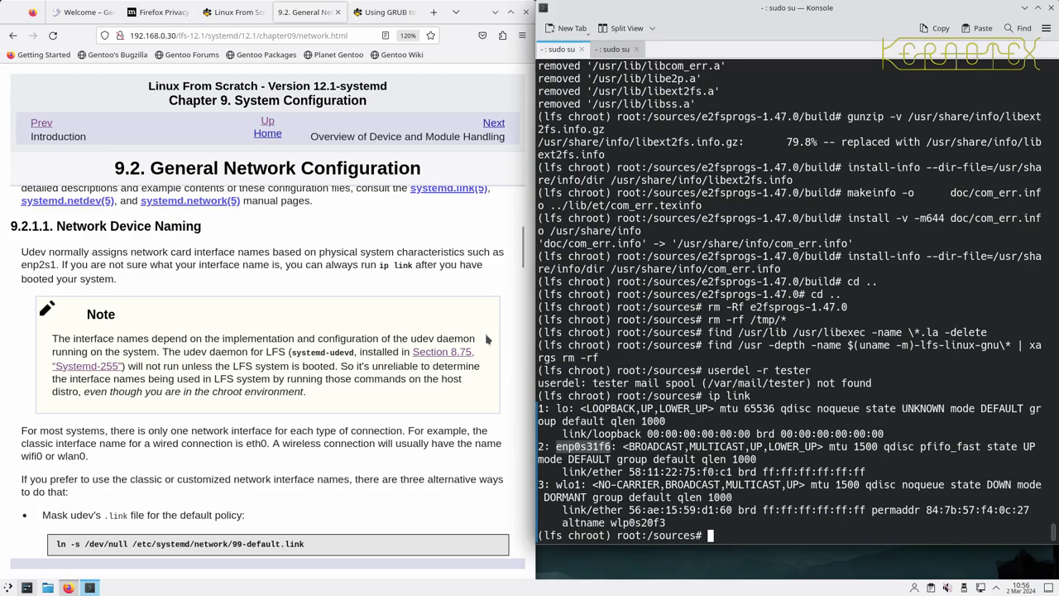
mouse_move(414, 303)
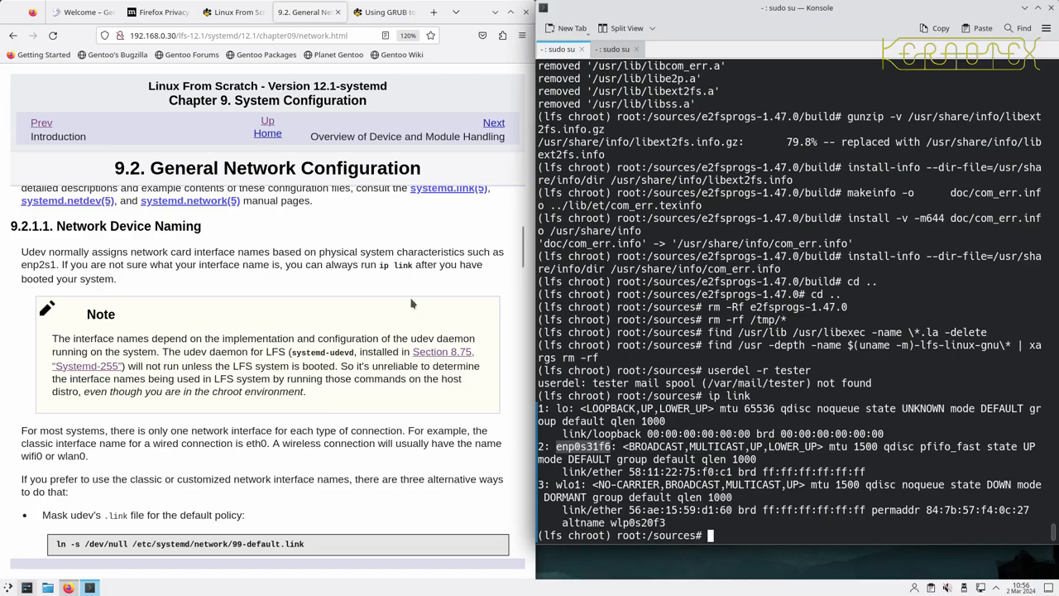
mouse_move(316, 392)
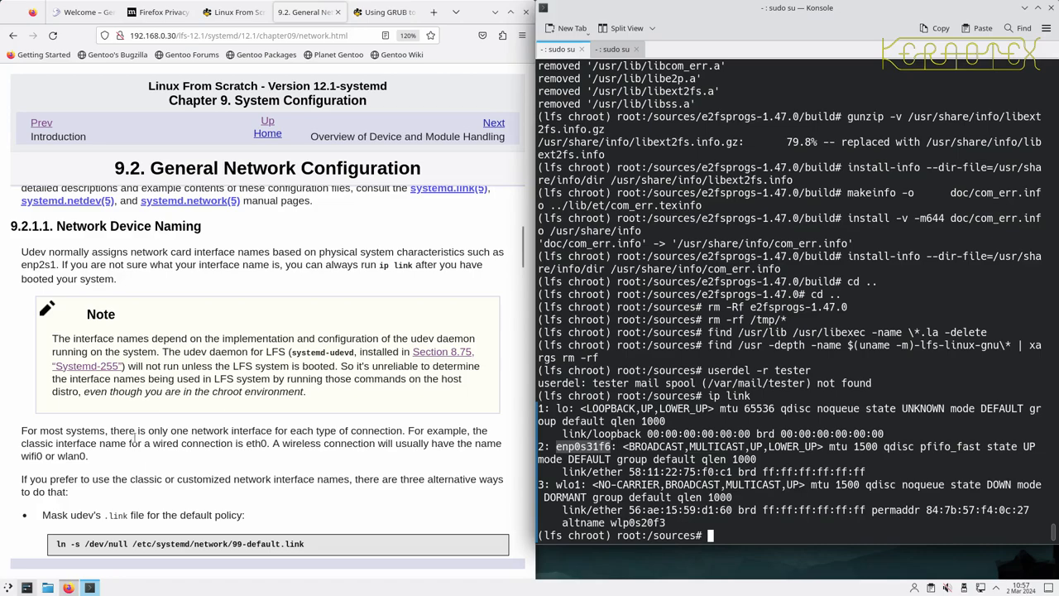
Scroll the LFS guide to section 9.2.1.2 Static IP Configuration and its heredoc command
scroll("down", 3)
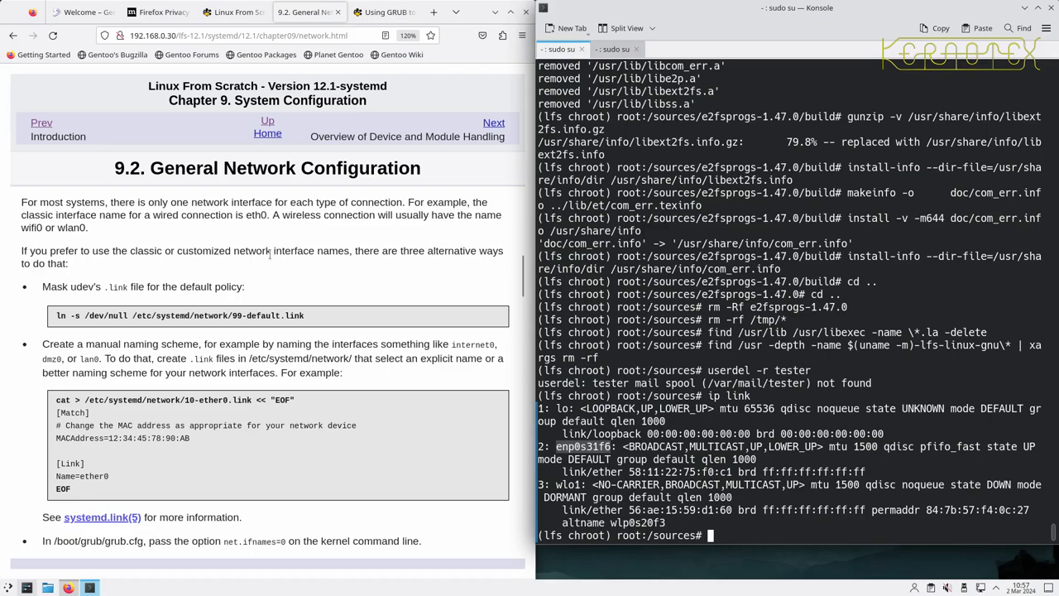
mouse_move(389, 251)
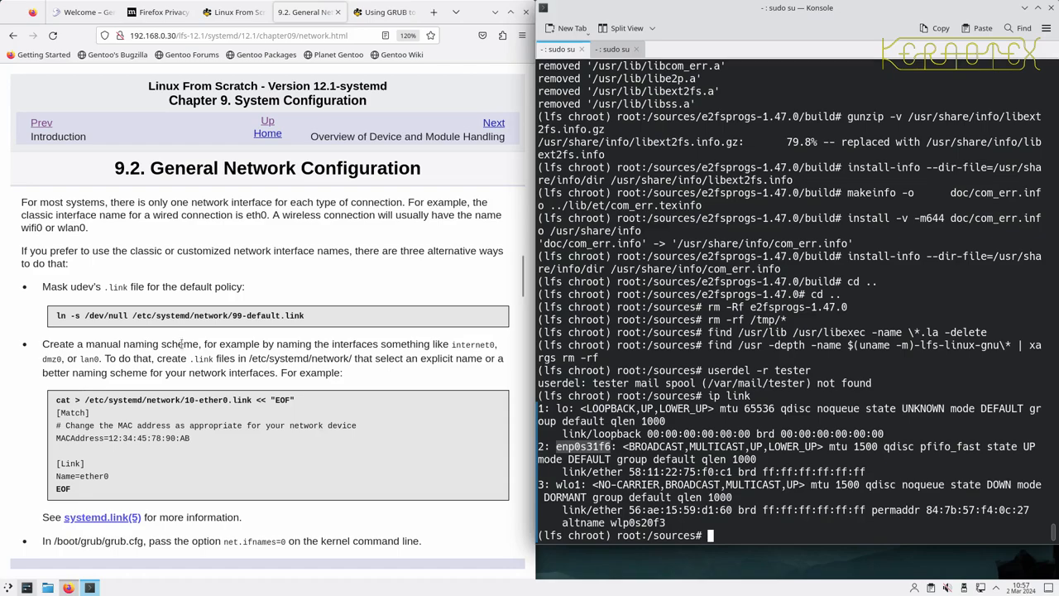
scroll("down", 3)
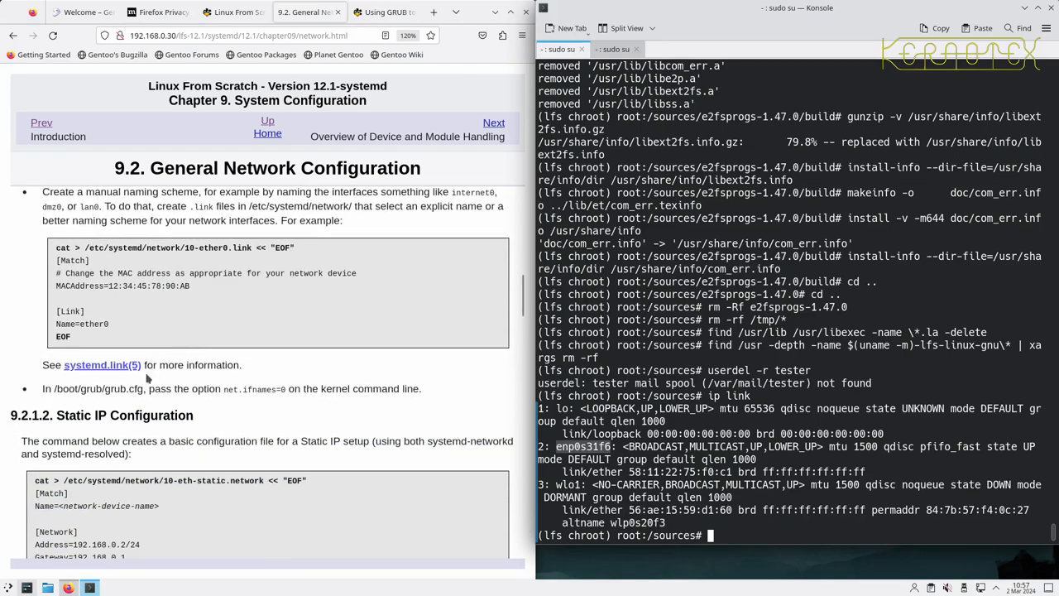
mouse_move(145, 378)
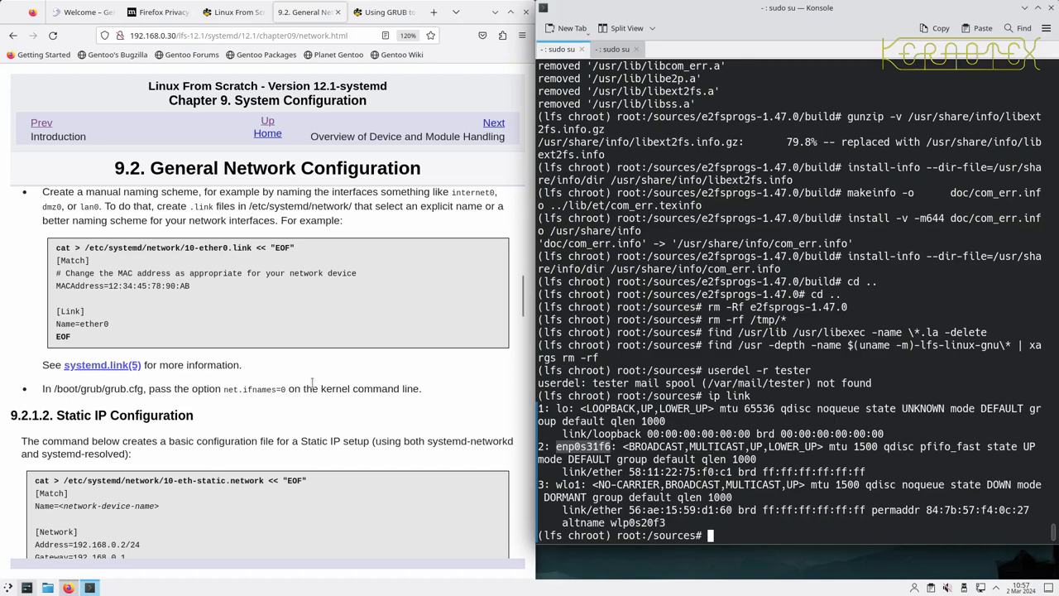
scroll("down", 3)
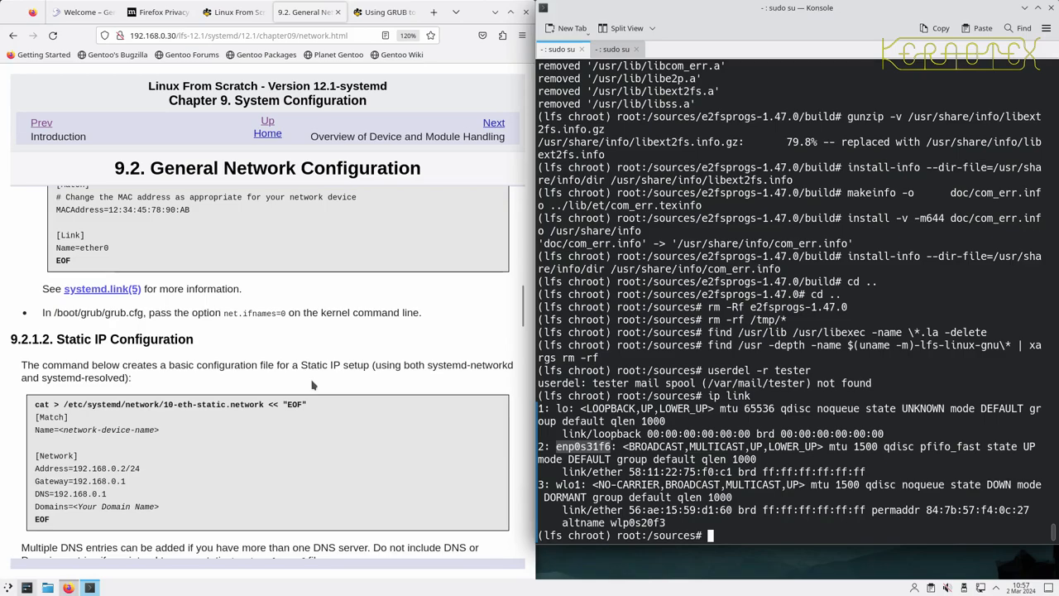
scroll("up", 3)
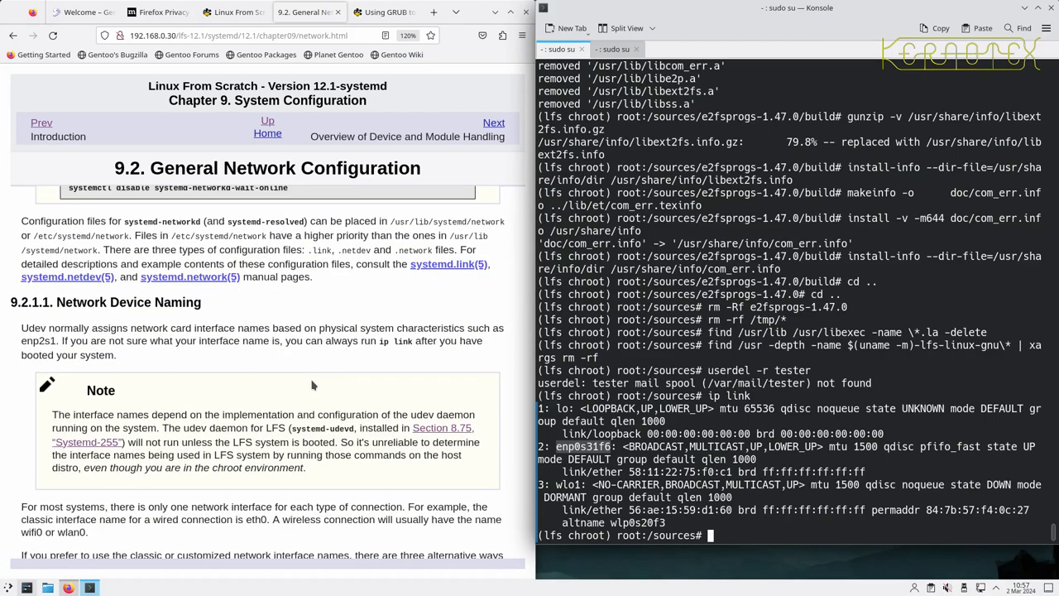
scroll("up", 3)
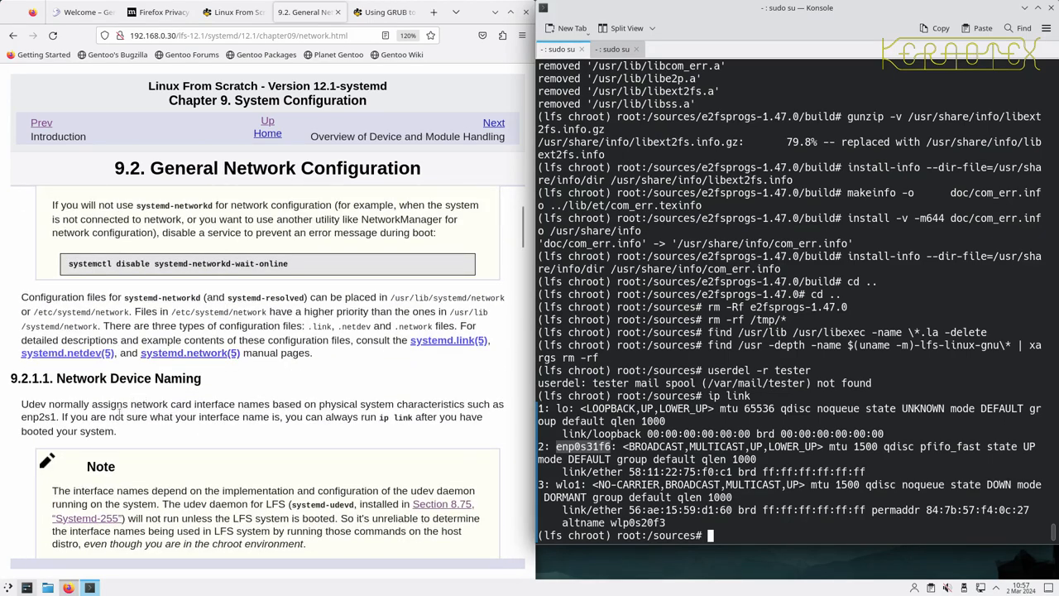
scroll("down", 3)
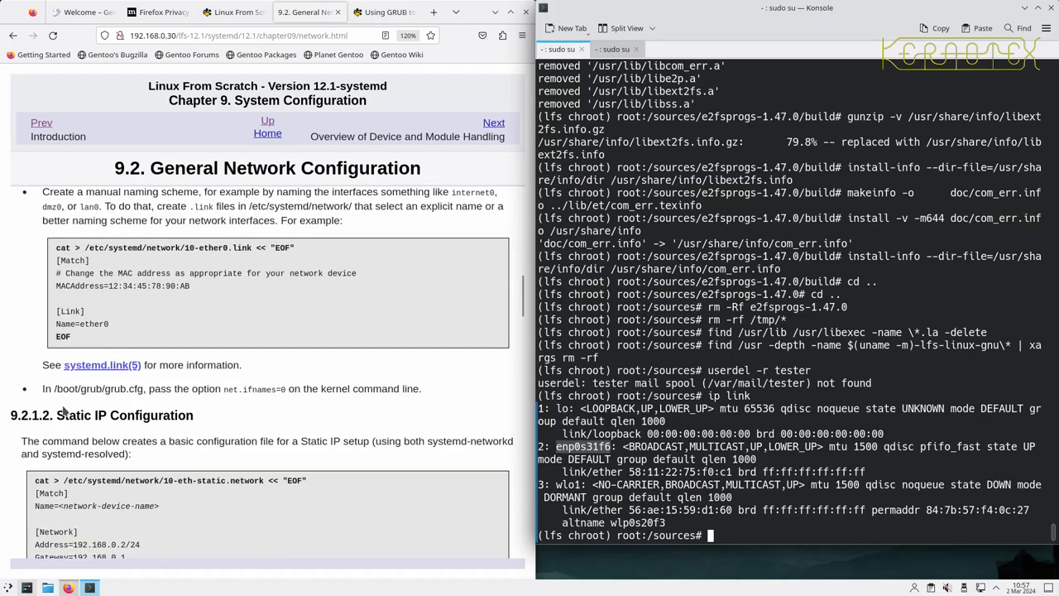
scroll("down", 3)
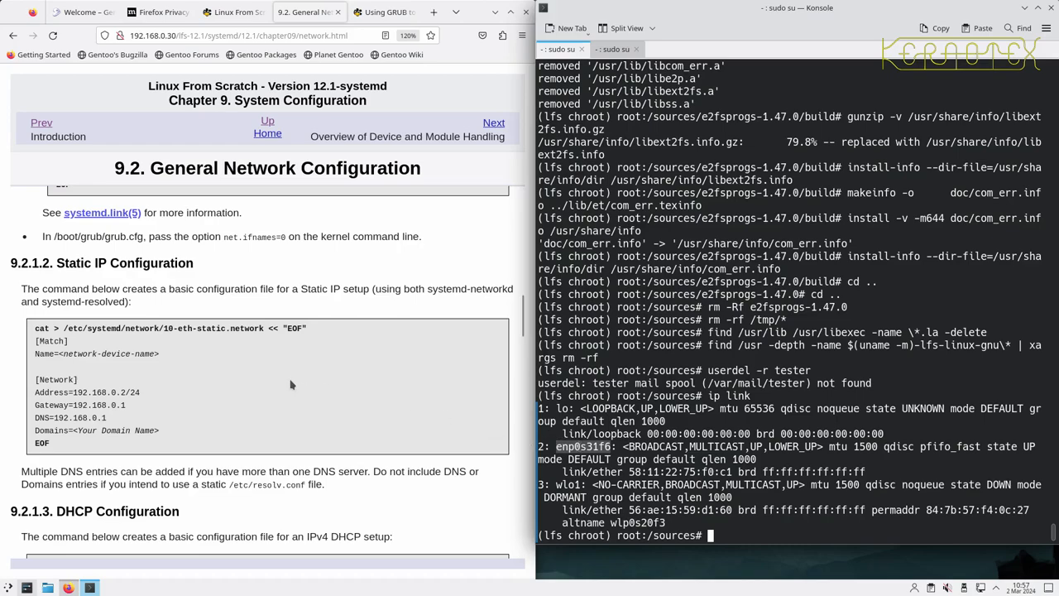
mouse_move(219, 360)
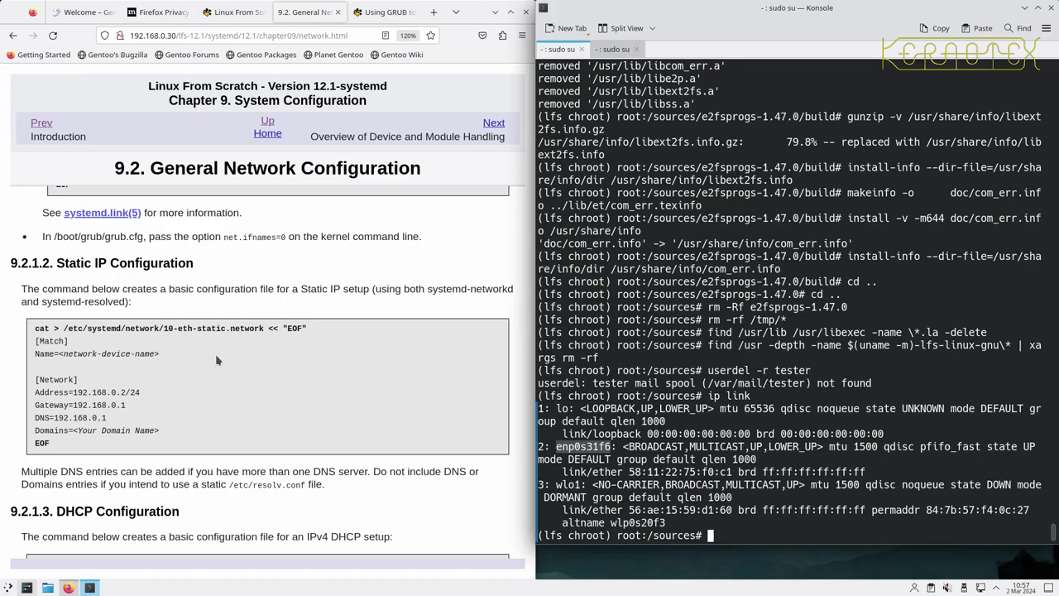
scroll("up", 3)
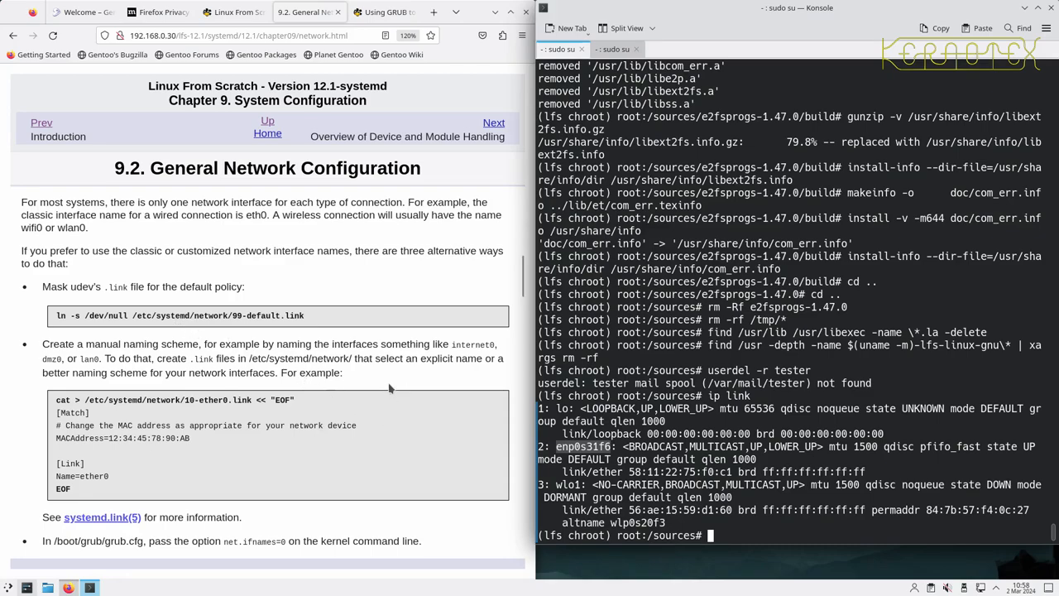
mouse_move(342, 386)
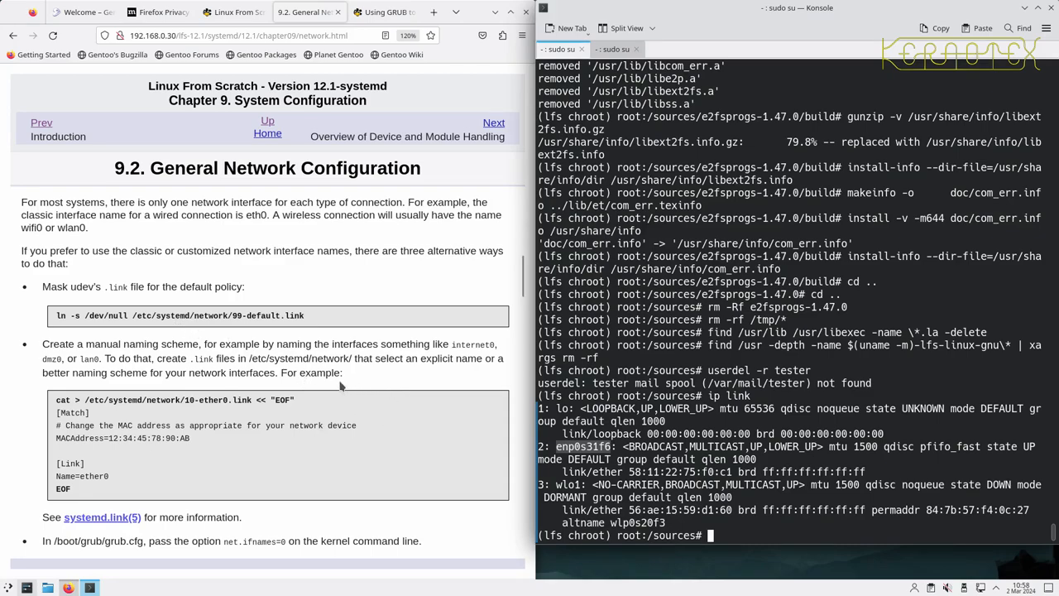
mouse_move(244, 390)
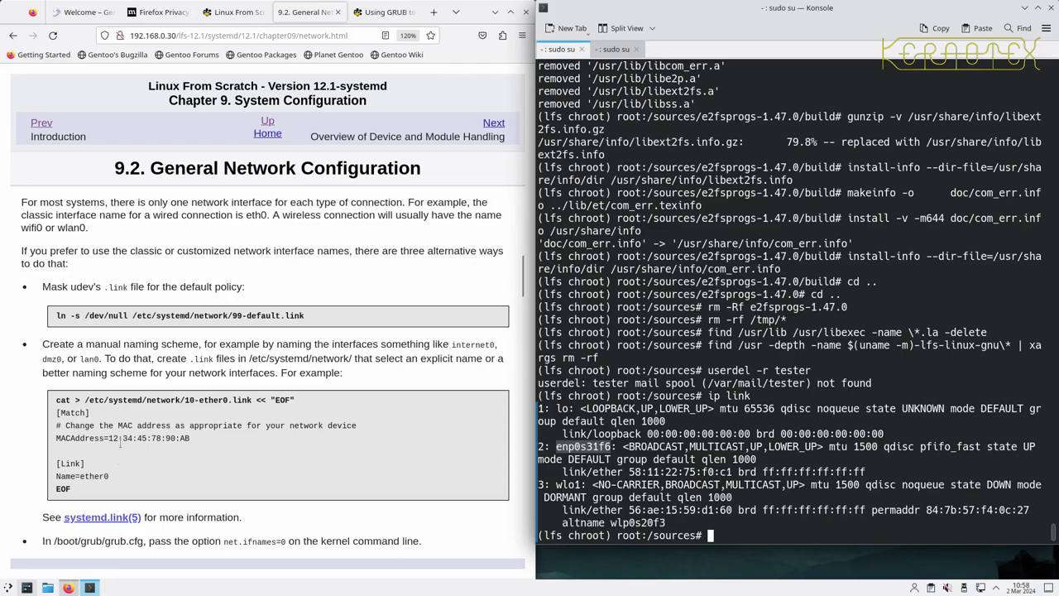
scroll("down", 3)
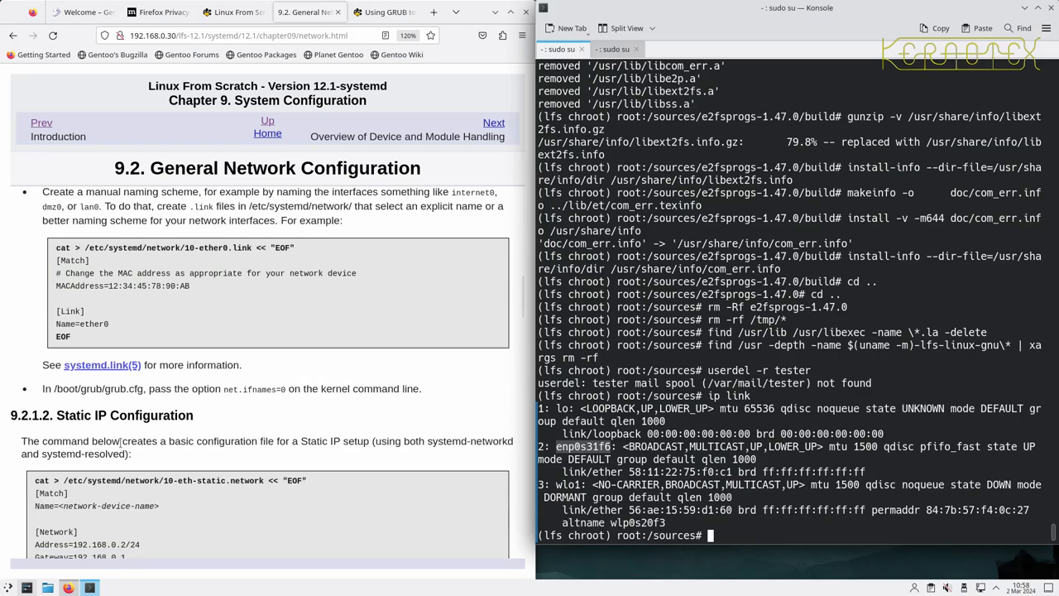
scroll("up", 3)
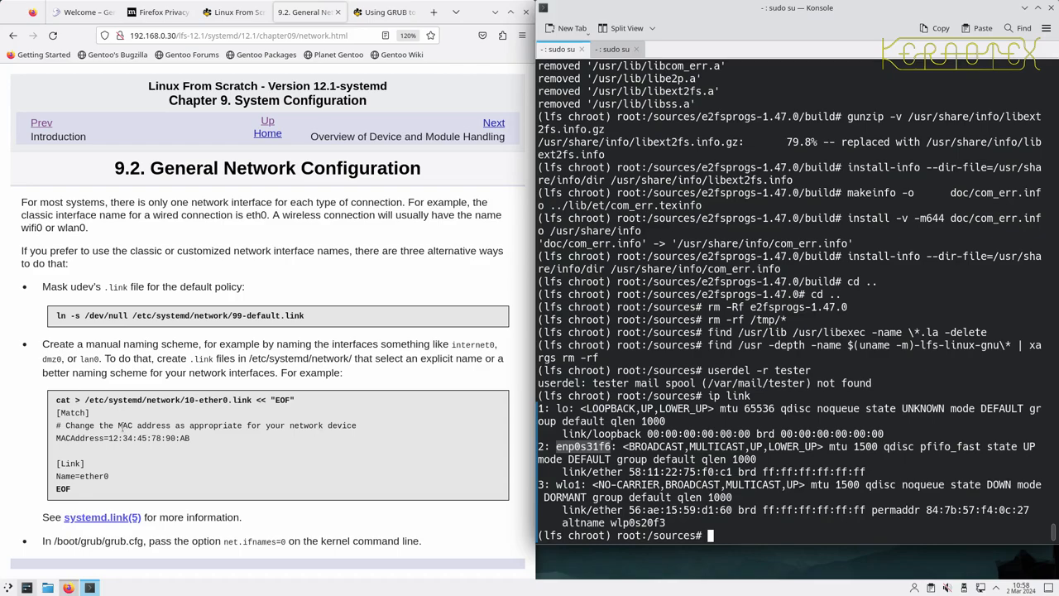
scroll("down", 3)
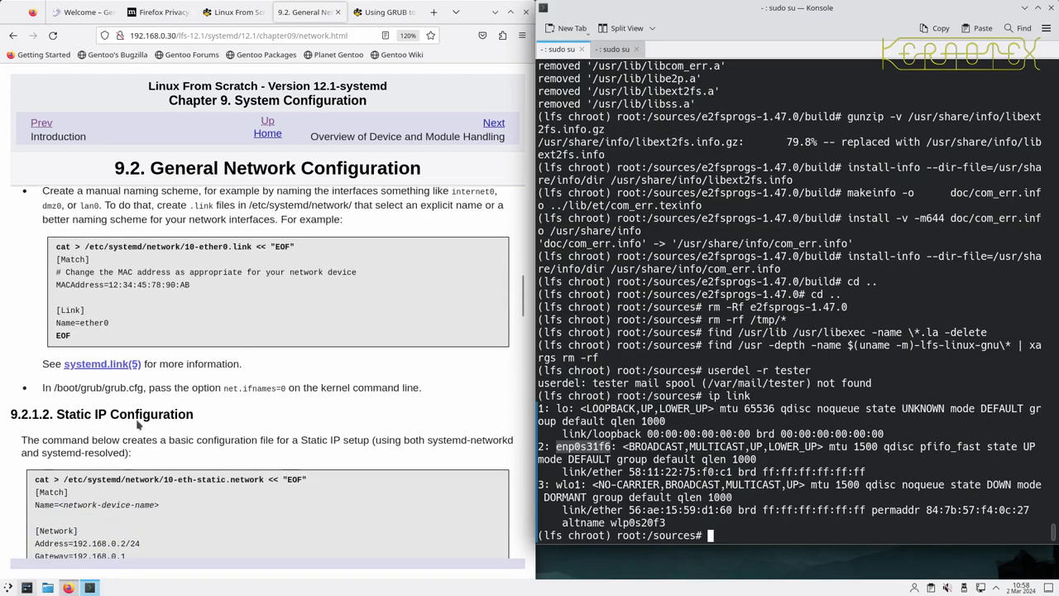
scroll("down", 3)
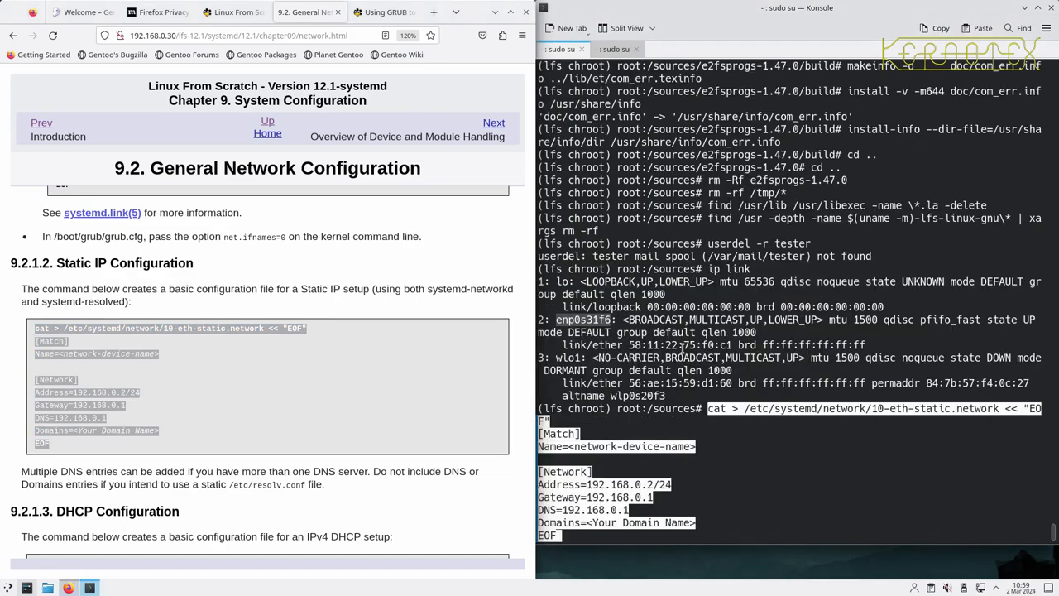
Create 10-eth-static.network via the heredoc, then type vi /etc/systemd/network/10-eth-static.network
key("Return")
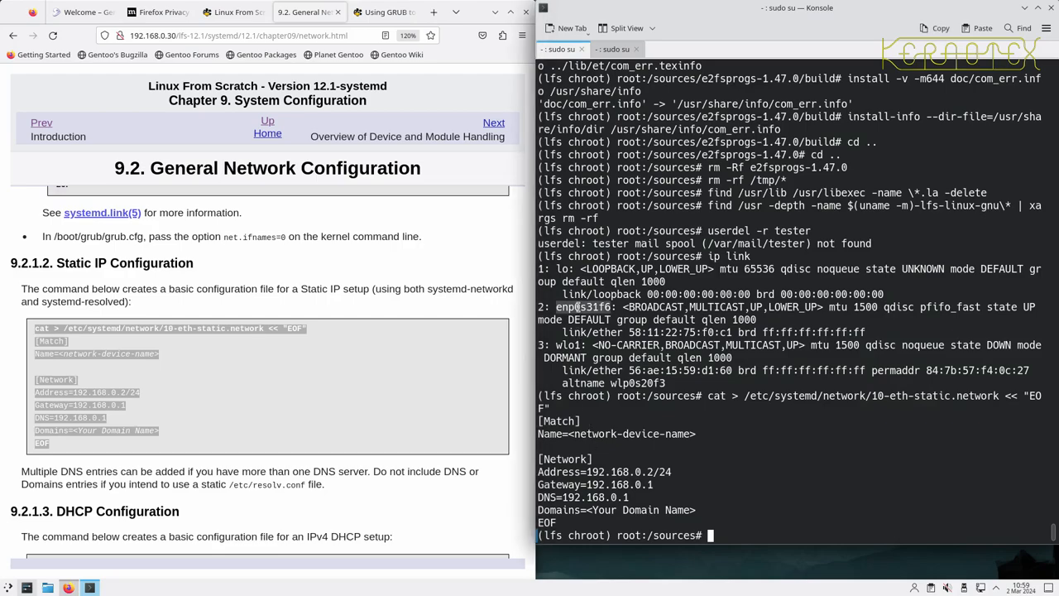
type("vi")
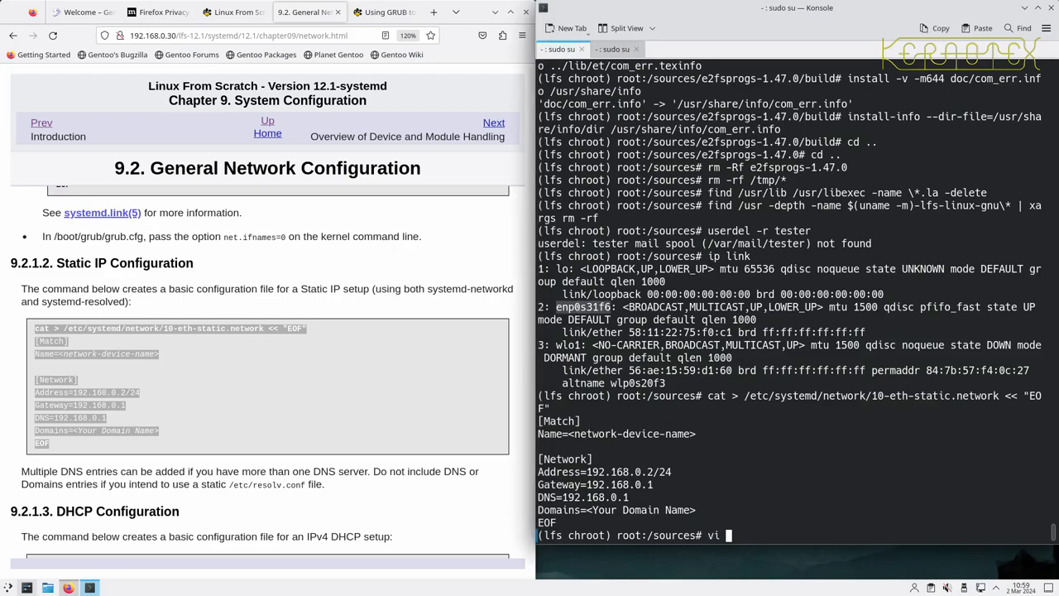
type("/etc/")
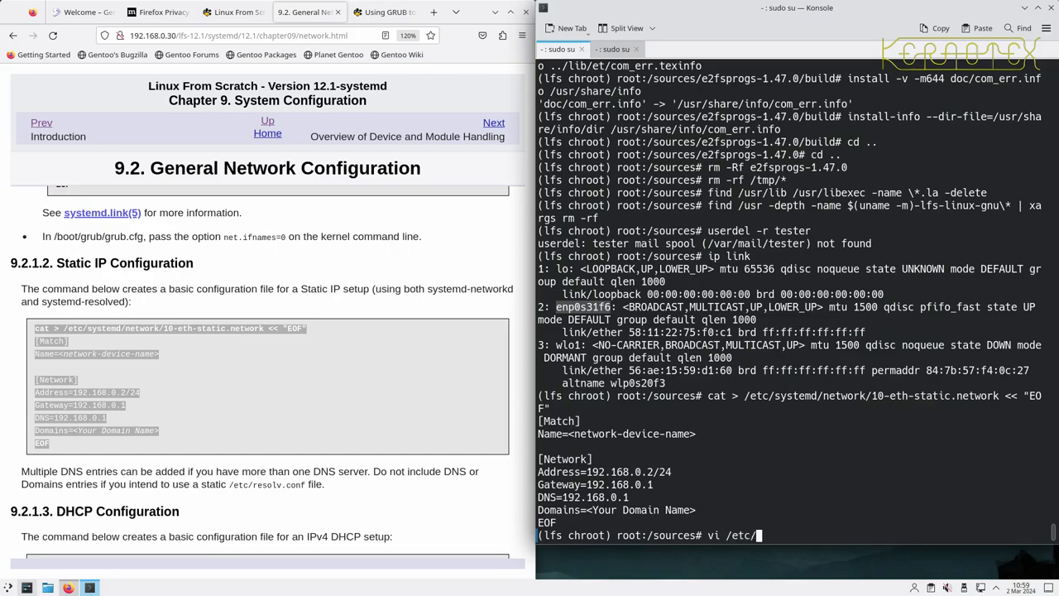
key("BackSpace")
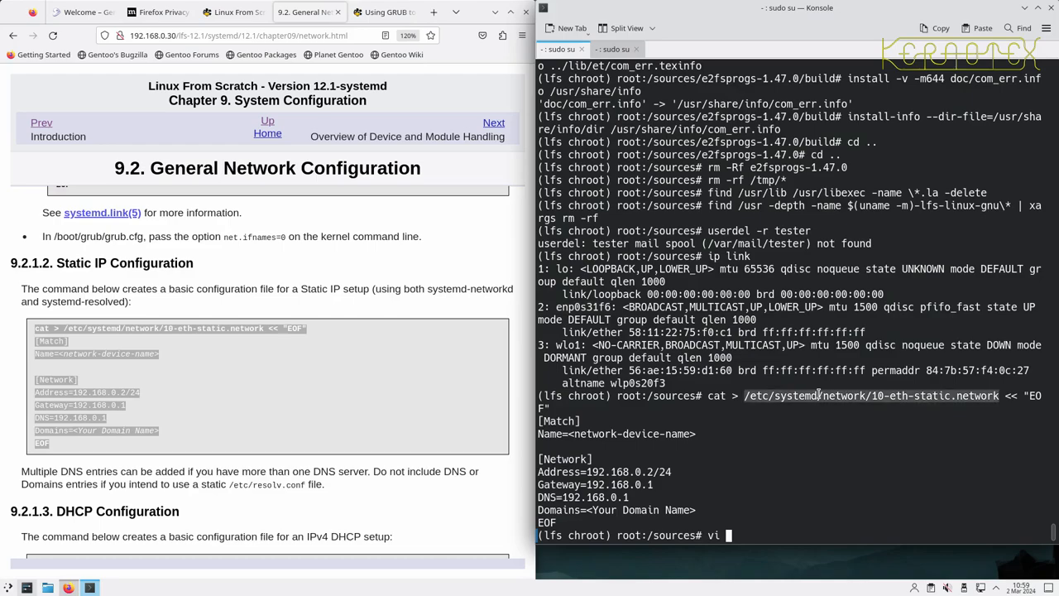
type("/etc/systemd/network/10-eth-static.network")
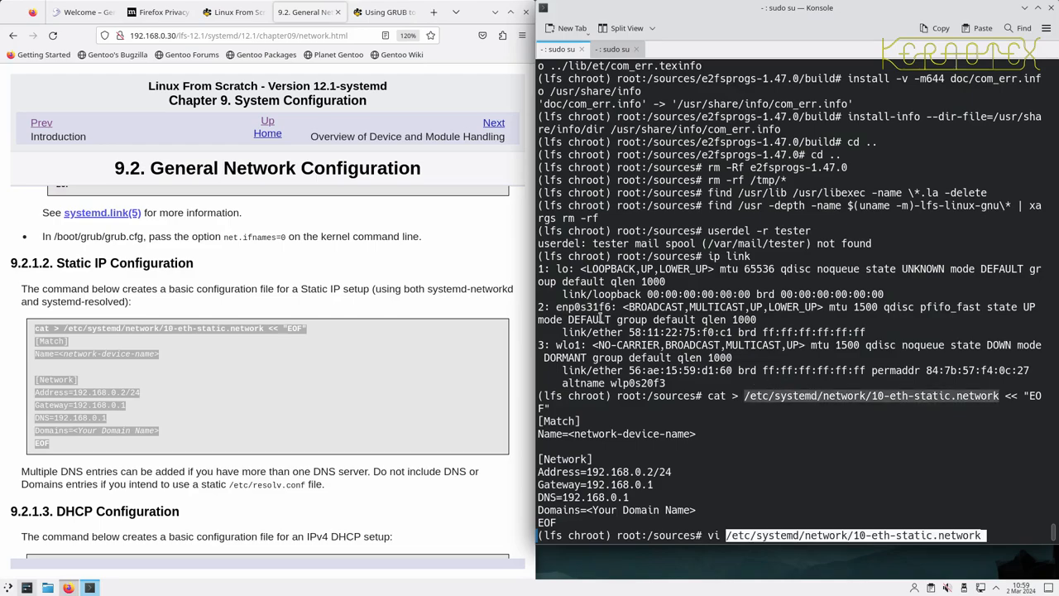
Open 10-eth-static.network in vi and set the device Name to enp0s31f6
key("Return")
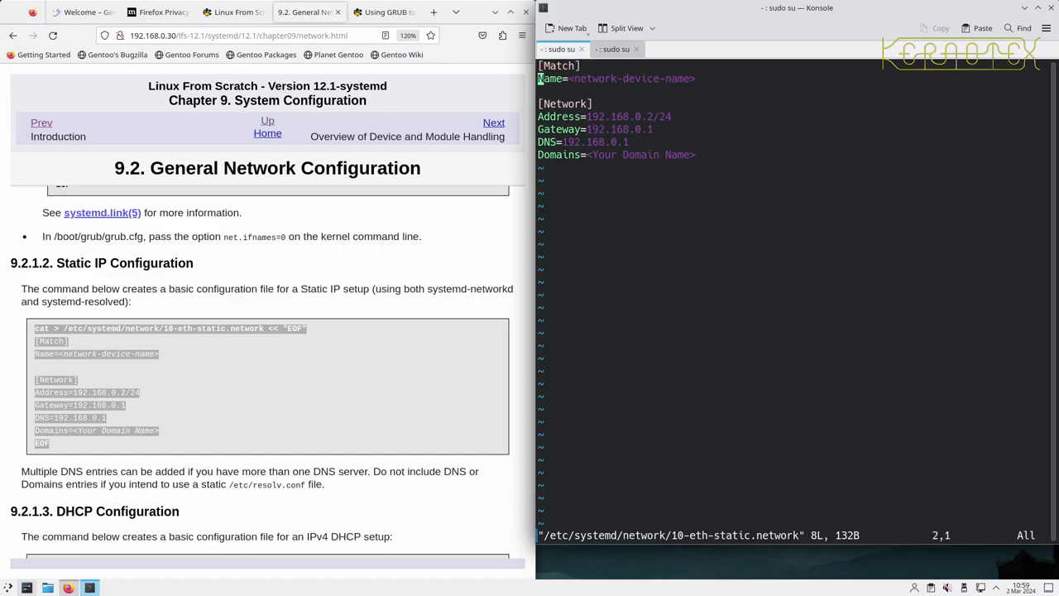
key("a")
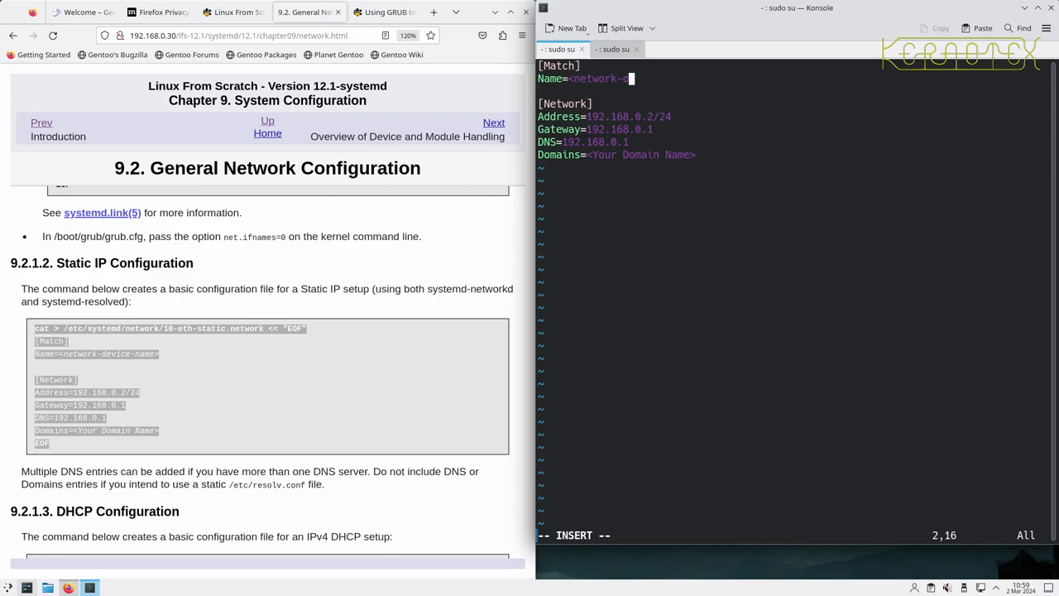
key("BackSpace")
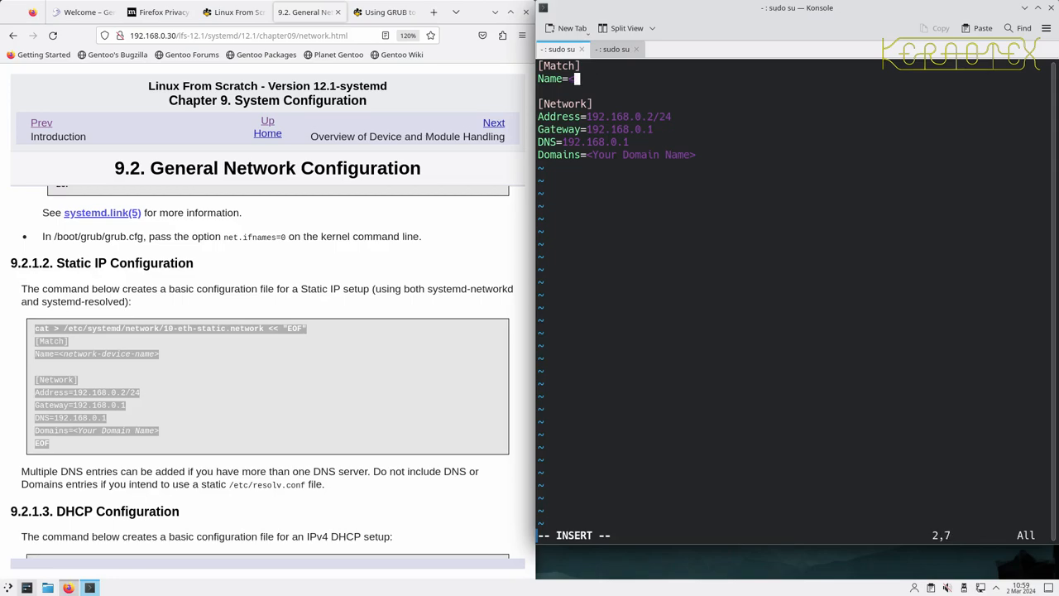
type("enp0s31f6")
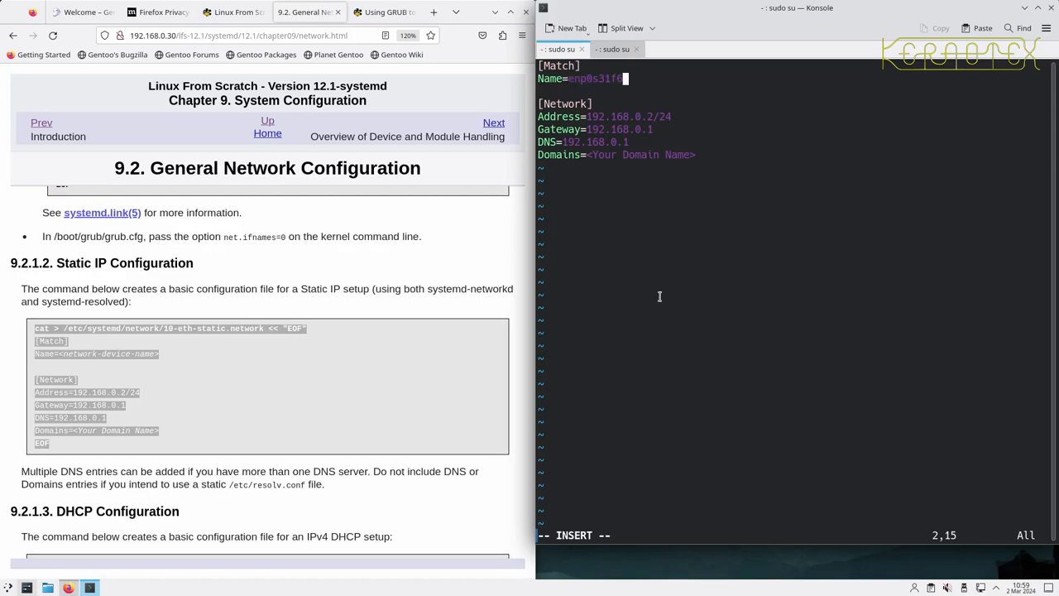
key("Return")
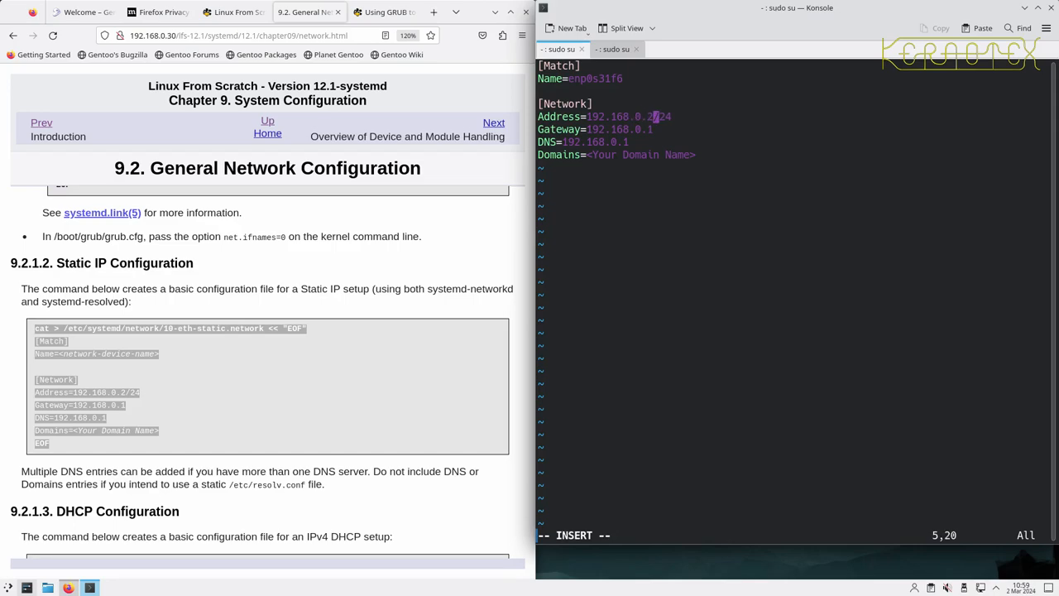
Set Address 192.168.0.222/24, add DNS=192.168.0.8 and a myne.org domain
type("22")
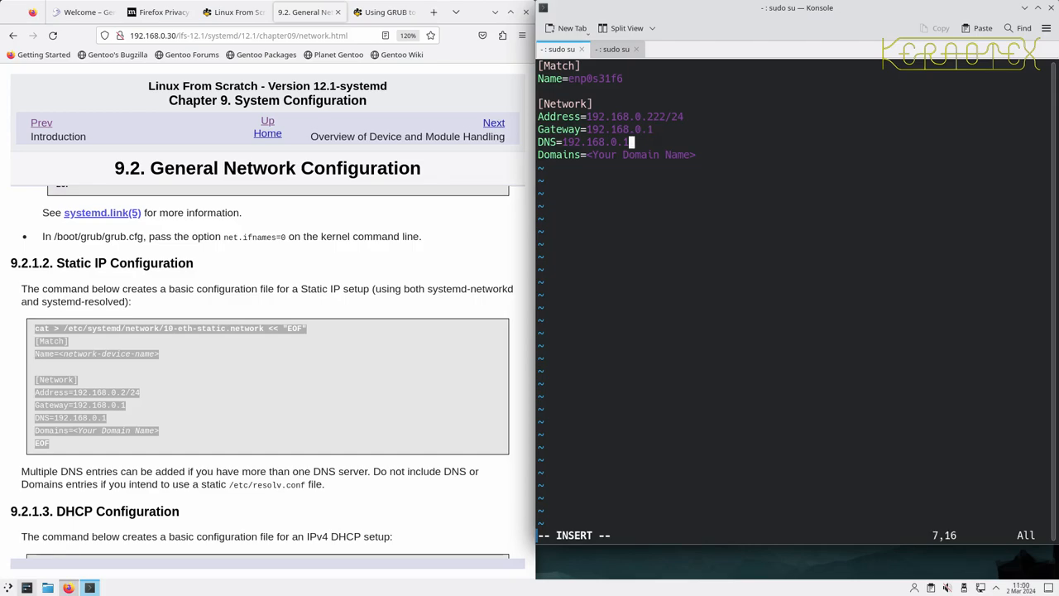
type("8")
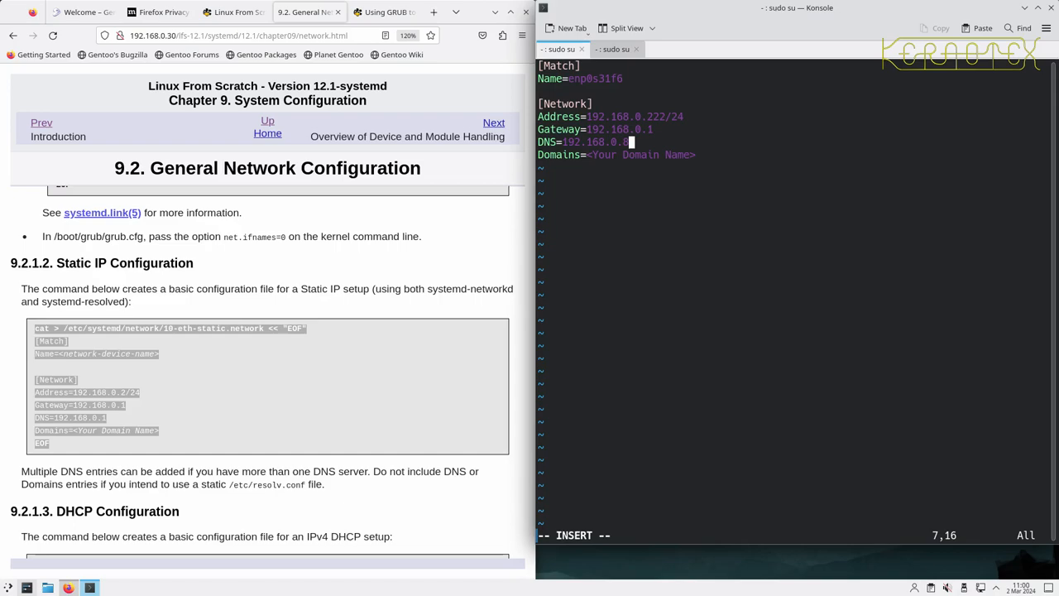
key("Return")
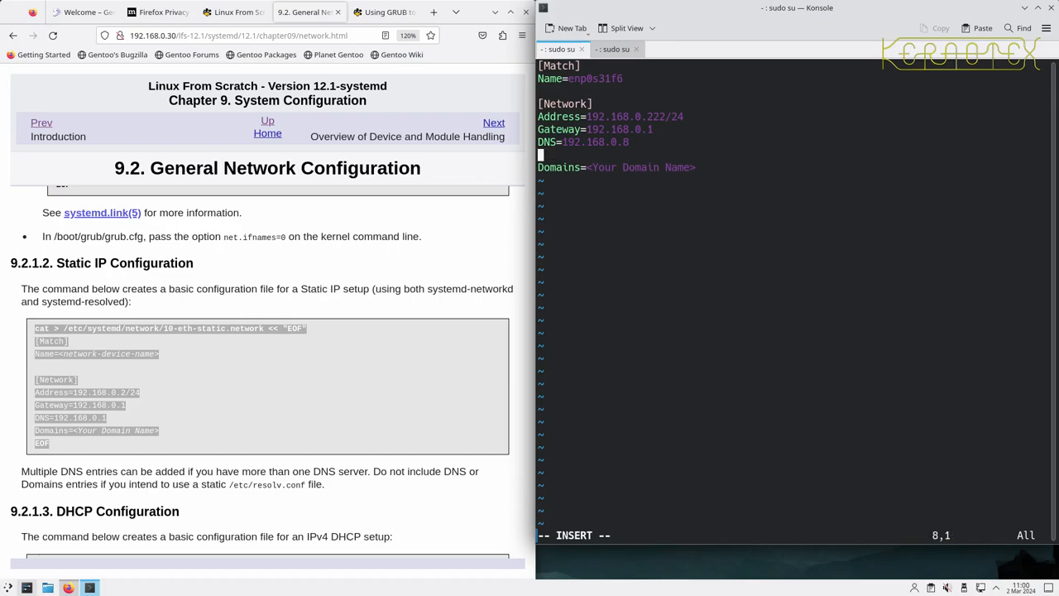
type("DNS=")
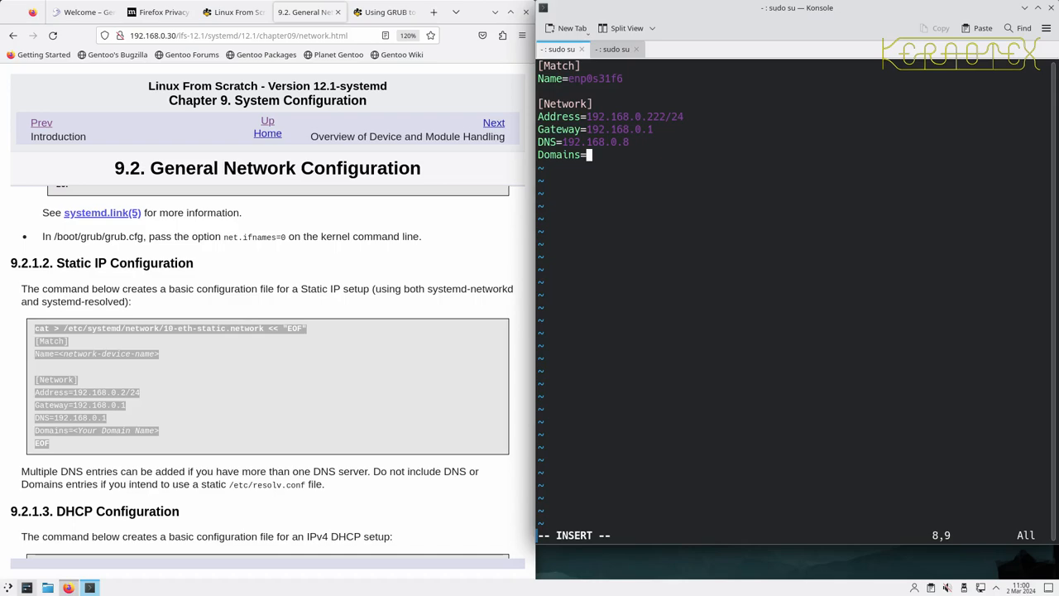
type("/etc")
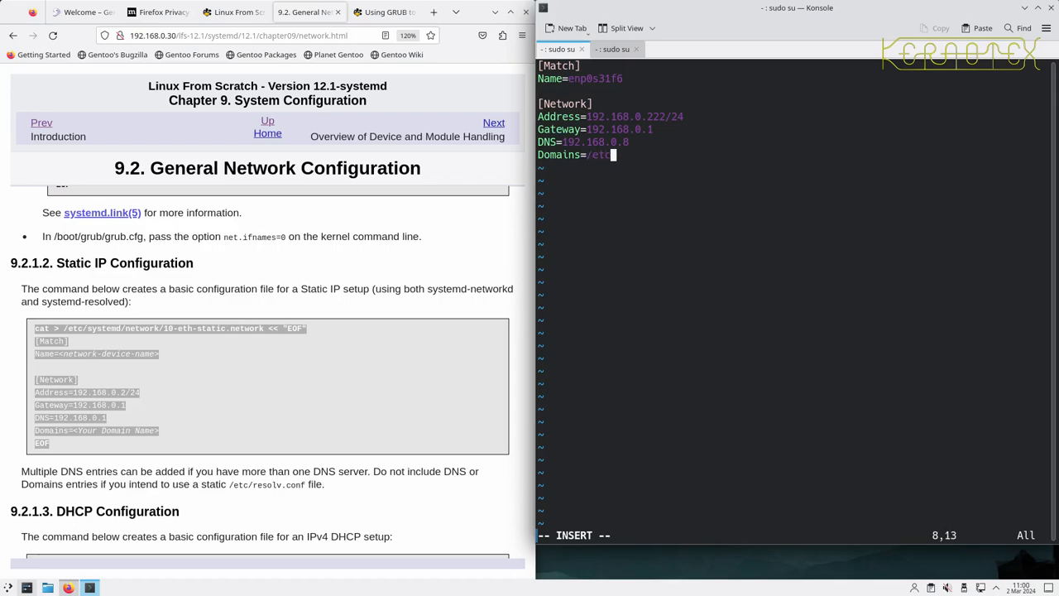
key("BackSpace")
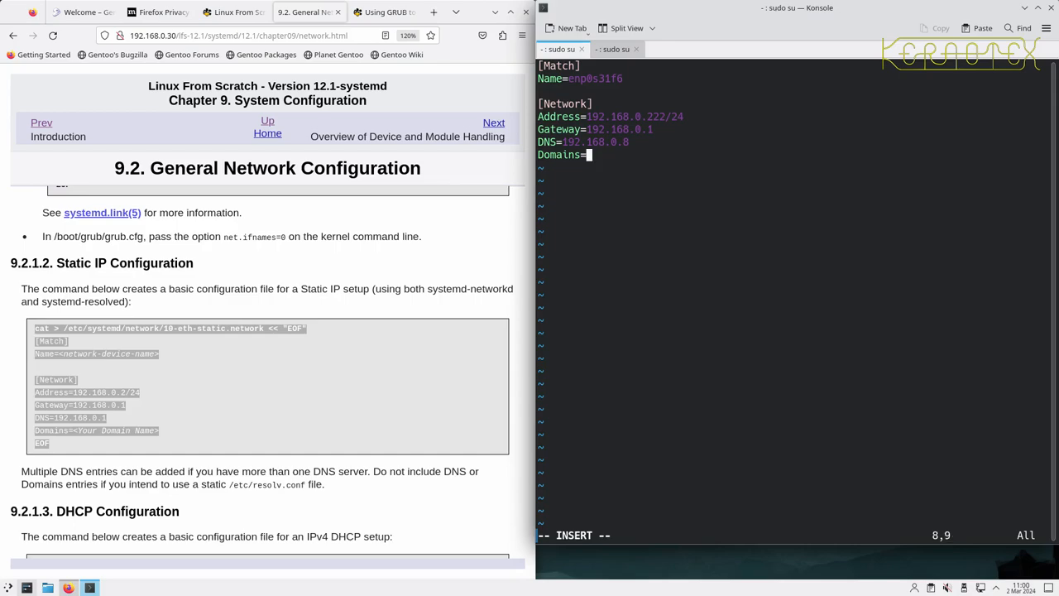
type("myne")
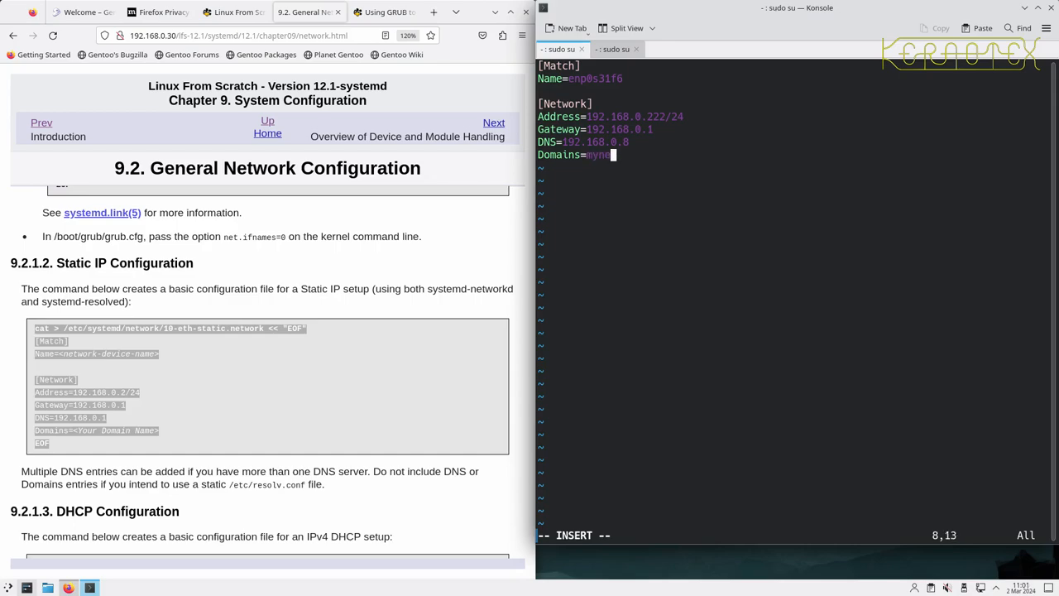
type(".org")
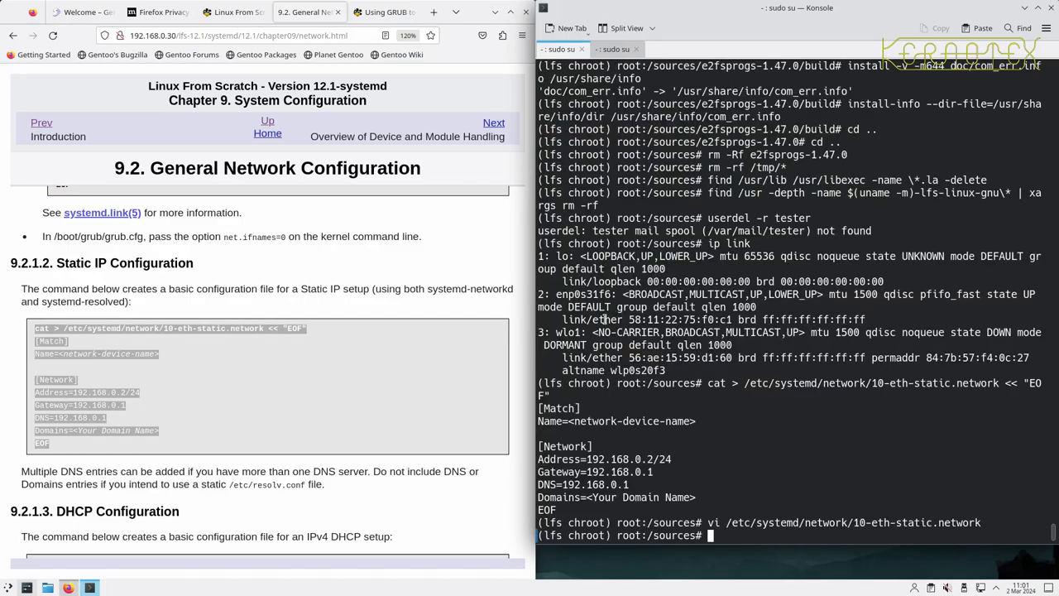
Scroll past the static resolv.conf instructions to 9.2.3 Configuring the system hostname
scroll("down", 3)
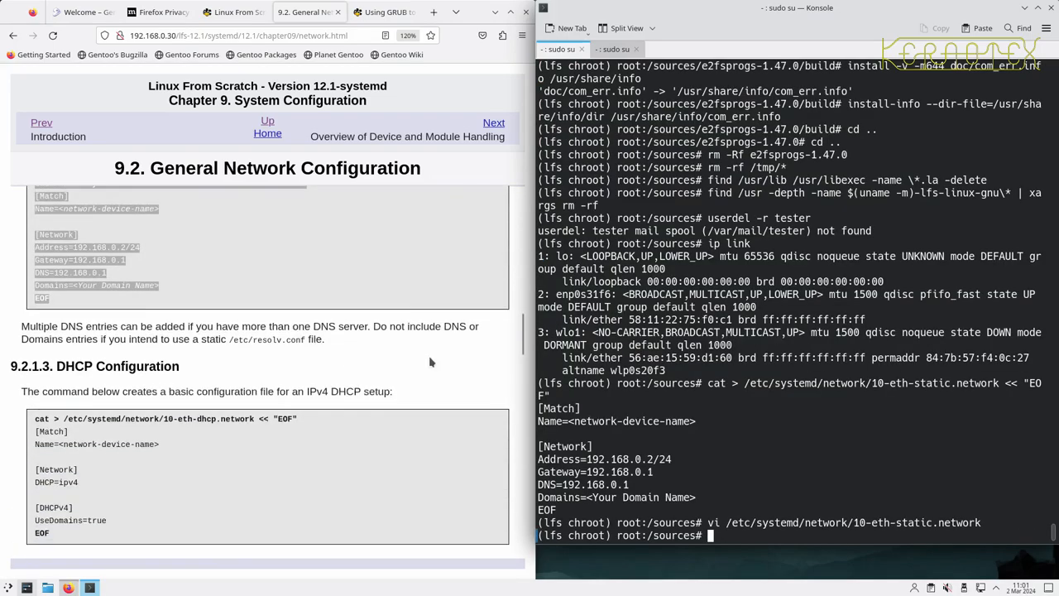
scroll("down", 3)
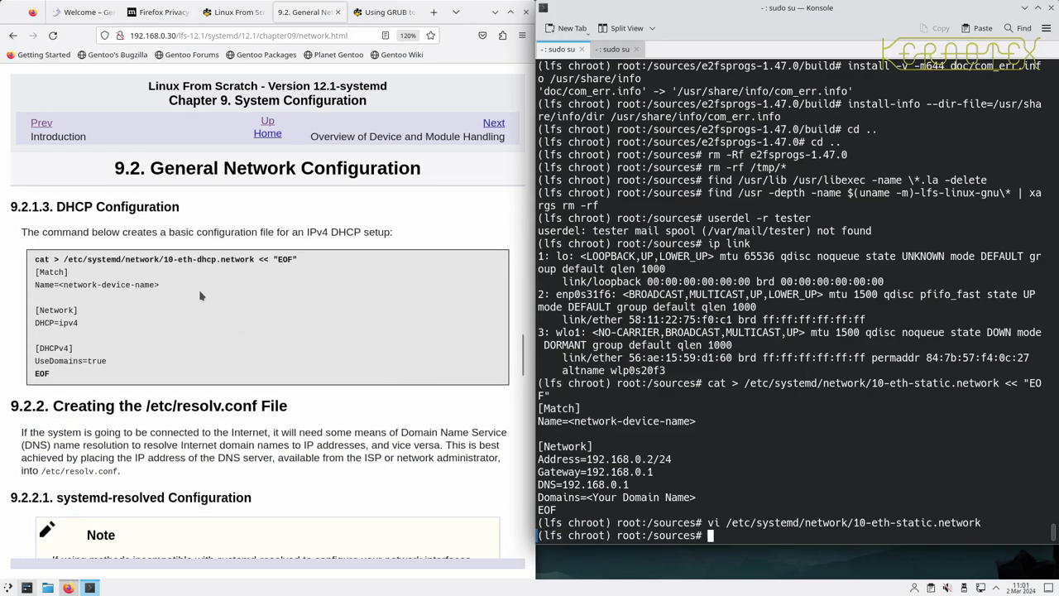
mouse_move(64, 379)
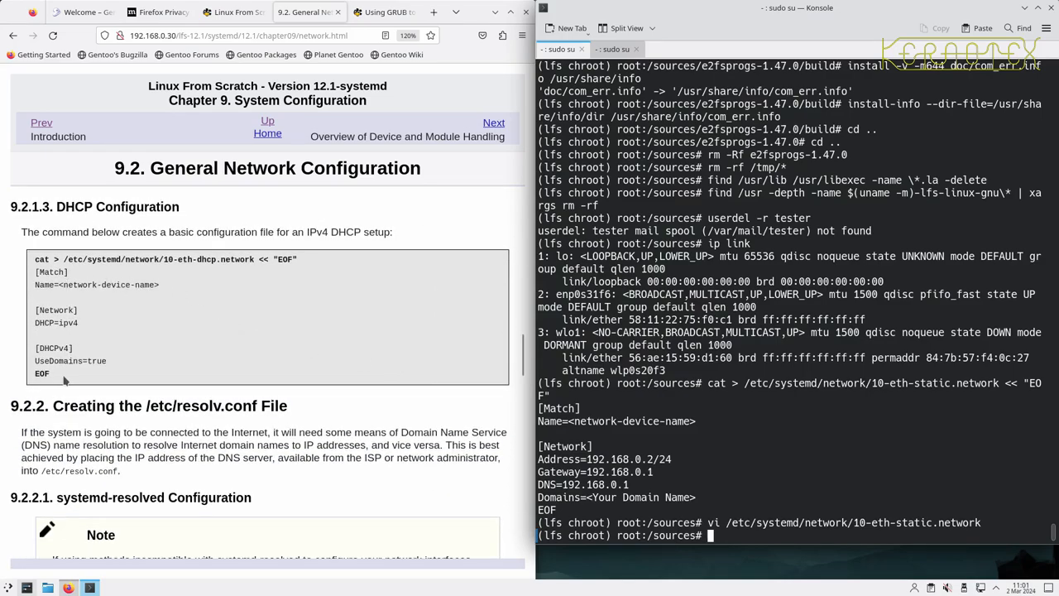
scroll("down", 3)
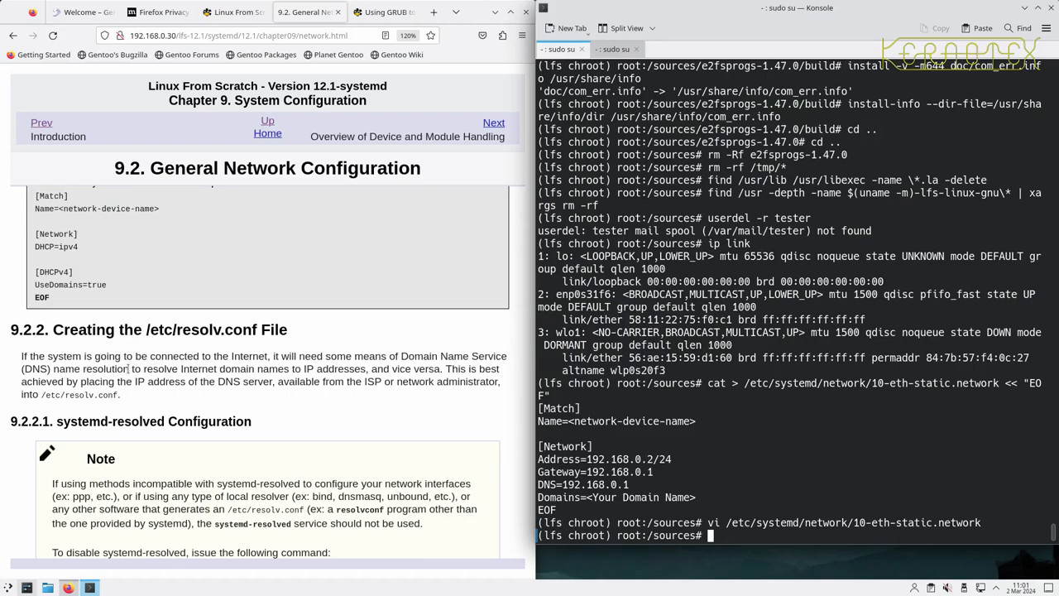
scroll("down", 3)
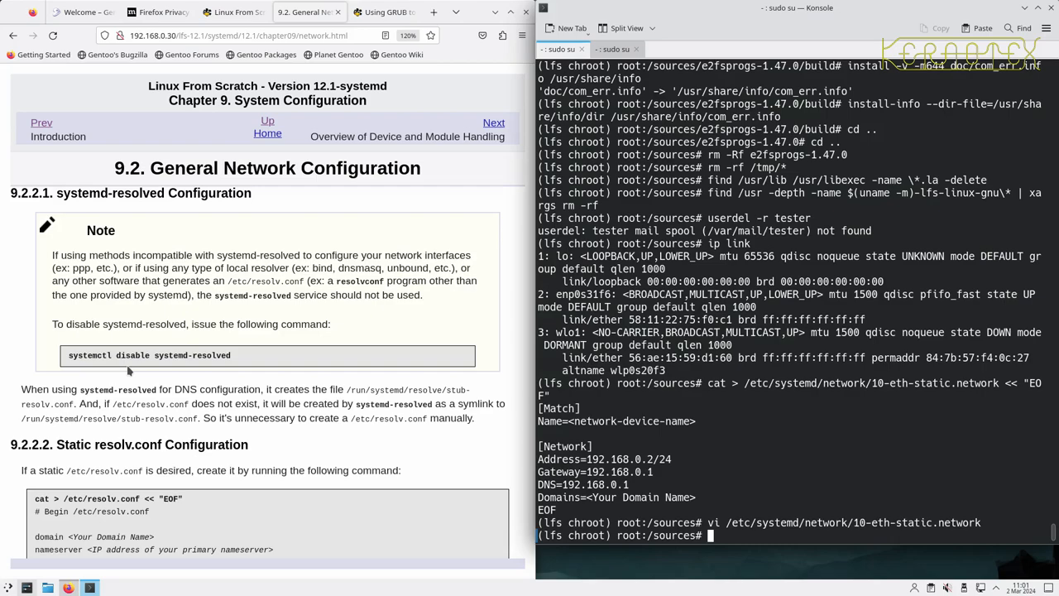
mouse_move(148, 291)
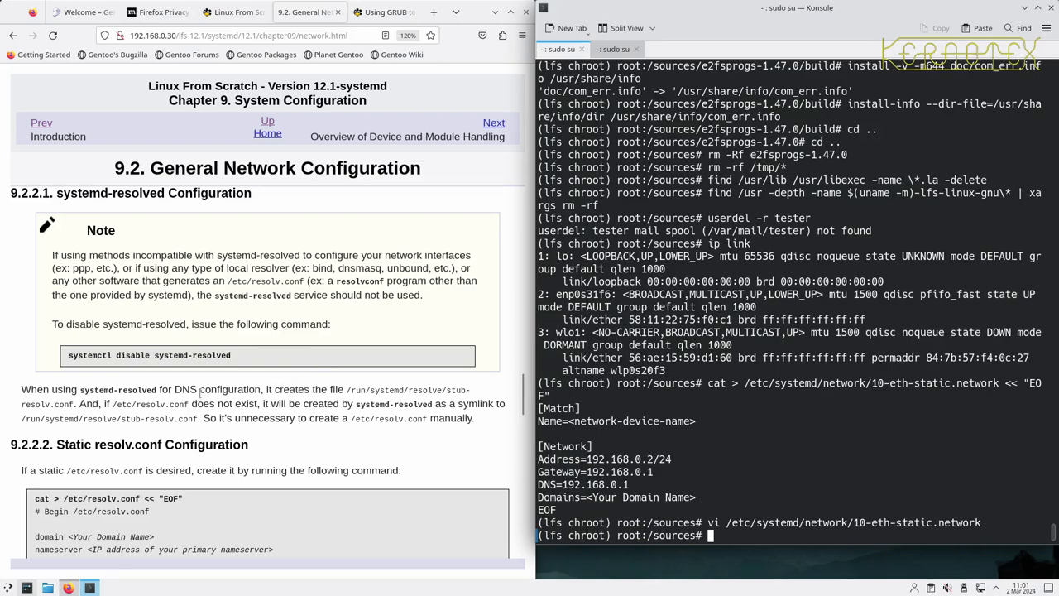
mouse_move(348, 400)
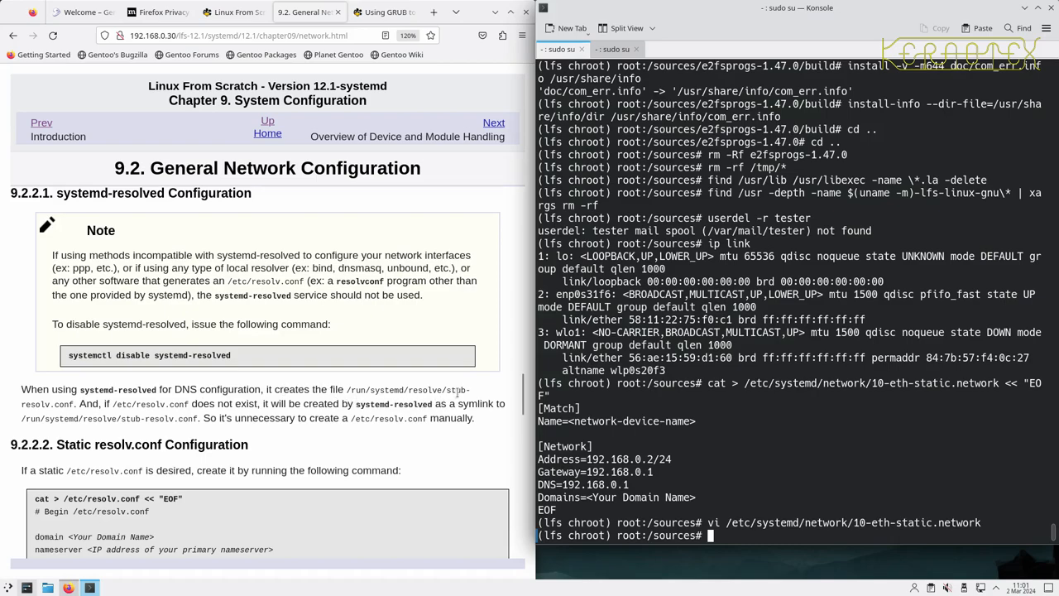
mouse_move(243, 402)
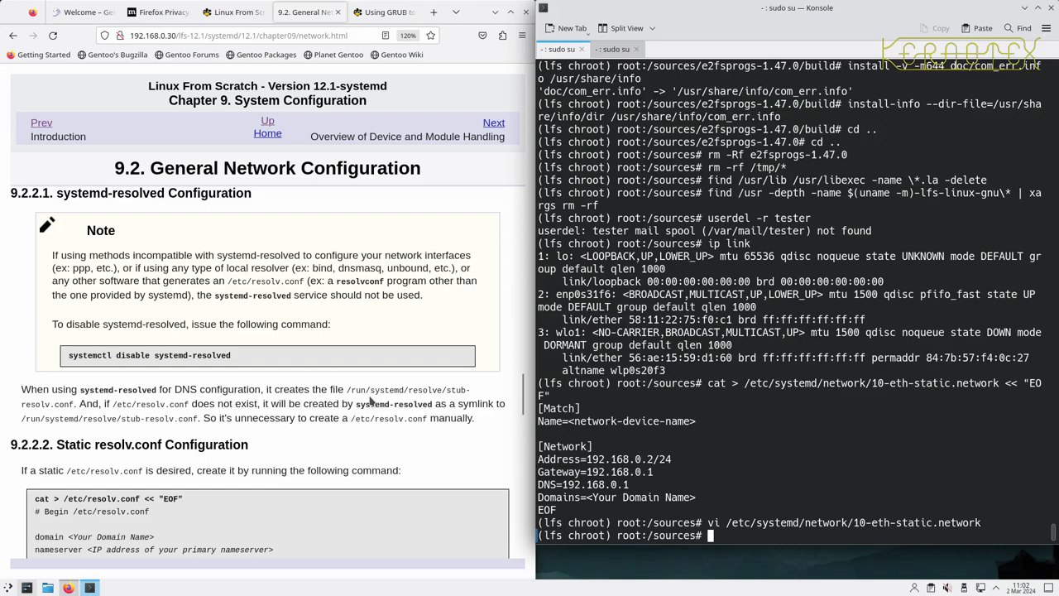
scroll("down", 3)
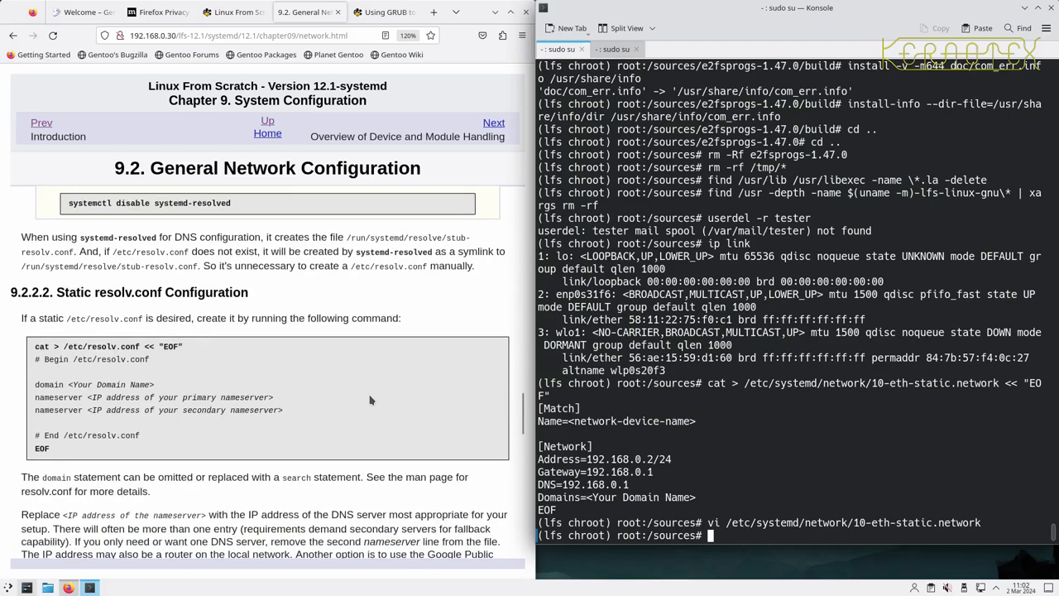
mouse_move(159, 366)
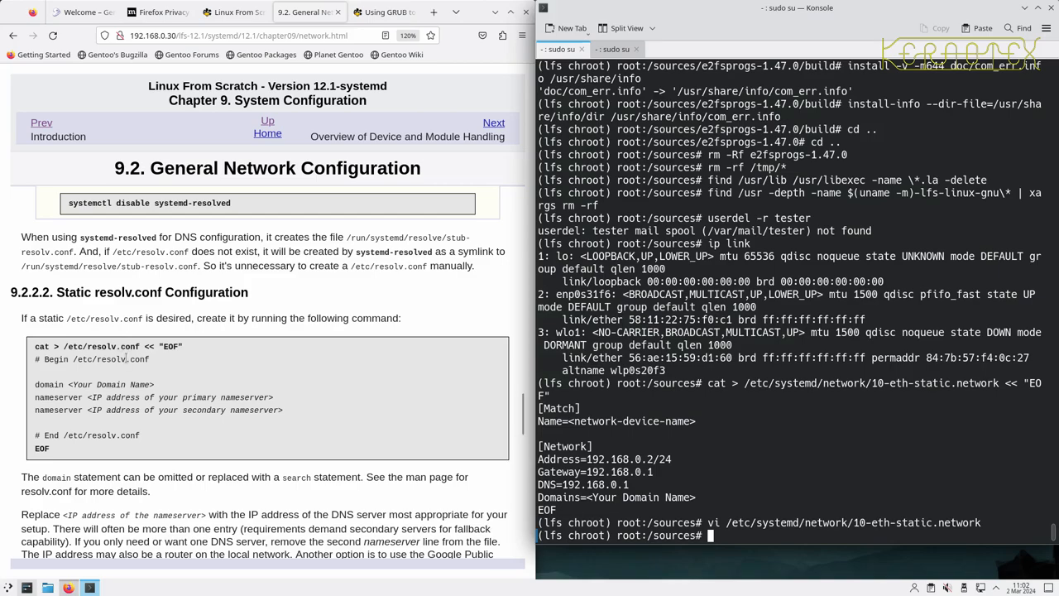
scroll("down", 3)
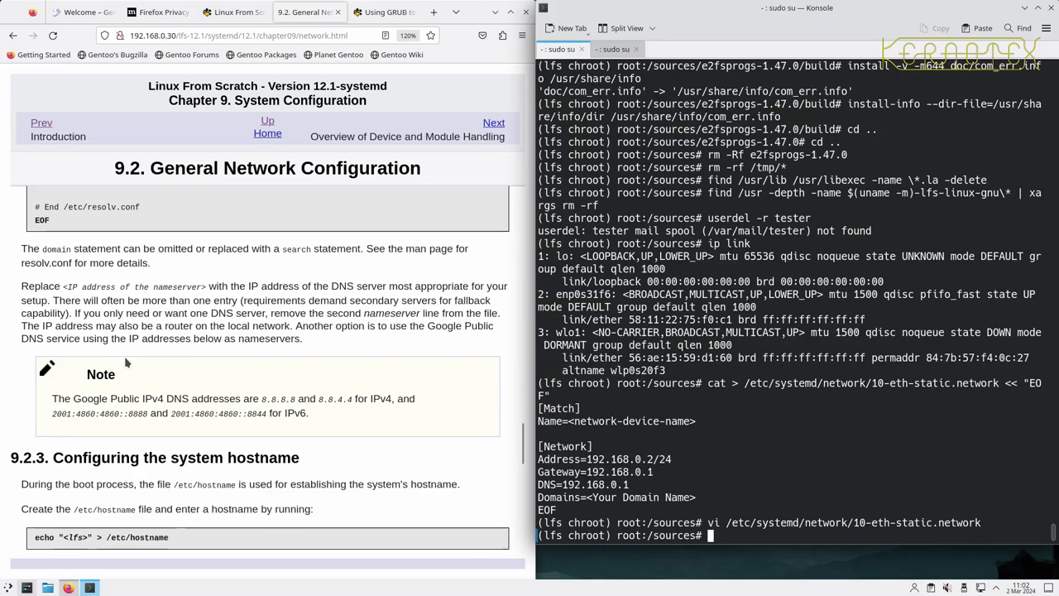
scroll("down", 3)
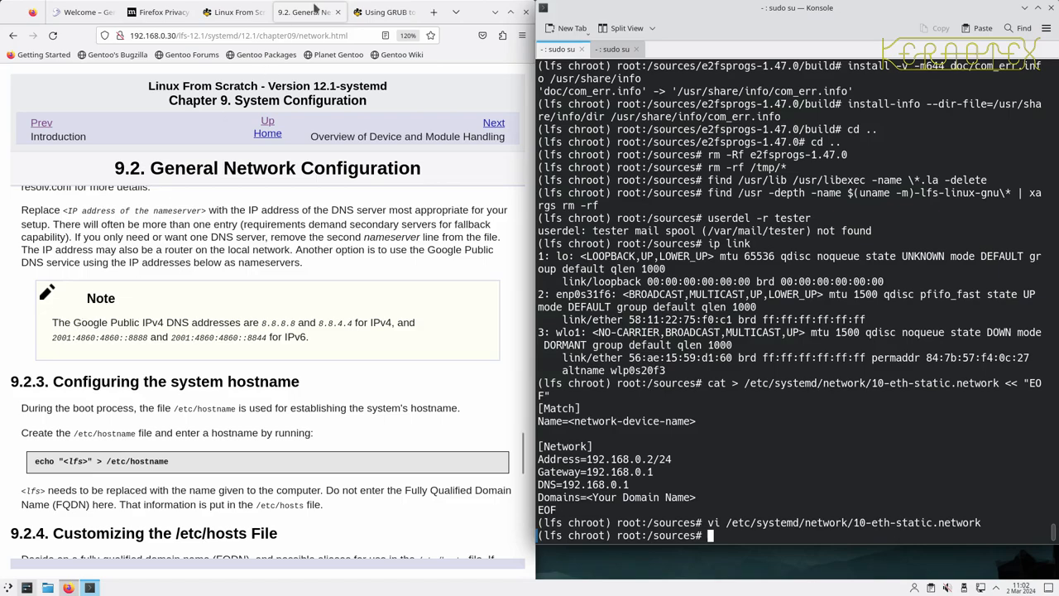
Search quad9 in a new tab, open quad9.net and select its DNS addresses
left_click(434, 12)
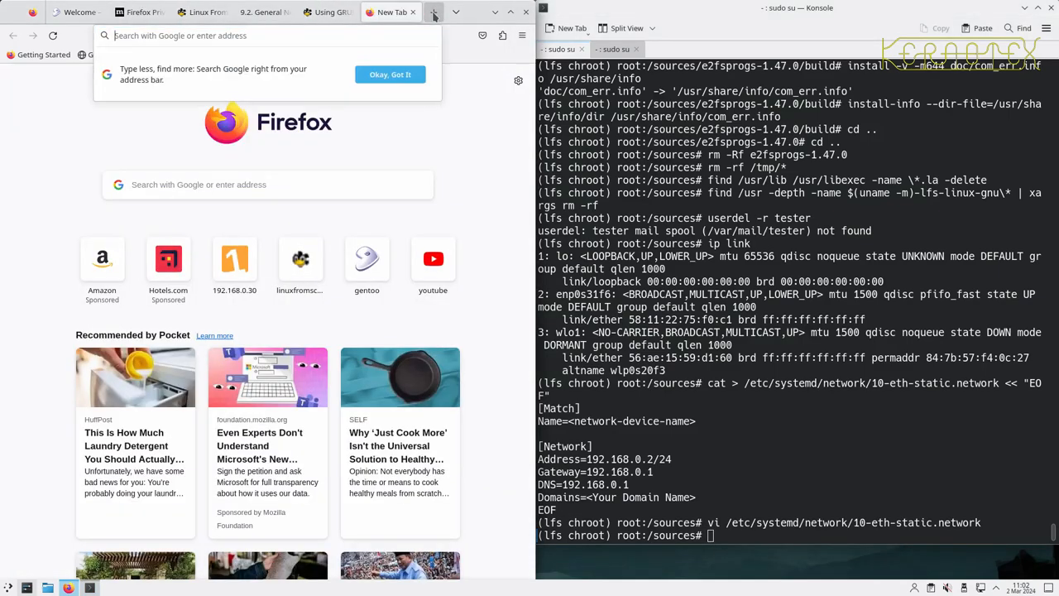
type("quad9")
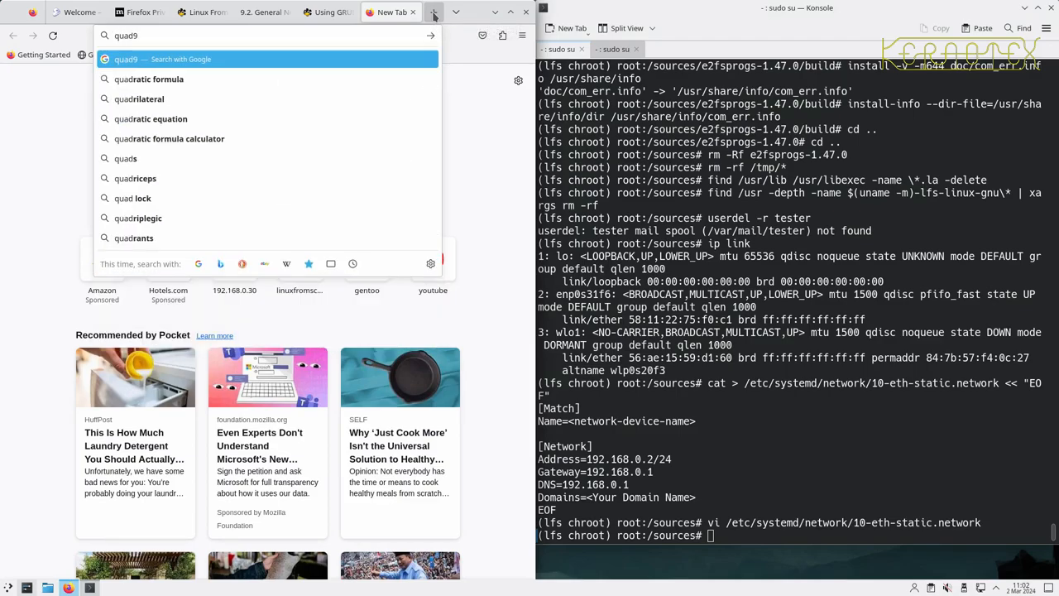
key("Return")
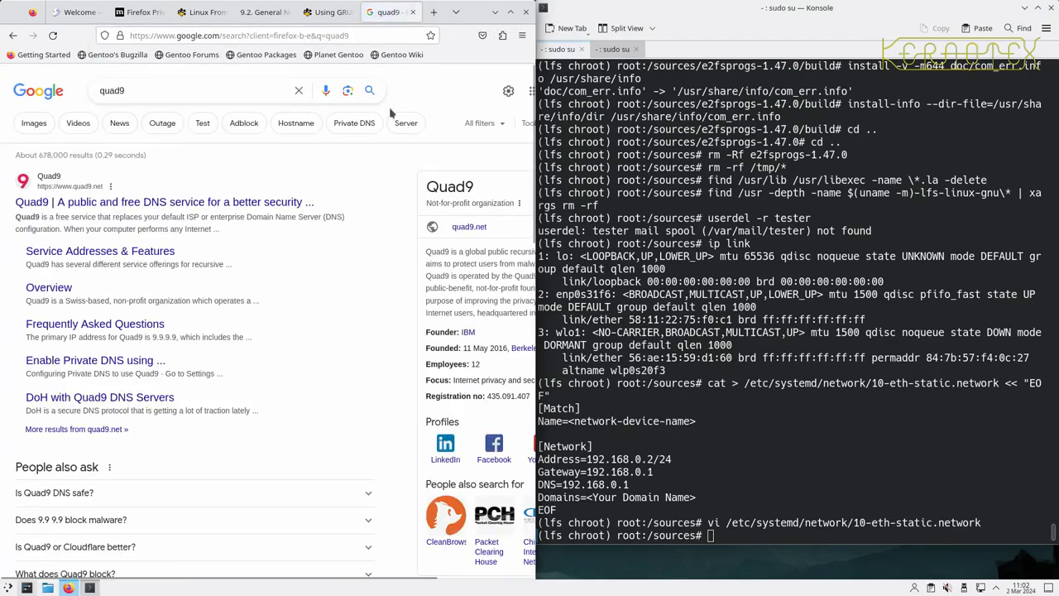
left_click(166, 201)
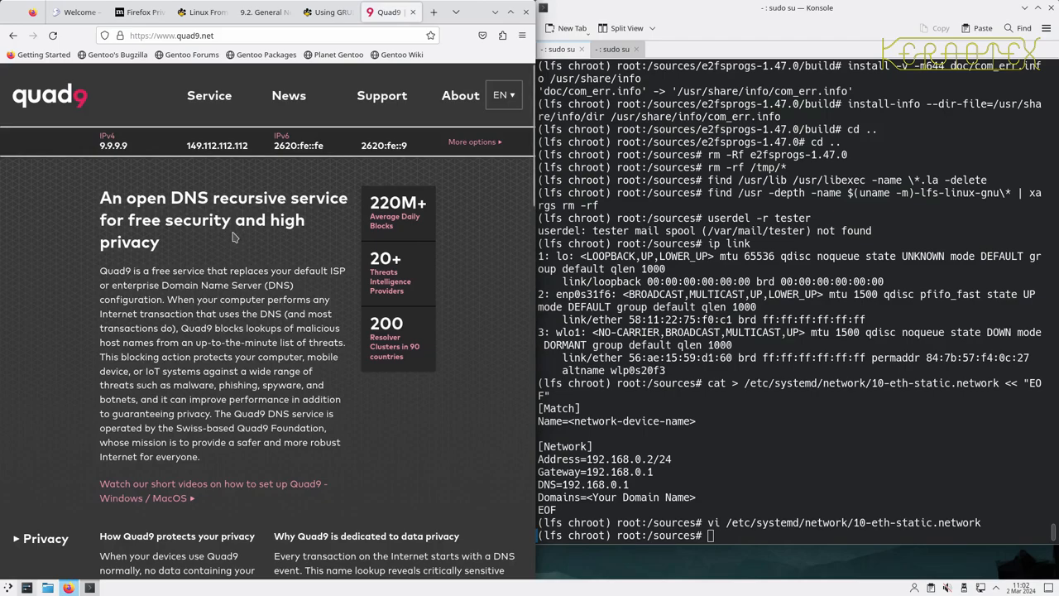
double_click(114, 145)
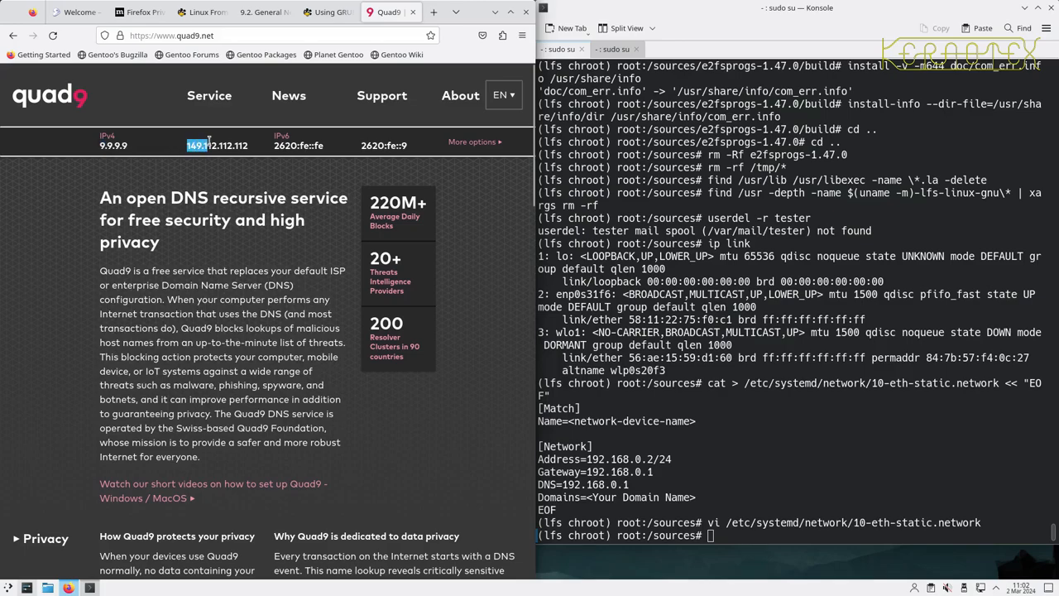
double_click(217, 145)
type("vi /etc/systemd/network/10-eth-static.network")
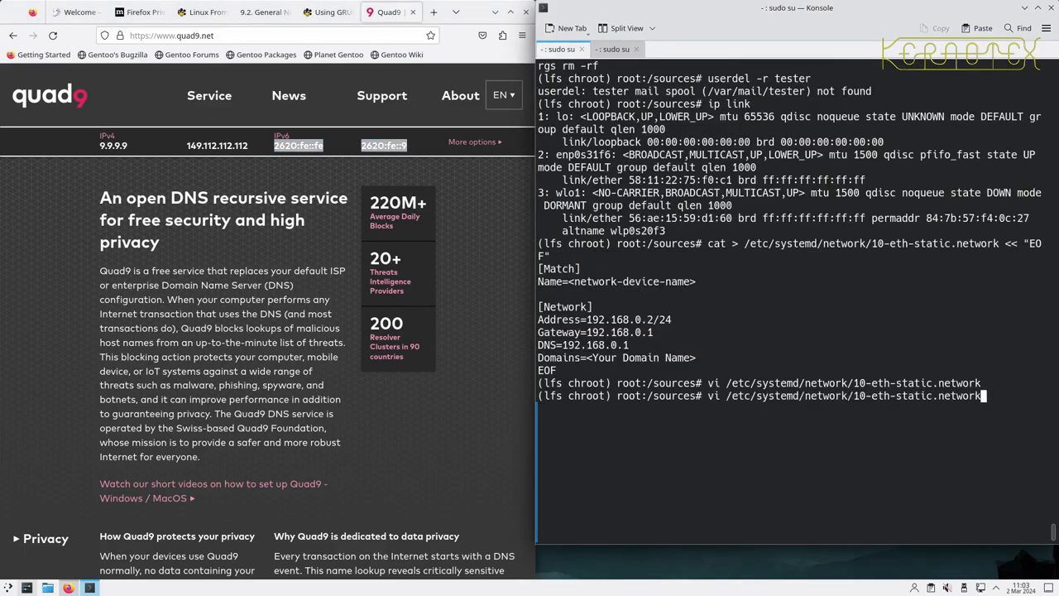
Reopen 10-eth-static.network in vi and start a second DNS= line below DNS=192.168.0.8
key("Return")
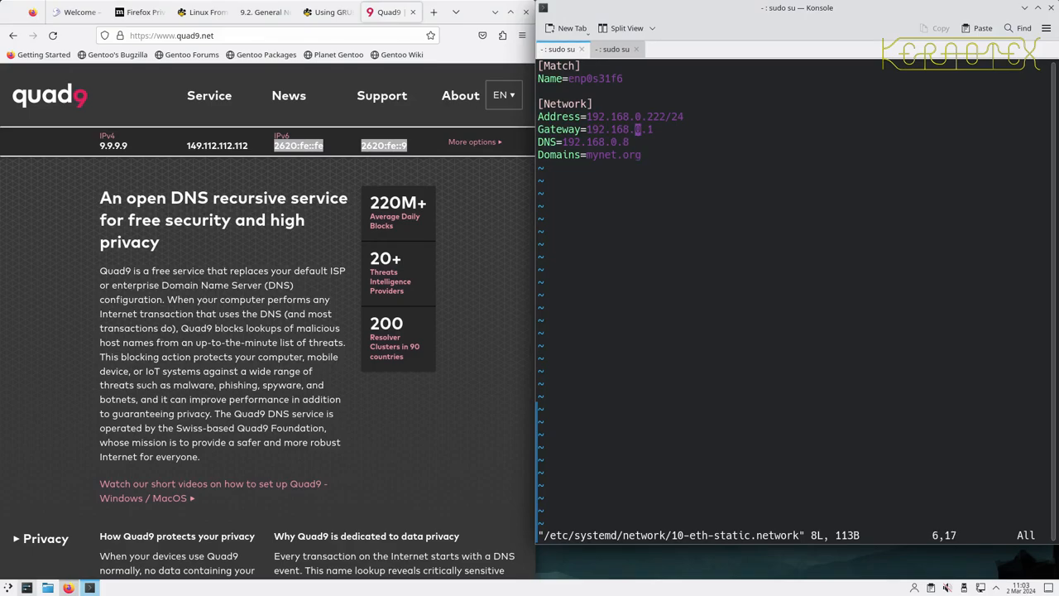
key("o")
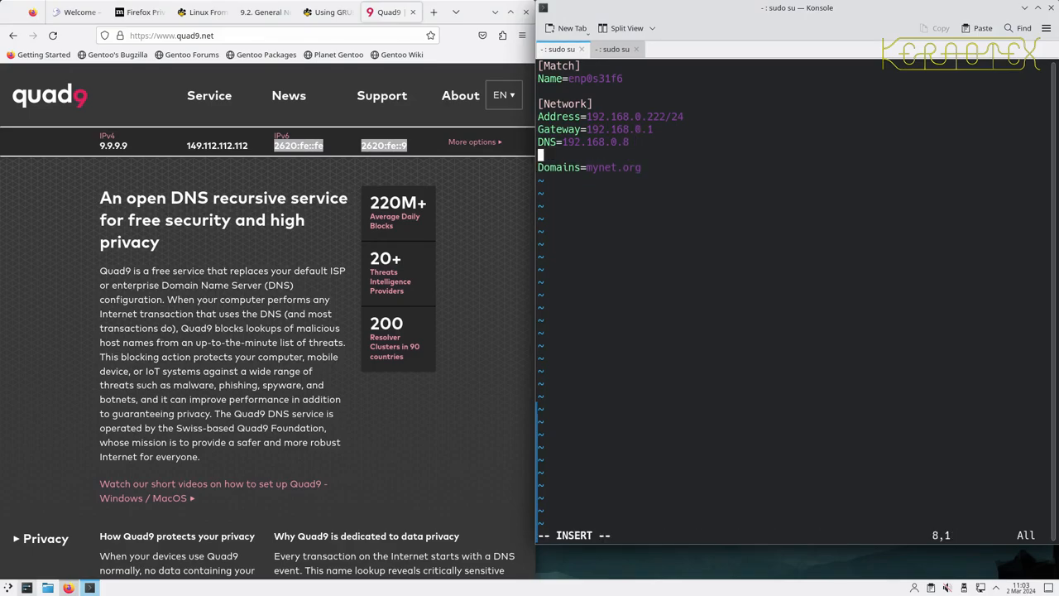
type("DNS")
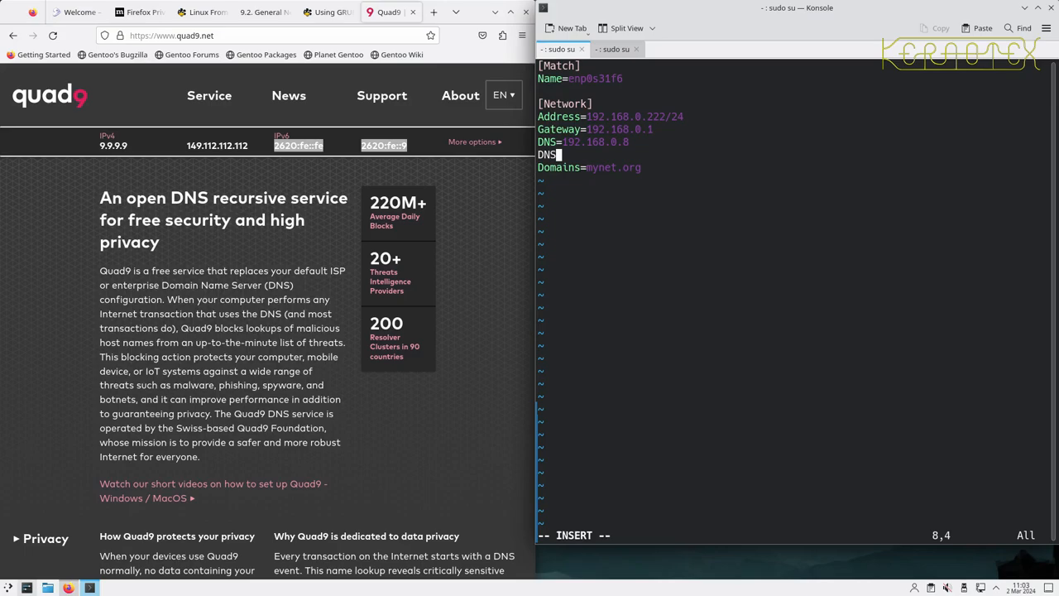
type("=")
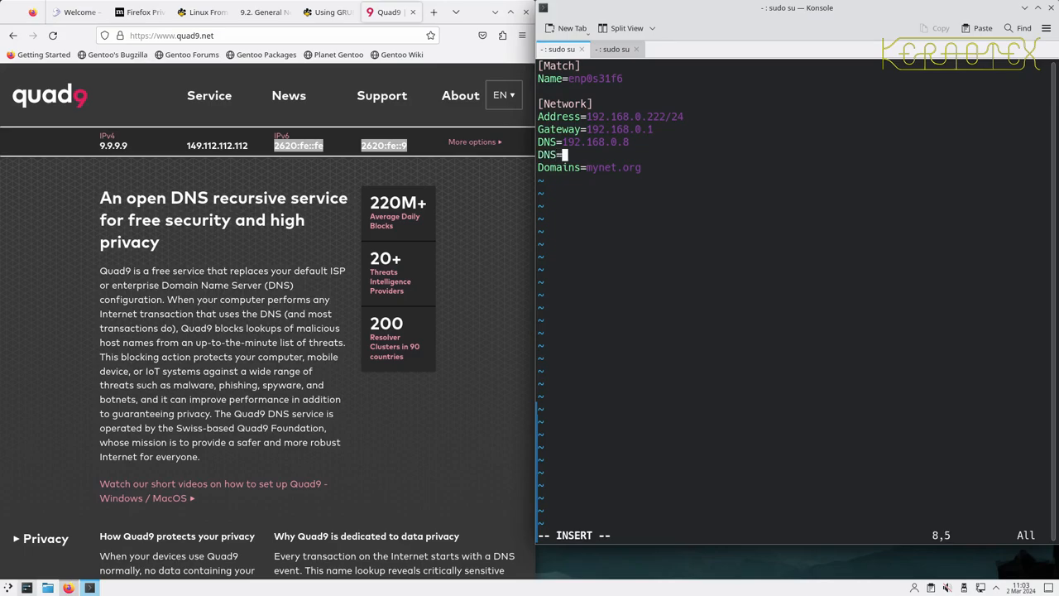
mouse_move(158, 155)
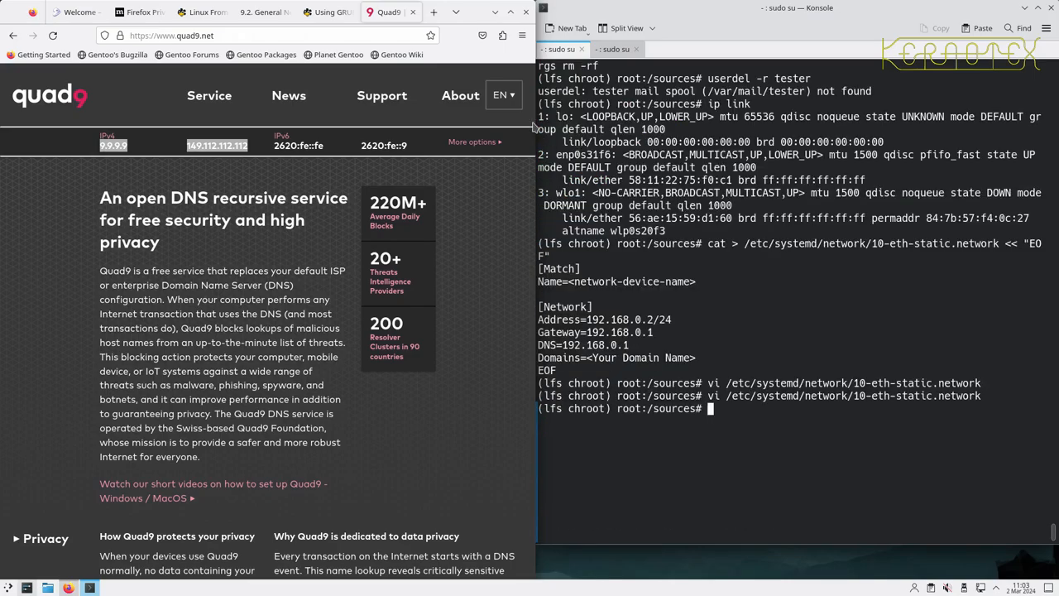
Return to the LFS 9.2 tab and select the echo "<lfs>" > /etc/hostname command
left_click(260, 12)
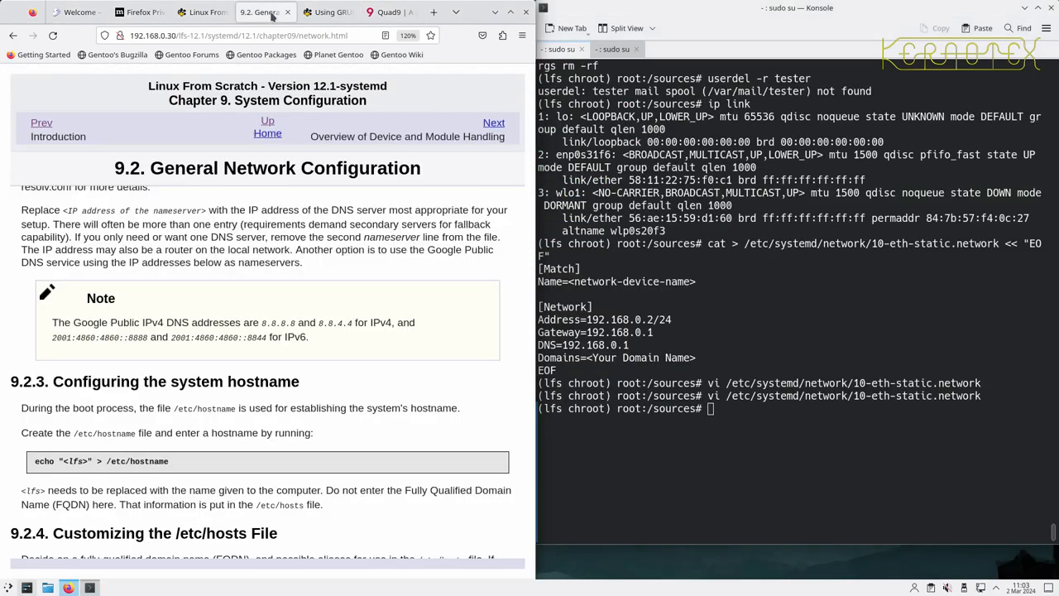
scroll("down", 3)
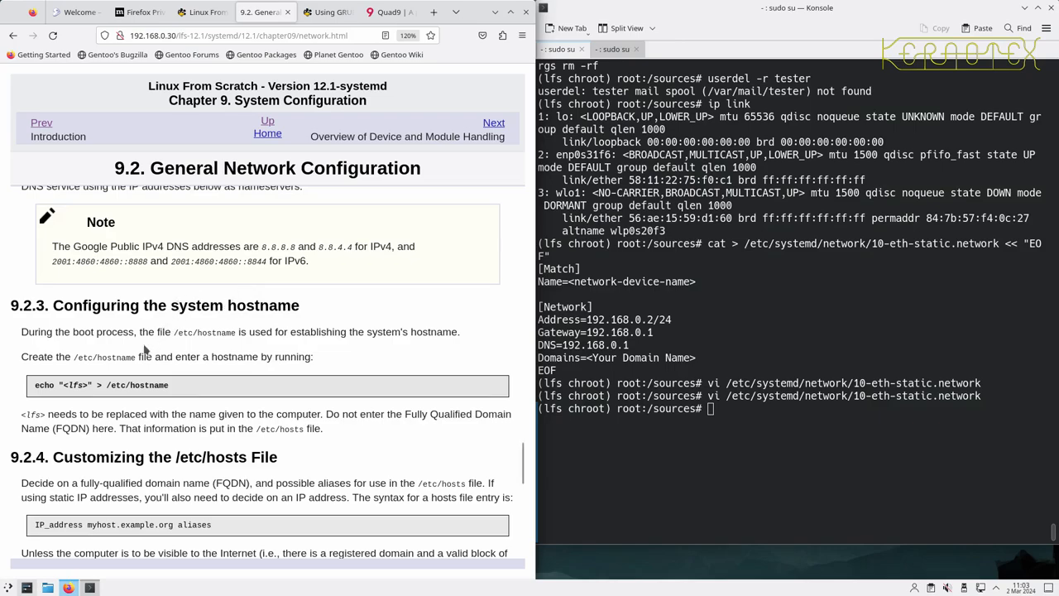
mouse_move(185, 339)
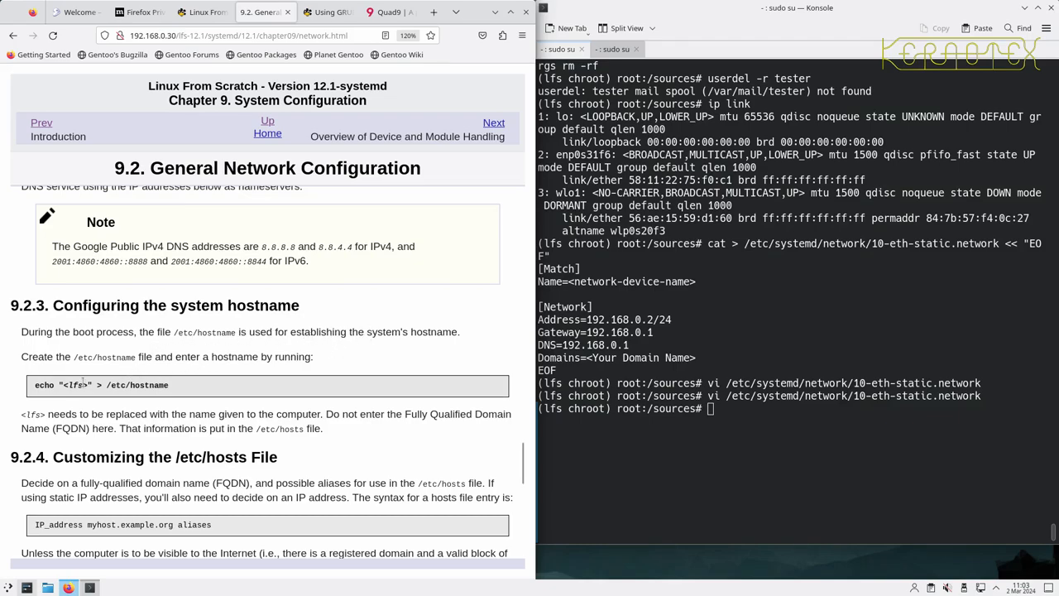
double_click(44, 385)
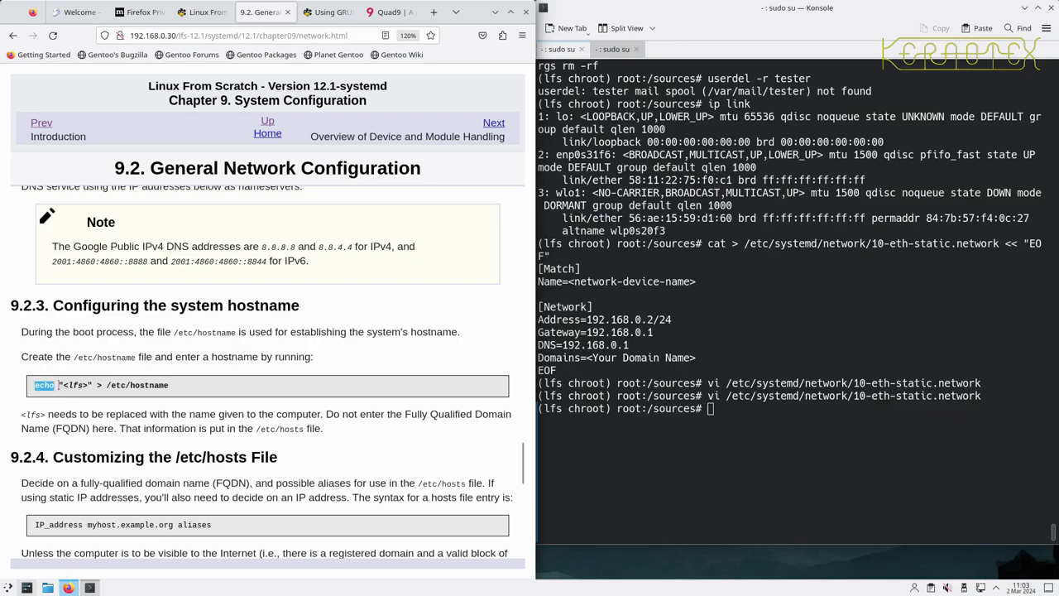
triple_click(100, 385)
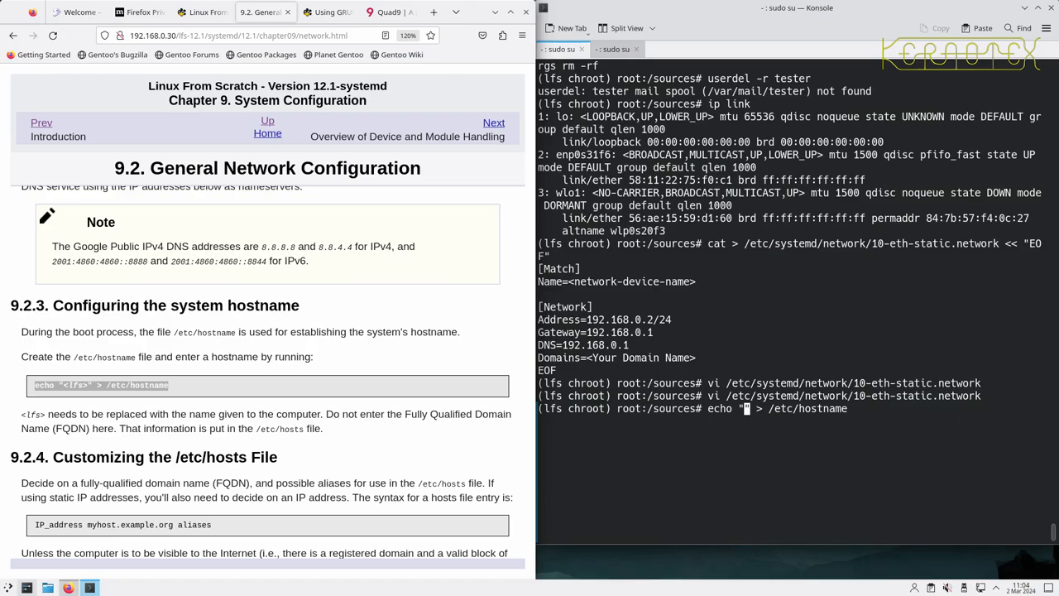
Write the hostname LFS-12.1 to /etc/hostname with the echo command
type("LFS")
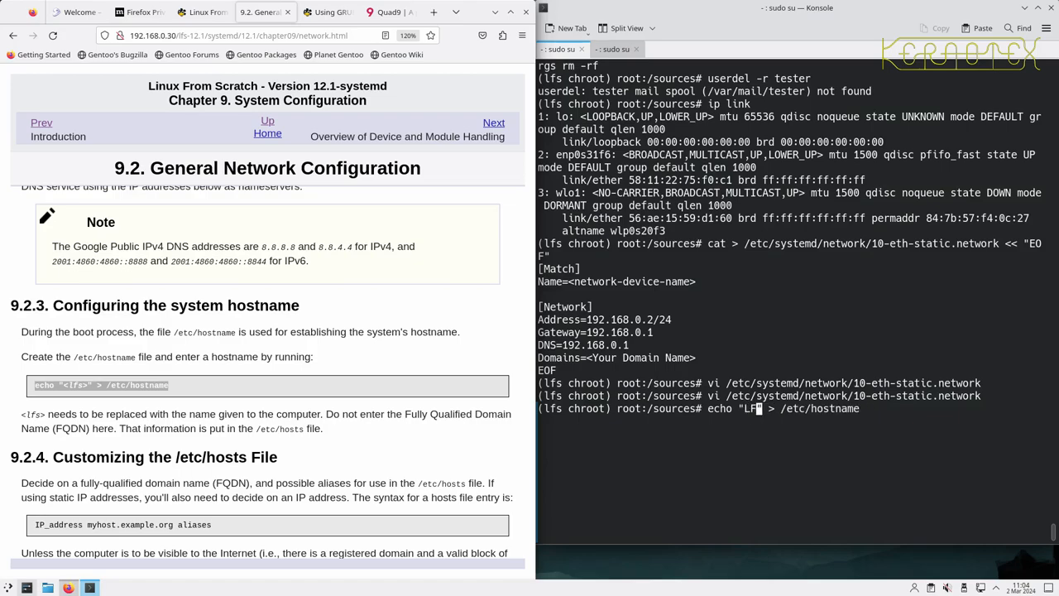
type("FS-12.1")
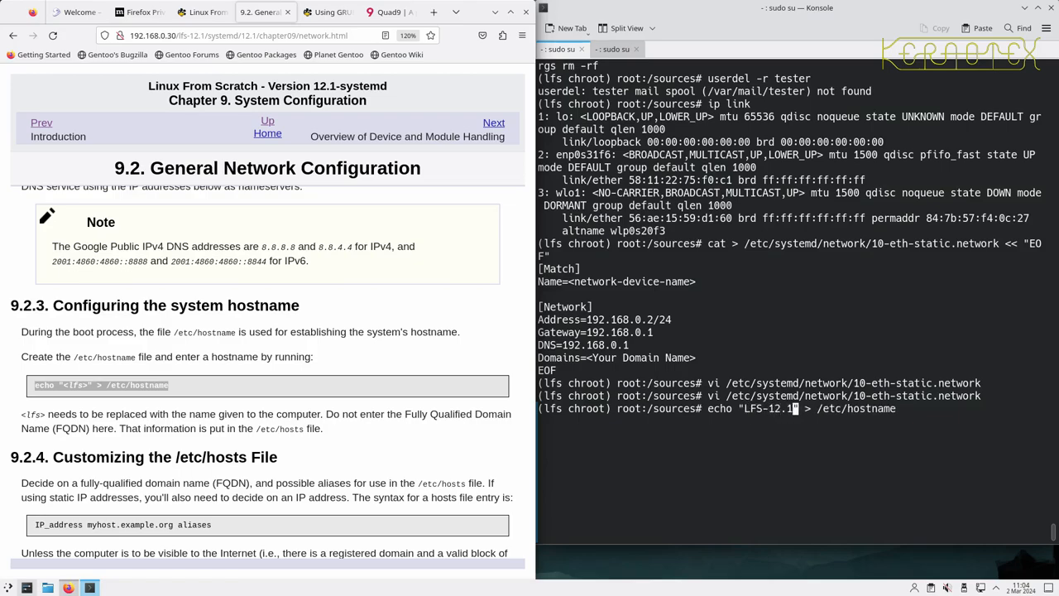
key("Return")
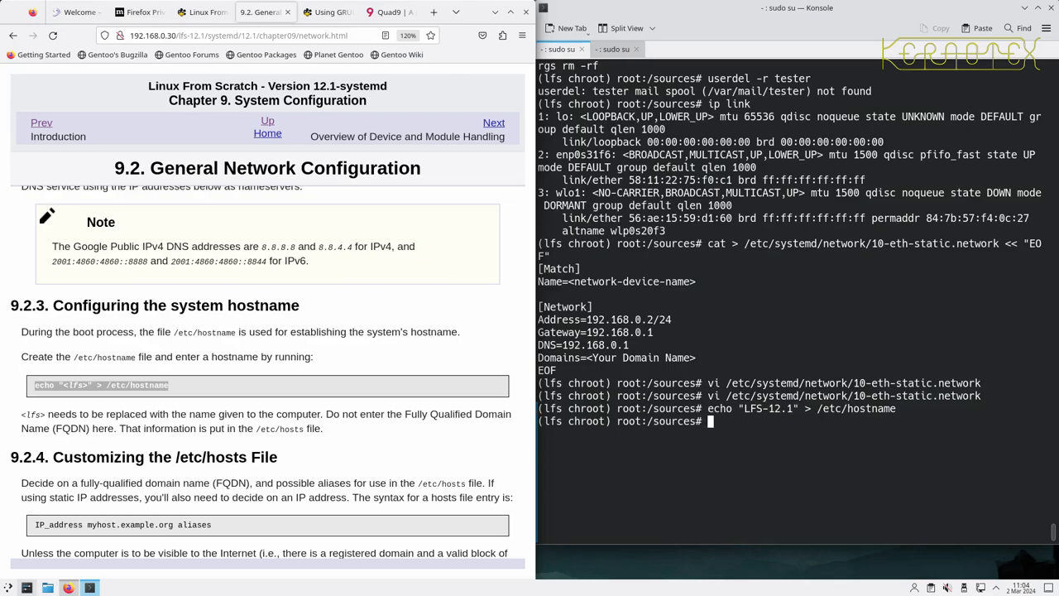
mouse_move(372, 412)
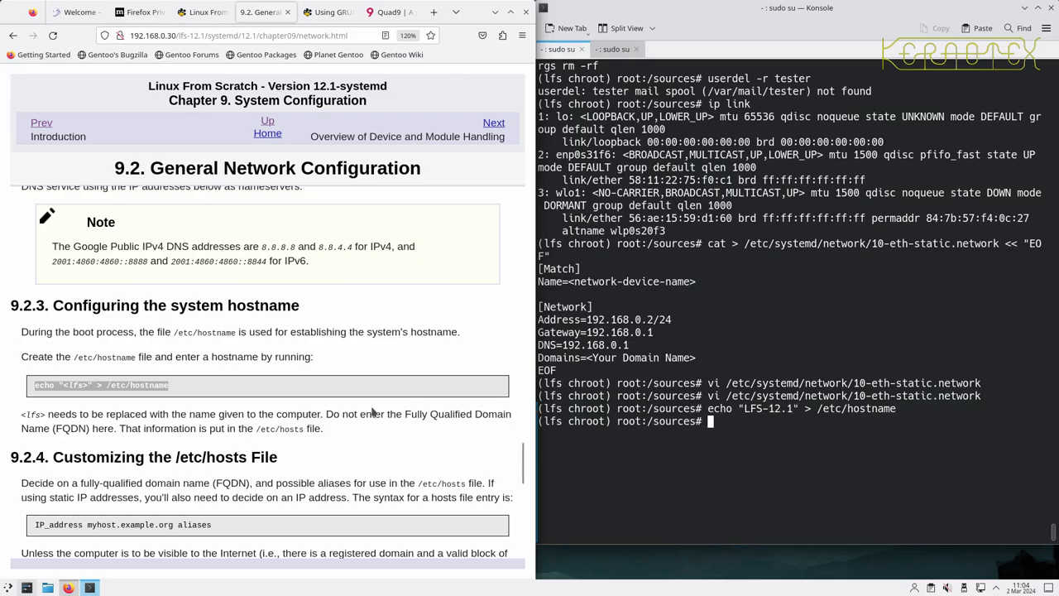
scroll("down", 3)
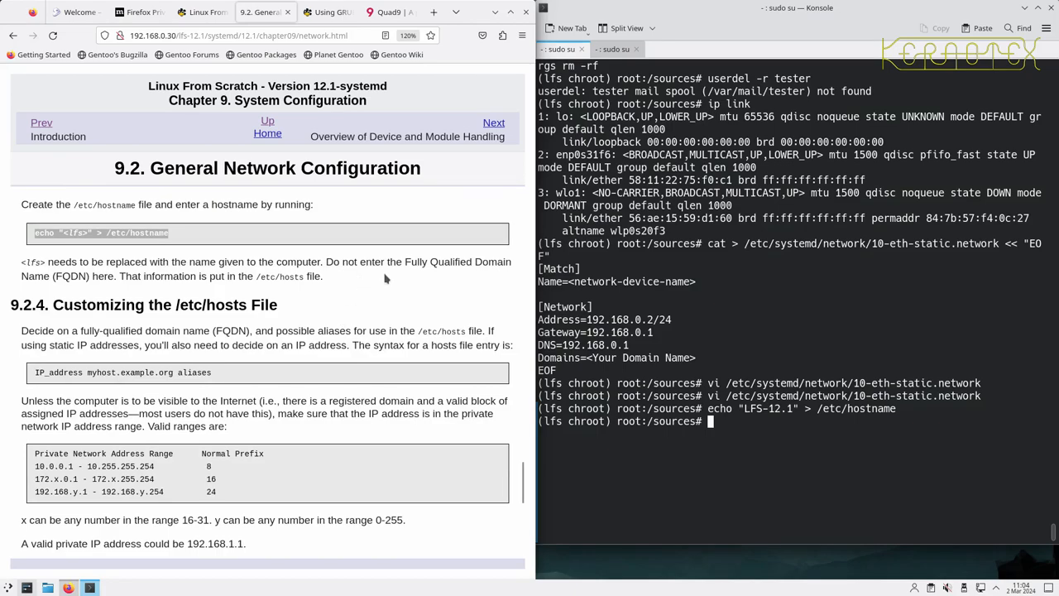
mouse_move(379, 286)
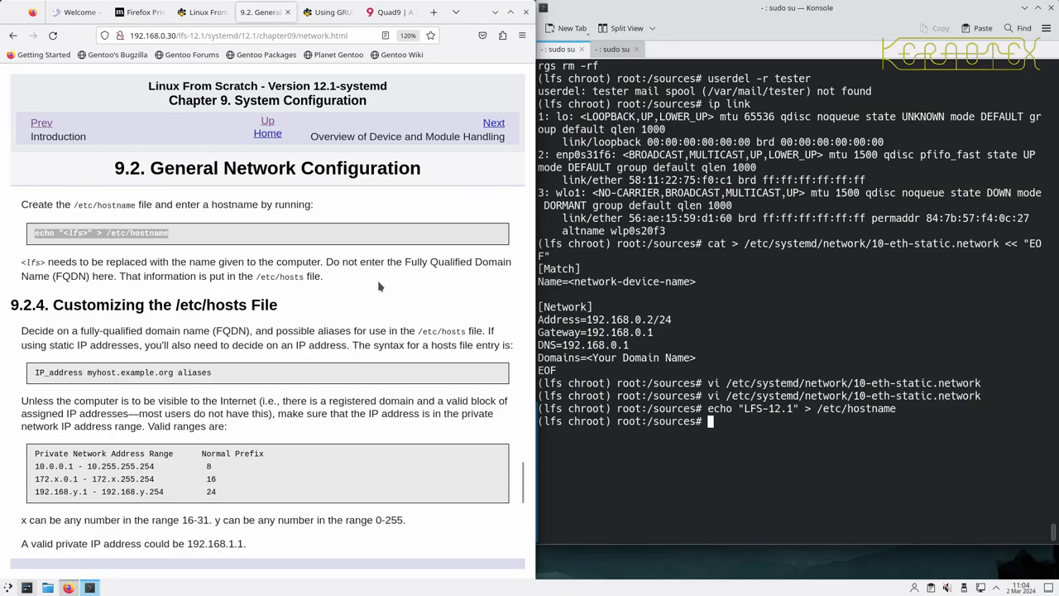
scroll("down", 3)
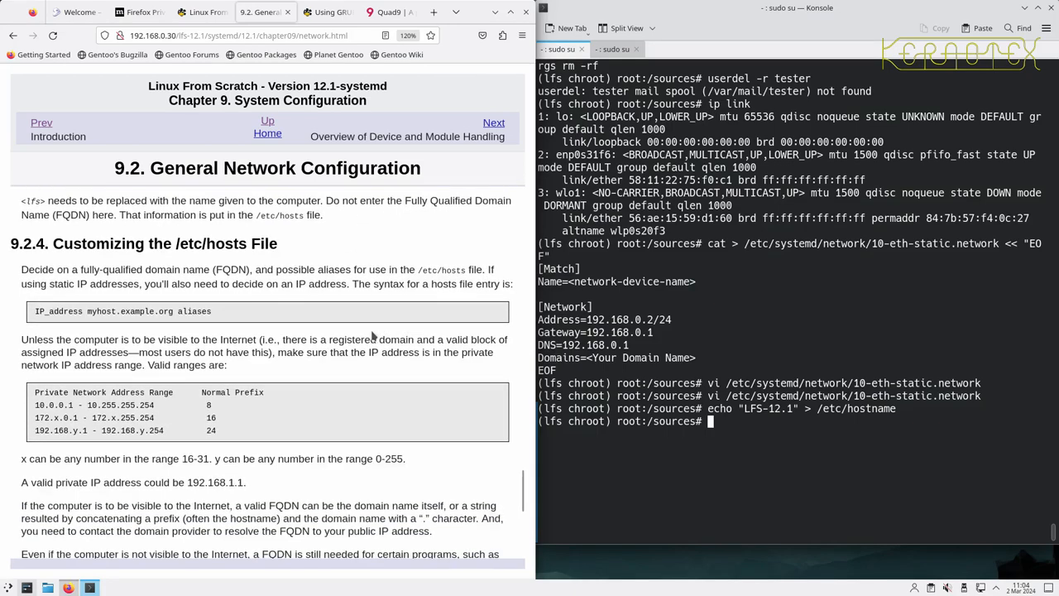
Select the guide's /etc/hosts creation block and type vi /etc/hosts in Konsole
scroll("down", 3)
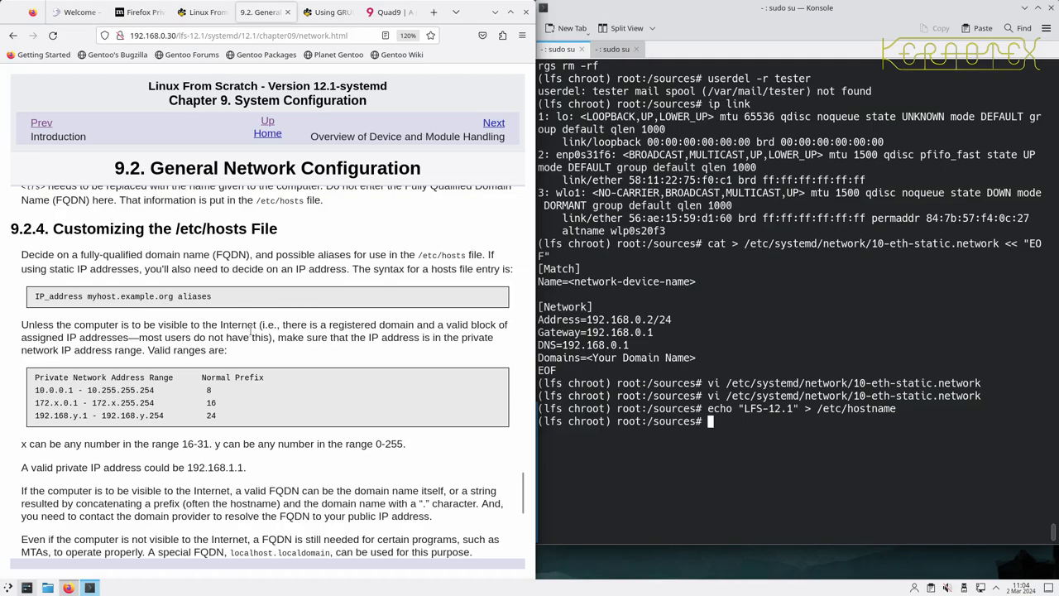
scroll("down", 3)
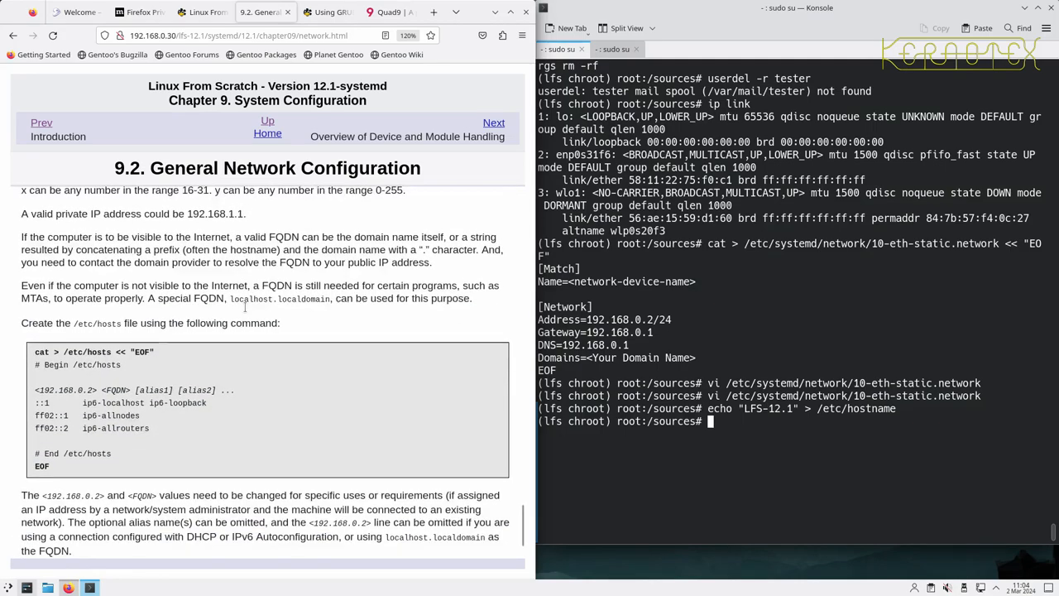
scroll("down", 3)
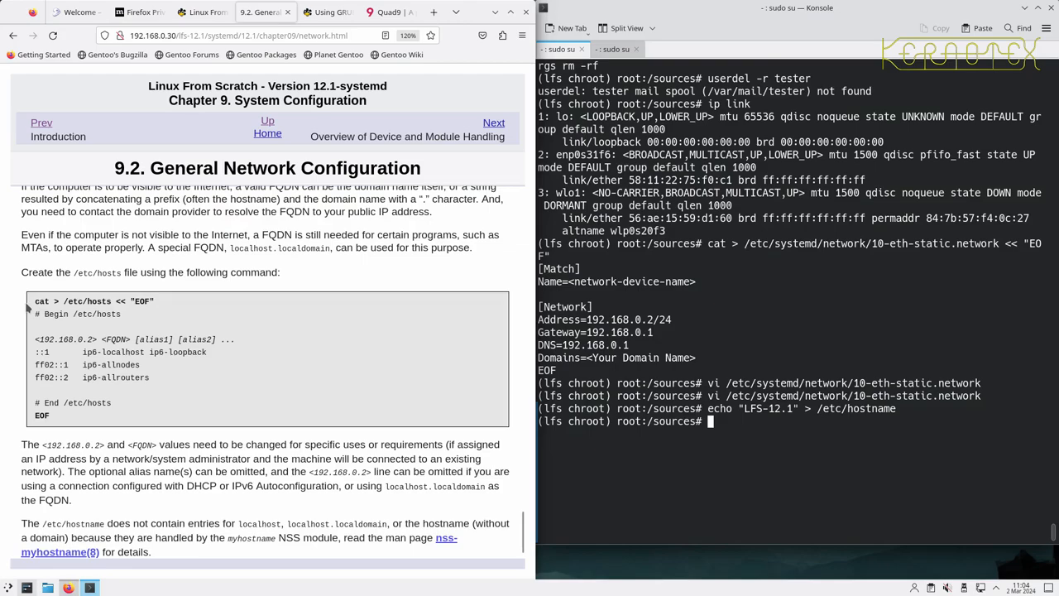
left_click_drag(35, 301, 151, 377)
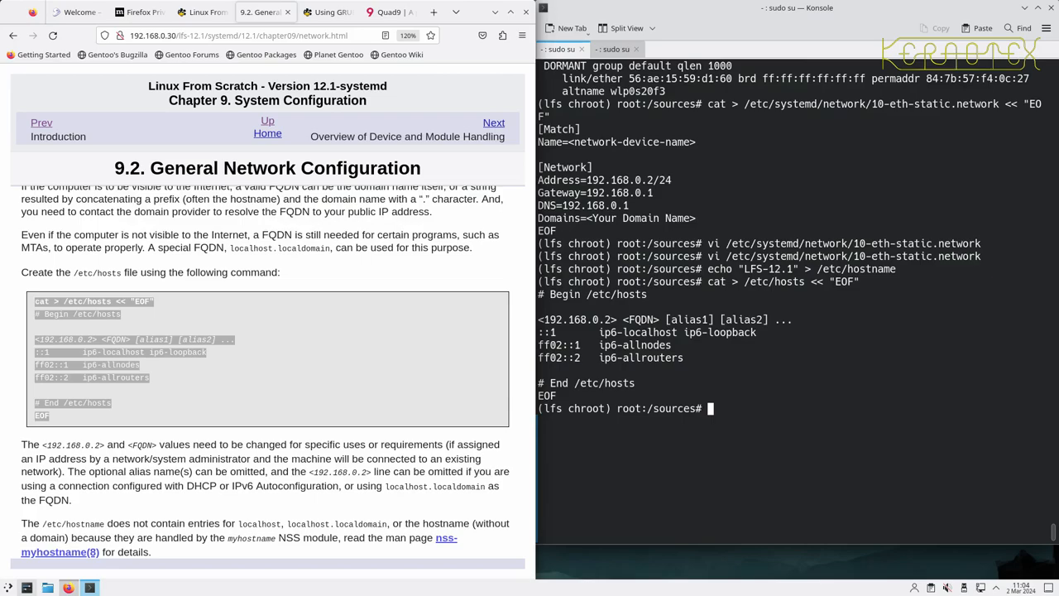
type("vi /etc/hosts")
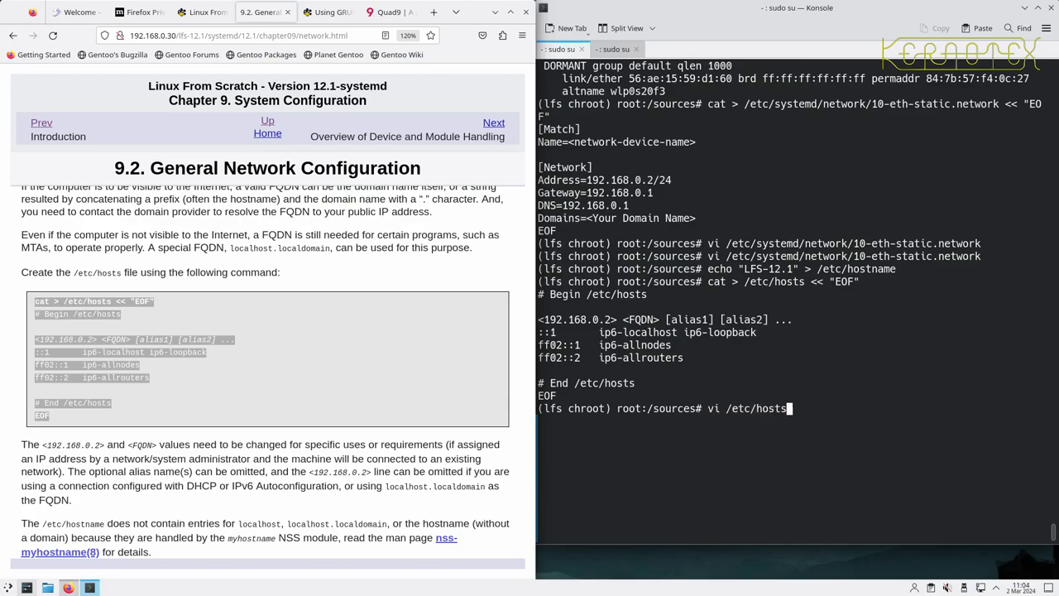
Edit /etc/hosts to map 192.168.0.222 to LFS-12.1.mynet.org, LFS-12.1 and localhost
key("Return")
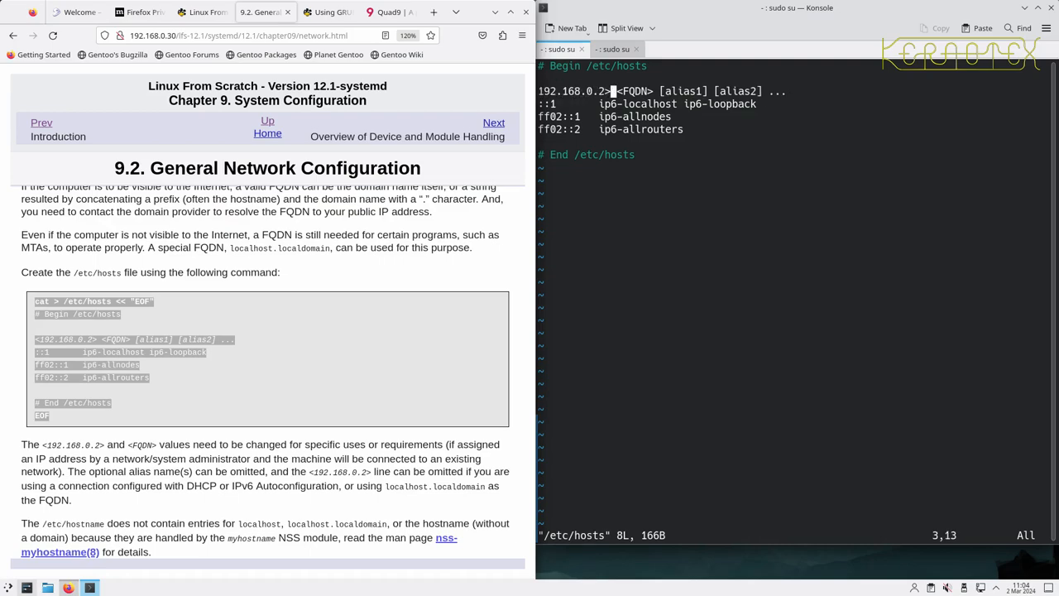
key("i")
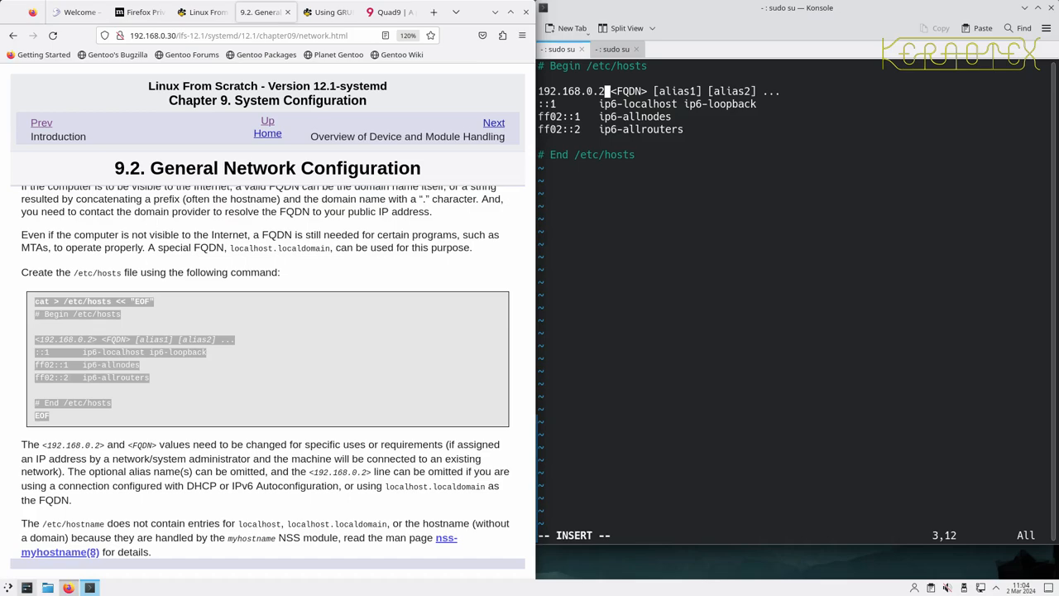
type("22 L")
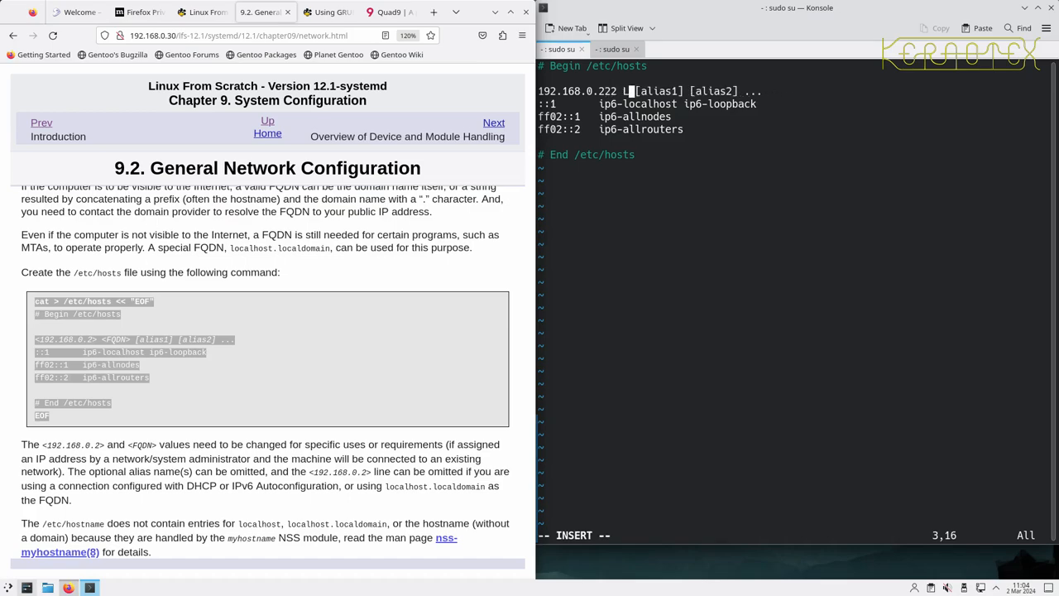
type("FS-12.1.")
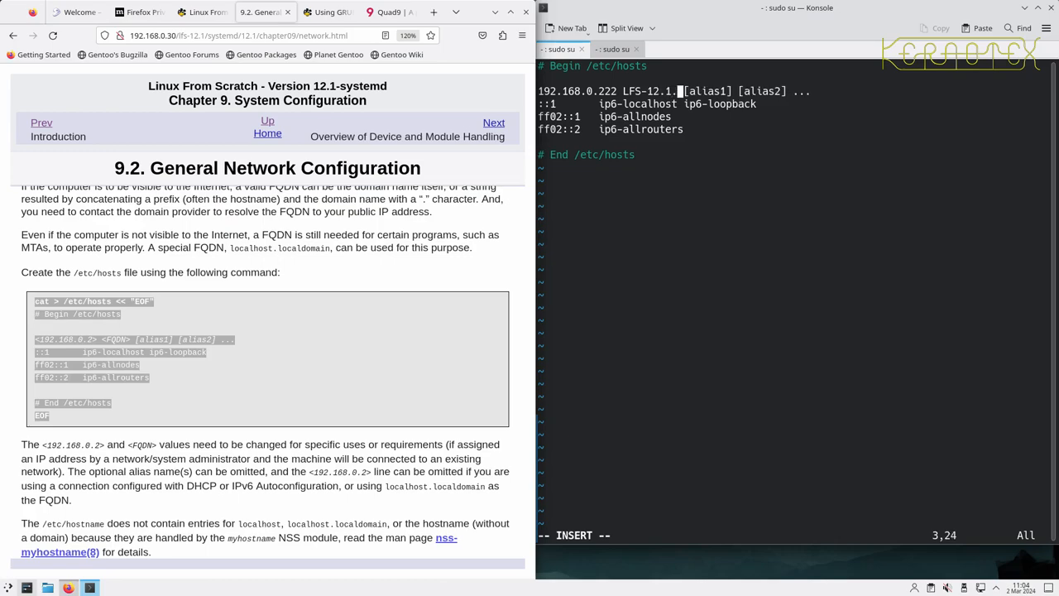
type("myn")
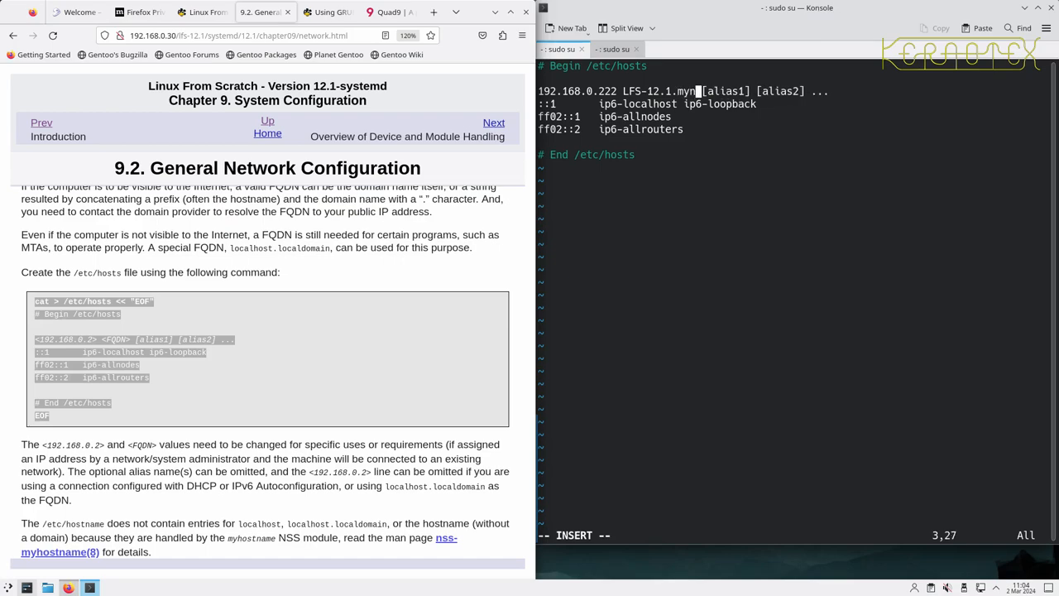
type("et.org")
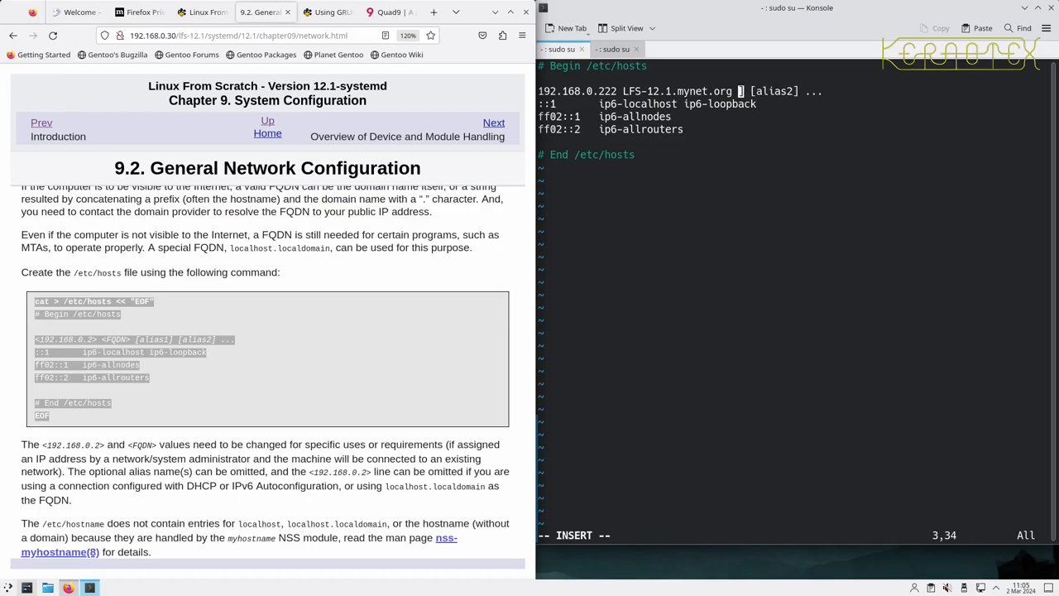
type("LFS")
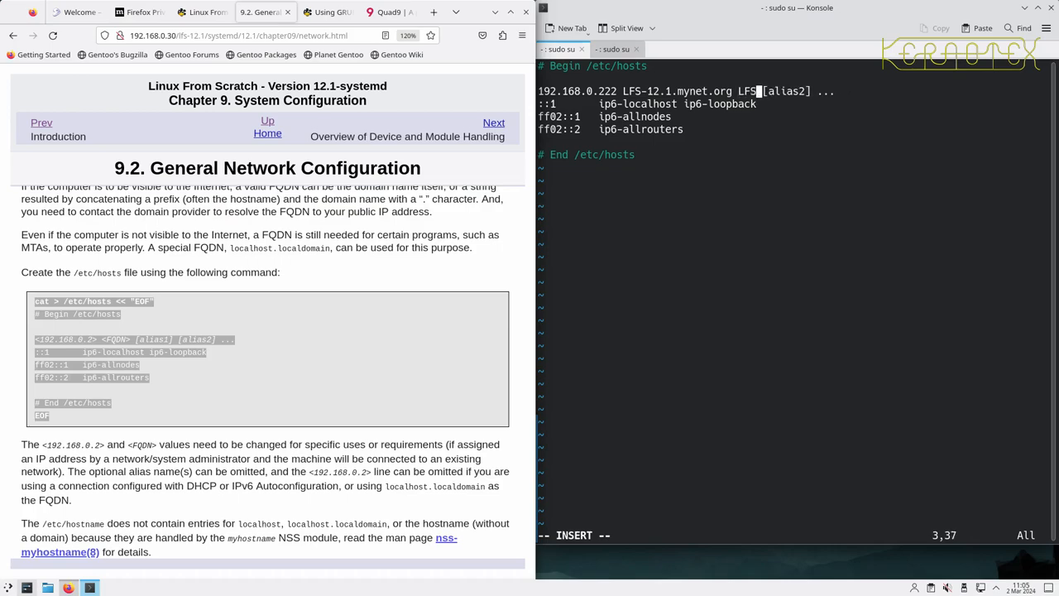
type("-12.1")
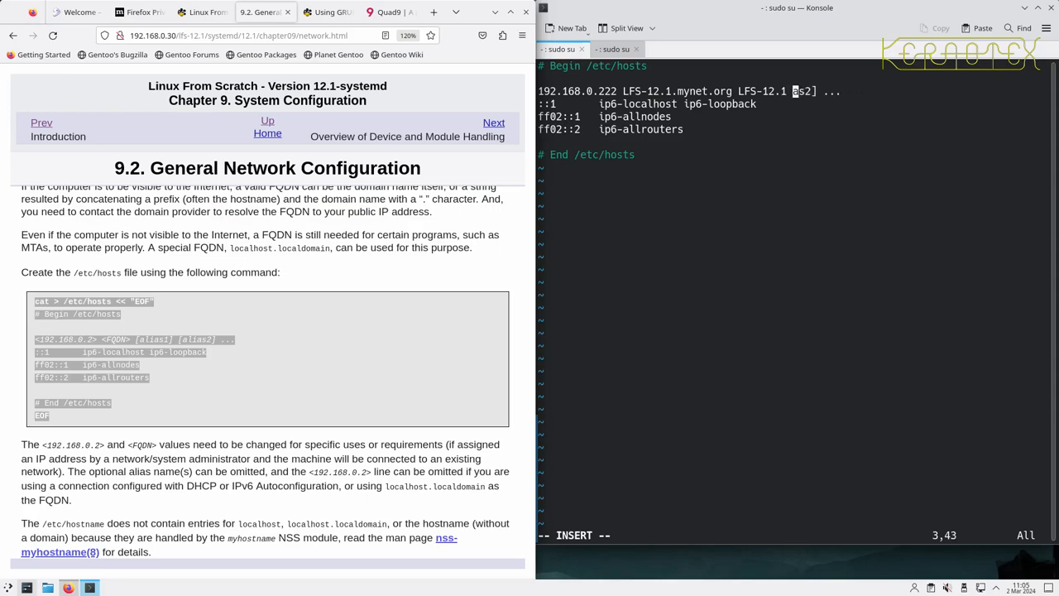
type("local")
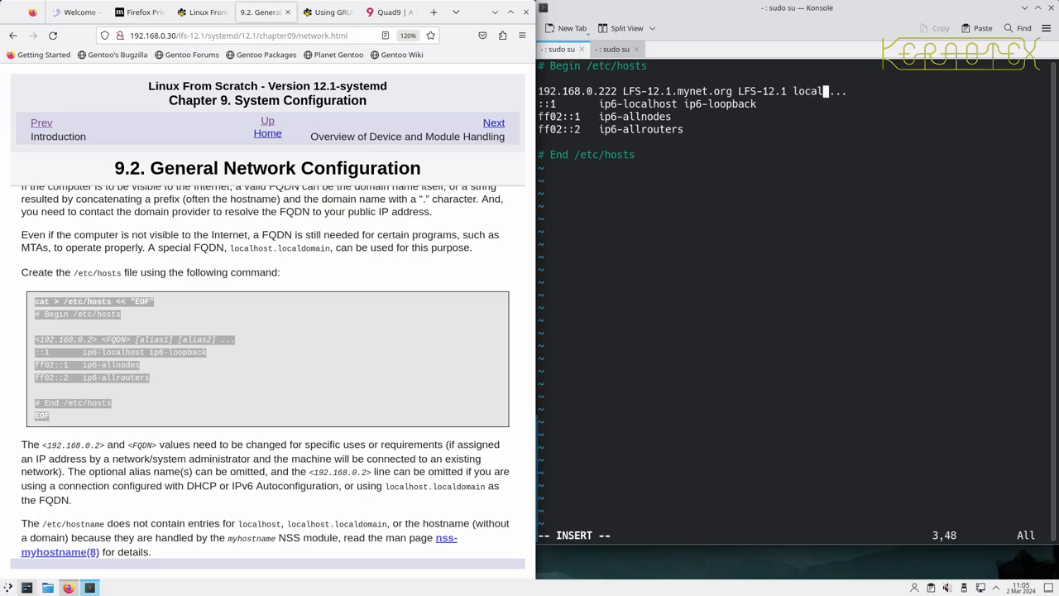
type("host")
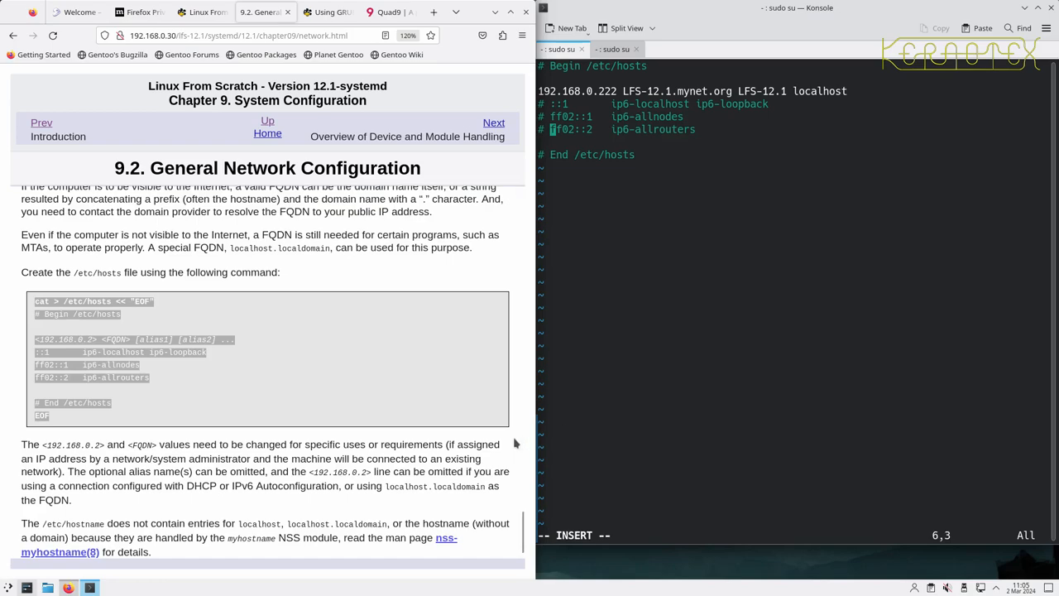
scroll("down", 3)
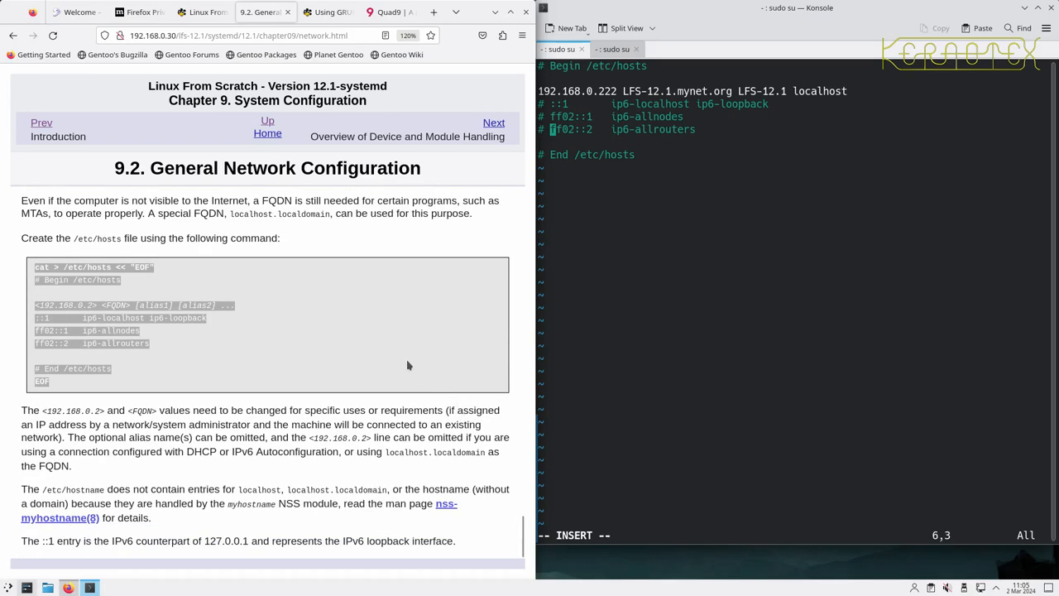
mouse_move(403, 358)
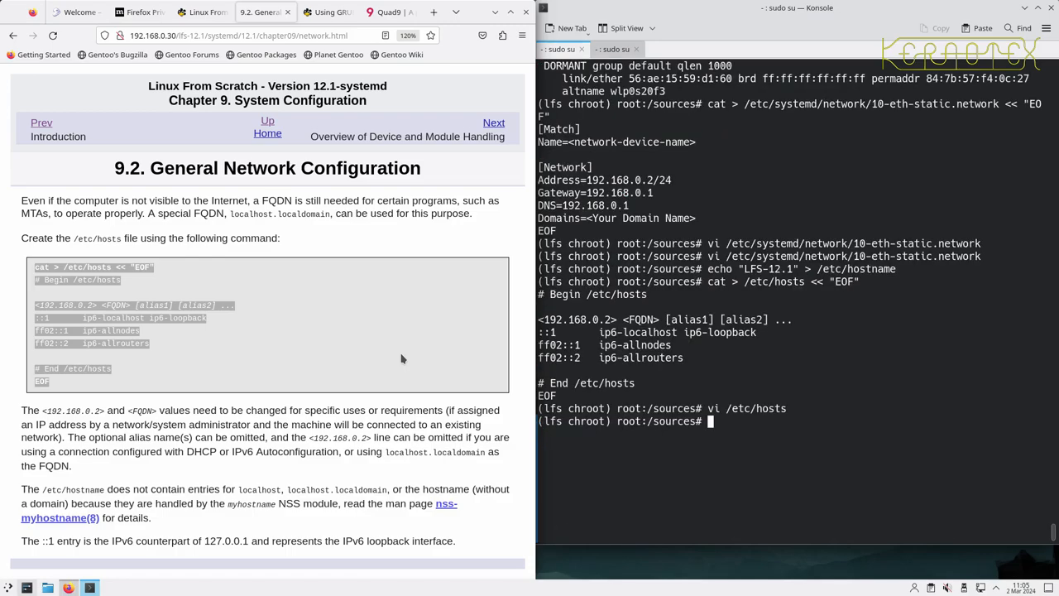
mouse_move(424, 453)
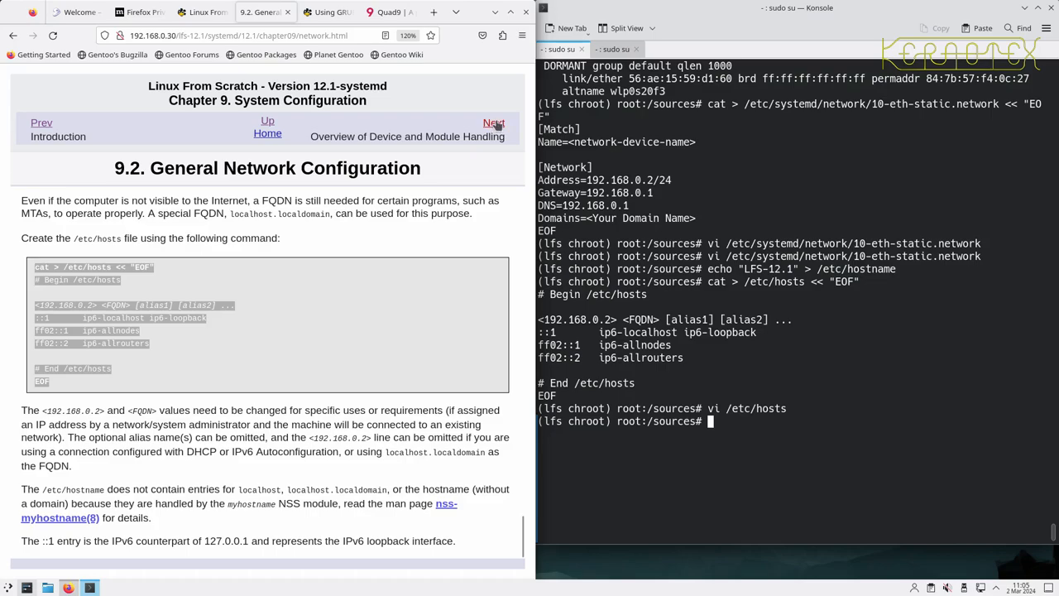
Advance to section 9.3, Overview of Device and Module Handling, and read to Useful Reading
left_click(494, 122)
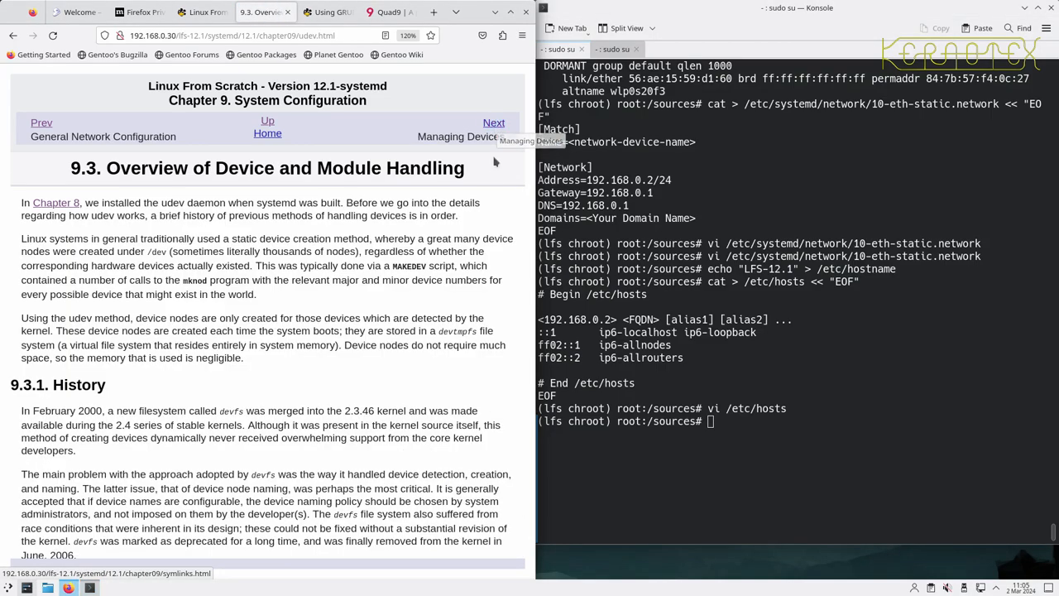
scroll("down", 3)
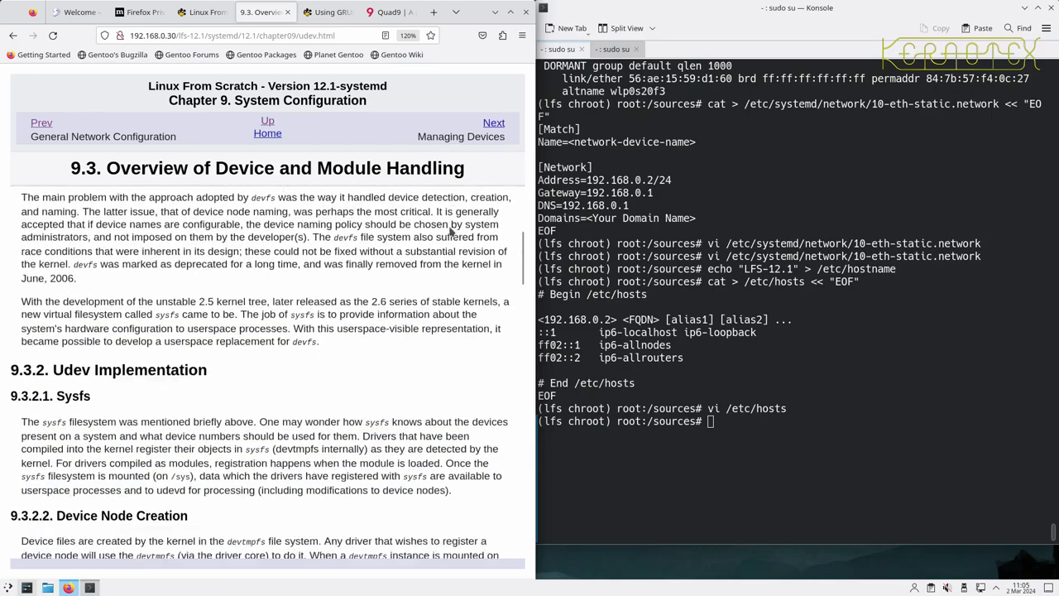
scroll("down", 3)
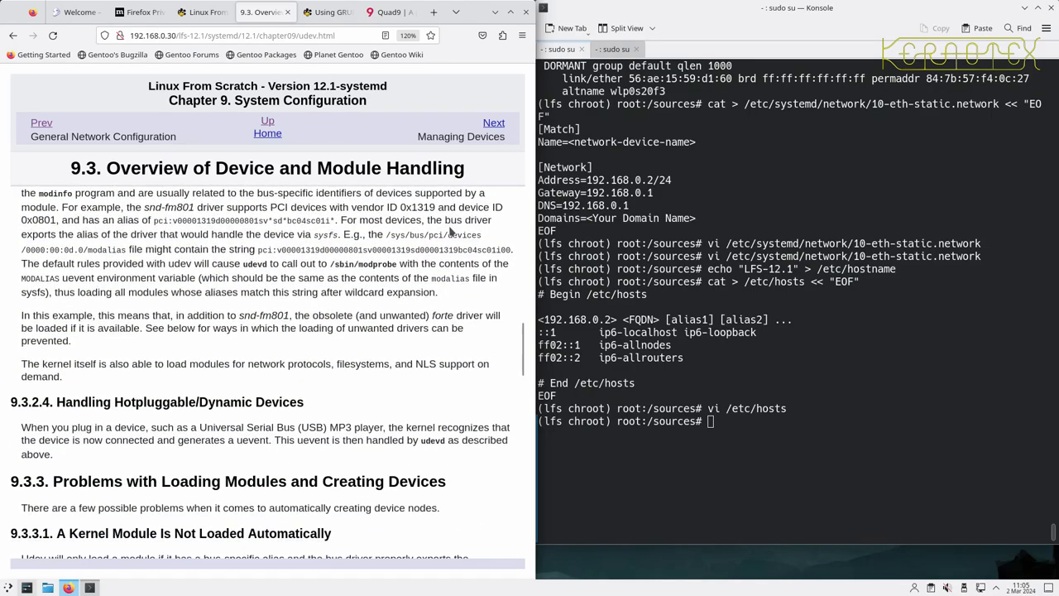
scroll("down", 3)
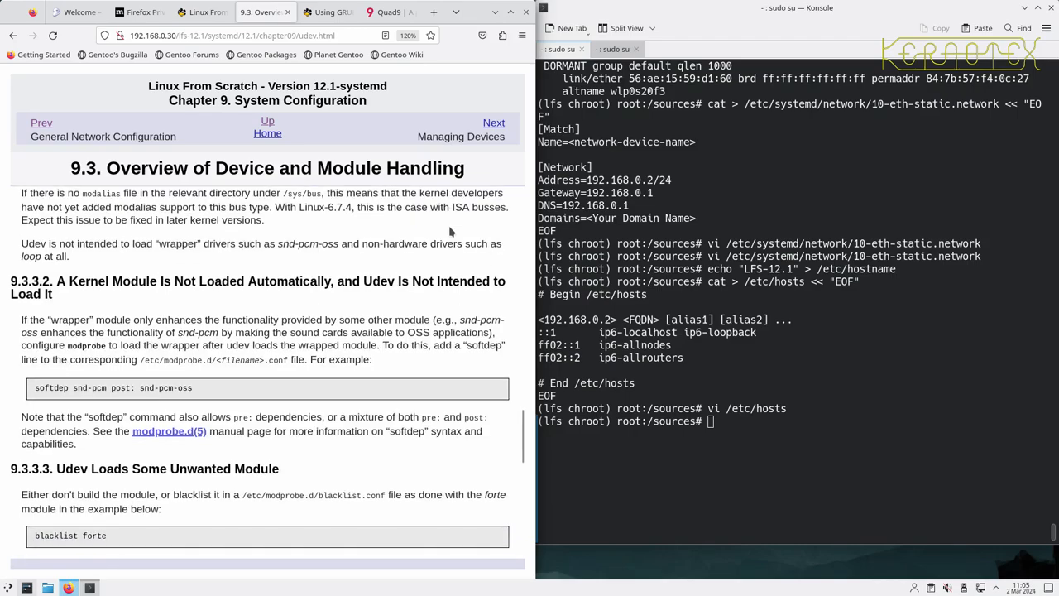
scroll("down", 3)
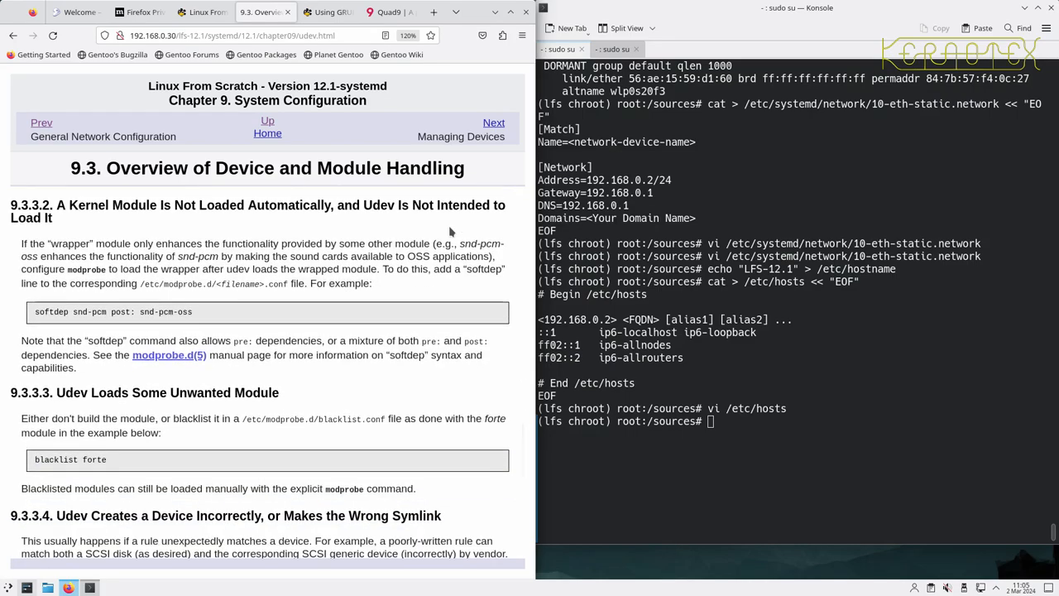
scroll("down", 3)
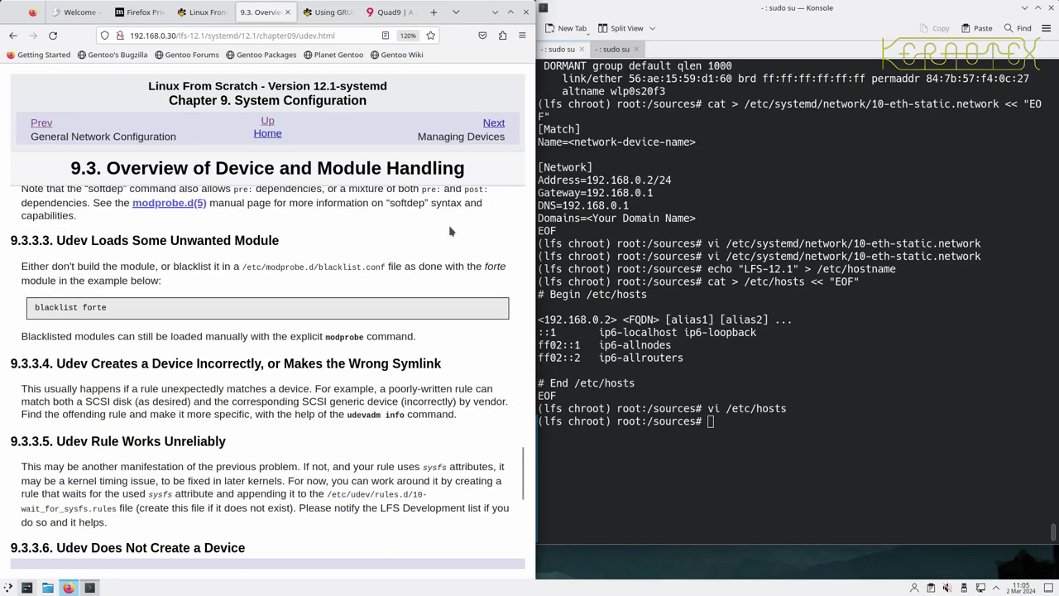
scroll("down", 3)
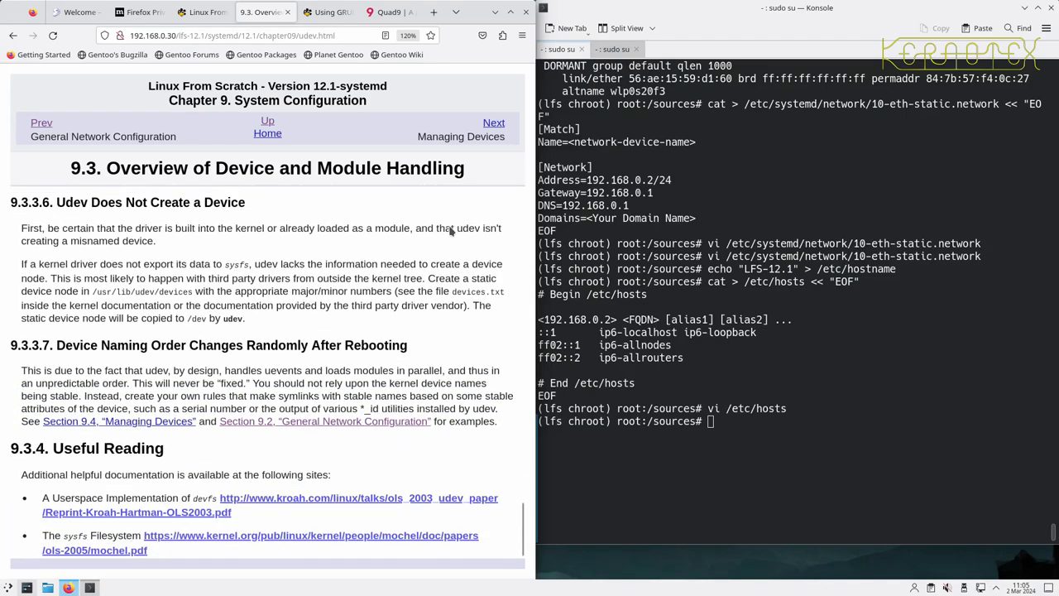
scroll("up", 3)
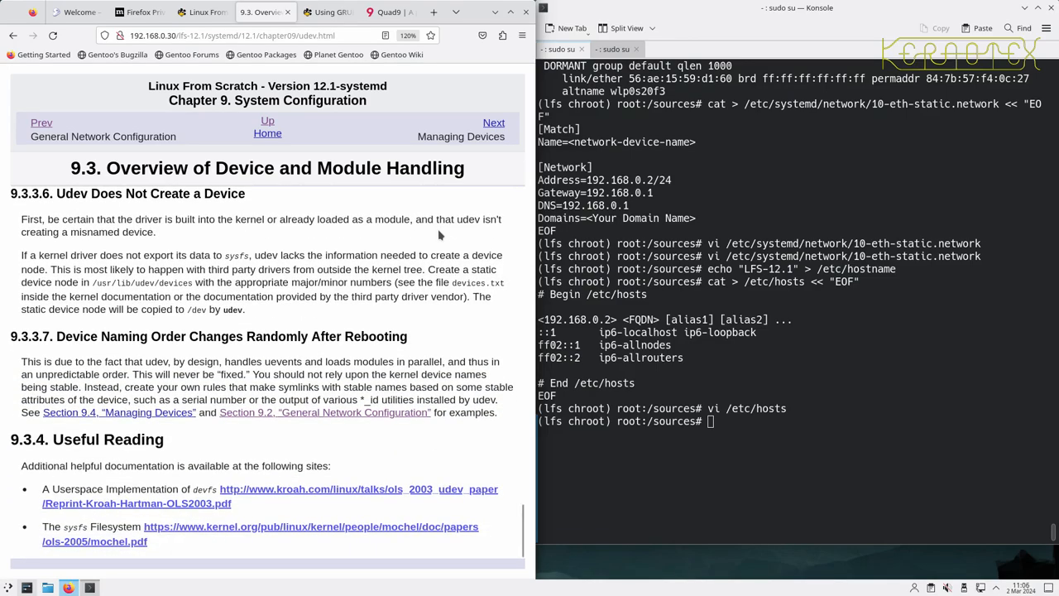
mouse_move(387, 261)
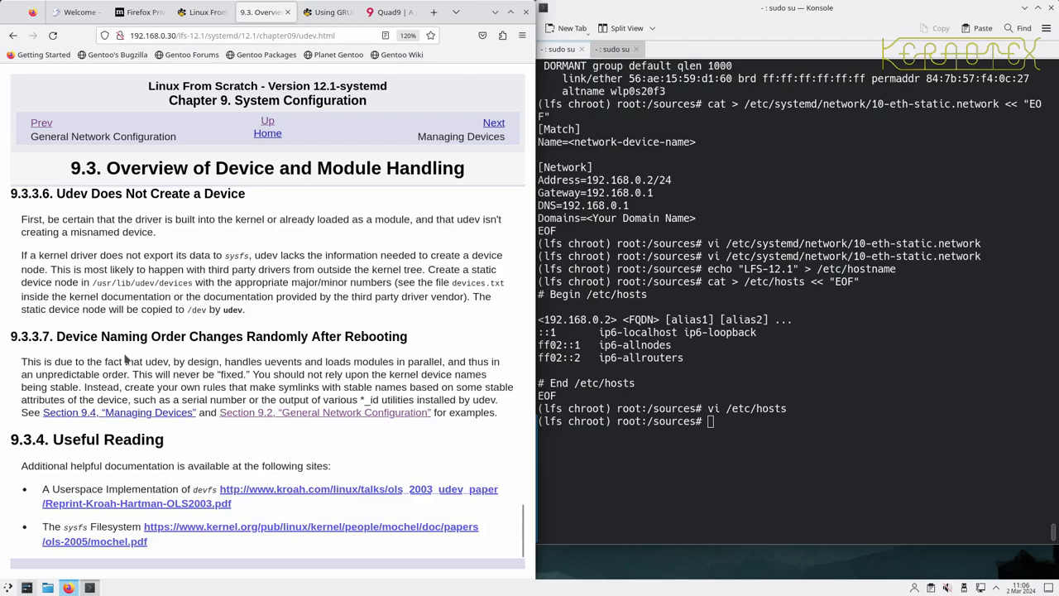
mouse_move(378, 344)
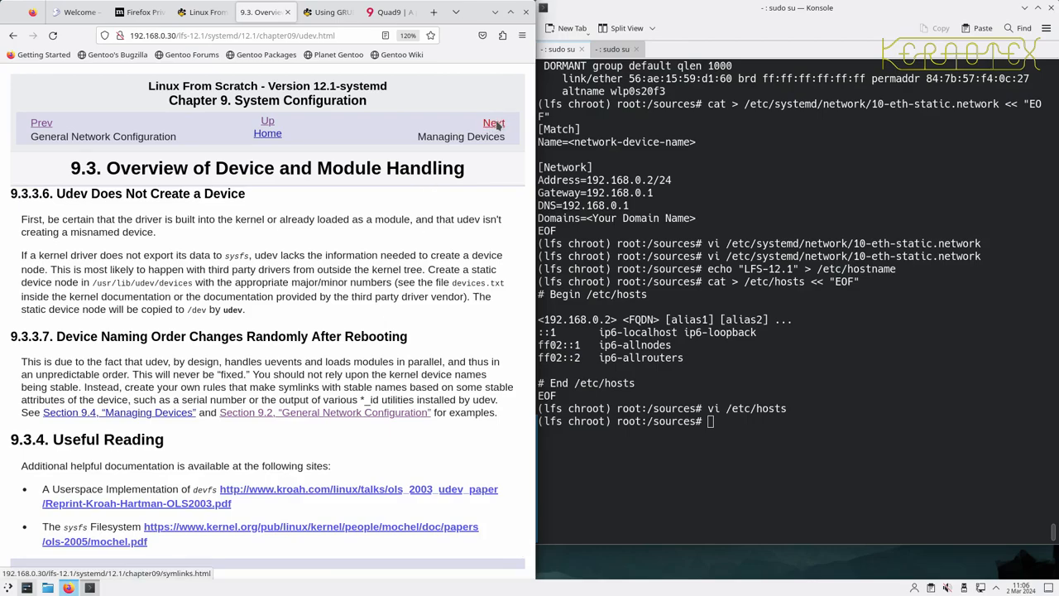
Advance to section 9.4, Managing Devices, and read down to the duplicate-device symlink rules
left_click(493, 123)
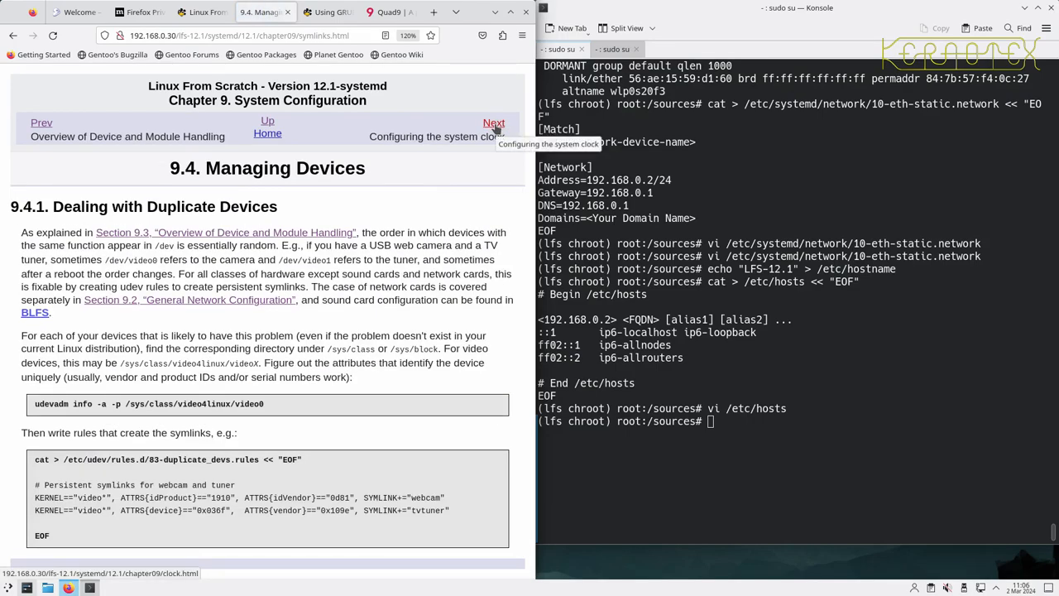
mouse_move(302, 260)
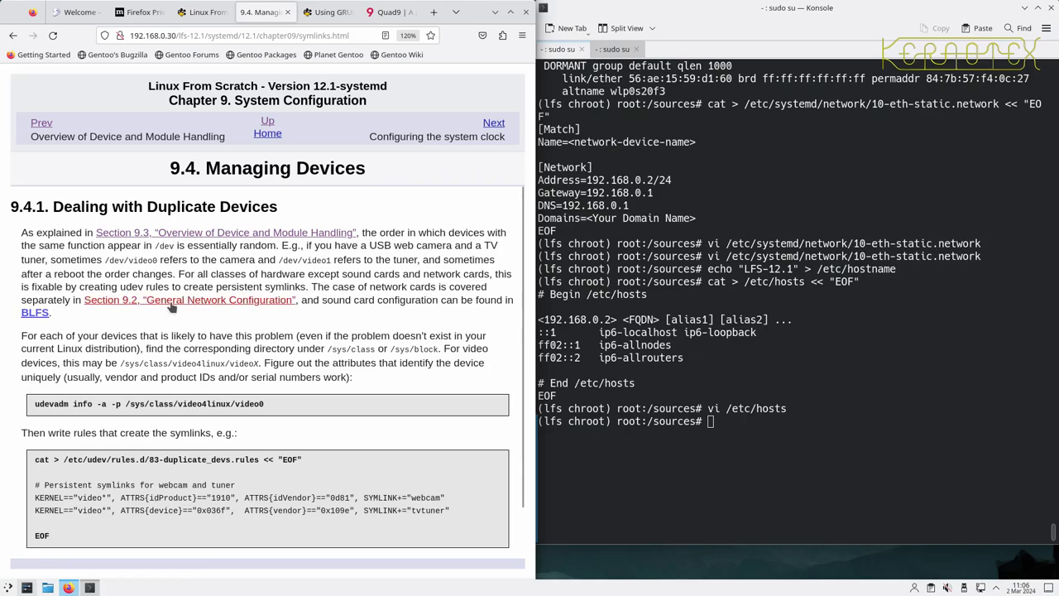
scroll("down", 3)
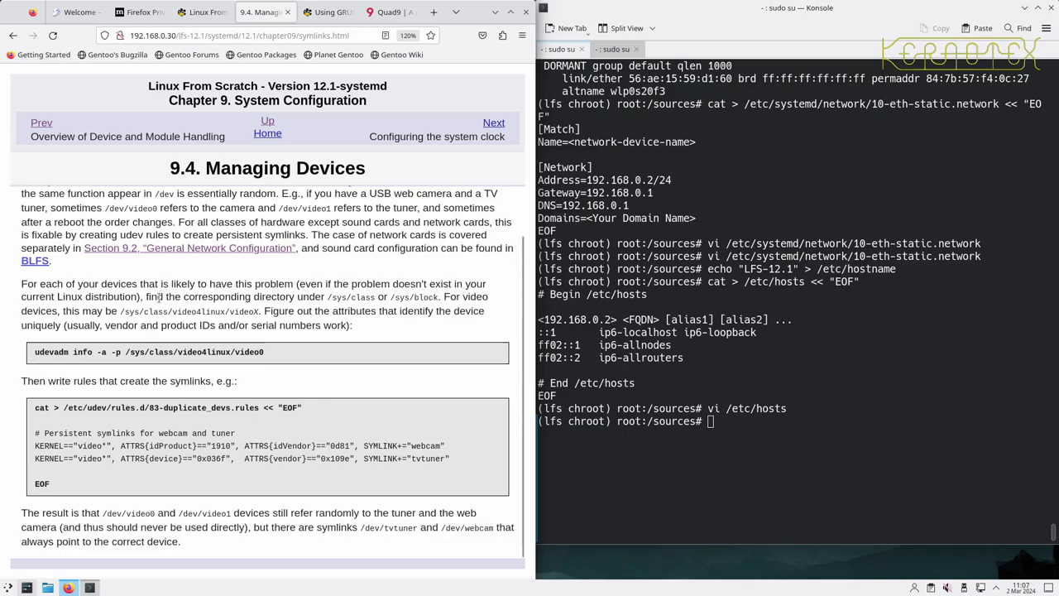
mouse_move(313, 297)
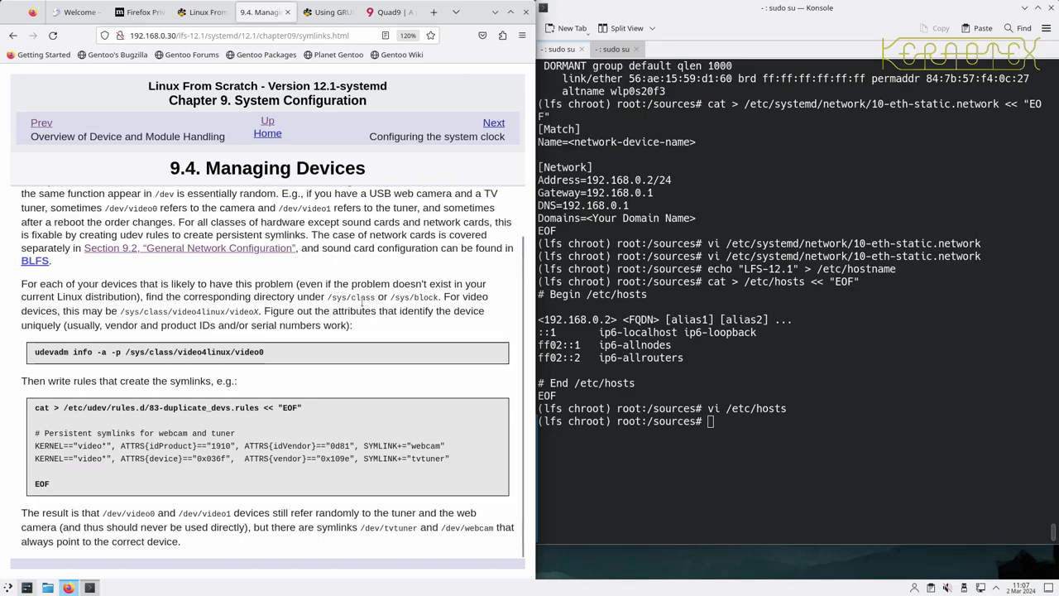
mouse_move(331, 298)
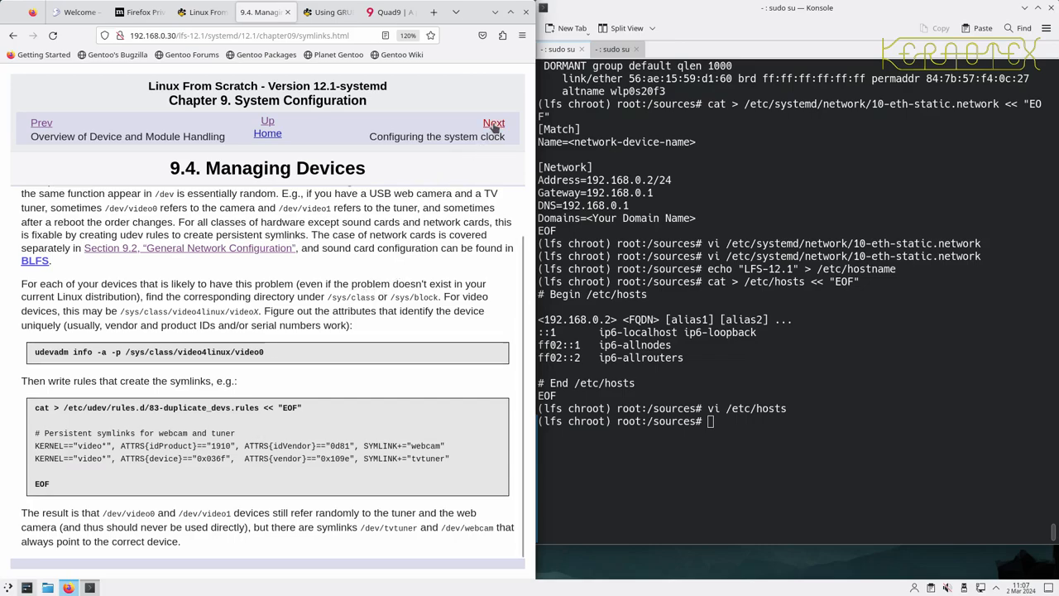
left_click(494, 122)
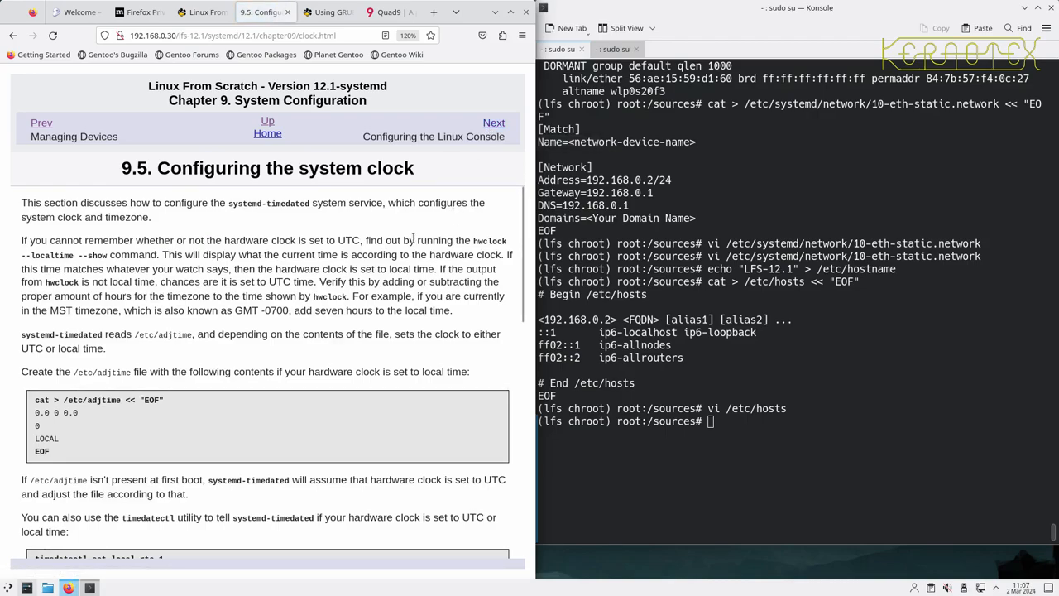
scroll("down", 3)
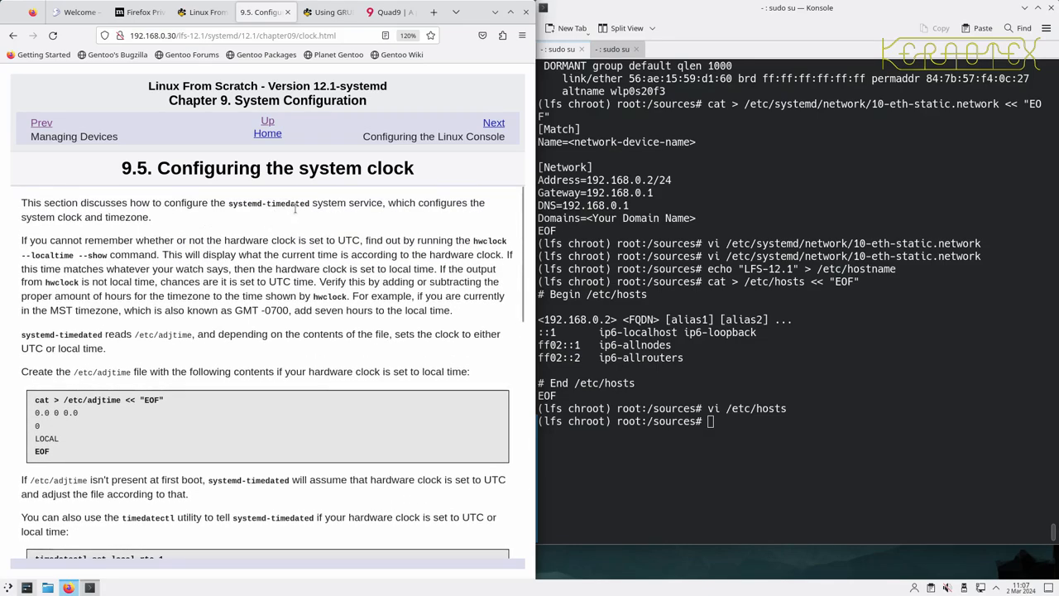
mouse_move(381, 216)
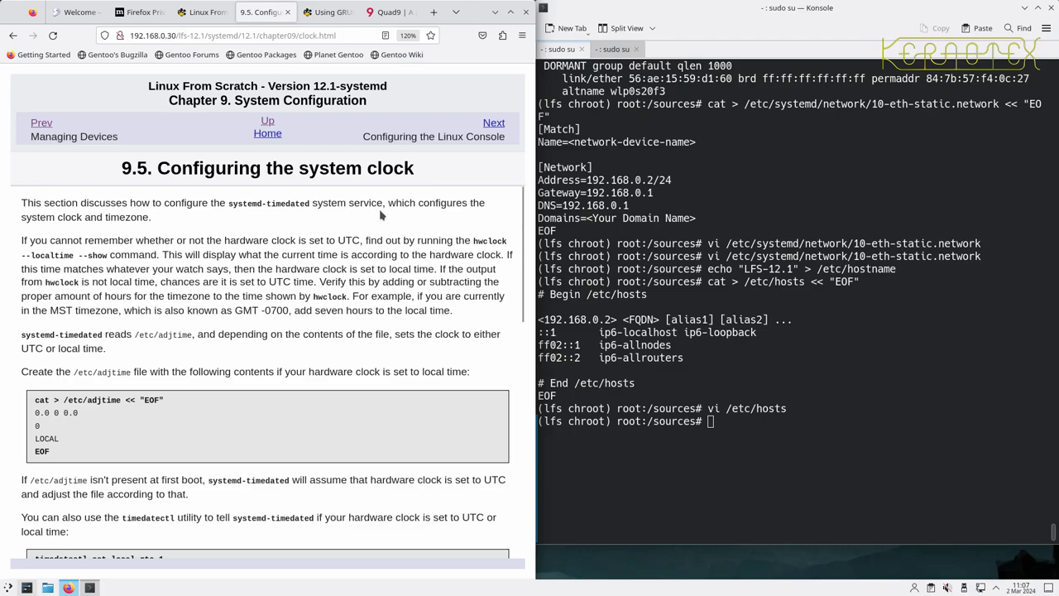
mouse_move(277, 223)
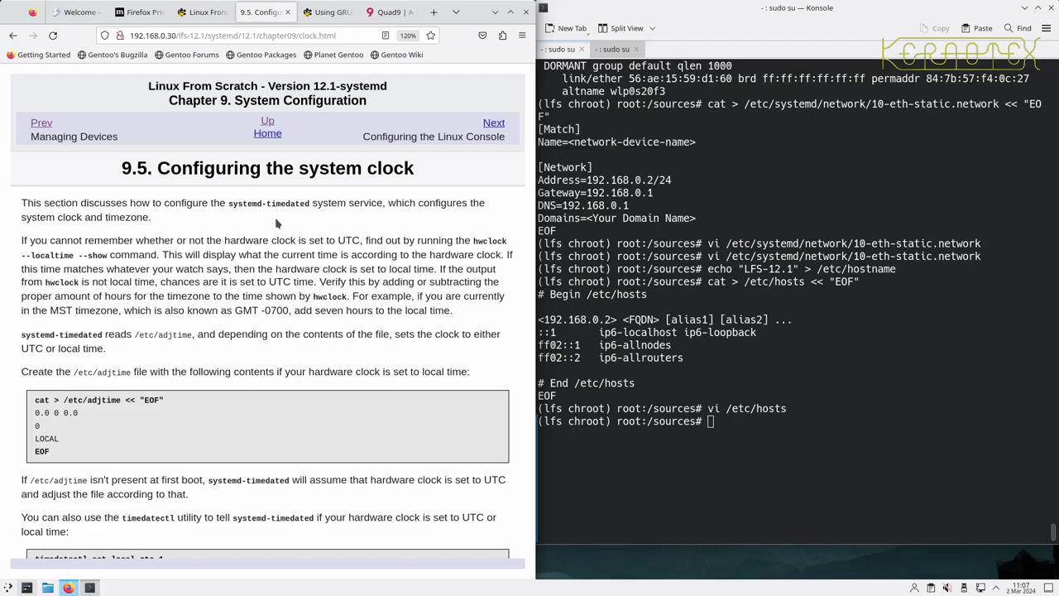
mouse_move(430, 230)
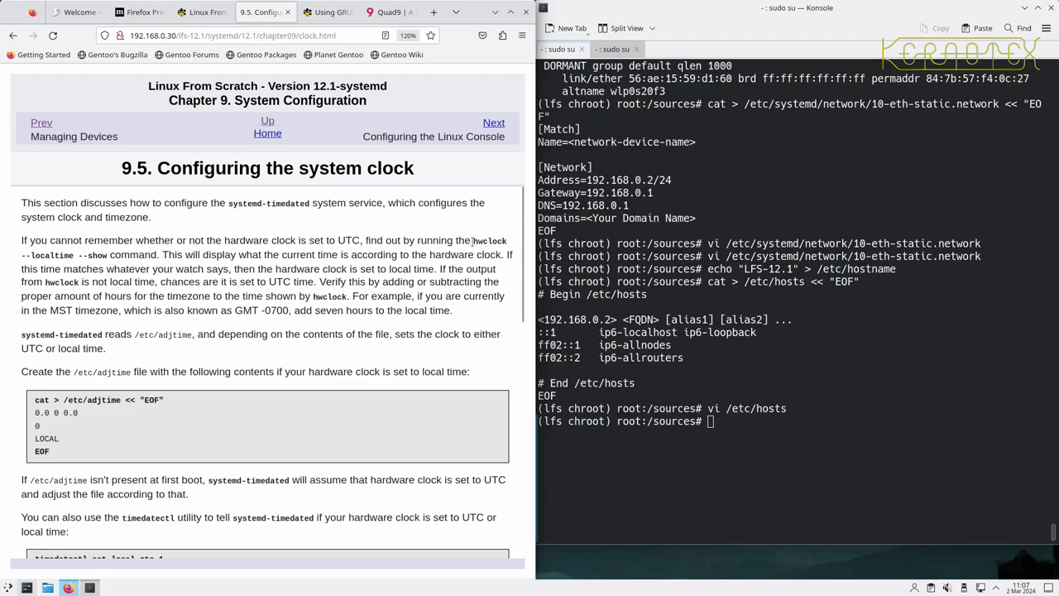
left_click_drag(473, 241, 258, 255)
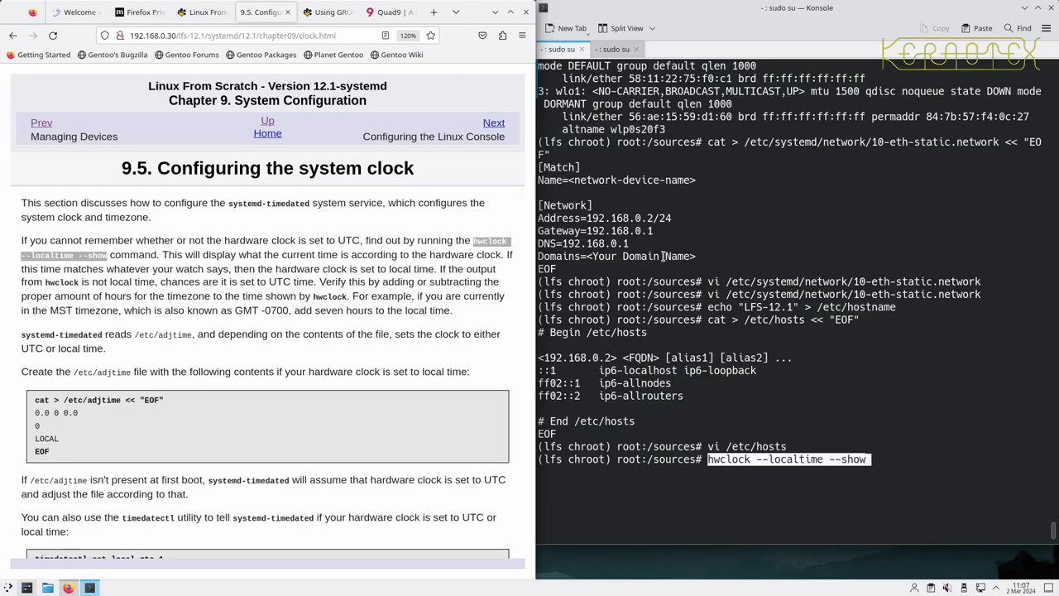
key("Return")
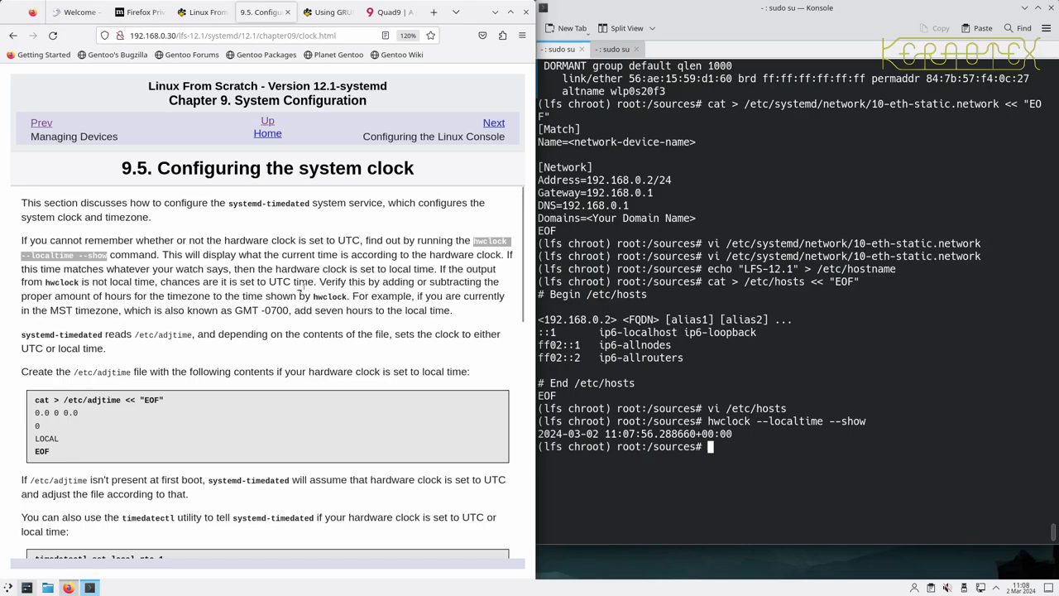
mouse_move(635, 377)
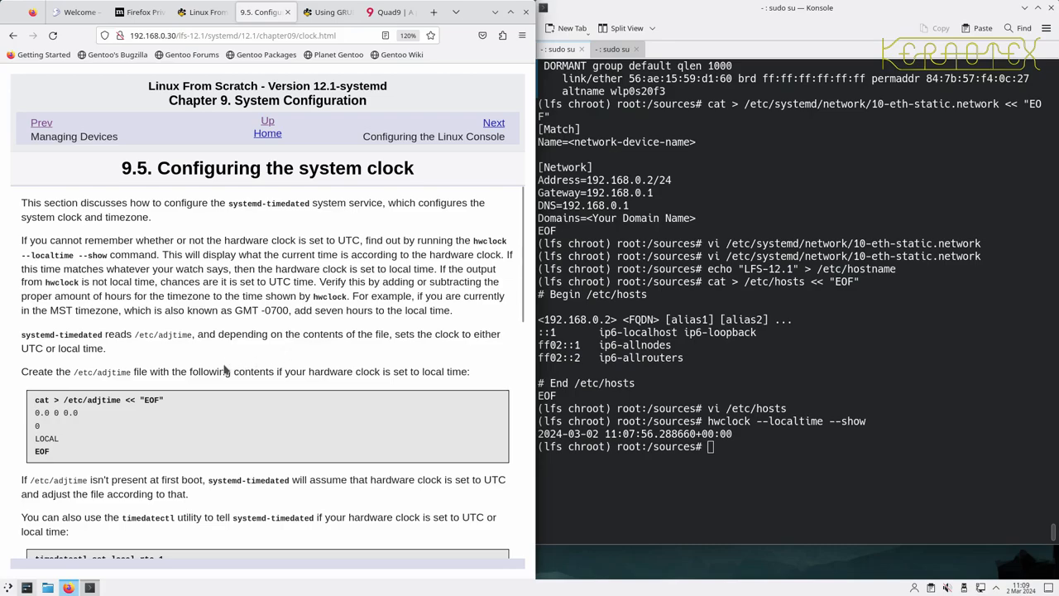
mouse_move(222, 370)
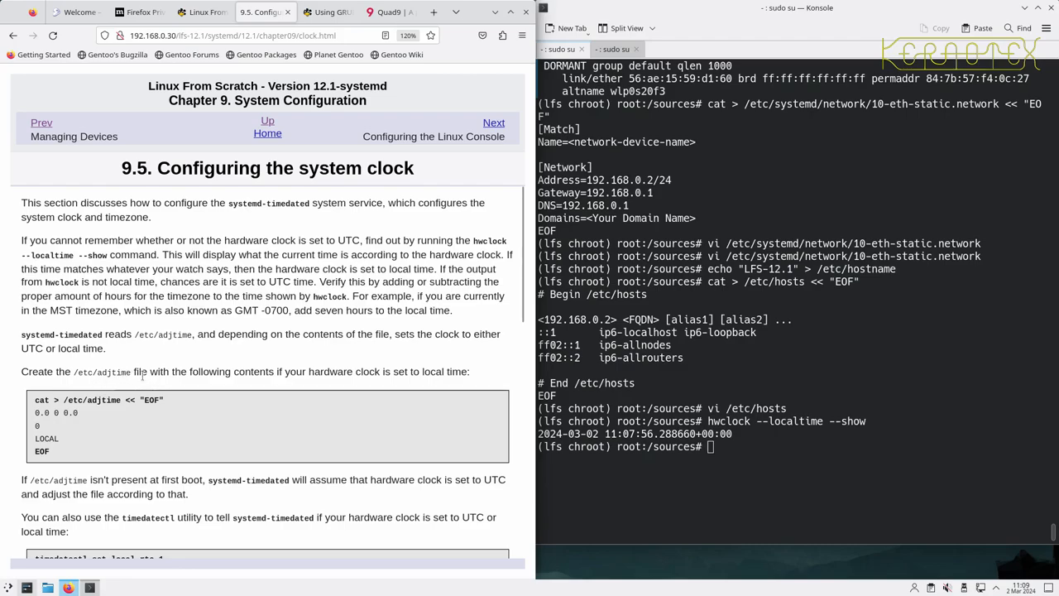
mouse_move(288, 371)
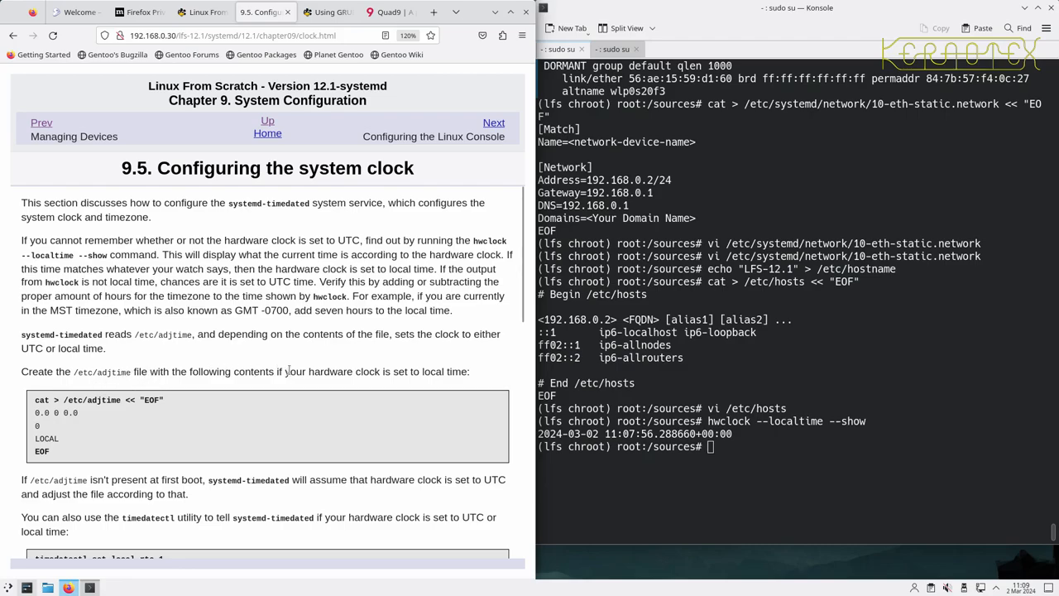
scroll("down", 3)
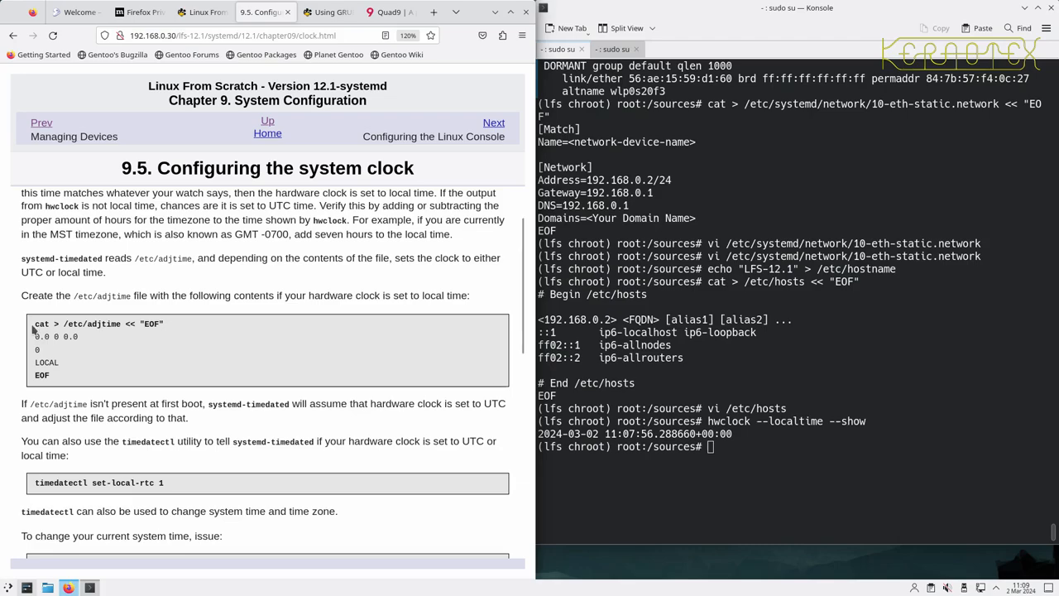
mouse_move(43, 313)
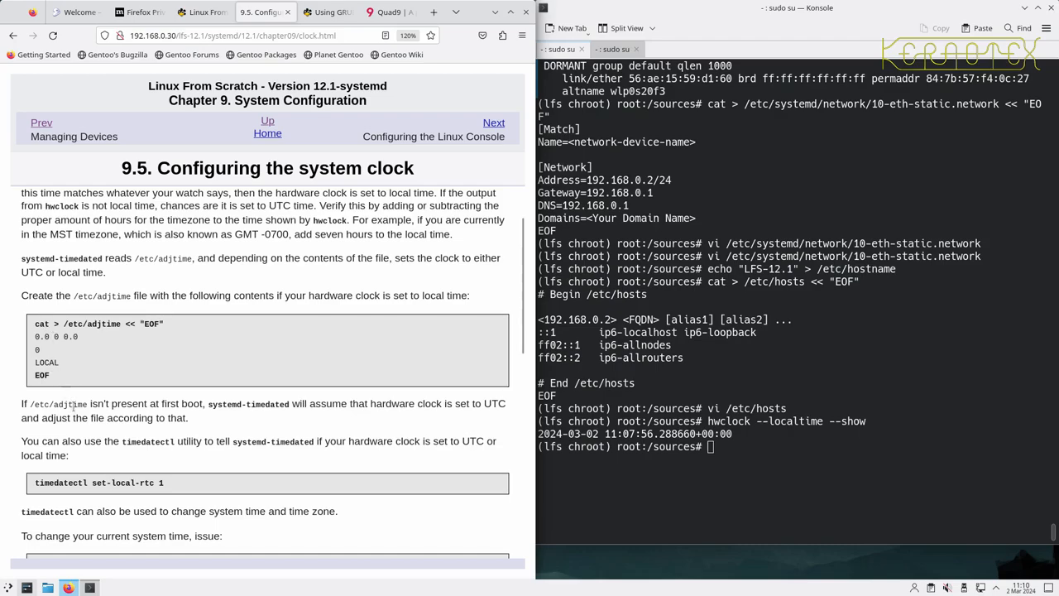
scroll("down", 3)
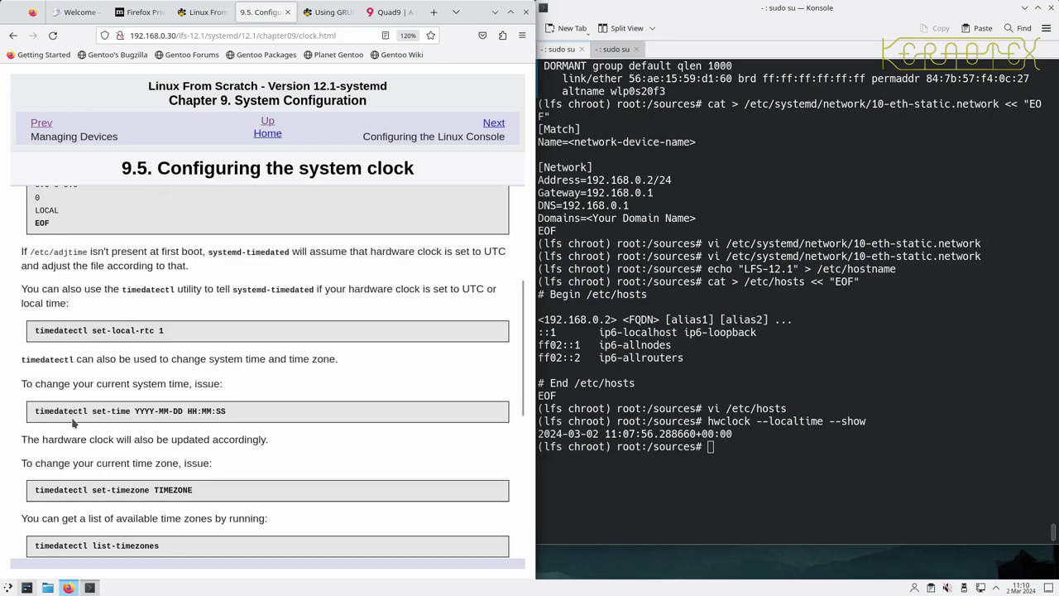
mouse_move(78, 453)
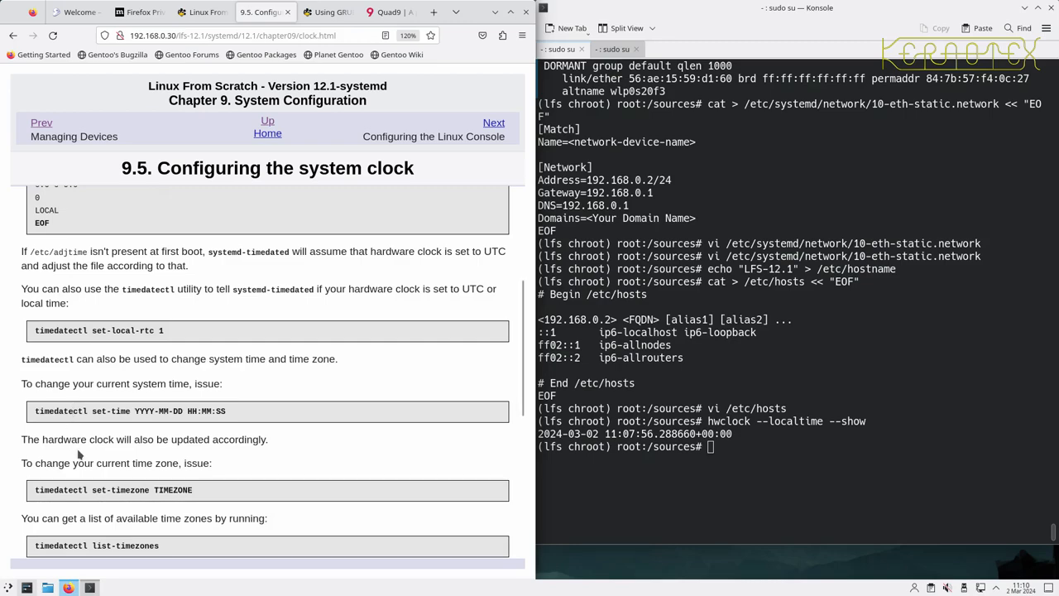
scroll("down", 3)
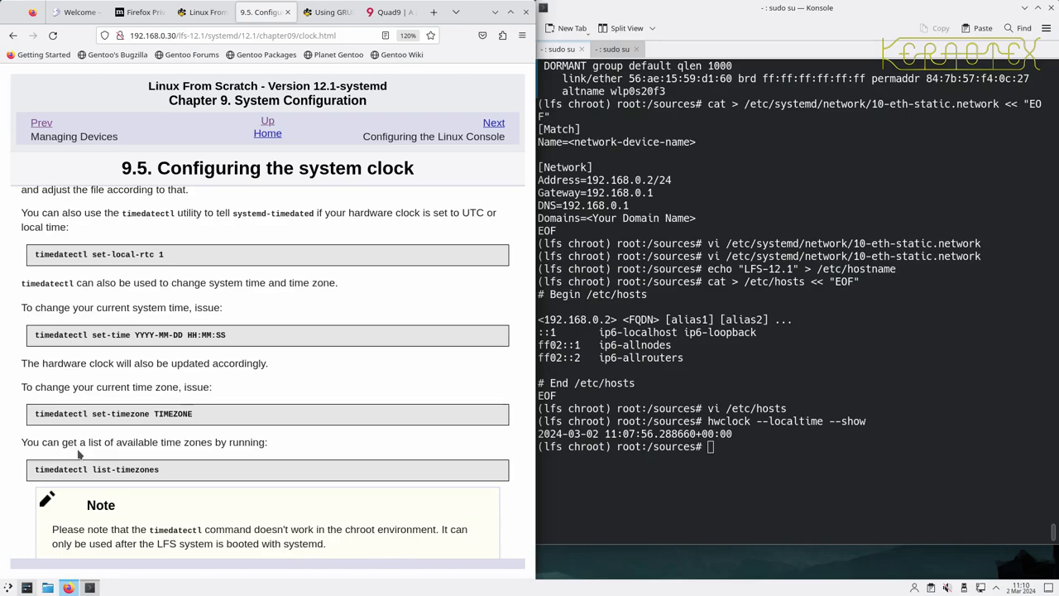
scroll("down", 3)
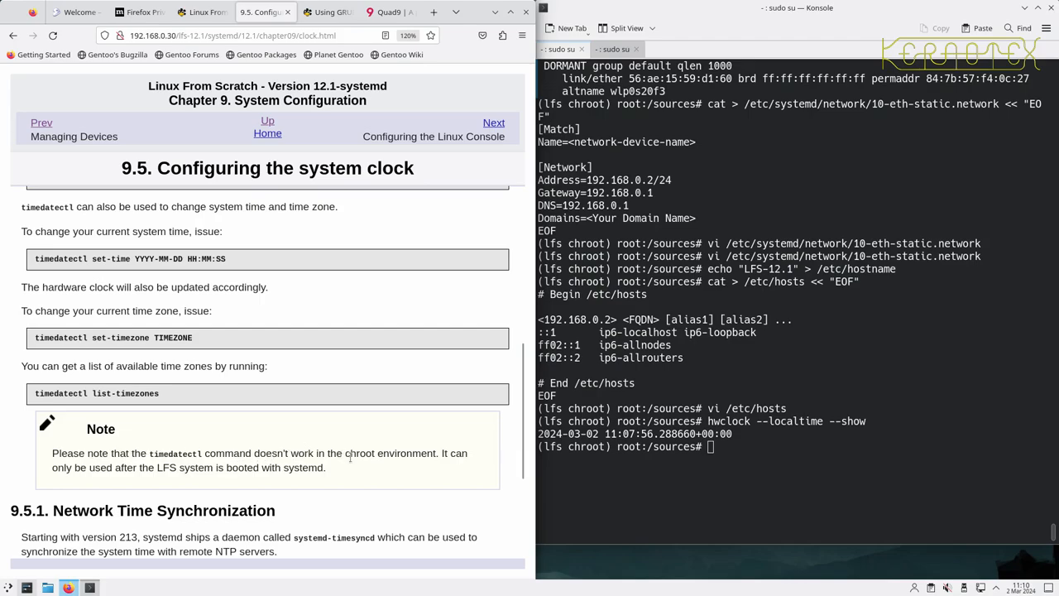
scroll("up", 3)
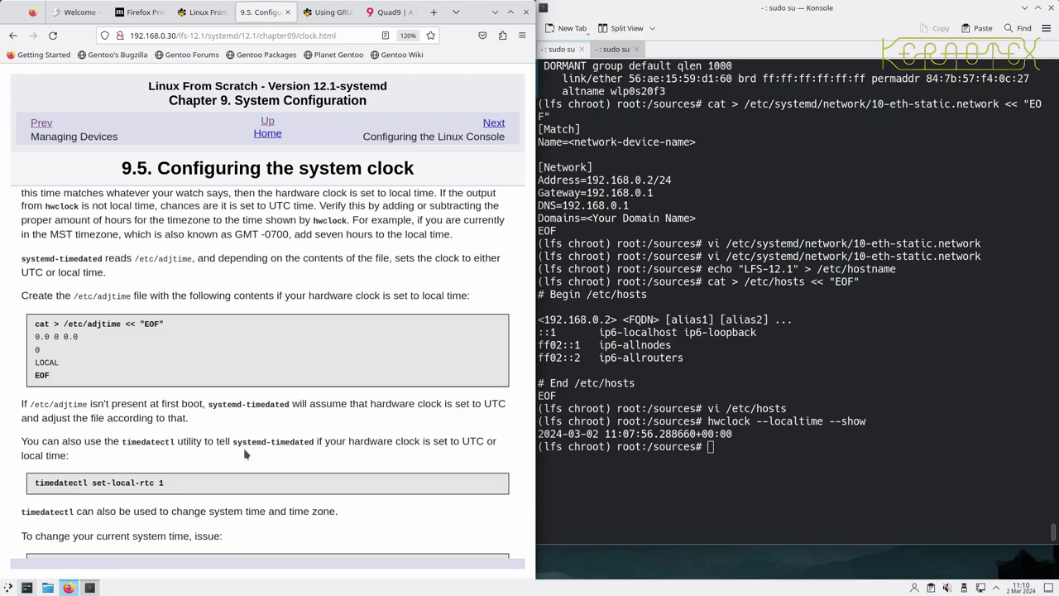
scroll("down", 3)
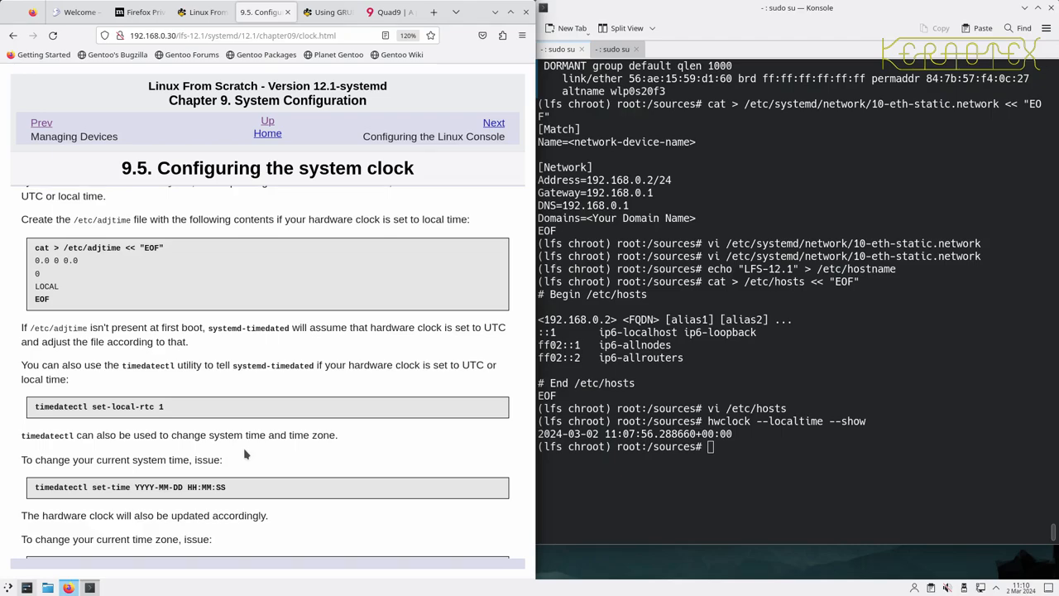
scroll("down", 3)
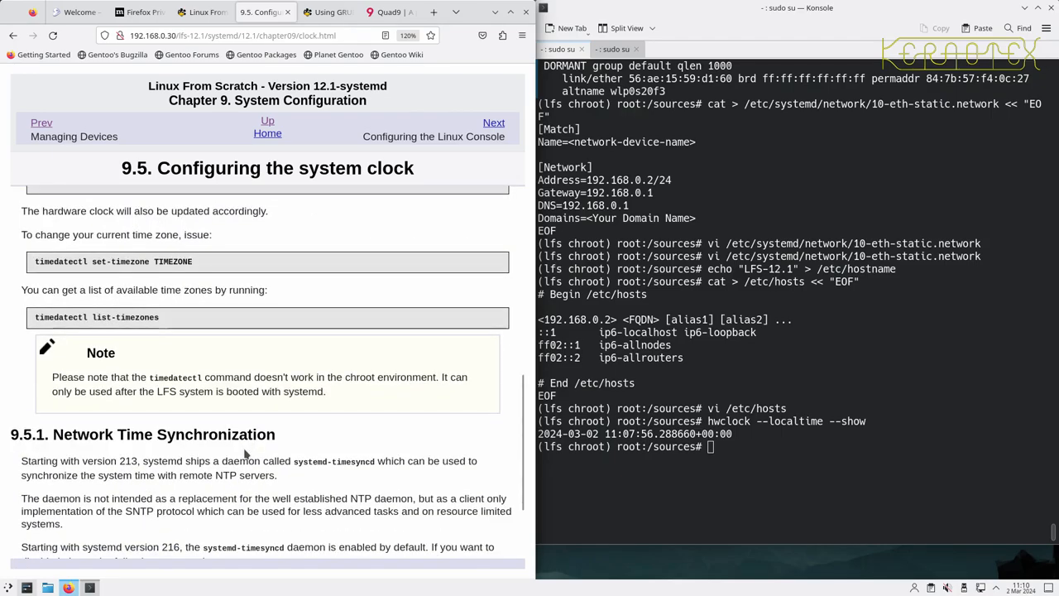
scroll("down", 3)
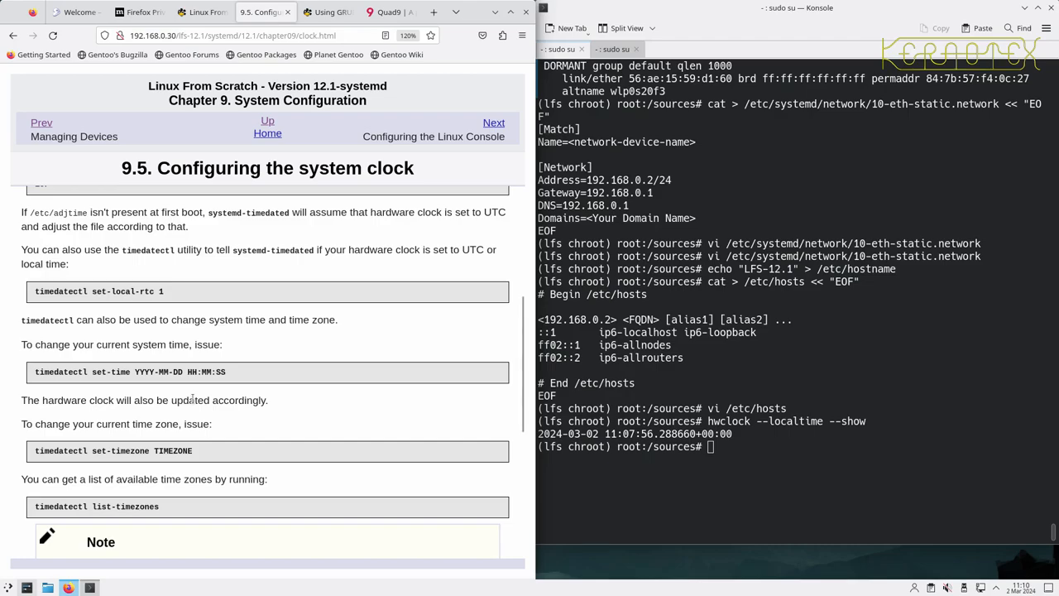
scroll("down", 3)
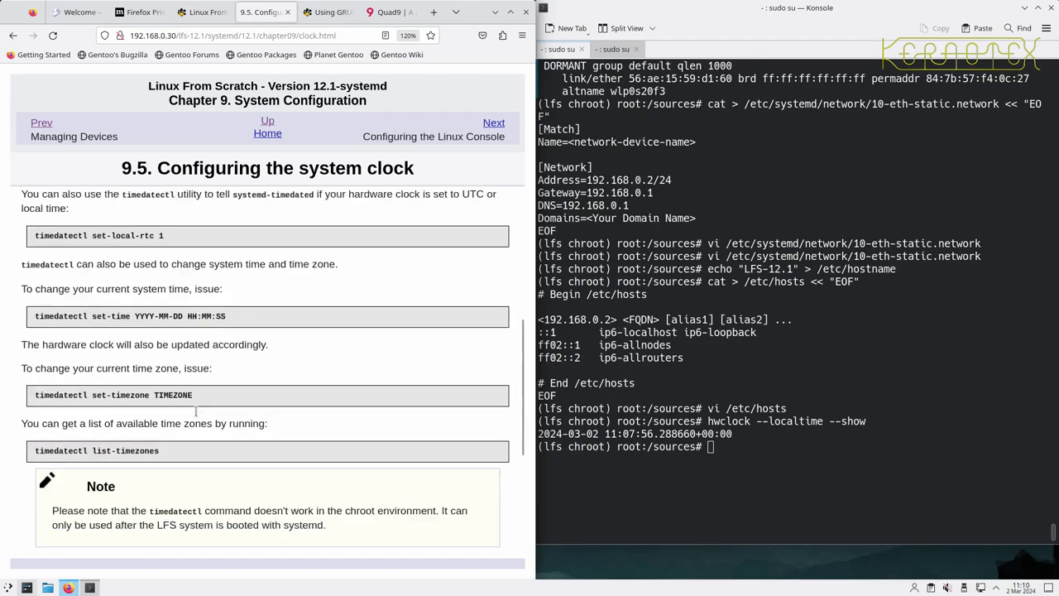
scroll("down", 3)
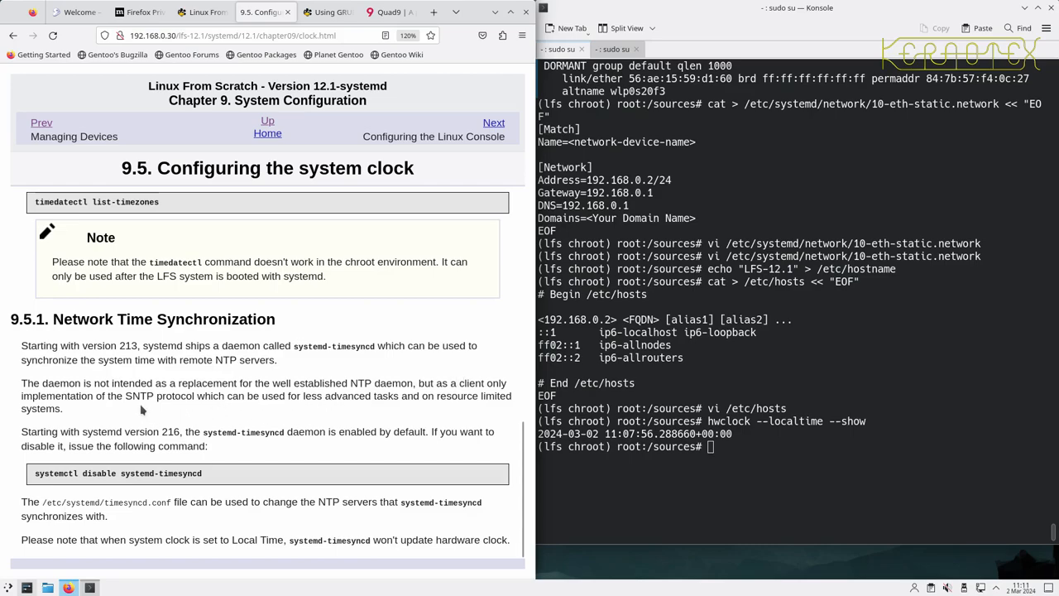
mouse_move(254, 398)
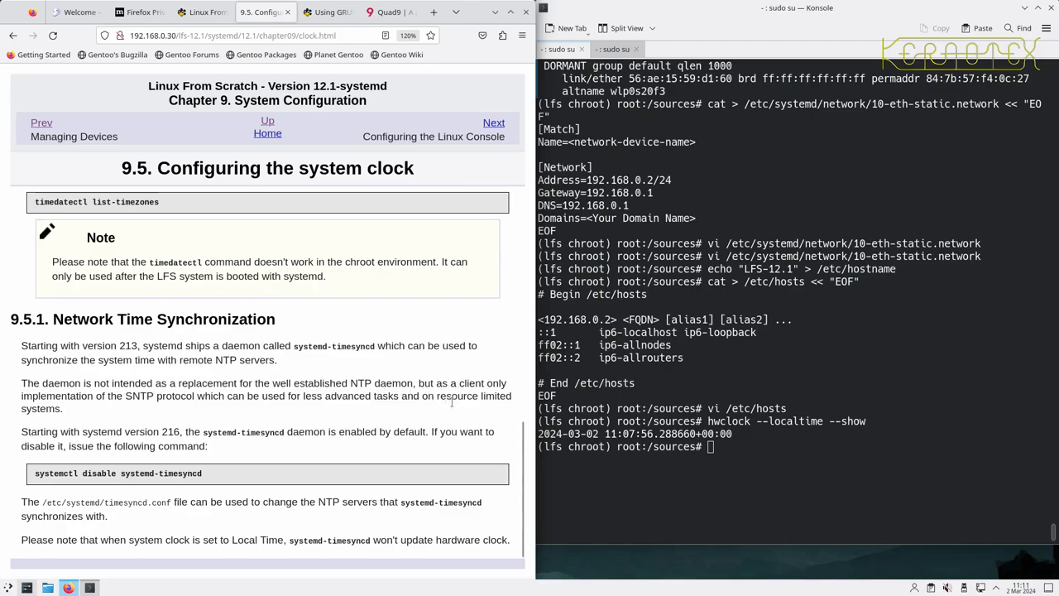
mouse_move(251, 451)
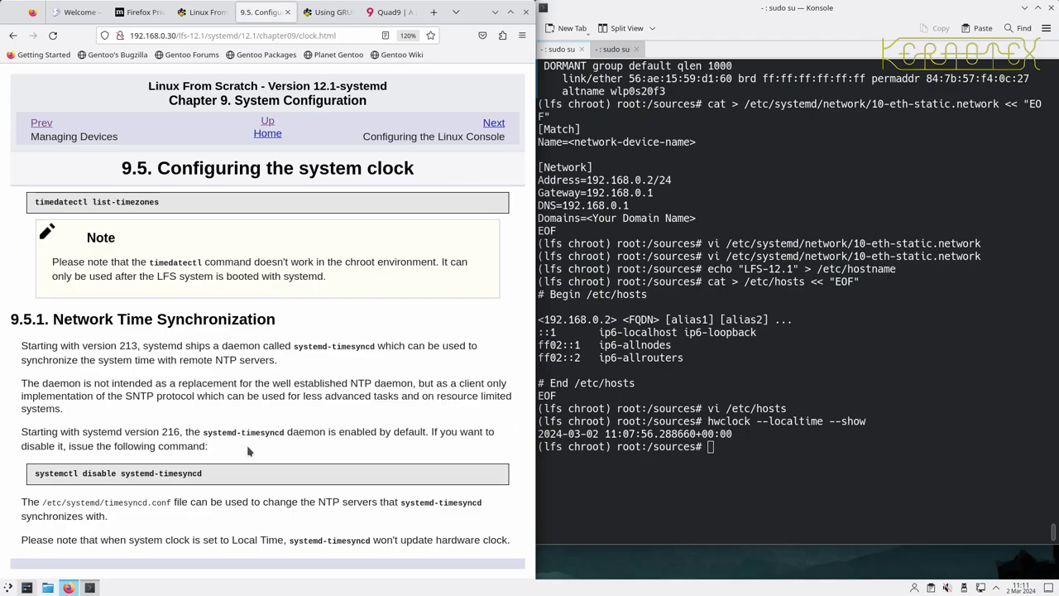
mouse_move(230, 457)
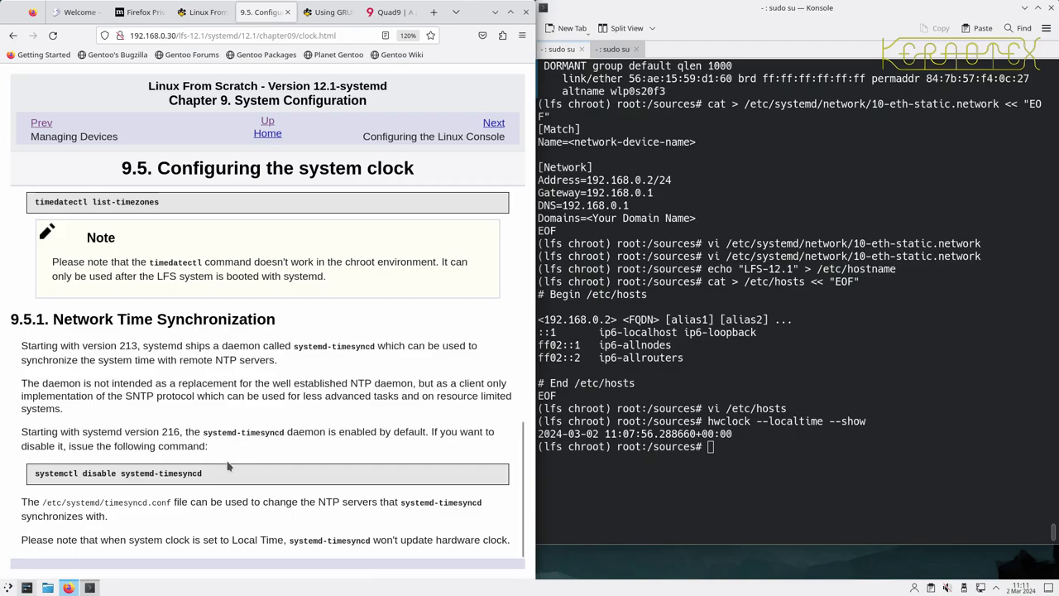
mouse_move(172, 490)
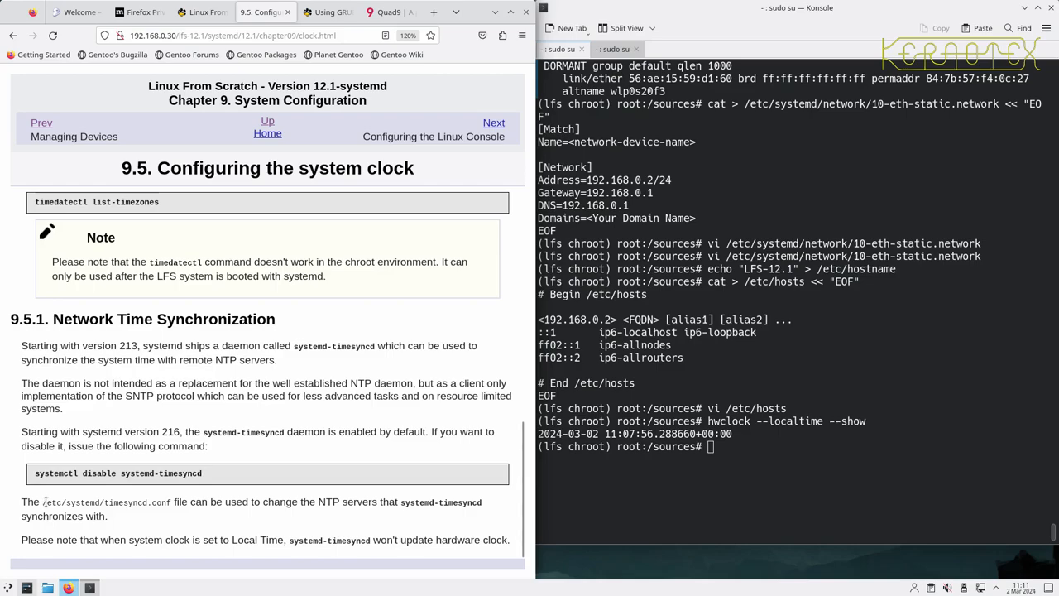
Open /etc/systemd/timesyncd.conf in vi and set NTP to a 192.168.0.x server
double_click(106, 503)
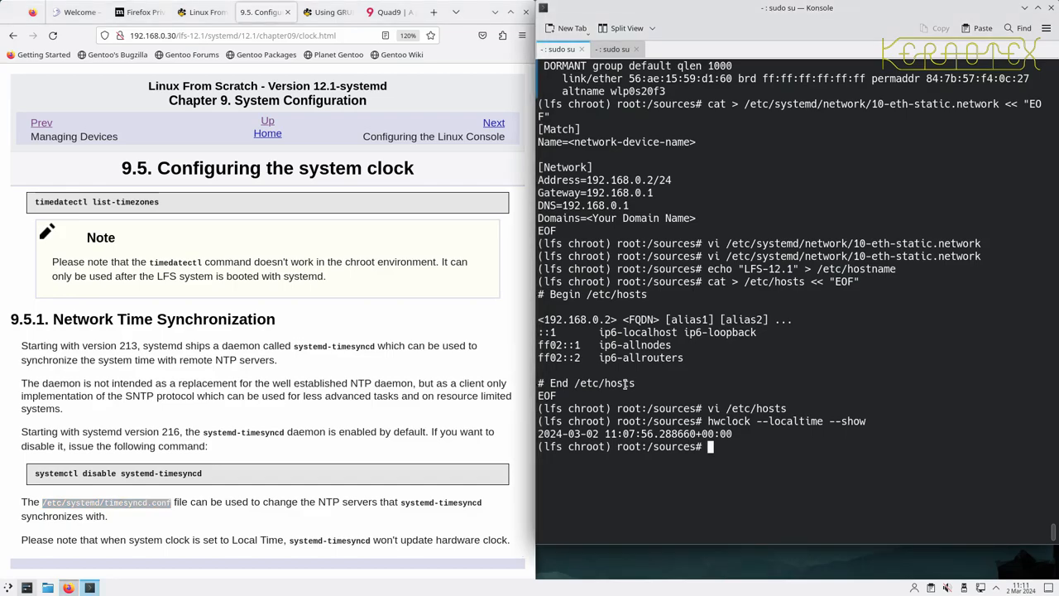
type("vi")
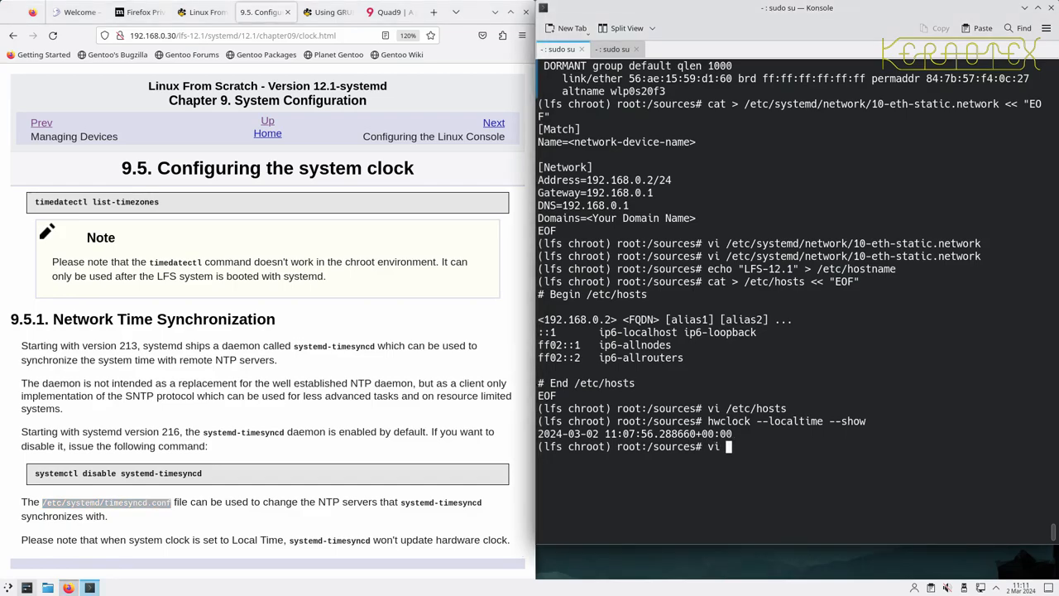
type("/etc/systemd/timesyncd.conf")
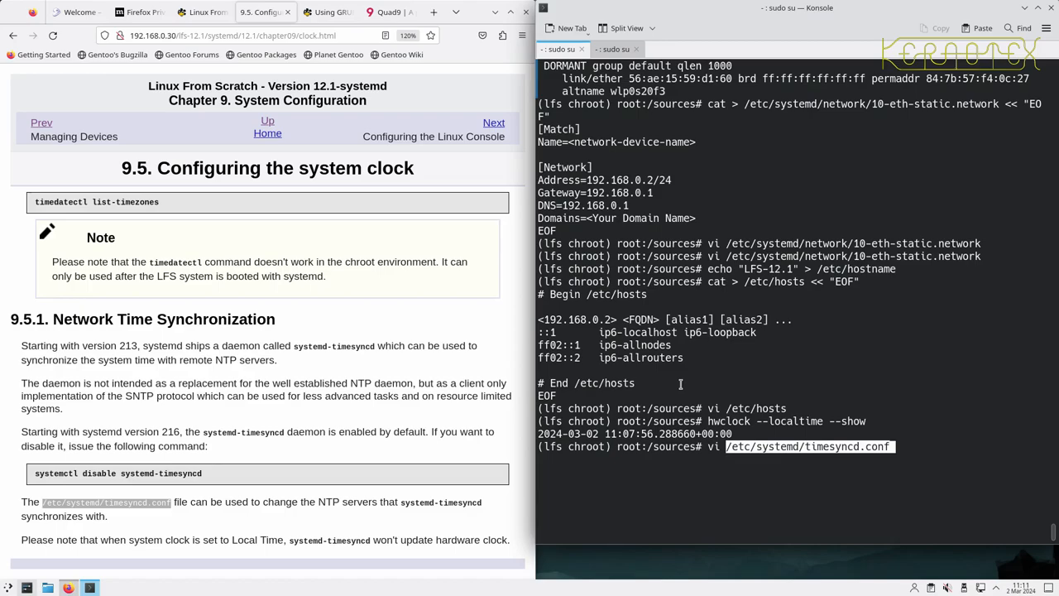
key("Return")
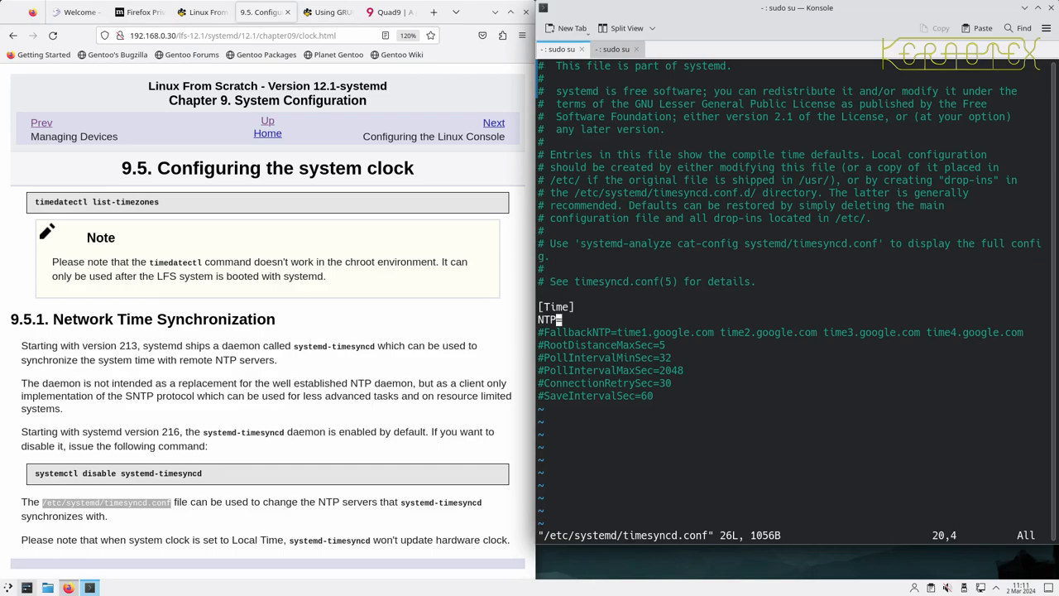
type("=1")
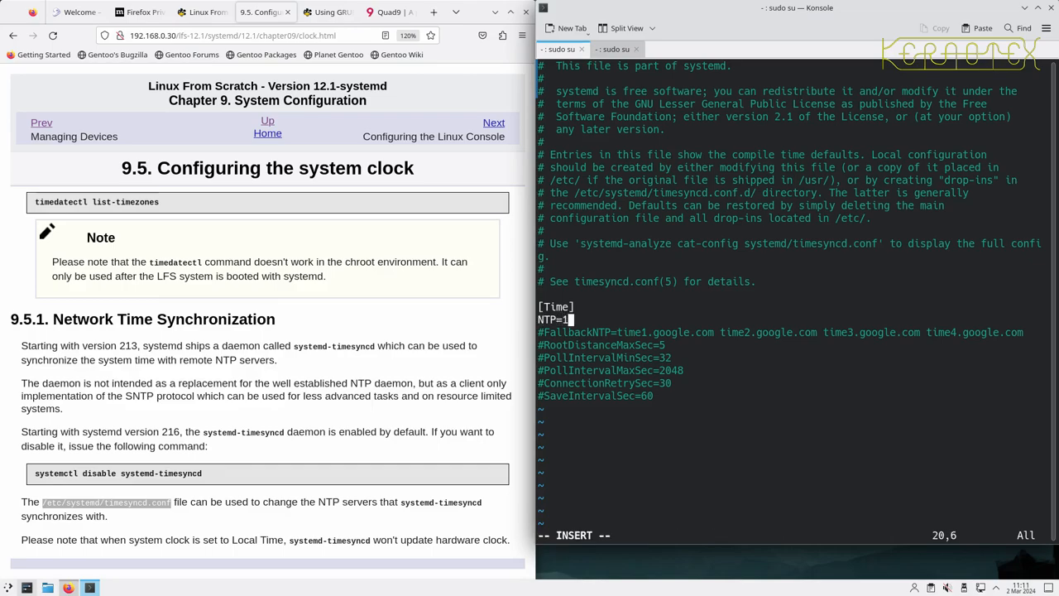
type("192.")
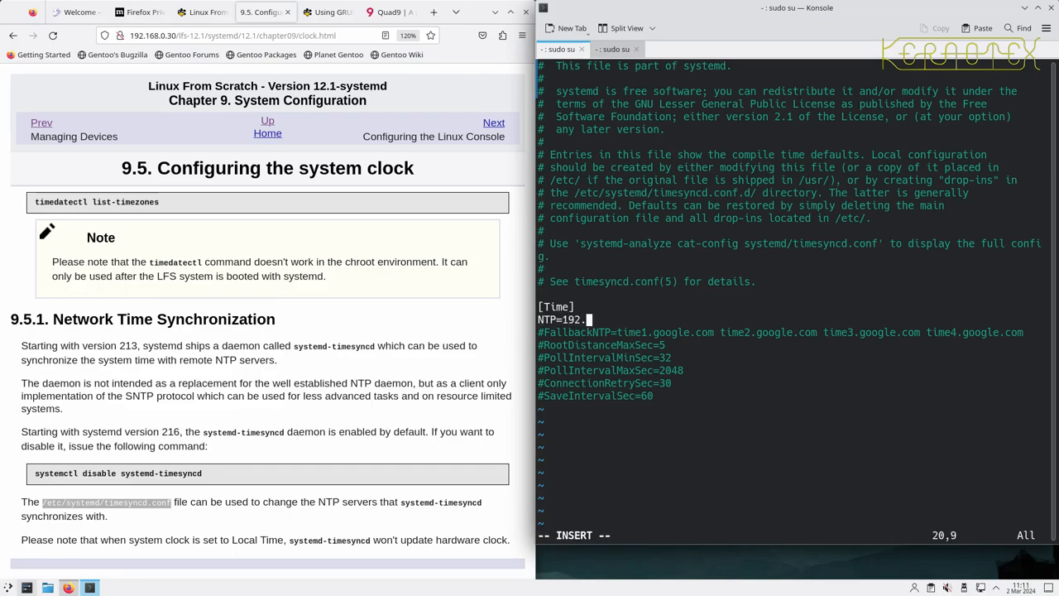
type("168.0.")
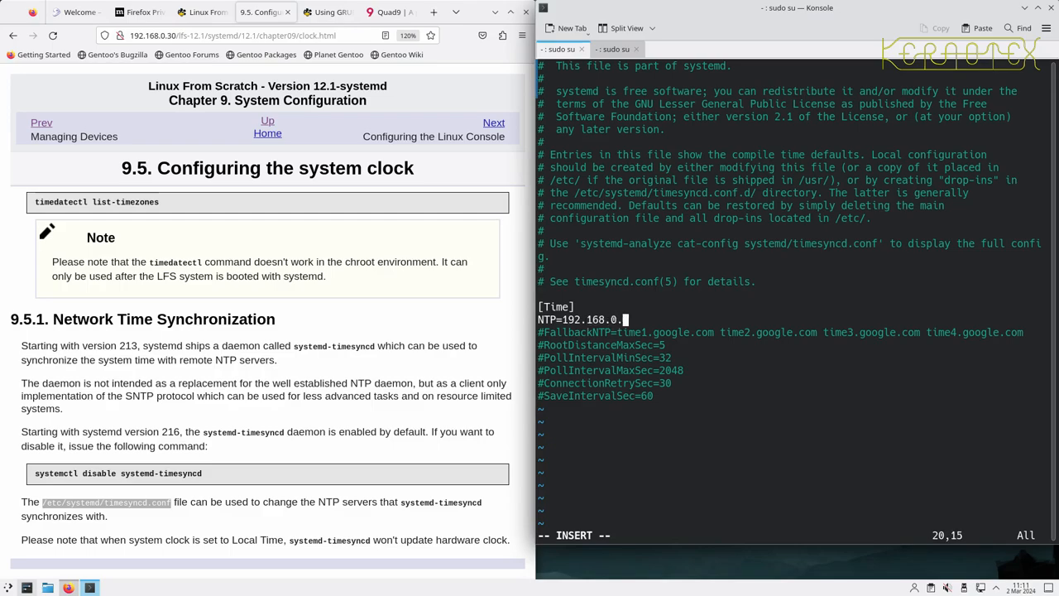
type("8")
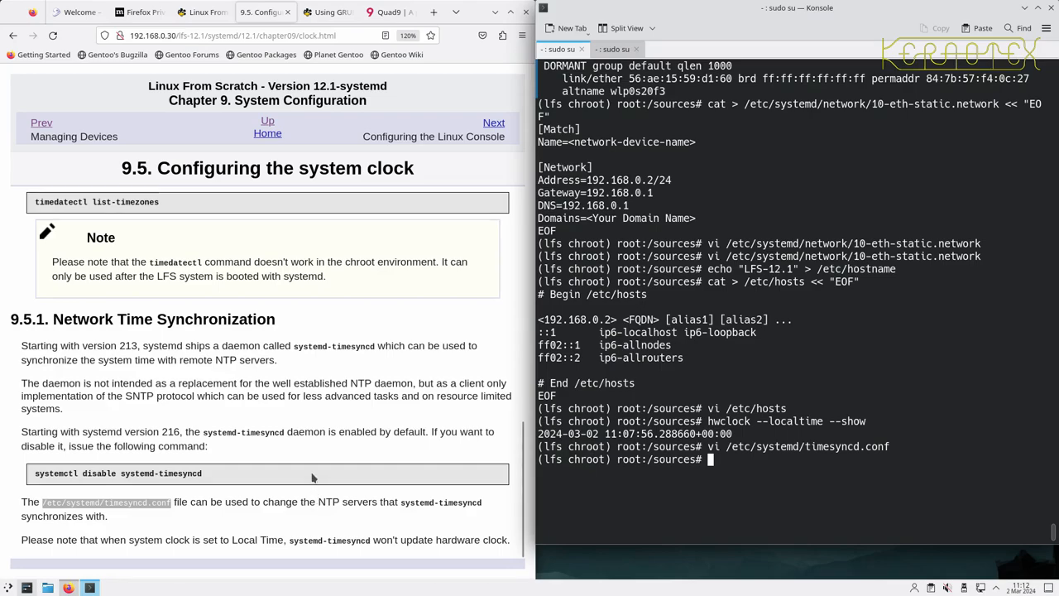
Finish reading section 9.5 and move on to 9.6, Configuring the Linux Console
scroll("down", 3)
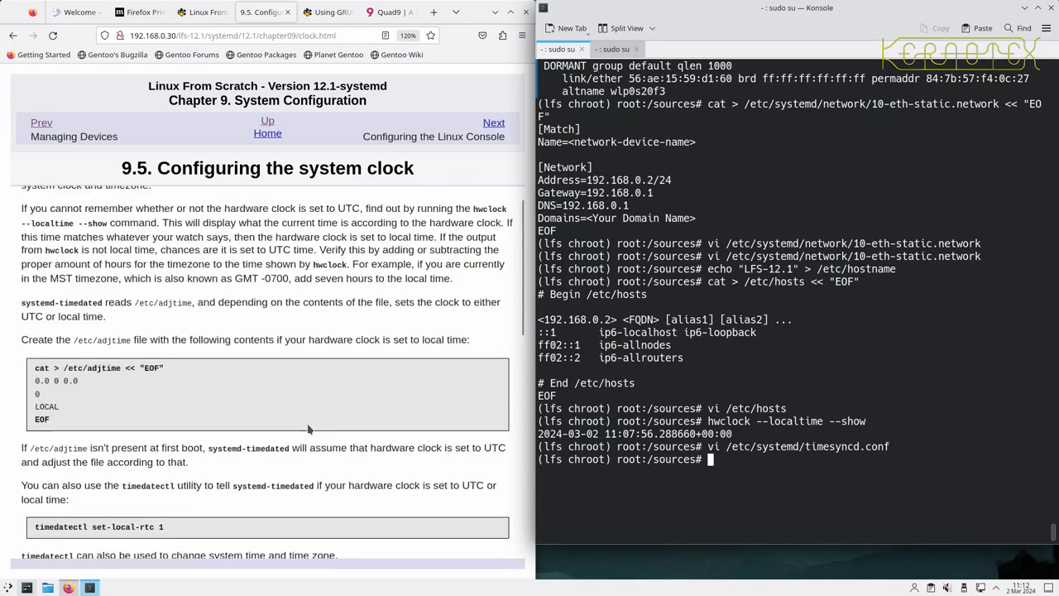
scroll("up", 3)
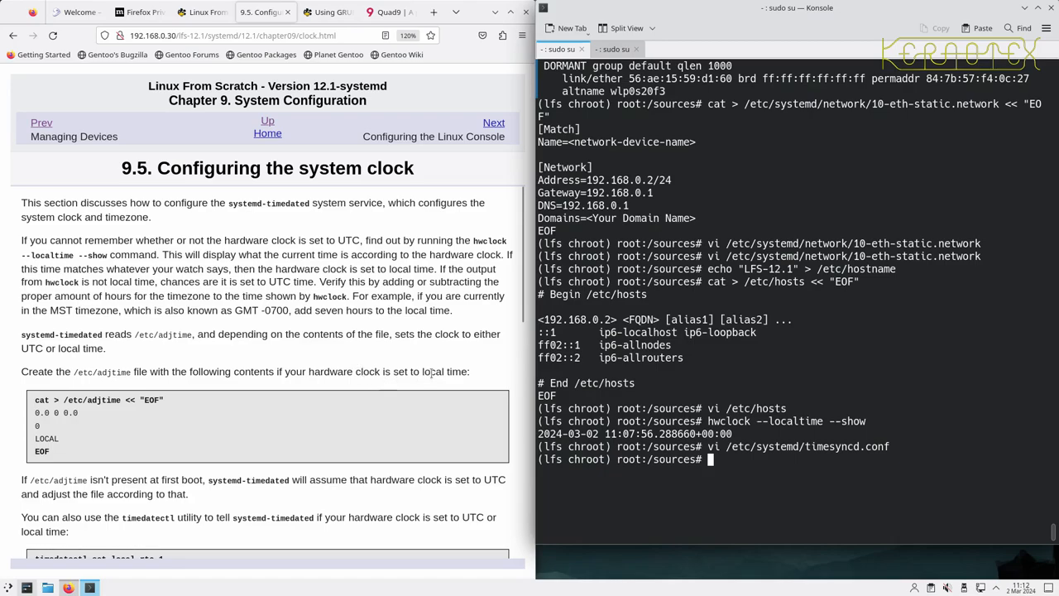
scroll("down", 3)
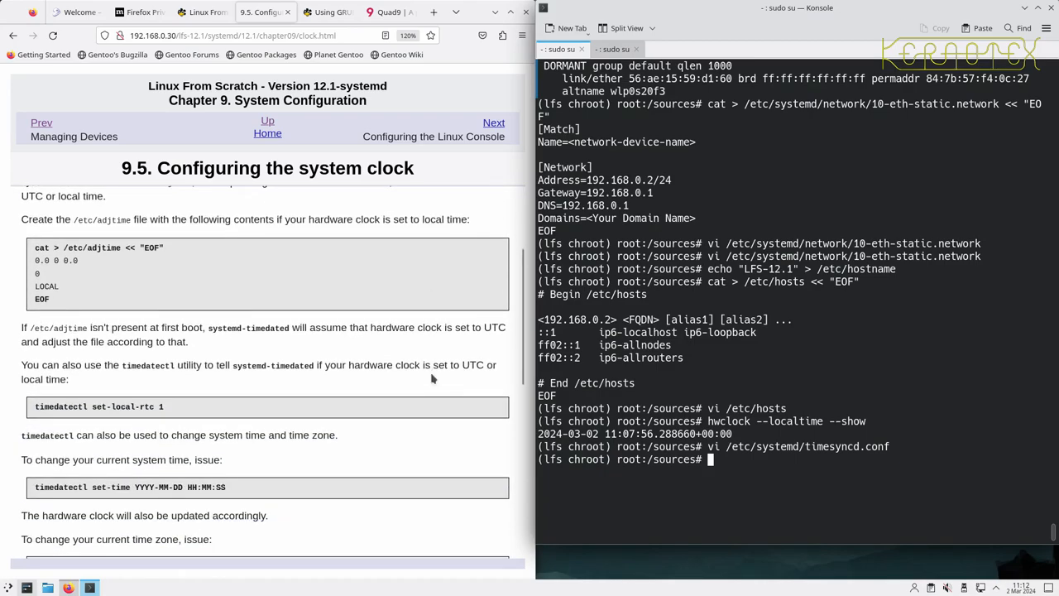
scroll("down", 3)
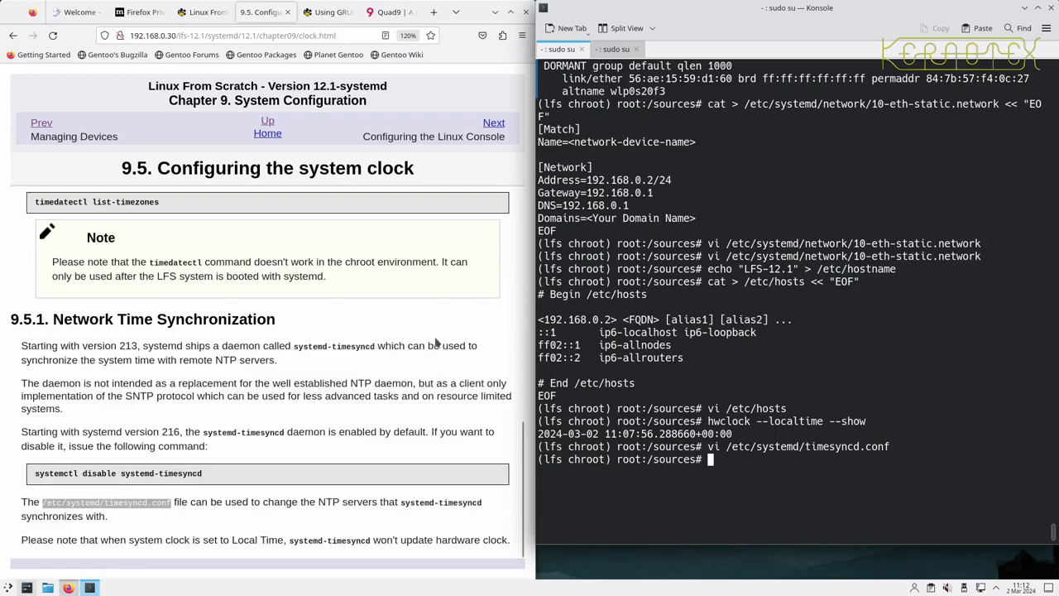
left_click(493, 122)
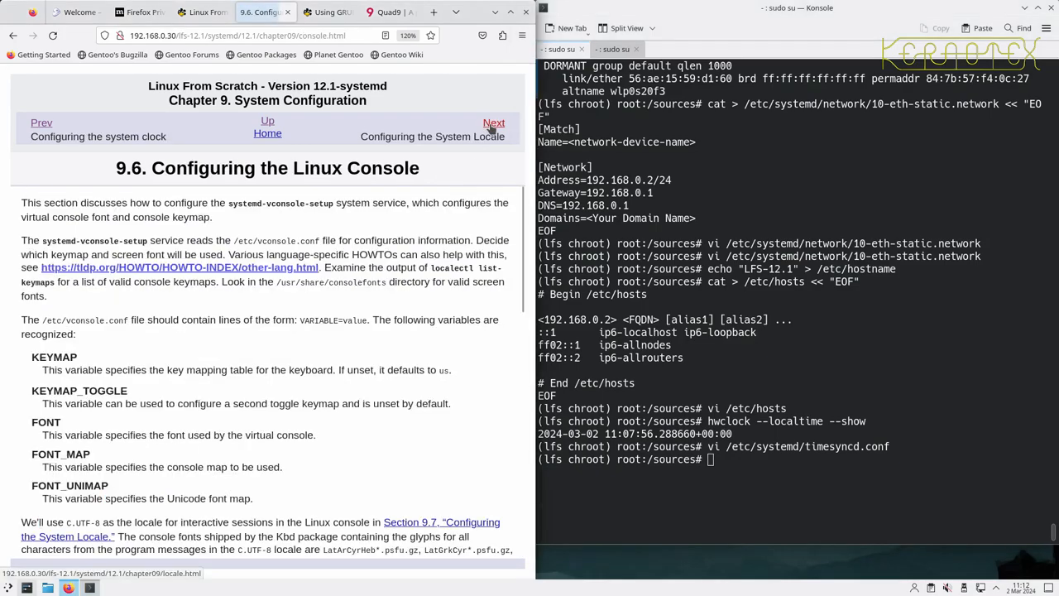
scroll("down", 3)
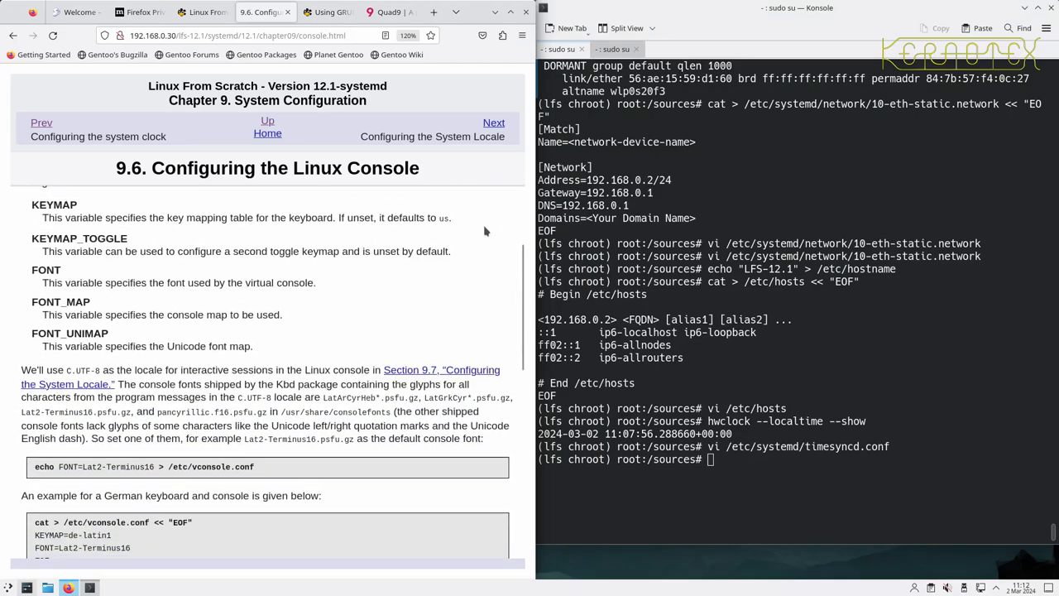
scroll("down", 3)
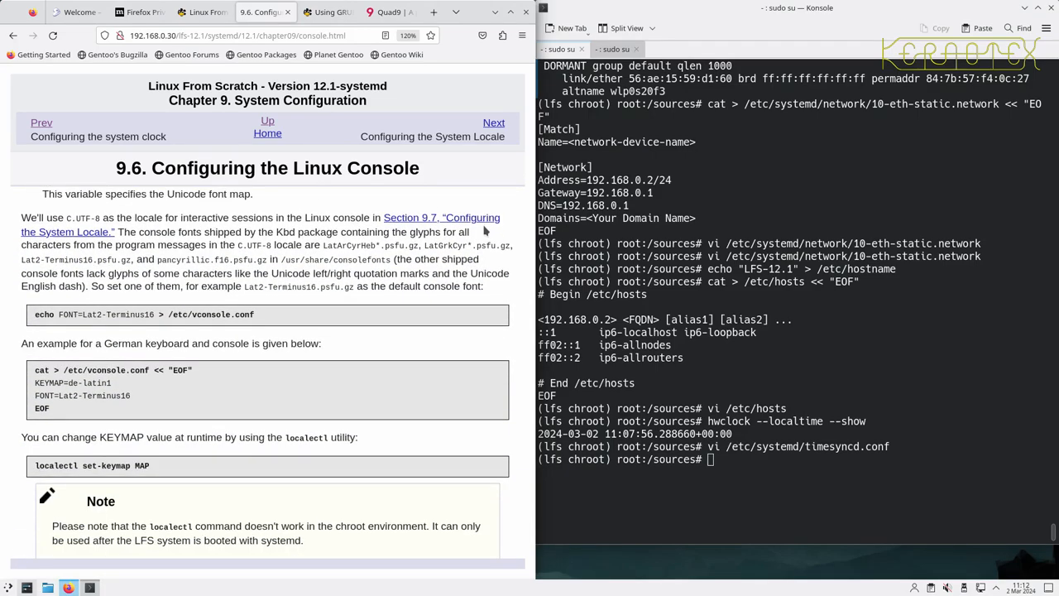
scroll("up", 3)
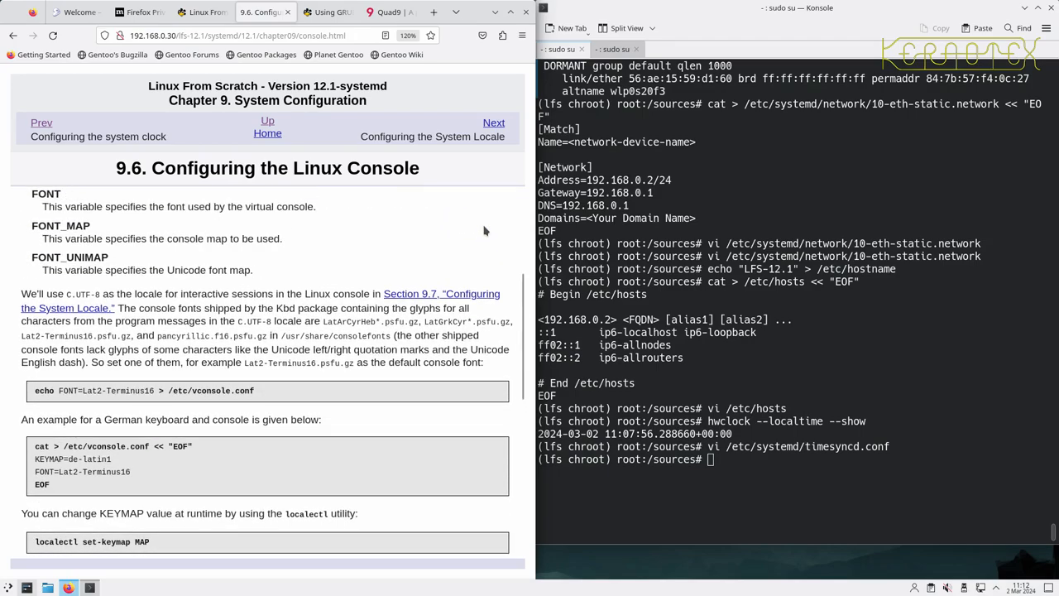
mouse_move(261, 394)
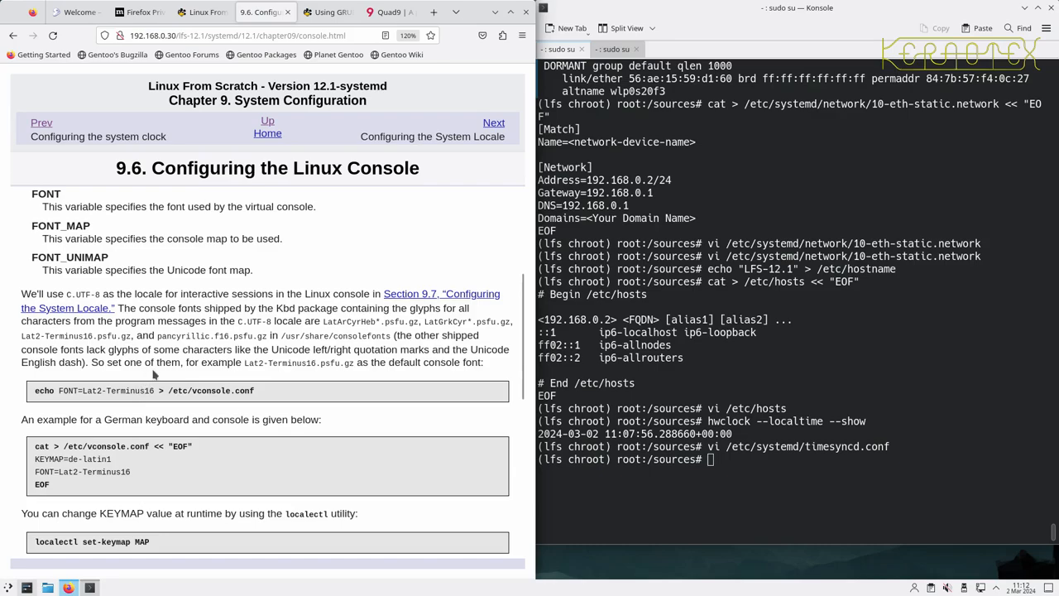
scroll("up", 3)
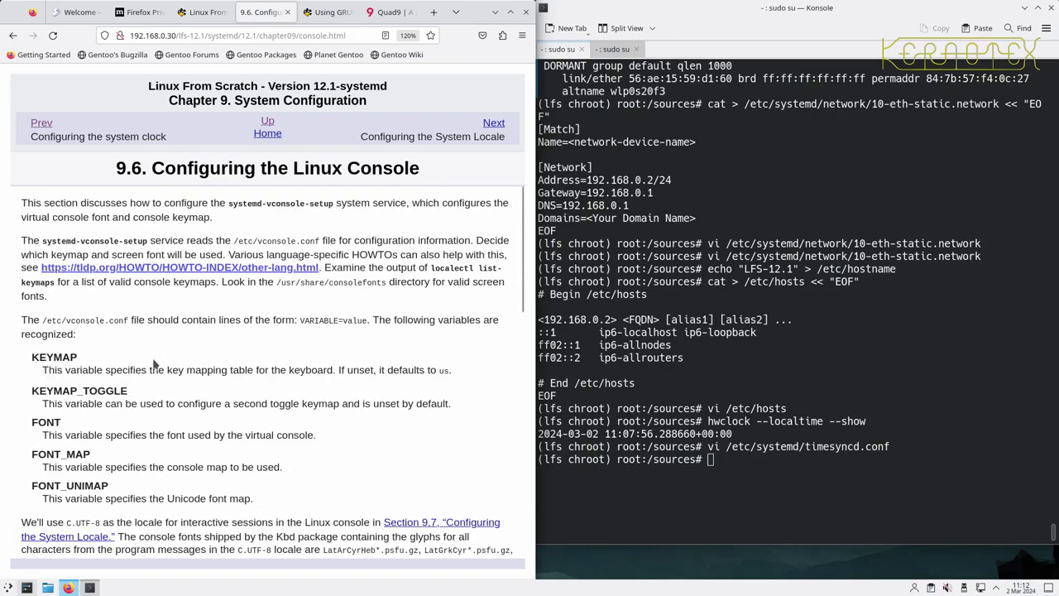
mouse_move(215, 224)
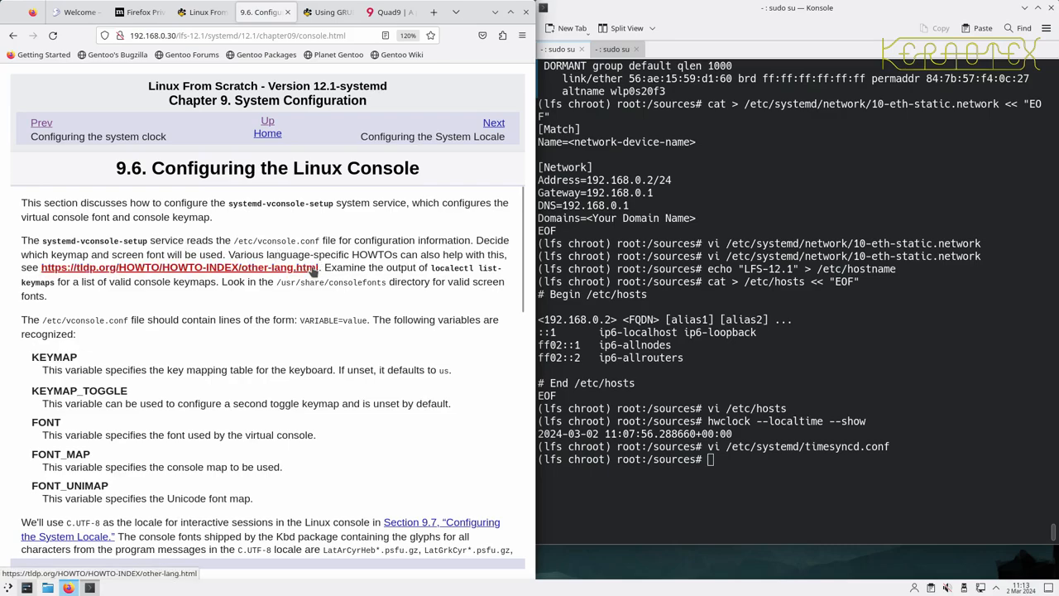
mouse_move(427, 268)
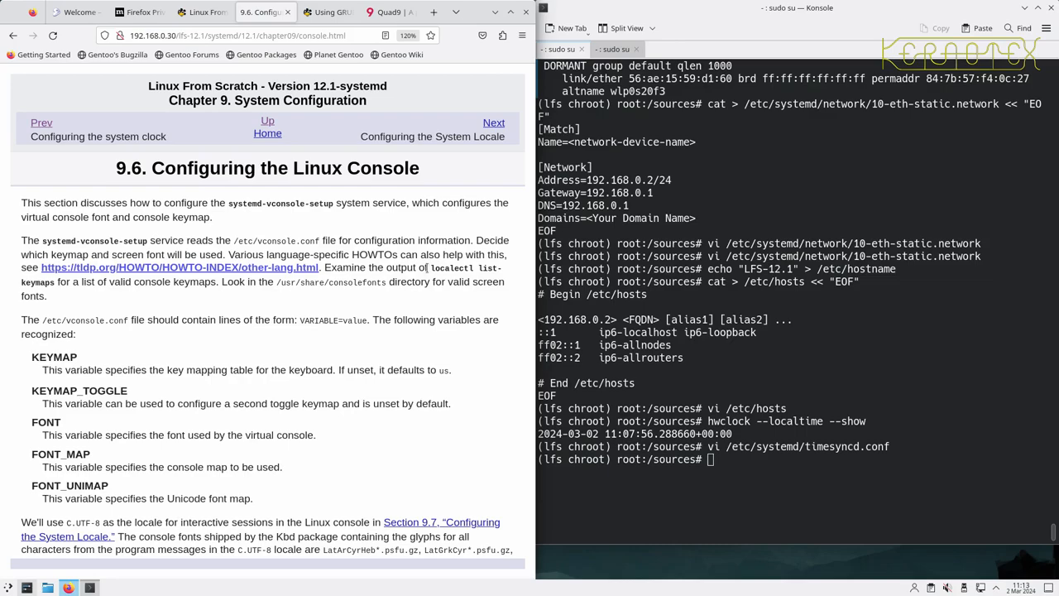
double_click(423, 268)
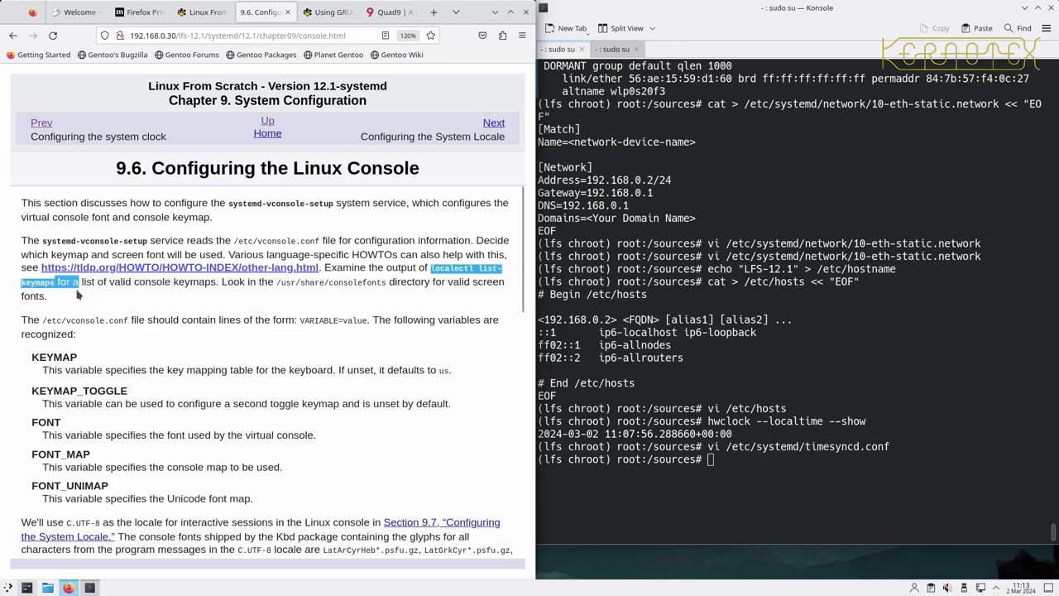
Run localectl list-keymaps, which fails because the chroot wasn't booted with systemd
type("localectl list-keymaps")
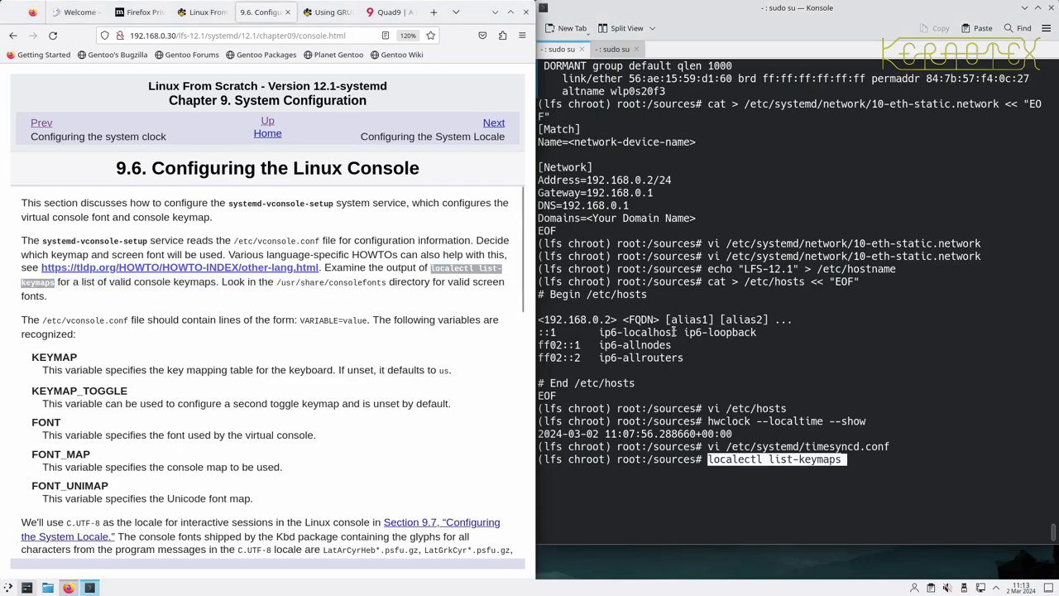
key("Return")
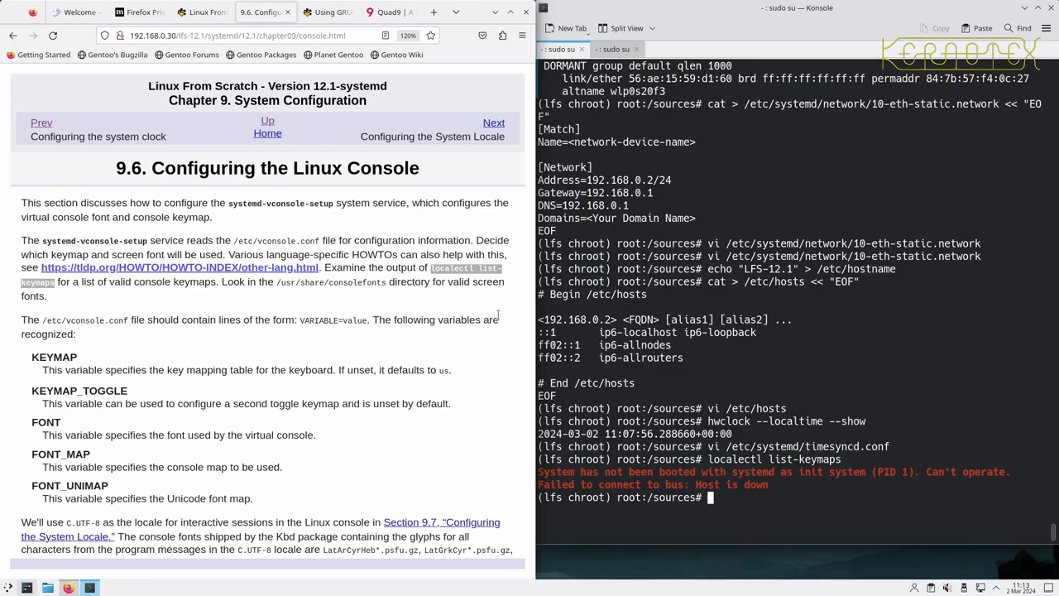
mouse_move(451, 344)
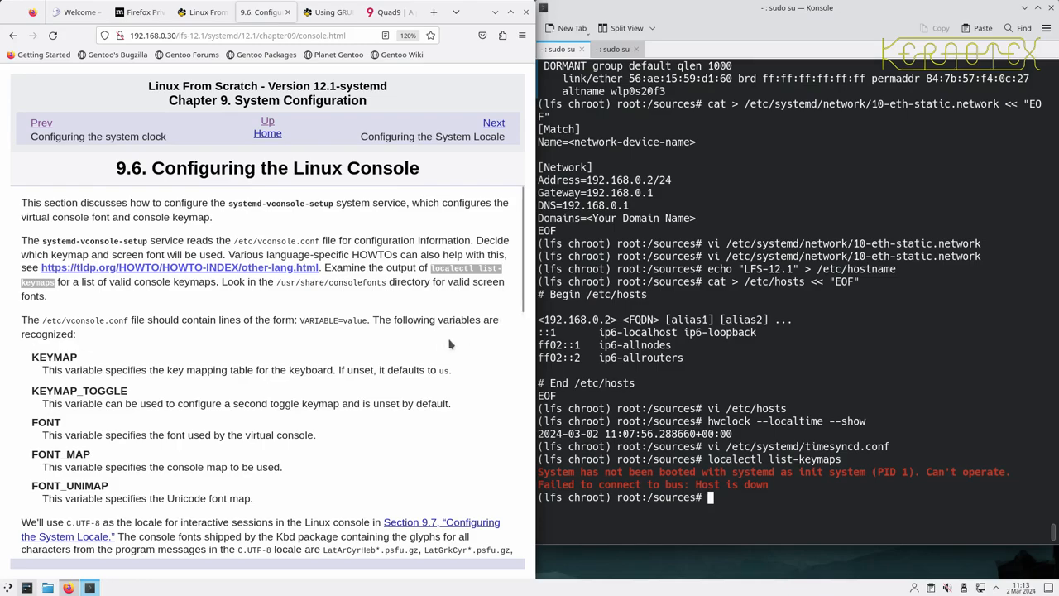
mouse_move(377, 325)
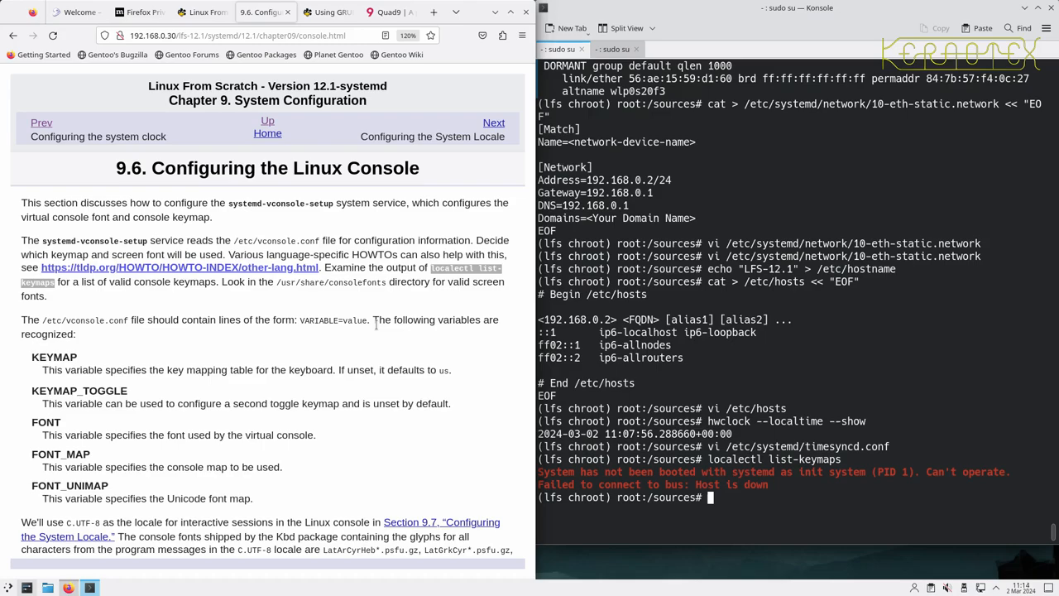
mouse_move(356, 345)
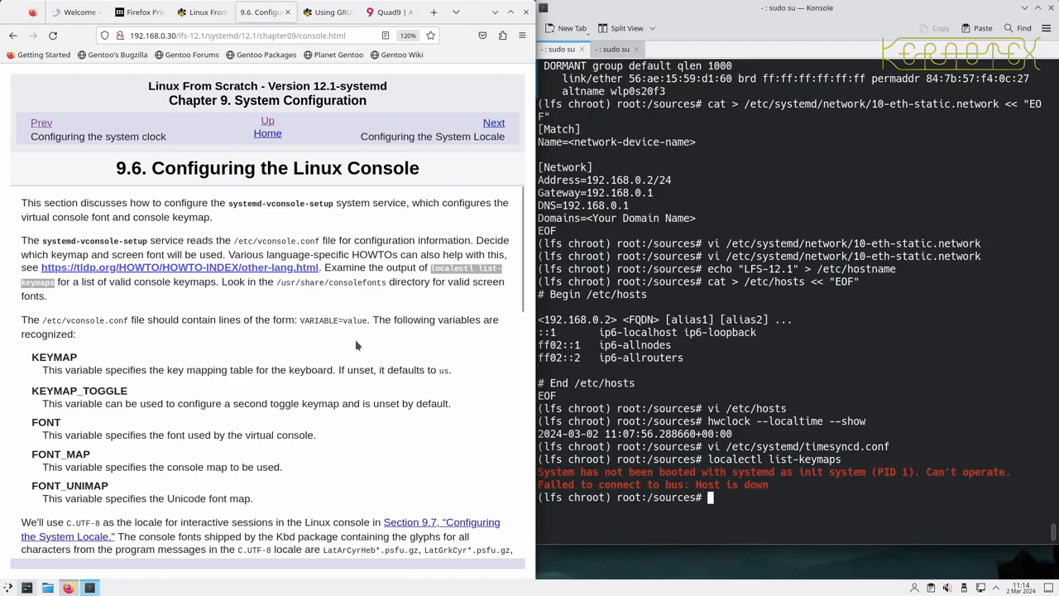
scroll("down", 3)
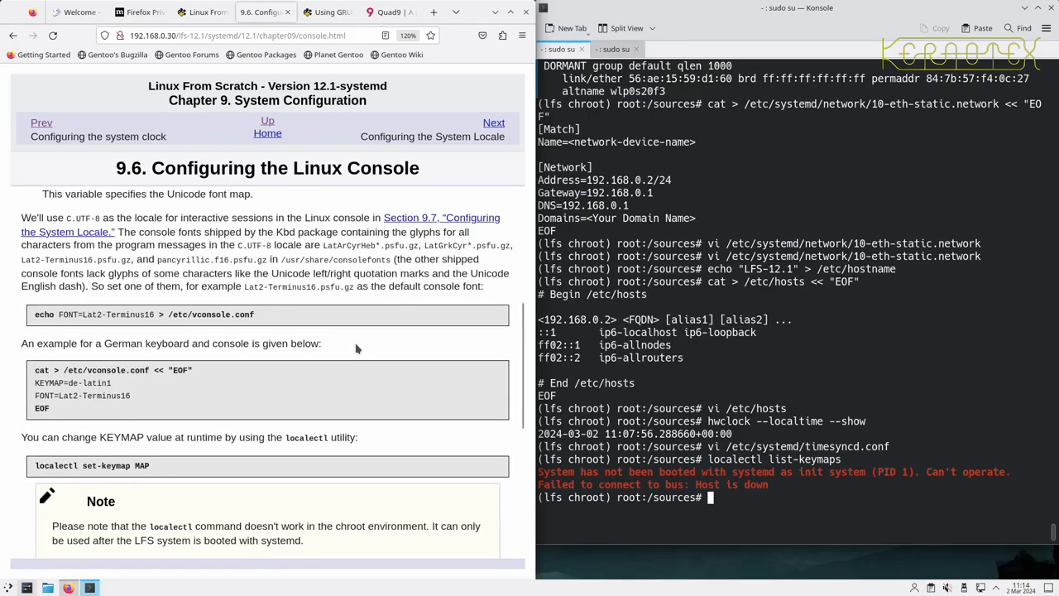
mouse_move(257, 321)
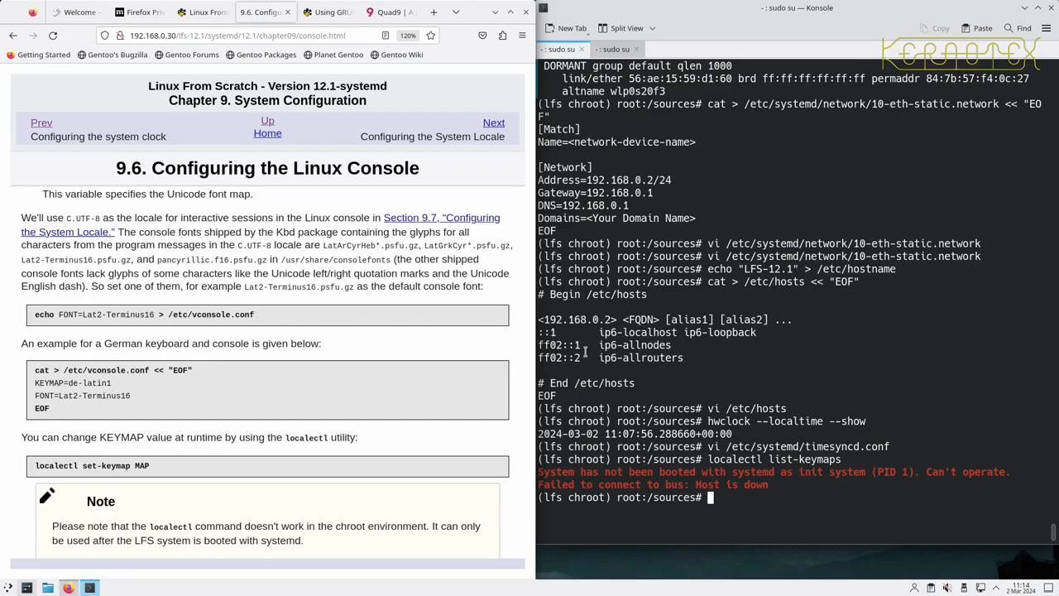
List /usr/share/consolefonts and scroll through the available fonts such as Lat2-Terminus16
scroll("up", 3)
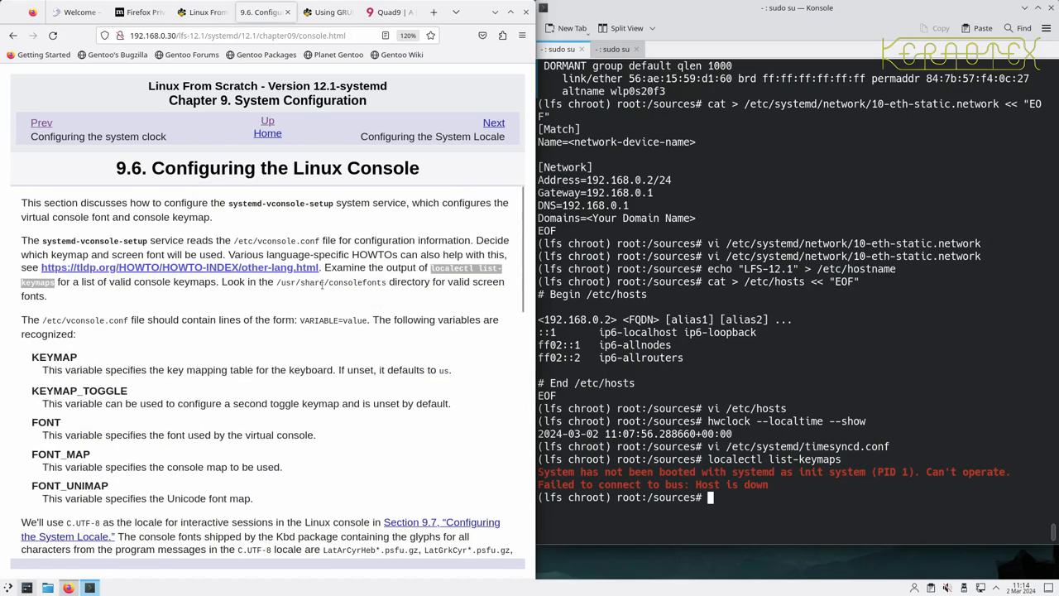
mouse_move(281, 283)
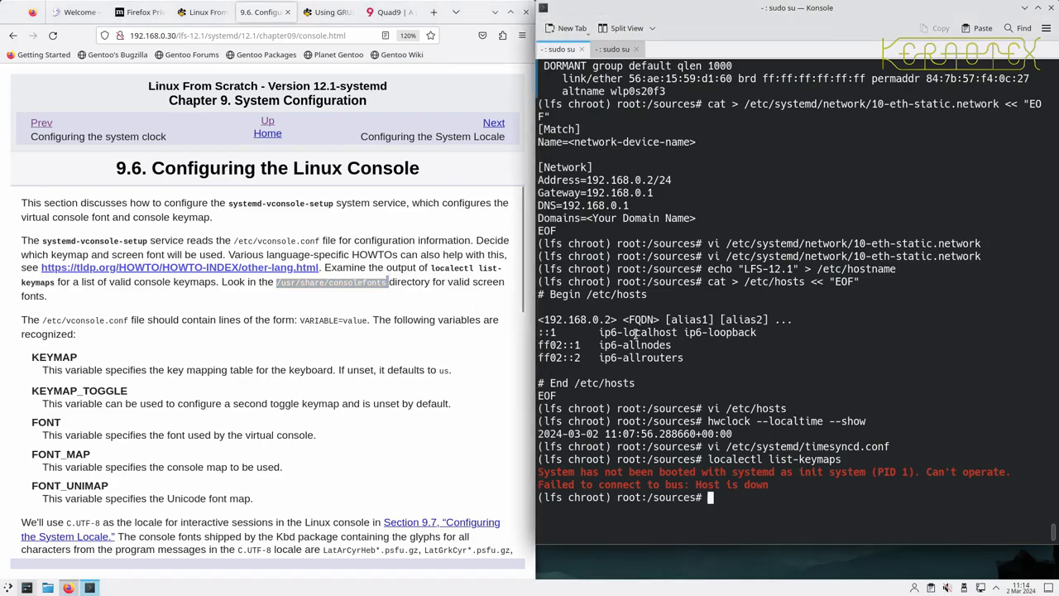
type("ls")
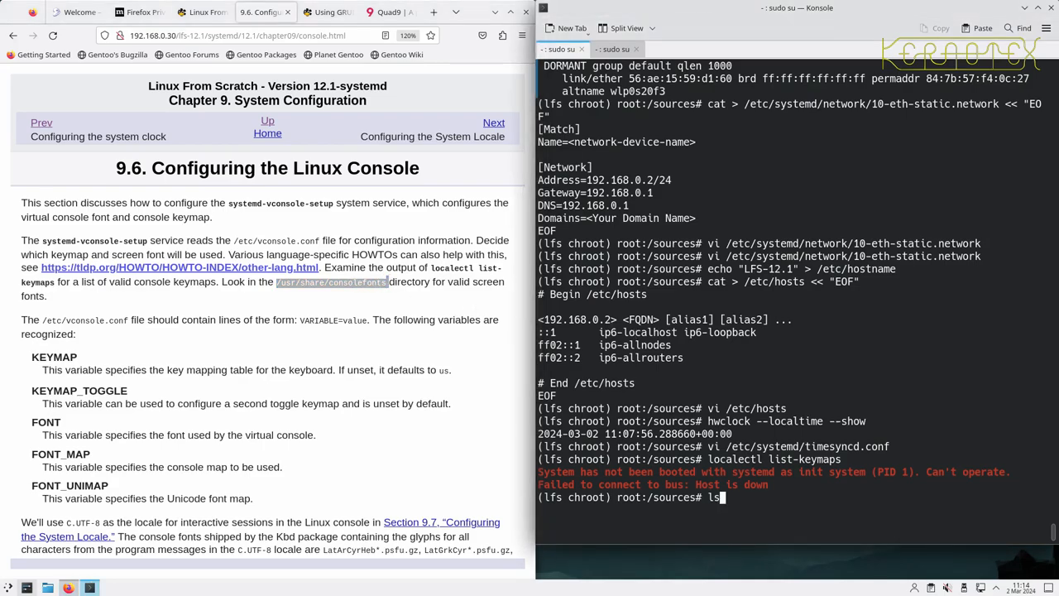
type("/usr/share/consolefonts")
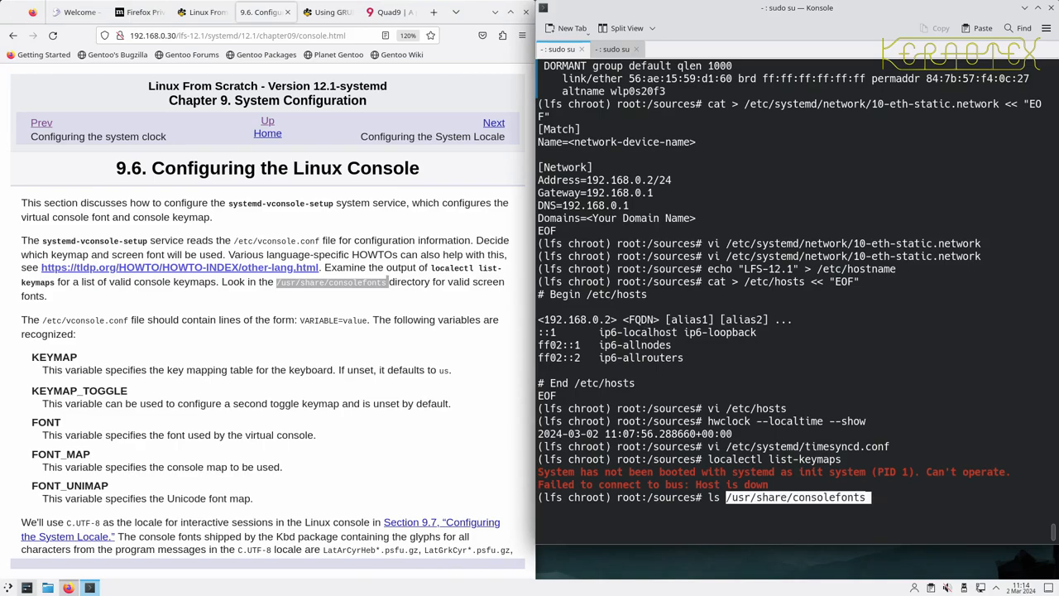
key("Return")
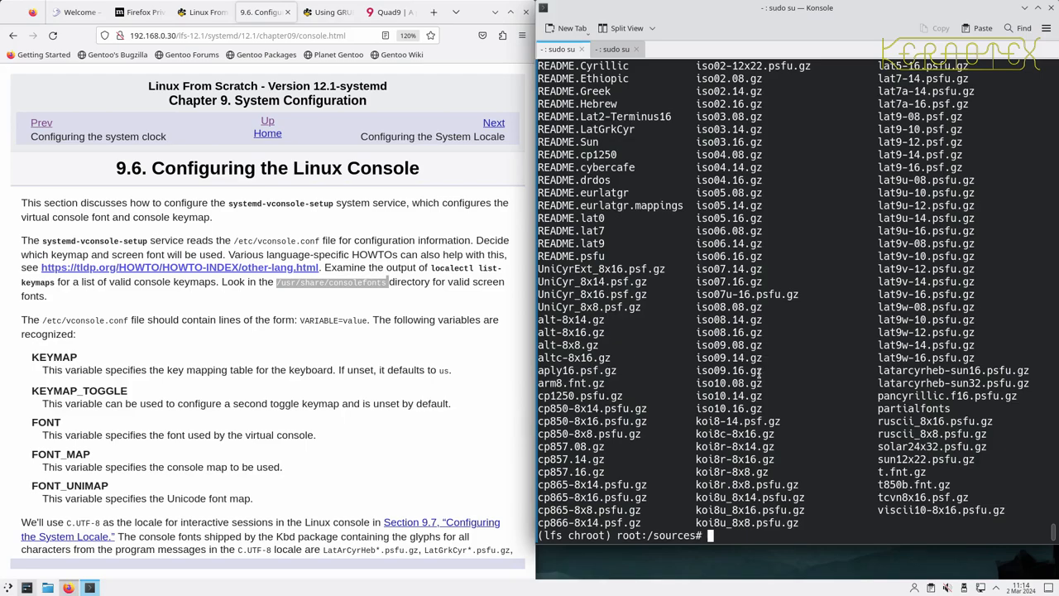
mouse_move(822, 427)
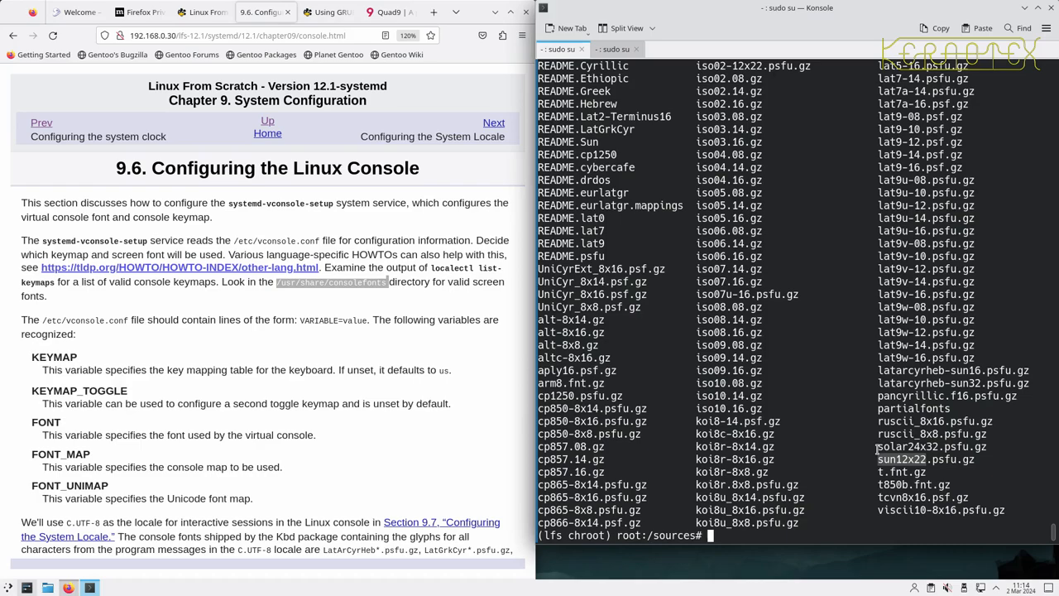
mouse_move(858, 447)
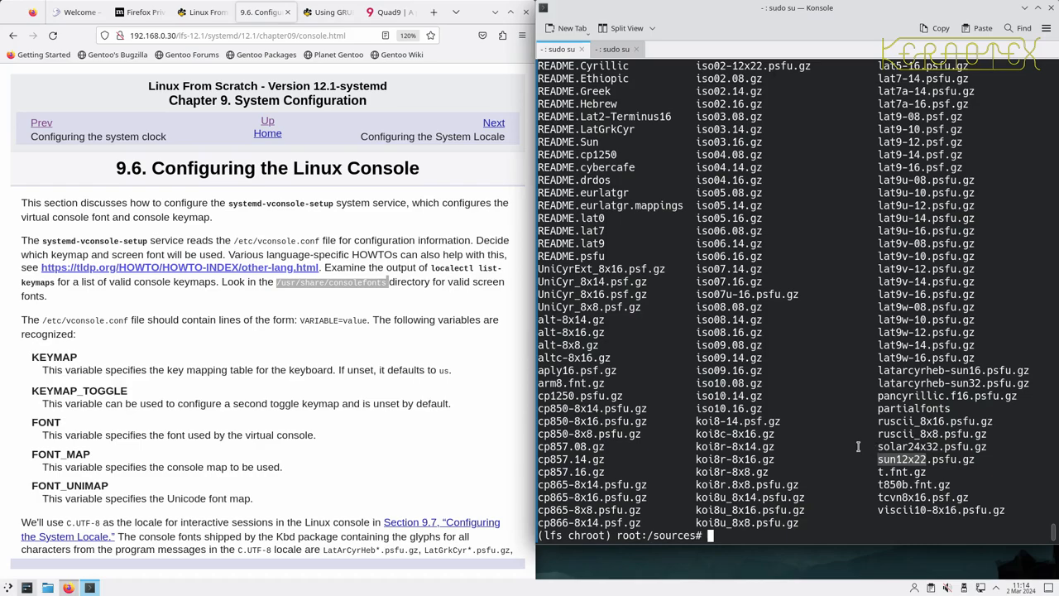
scroll("up", 3)
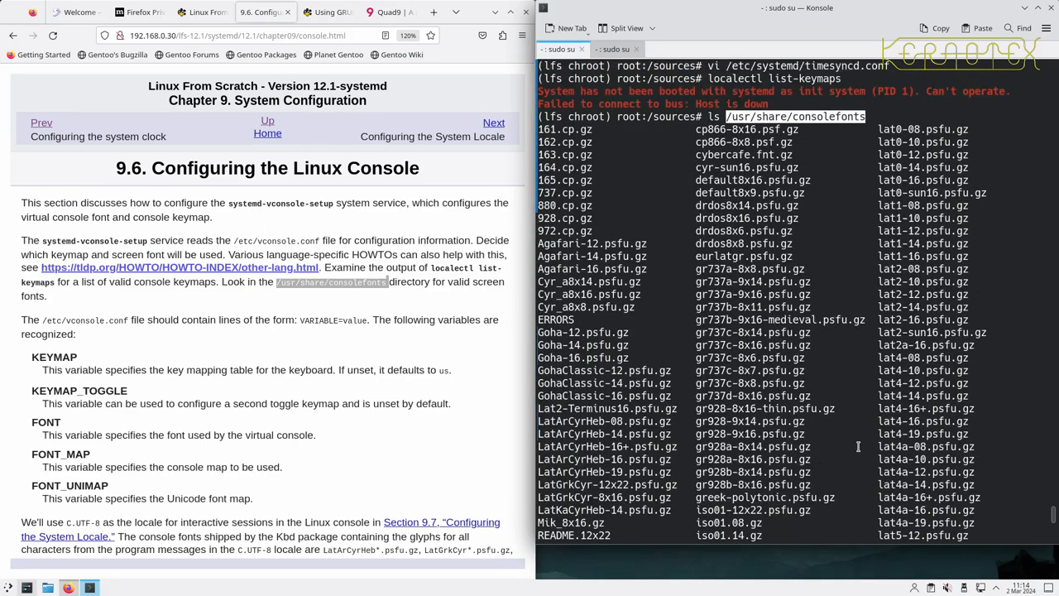
mouse_move(872, 389)
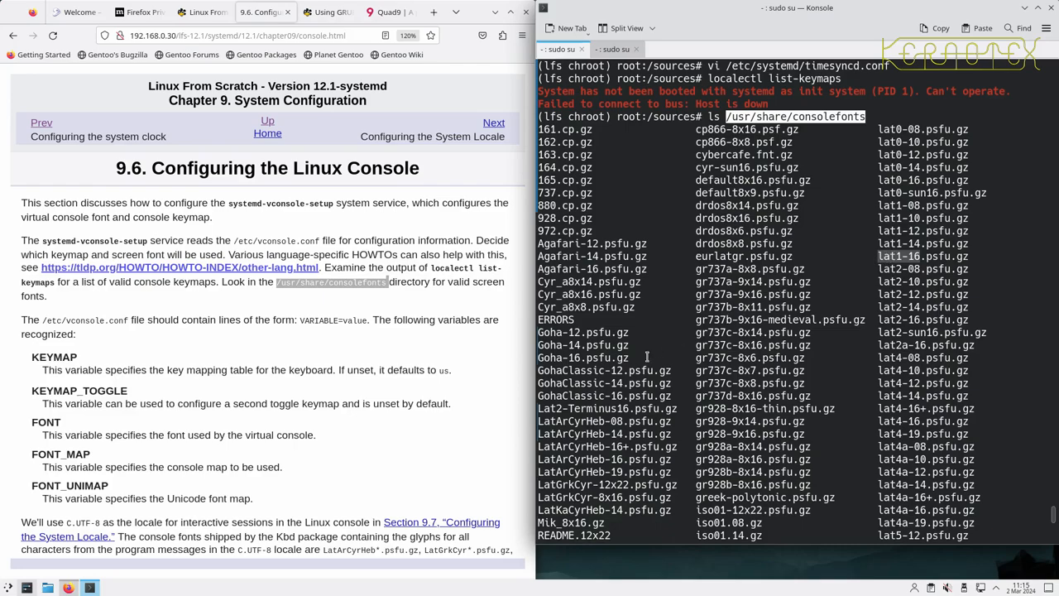
scroll("down", 3)
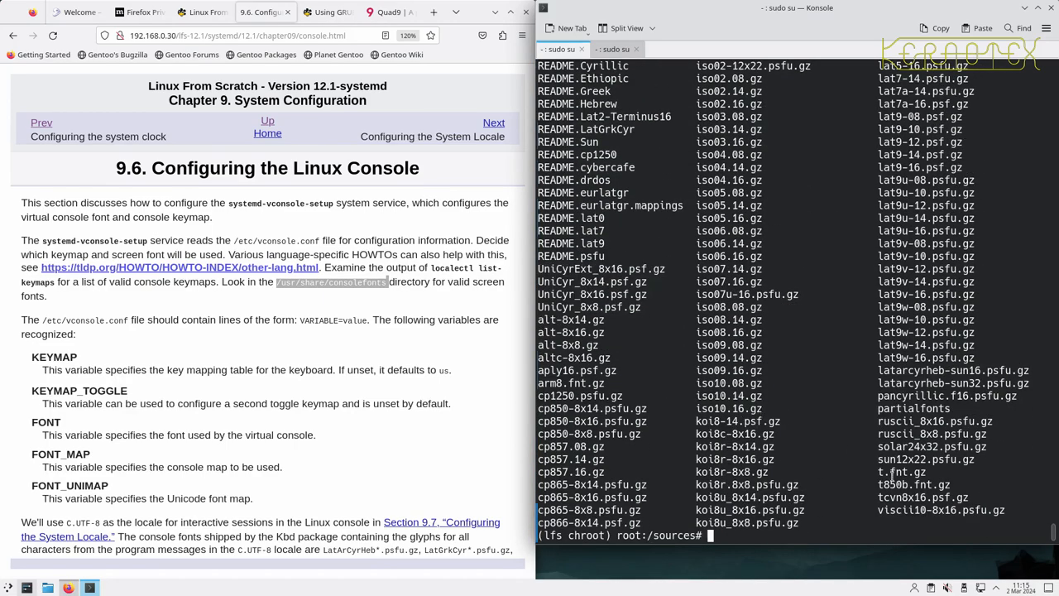
mouse_move(714, 459)
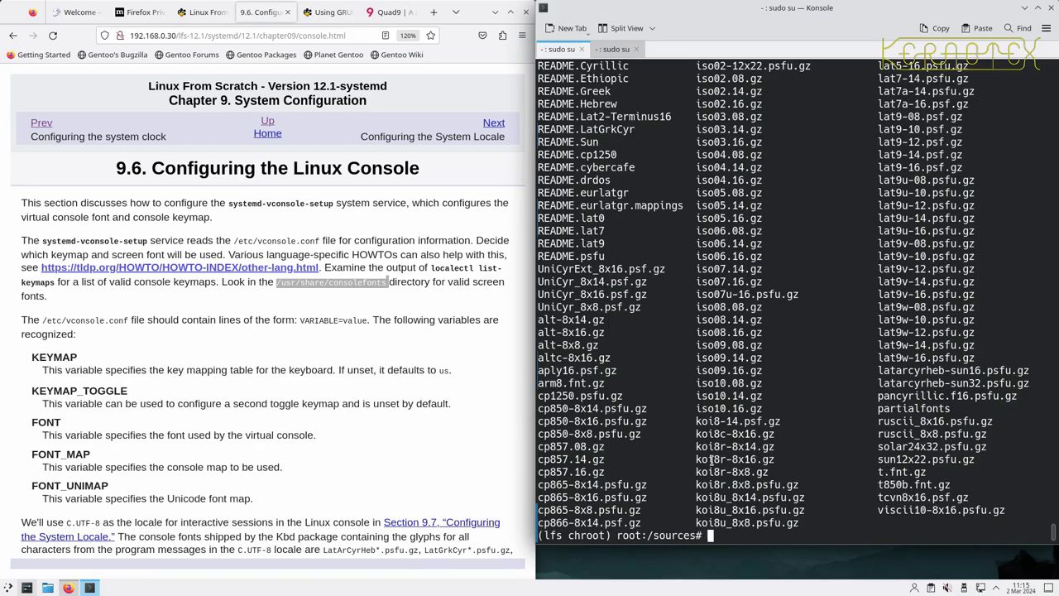
scroll("down", 3)
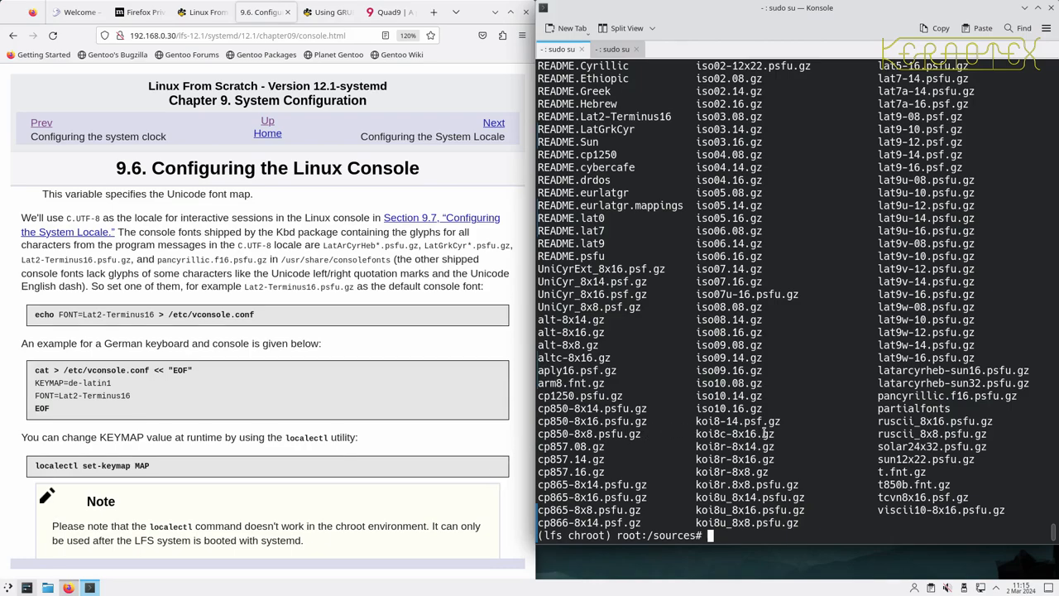
mouse_move(822, 453)
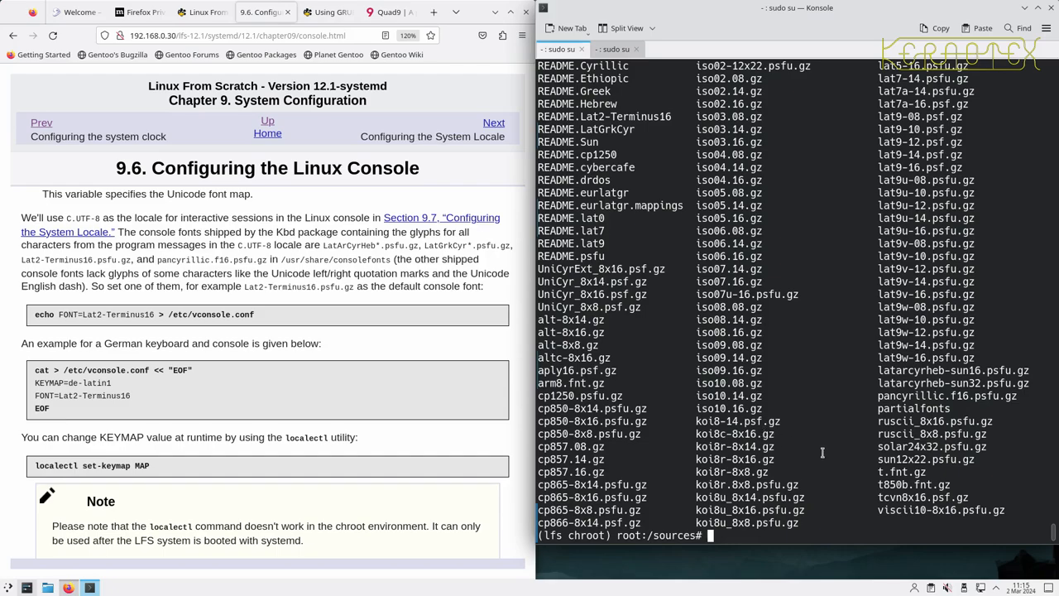
scroll("up", 3)
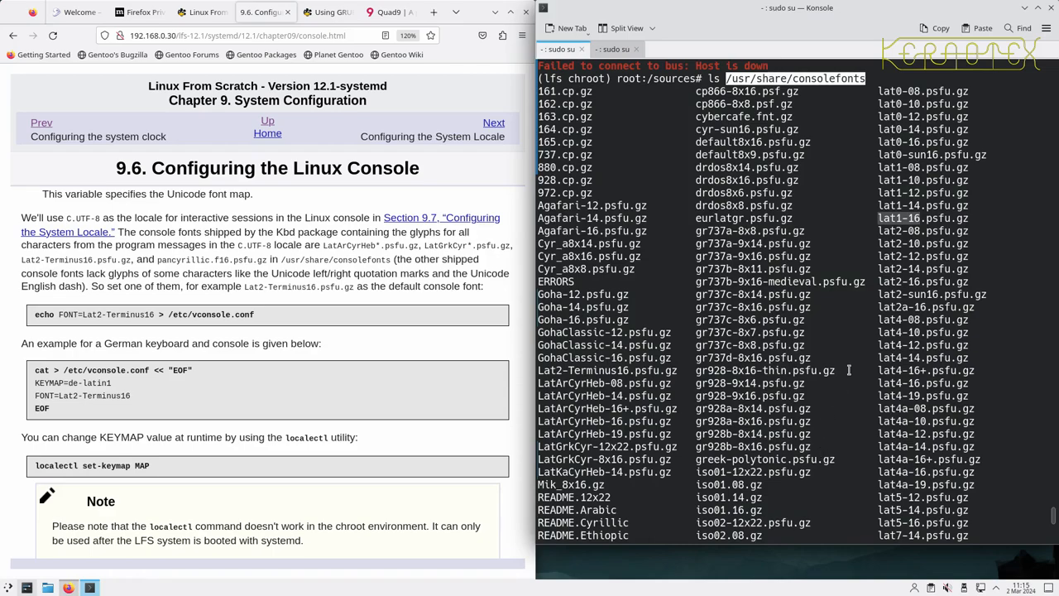
scroll("down", 3)
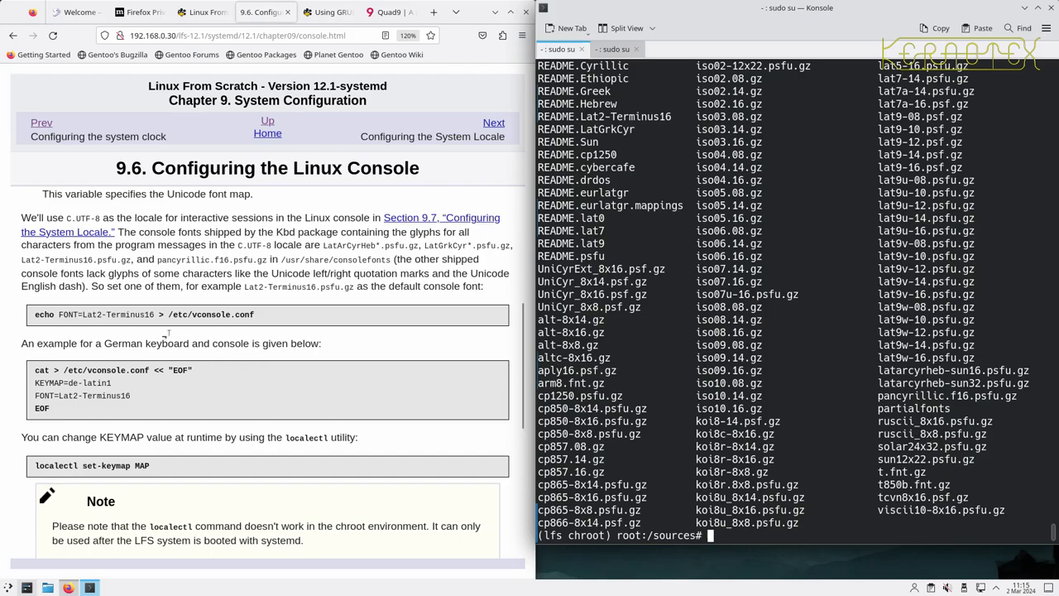
mouse_move(630, 384)
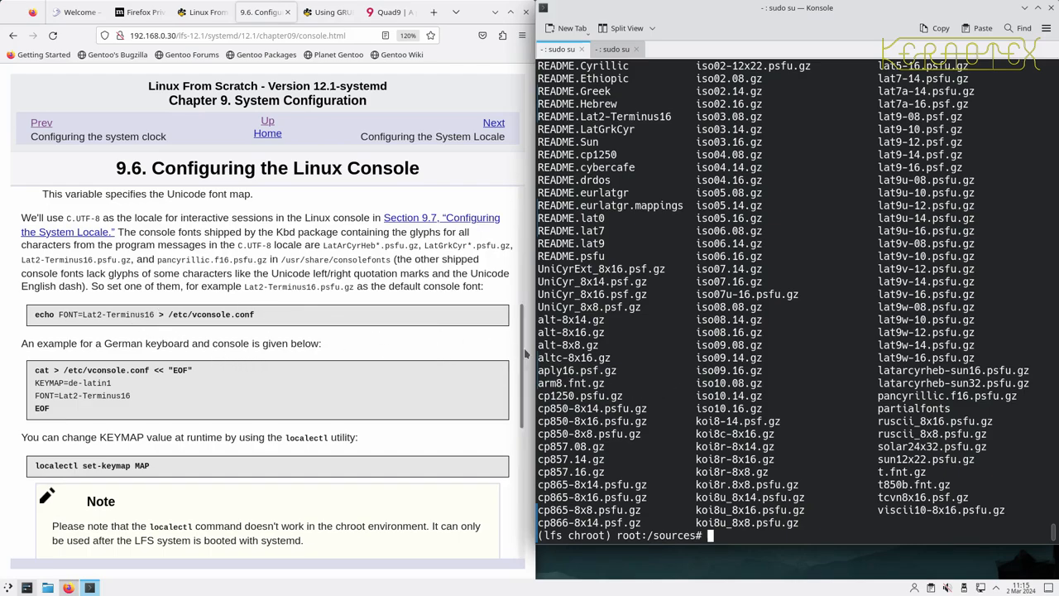
List the Lat* console fonts and copy the echo FONT=Lat2-Terminus16 command from the guide
type("ls /usr/share/consolefonts")
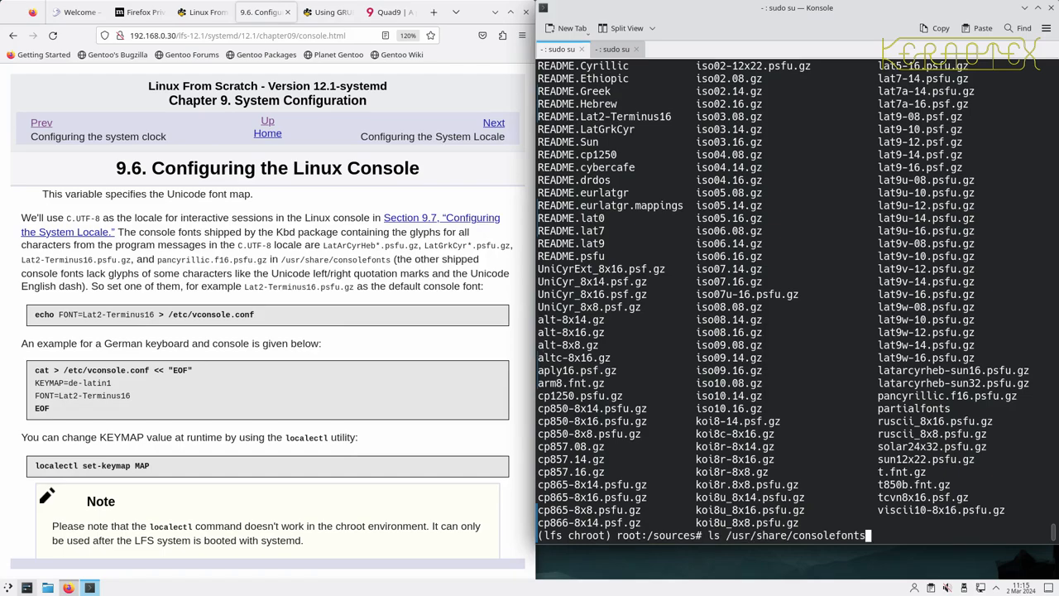
type("Lat")
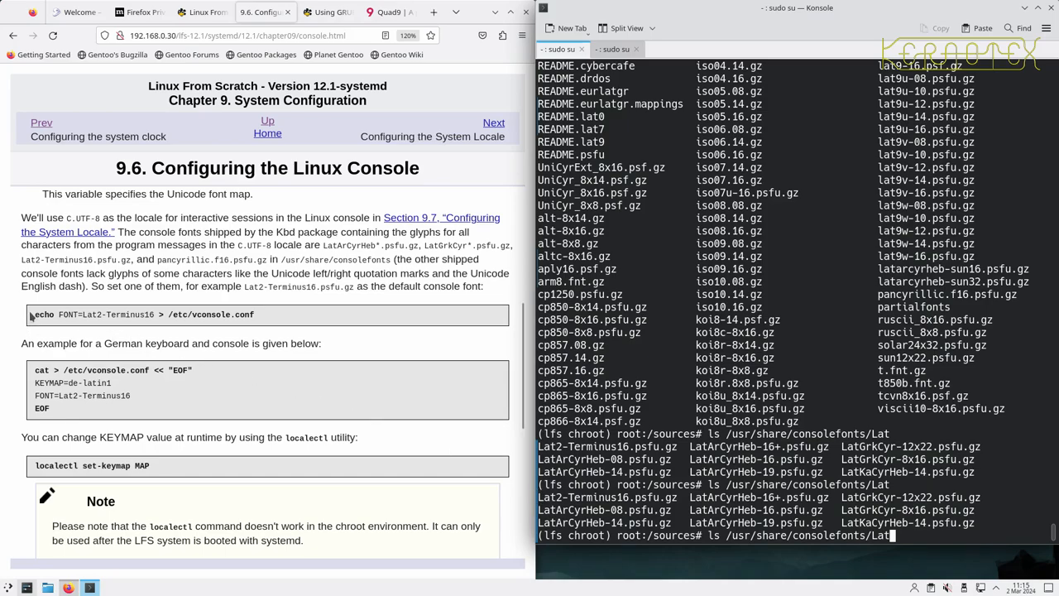
triple_click(138, 314)
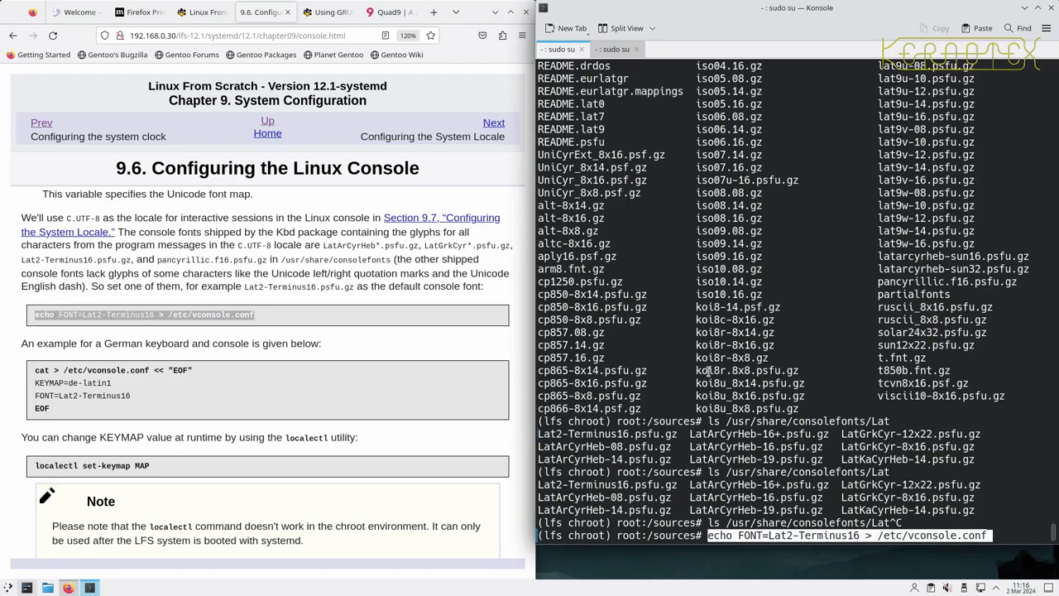
Write FONT=Lat2-Terminus16 to /etc/vconsole.conf and view the file in vi
key("Return")
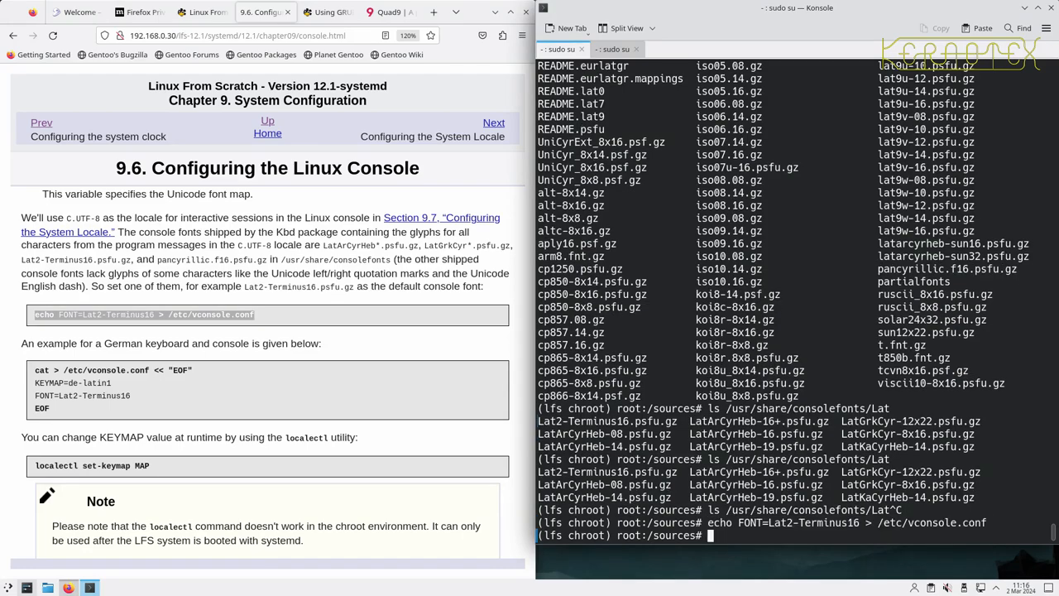
type("vi")
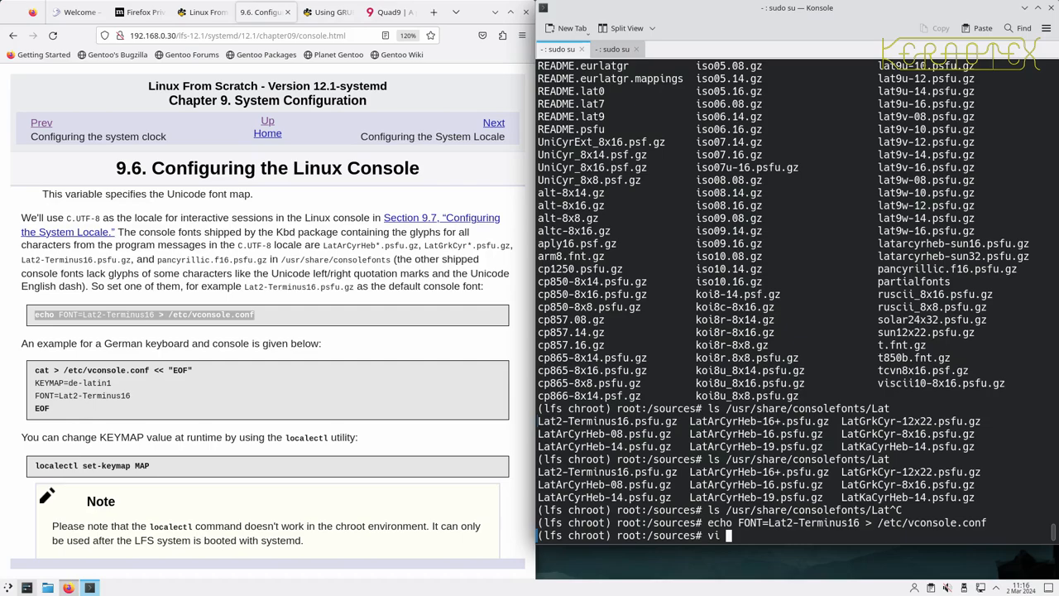
type("/etc/vco")
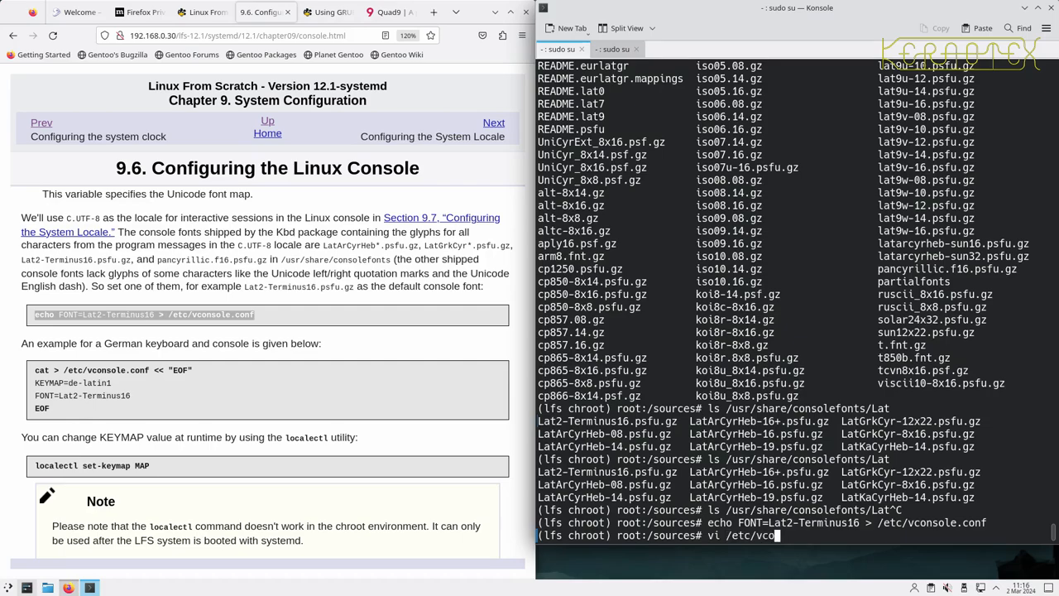
key("Return")
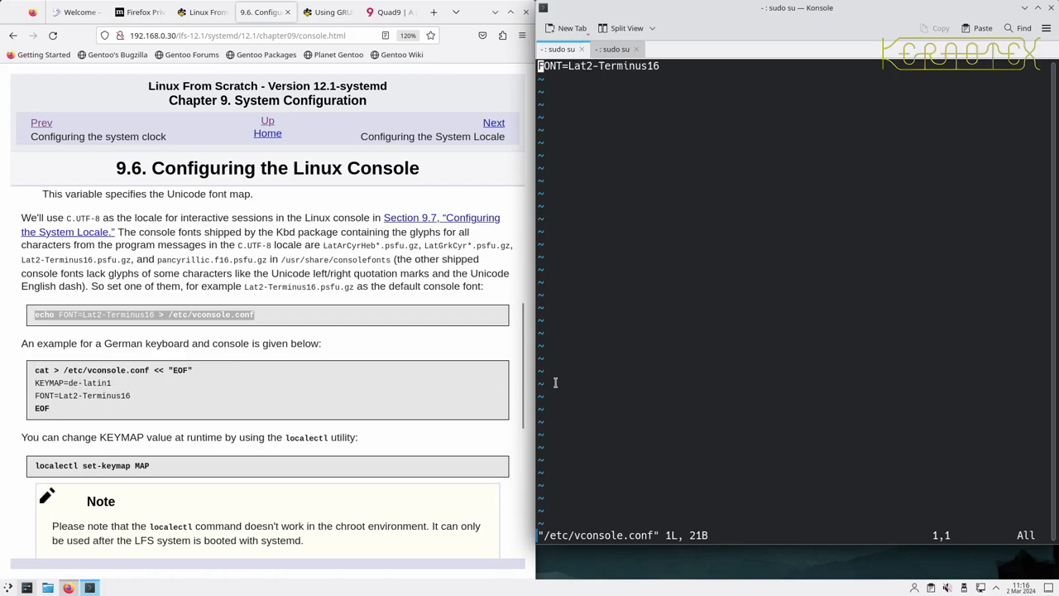
mouse_move(604, 377)
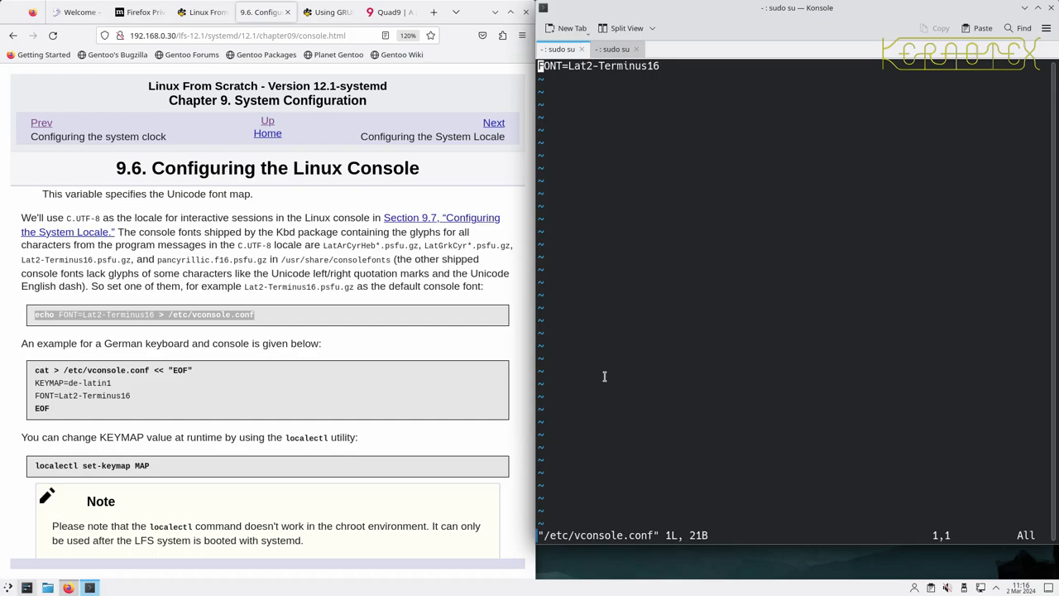
scroll("down", 3)
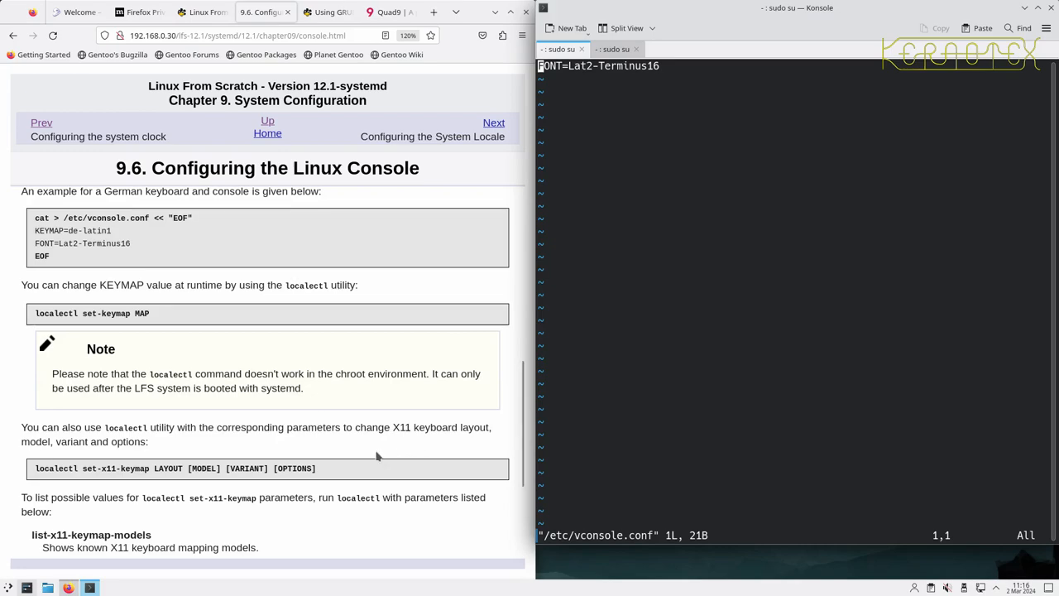
mouse_move(232, 460)
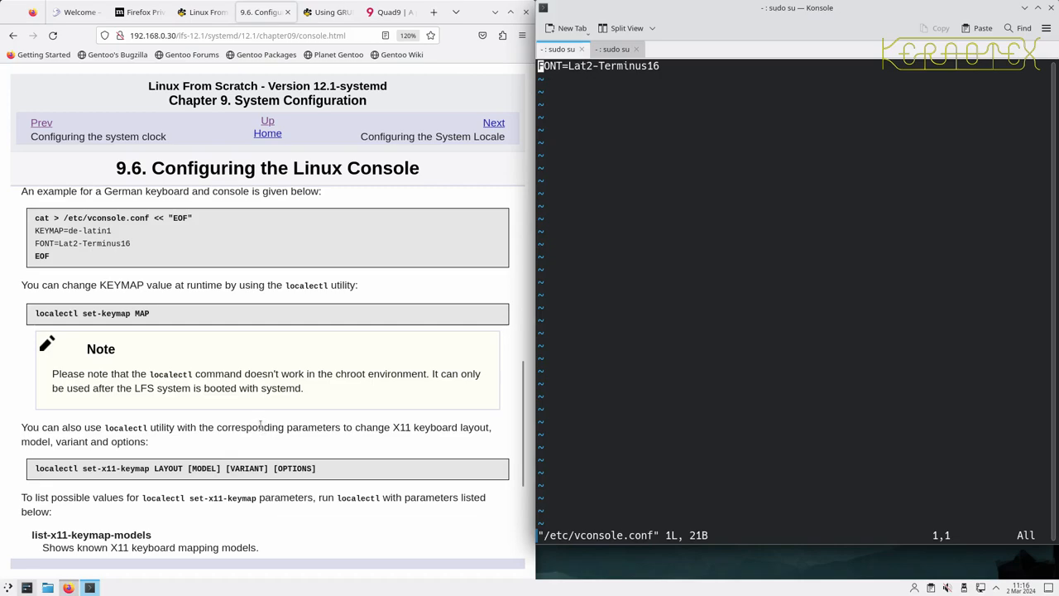
mouse_move(222, 401)
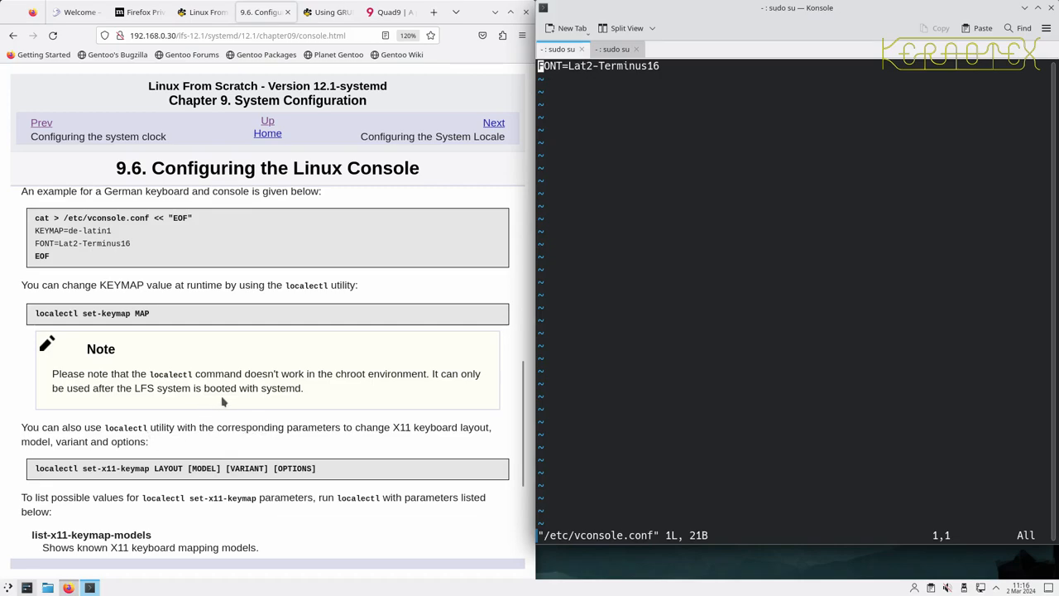
mouse_move(238, 403)
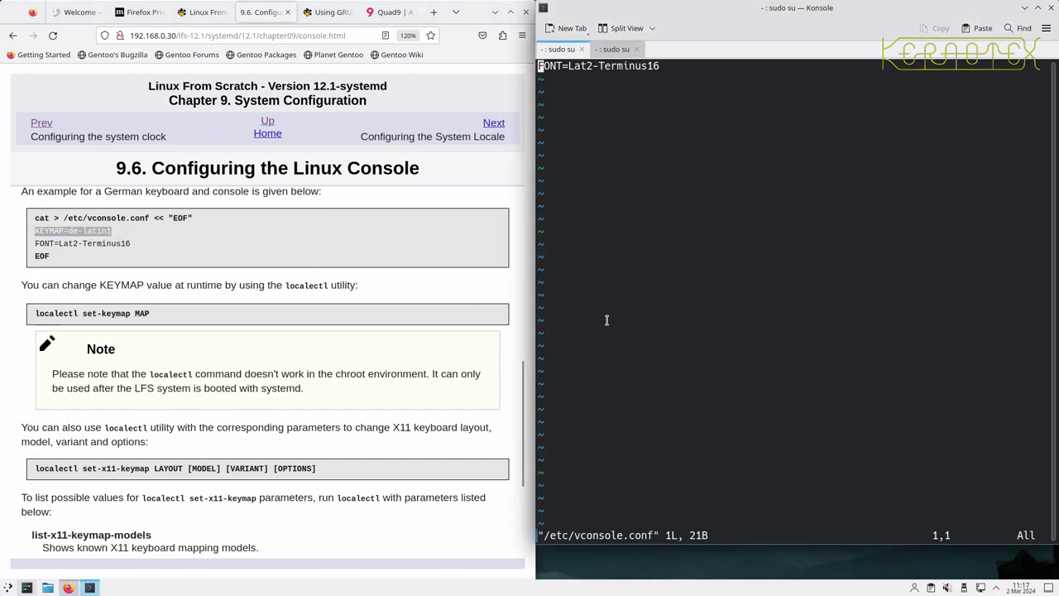
Add KEYMAP=gb-latin1 above FONT=Lat2-Terminus16 in /etc/vconsole.conf and save it
key("i")
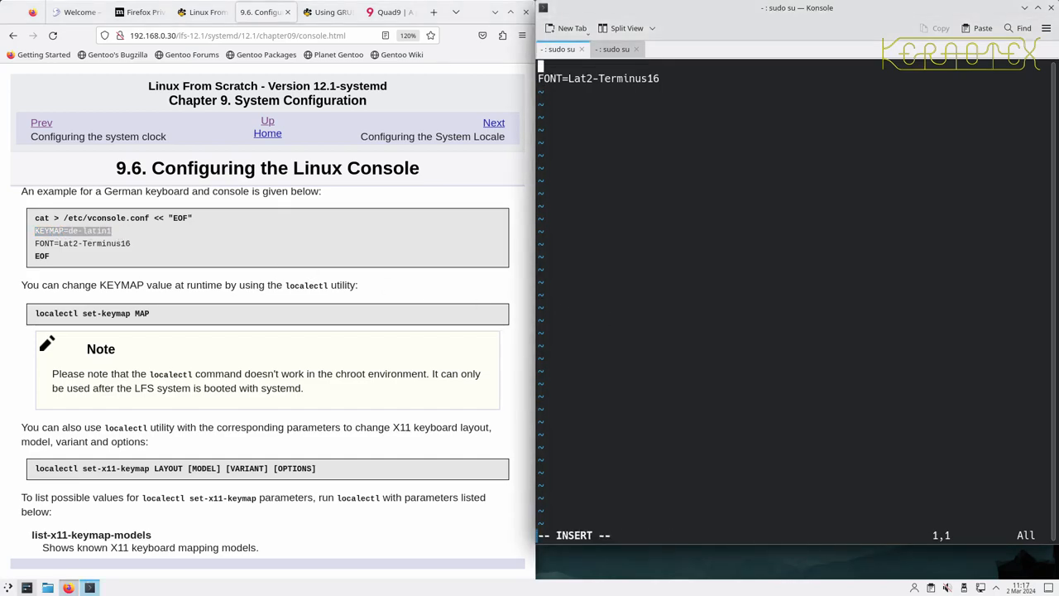
type("KEYMAP=de-latin1")
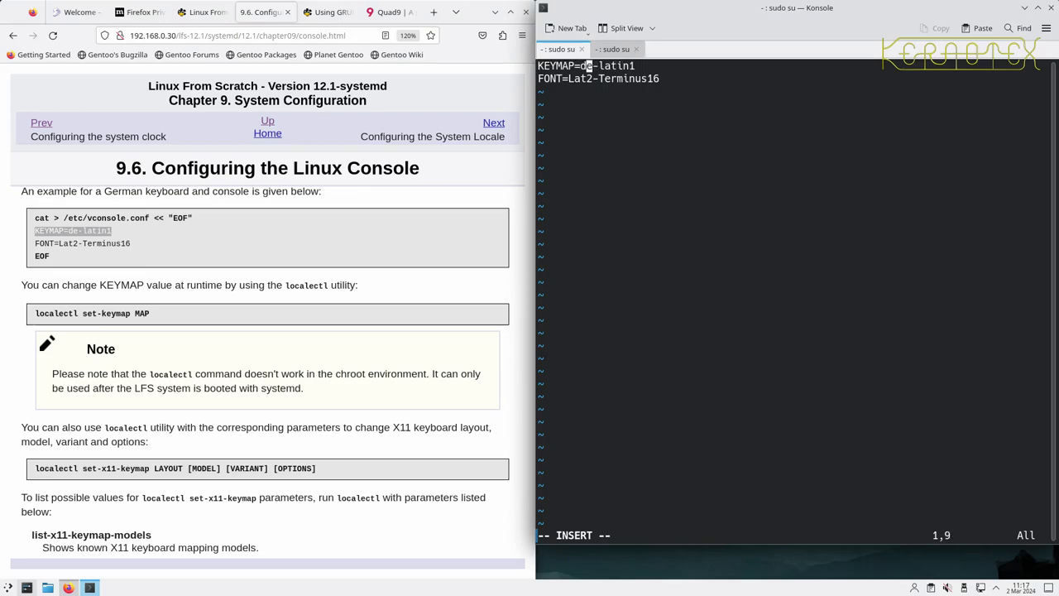
key("Right")
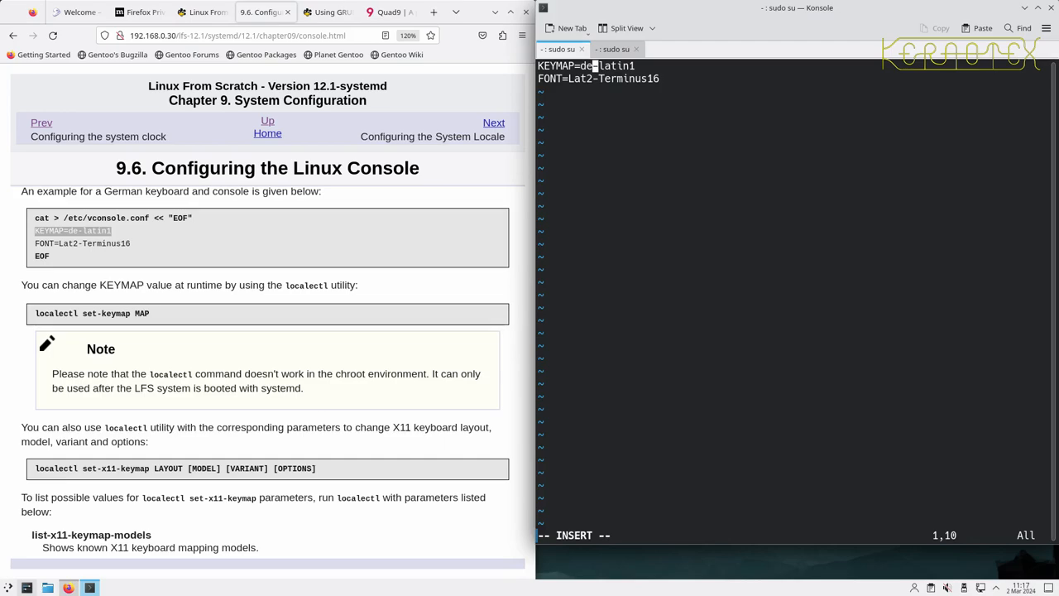
type("gb")
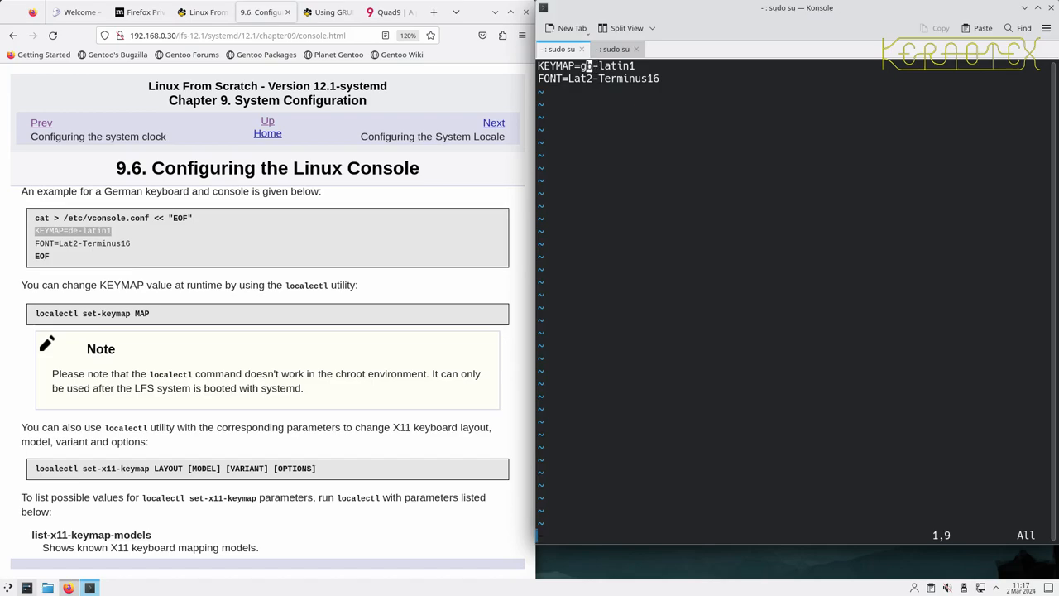
key("Return")
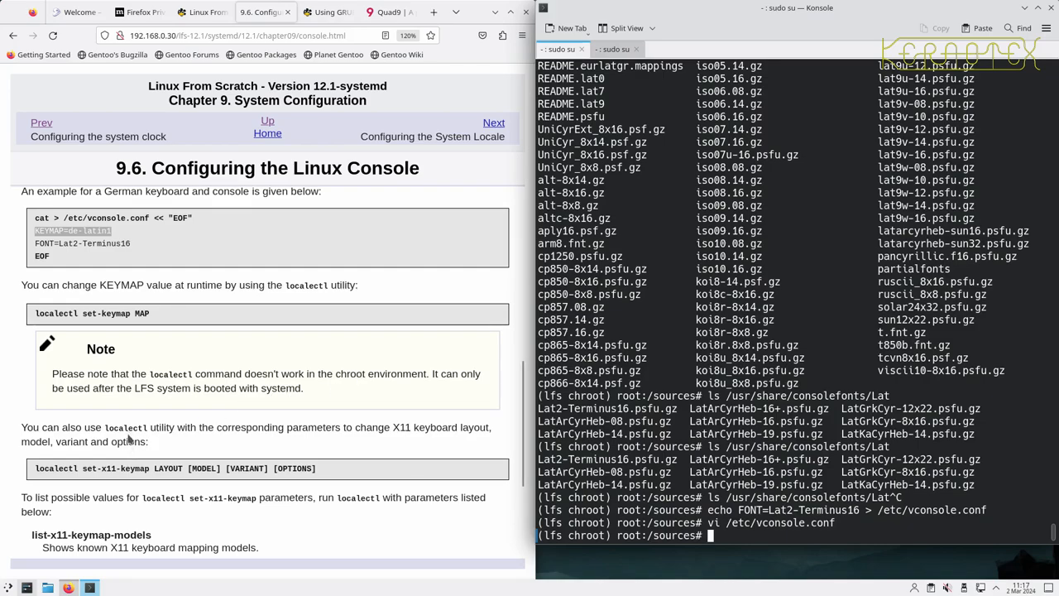
Run localectl in the chroot, read the systemd-not-booted error, and scroll the console section
type("localectl")
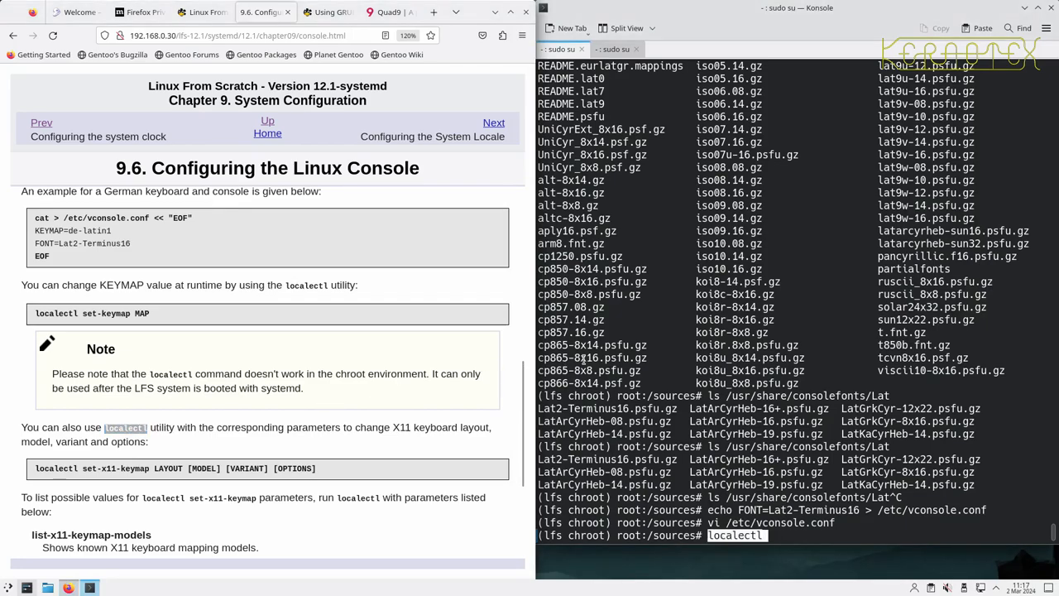
key("Return")
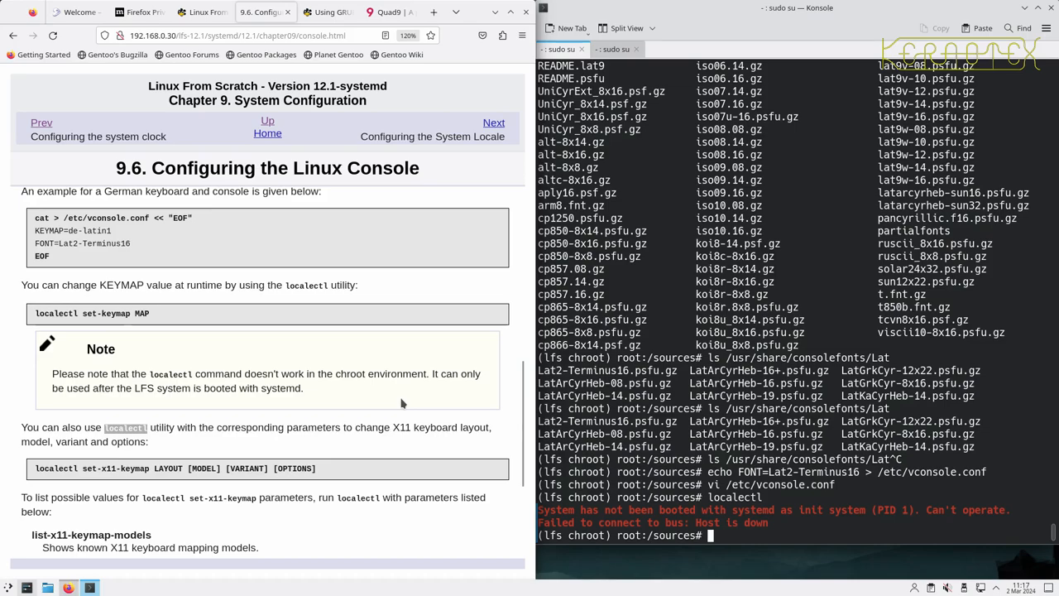
scroll("down", 3)
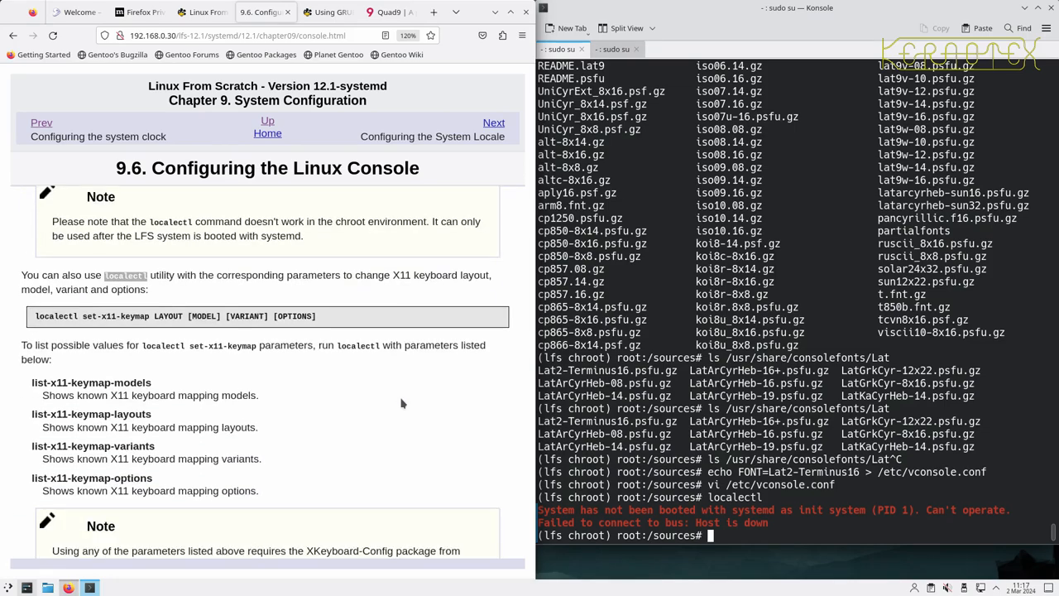
scroll("down", 3)
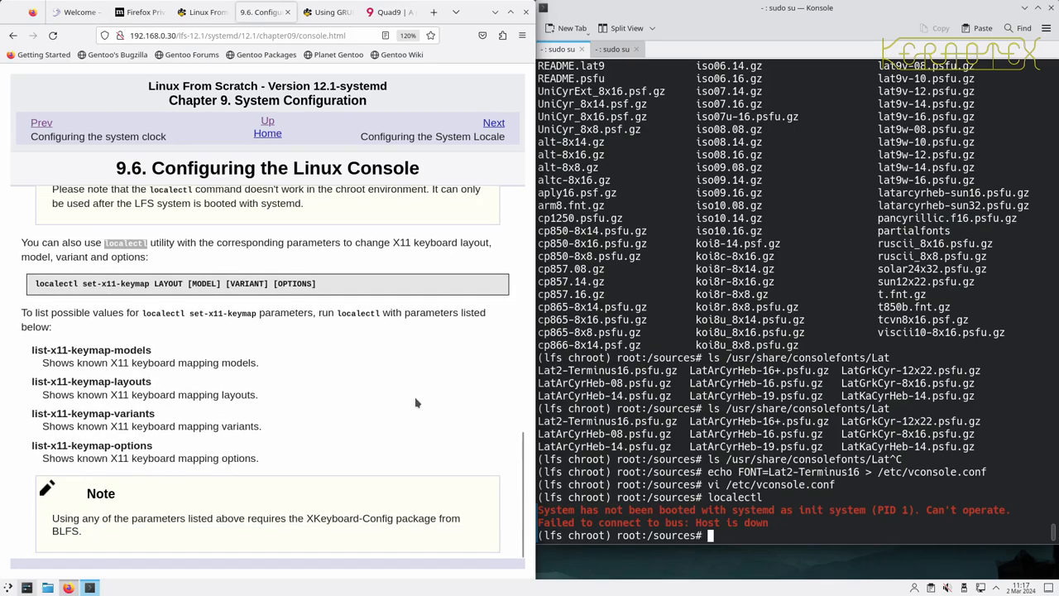
mouse_move(420, 263)
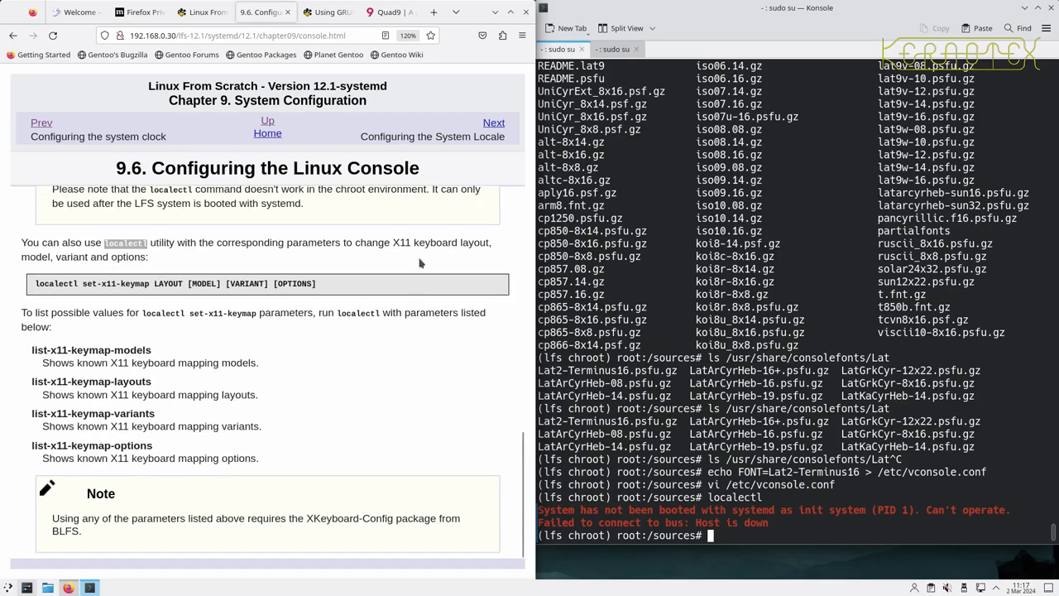
mouse_move(482, 124)
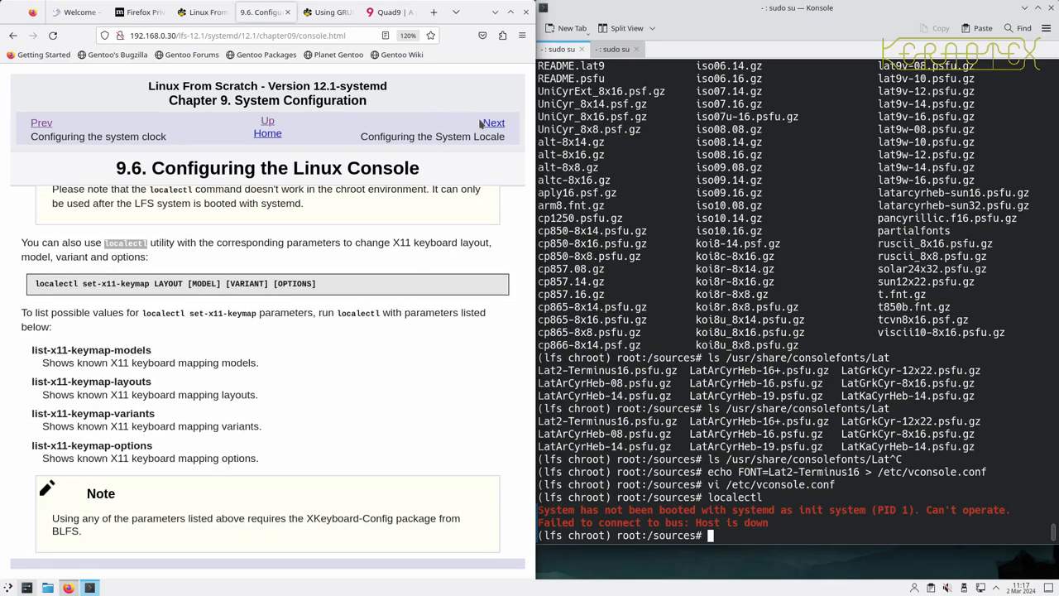
mouse_move(493, 123)
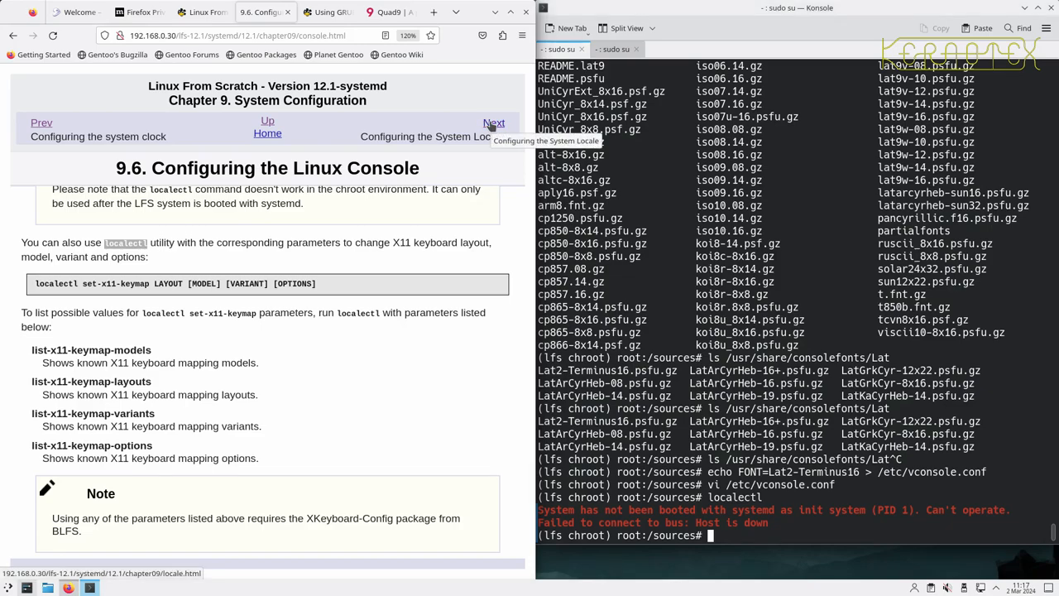
Open section 9.7 and run locale -a, scrolling to find en_GB.iso88591 and en_GB.utf8
left_click(493, 122)
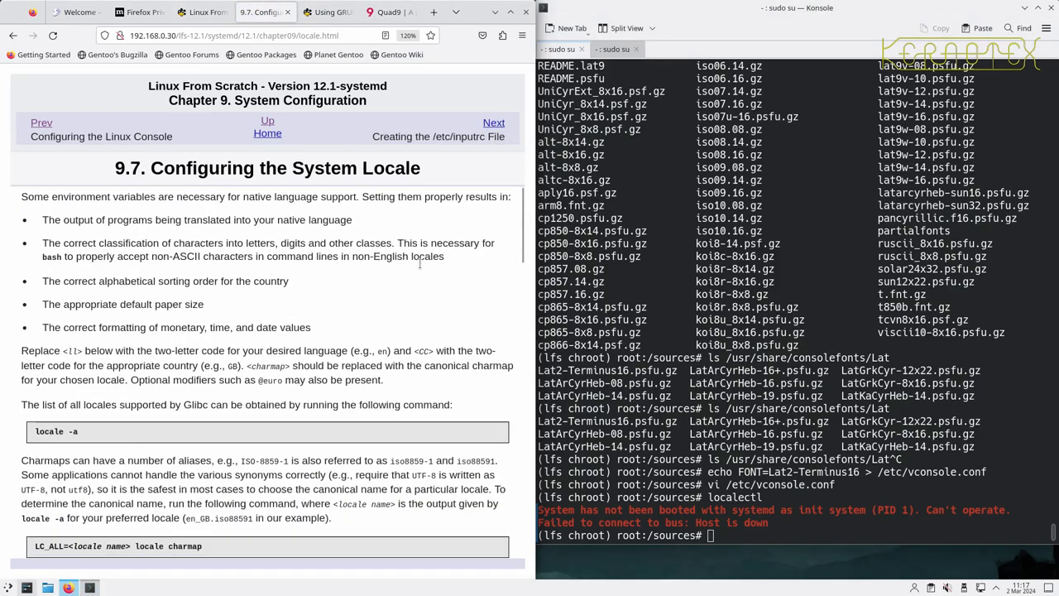
scroll("down", 3)
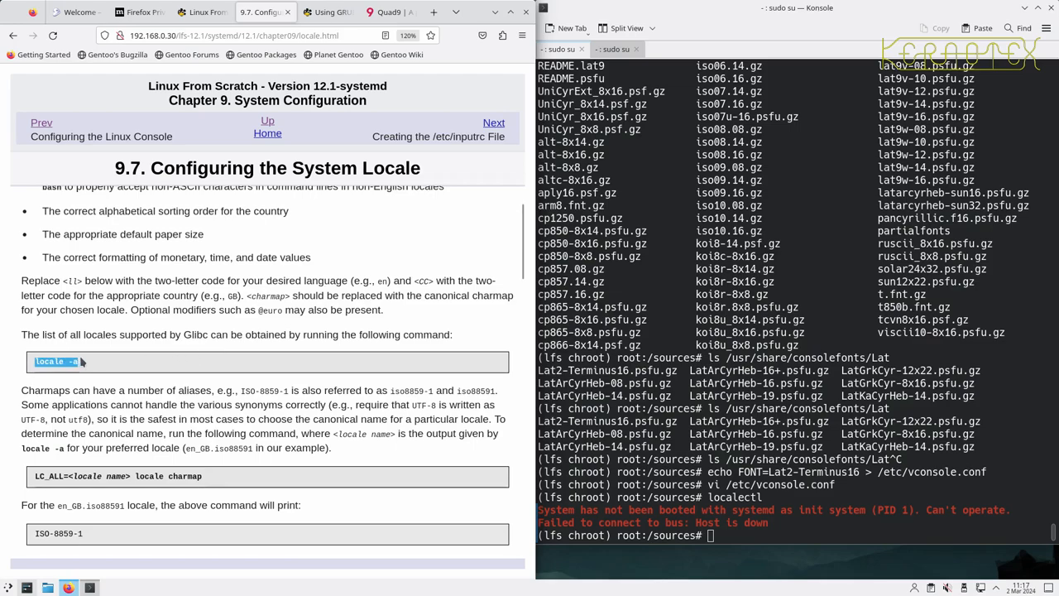
type("locale -a")
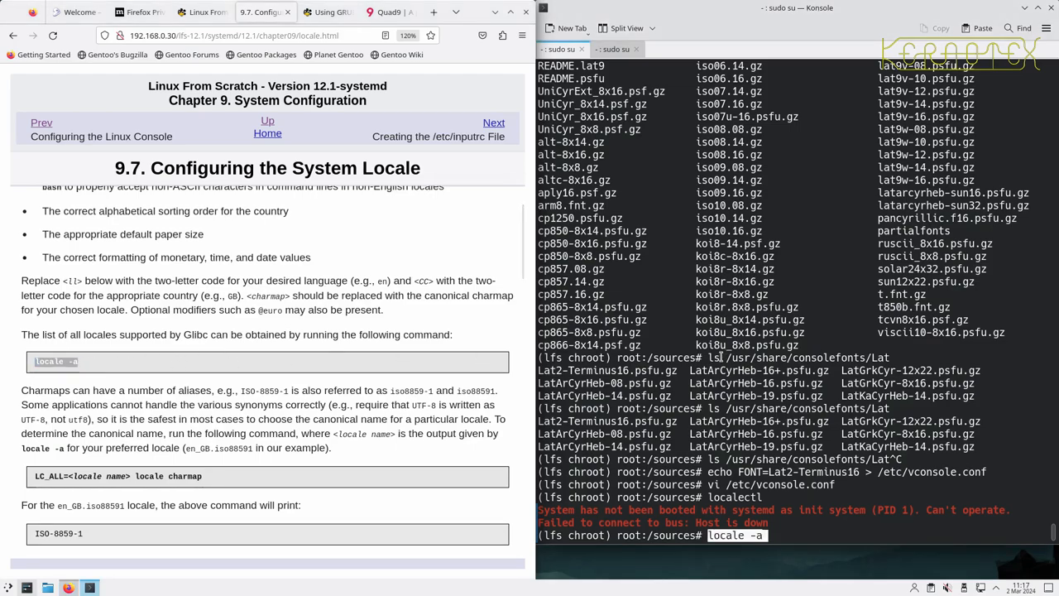
key("Return")
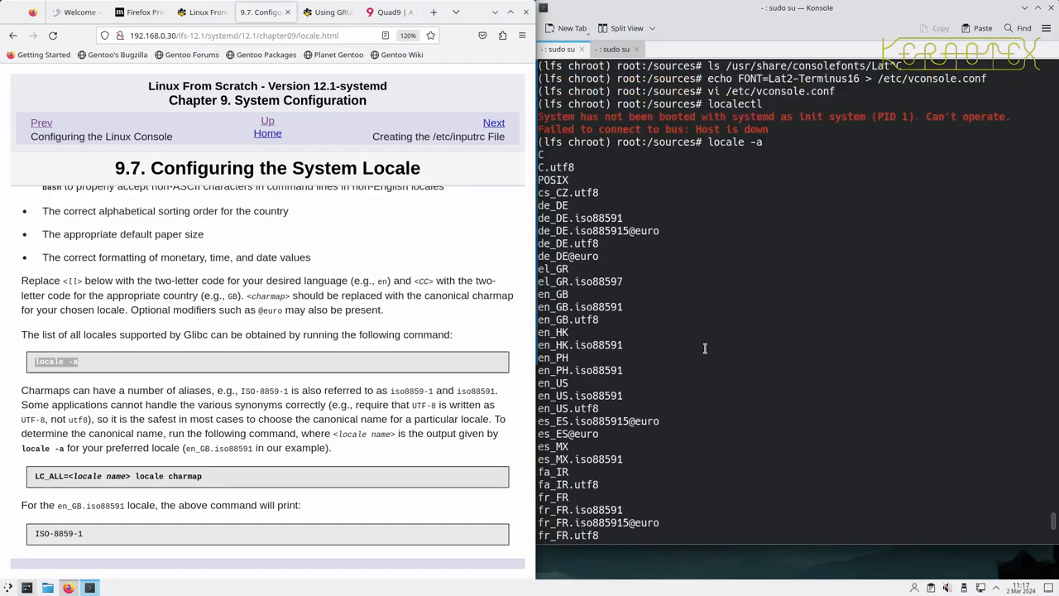
scroll("down", 3)
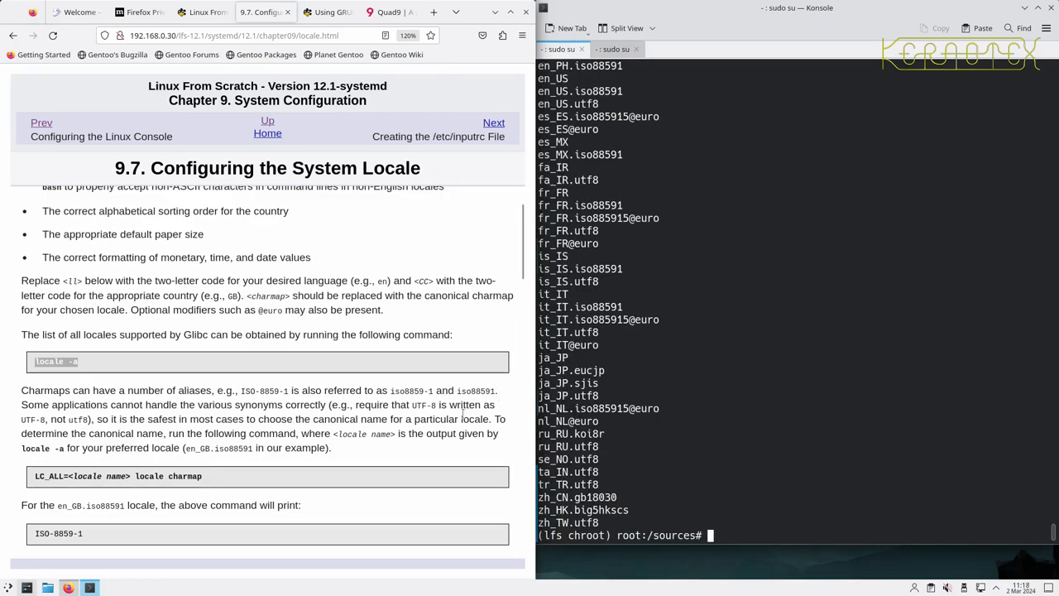
scroll("down", 3)
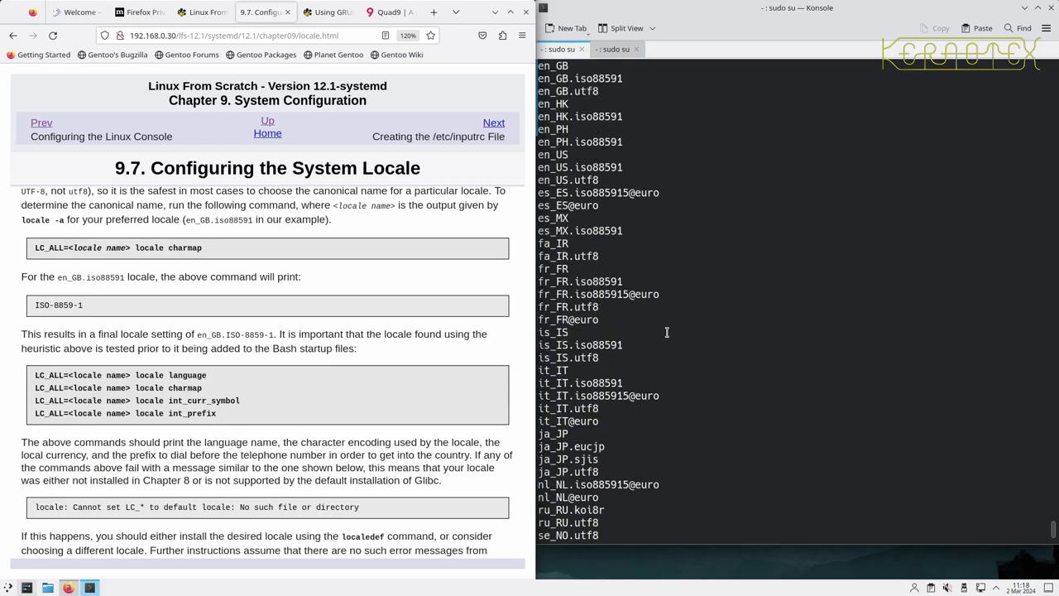
scroll("up", 3)
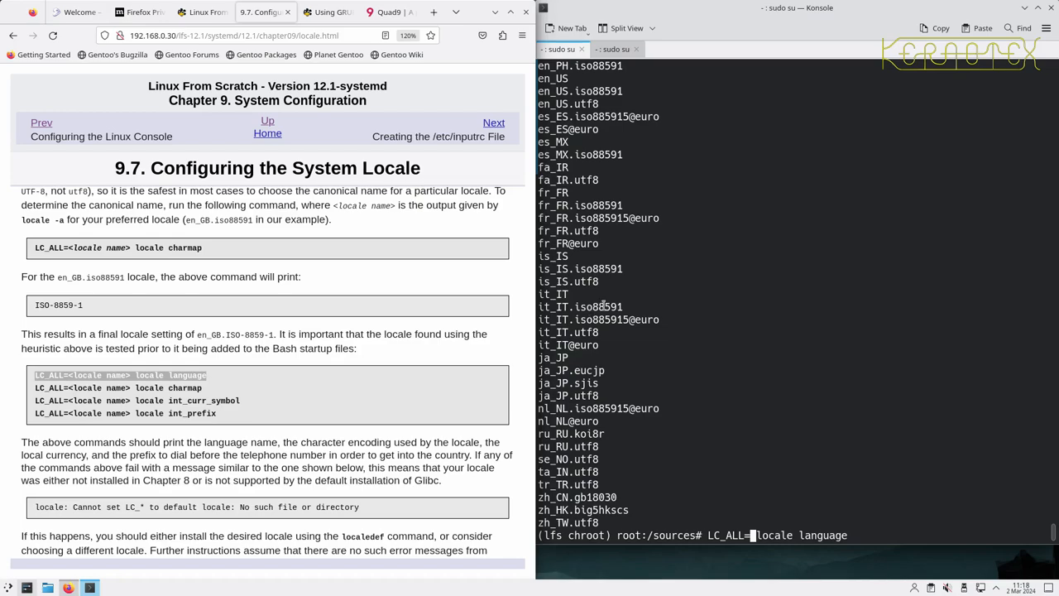
scroll("up", 3)
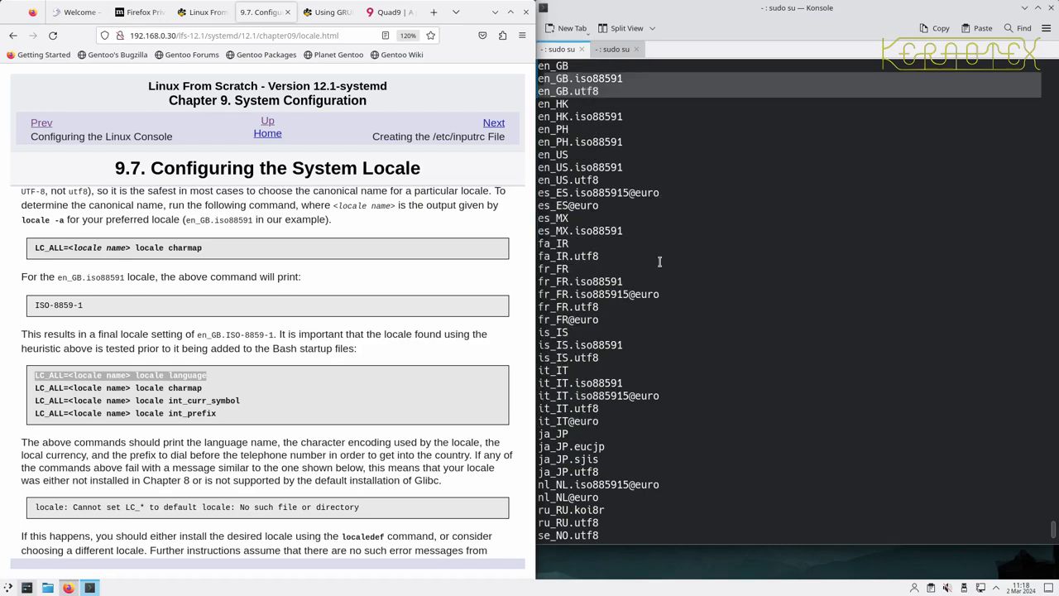
scroll("up", 3)
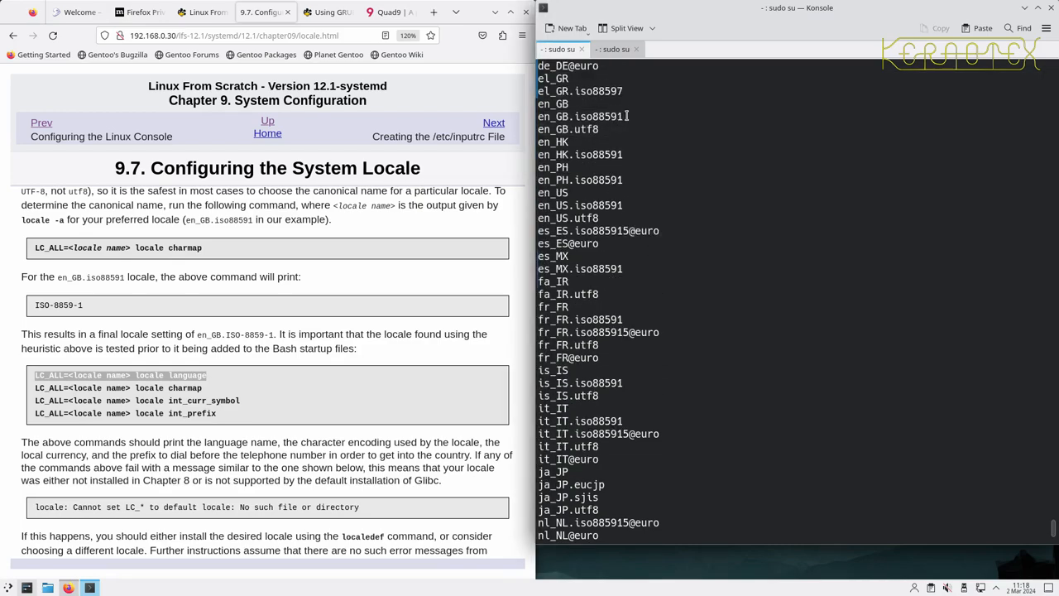
Check the language names for en_GB.iso88591 and en_GB.utf8, plus the ISO-8859-1 charmap
double_click(579, 116)
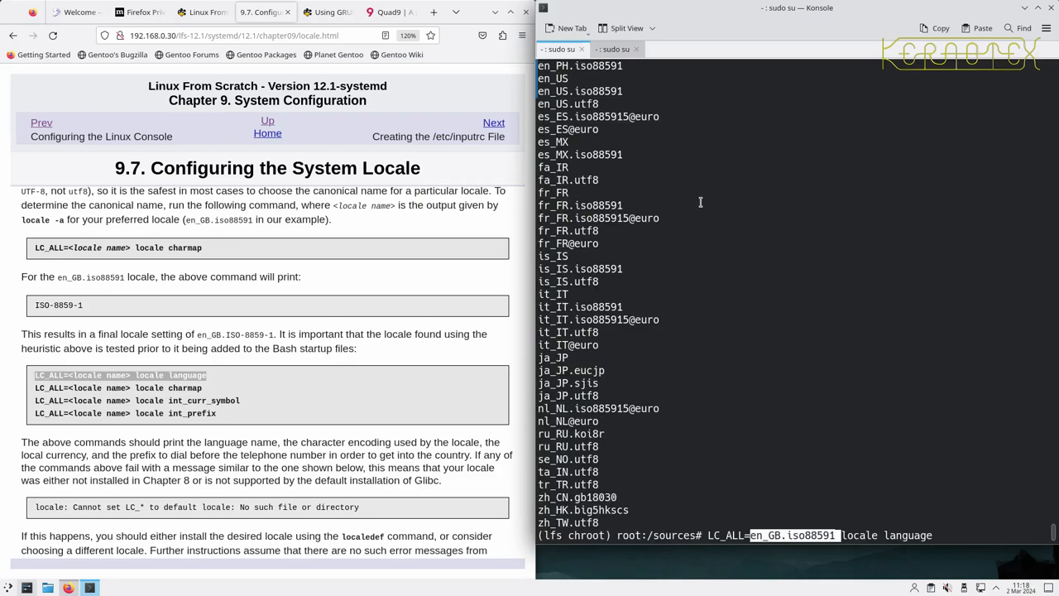
key("Return")
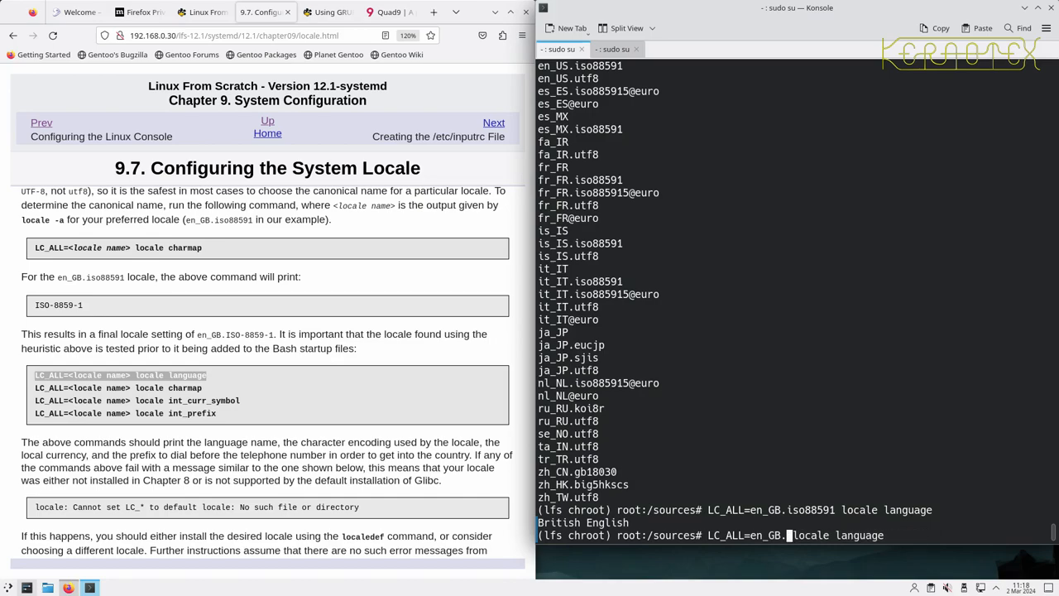
type("utf")
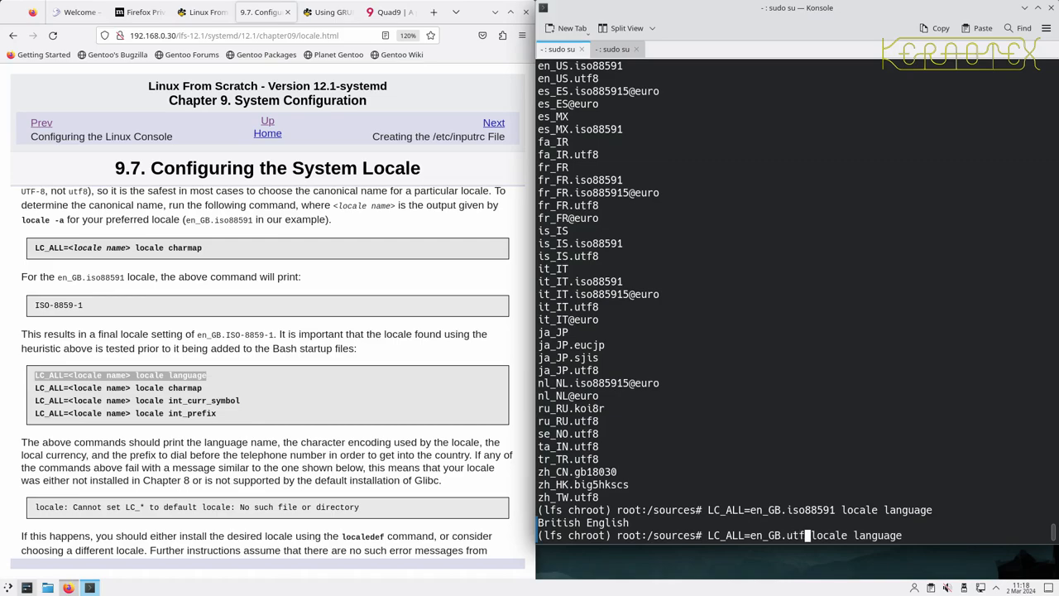
key("Return")
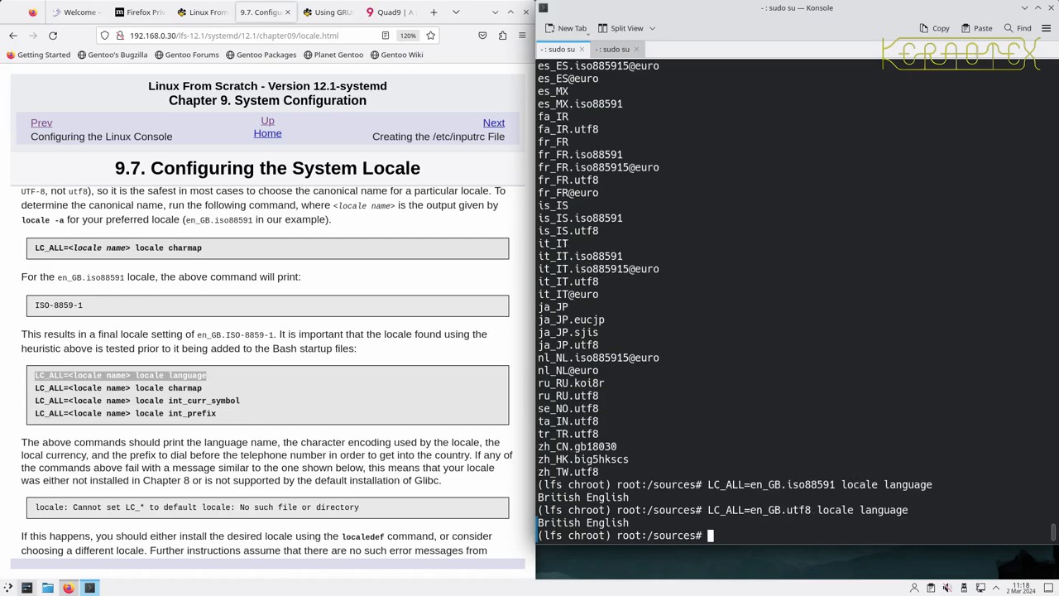
type("LC_ALL=en_GB.iso88591 locale language")
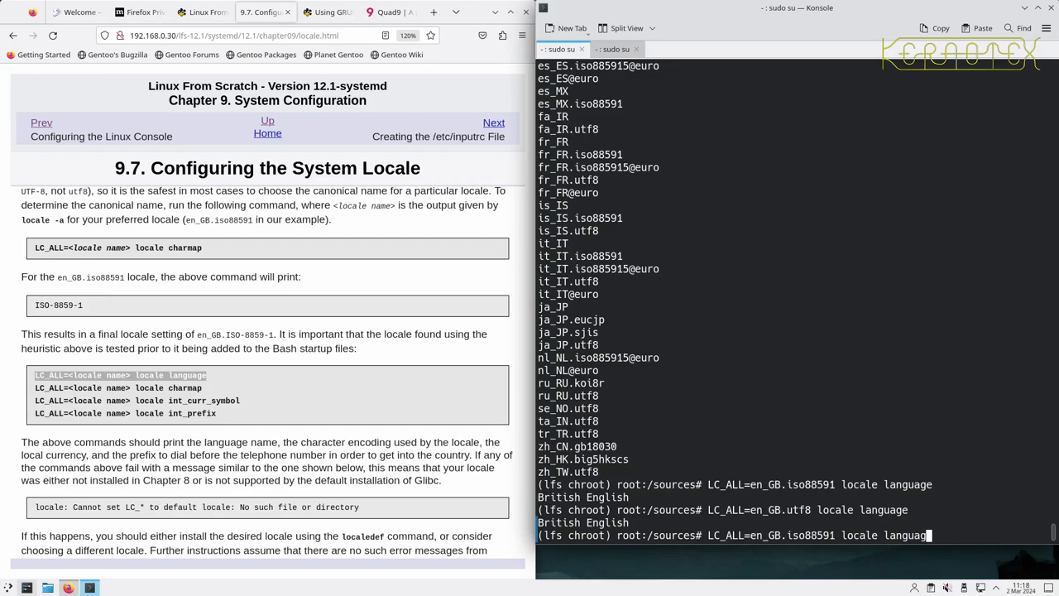
key("BackSpace")
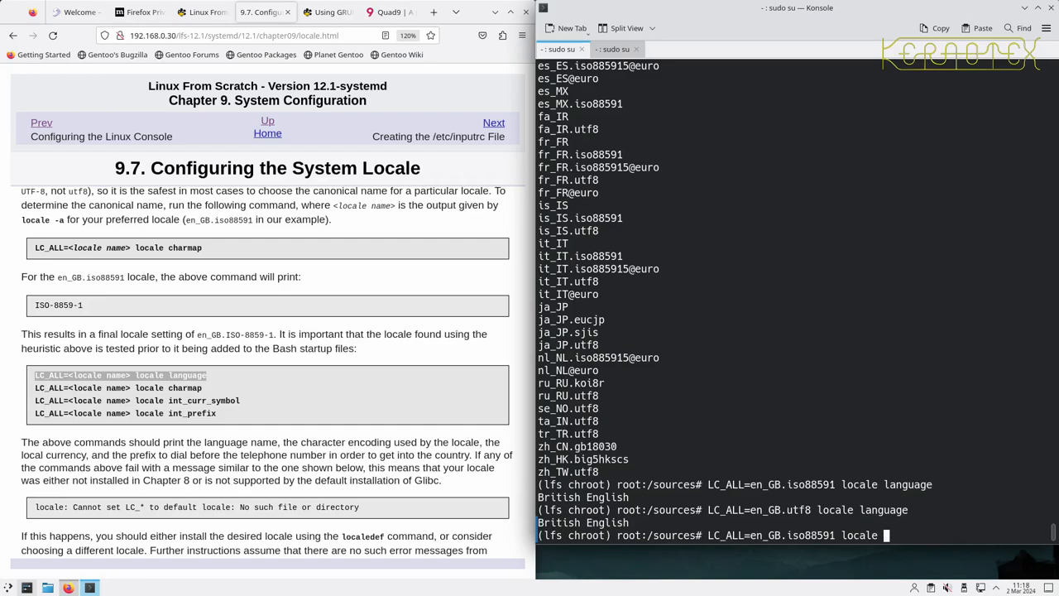
type("charmap")
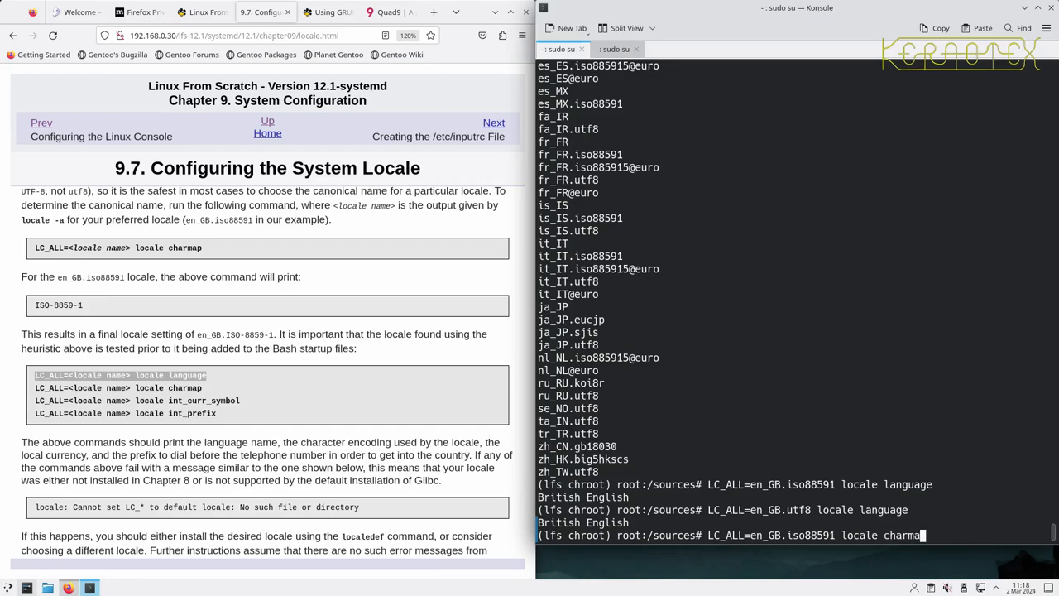
key("Return")
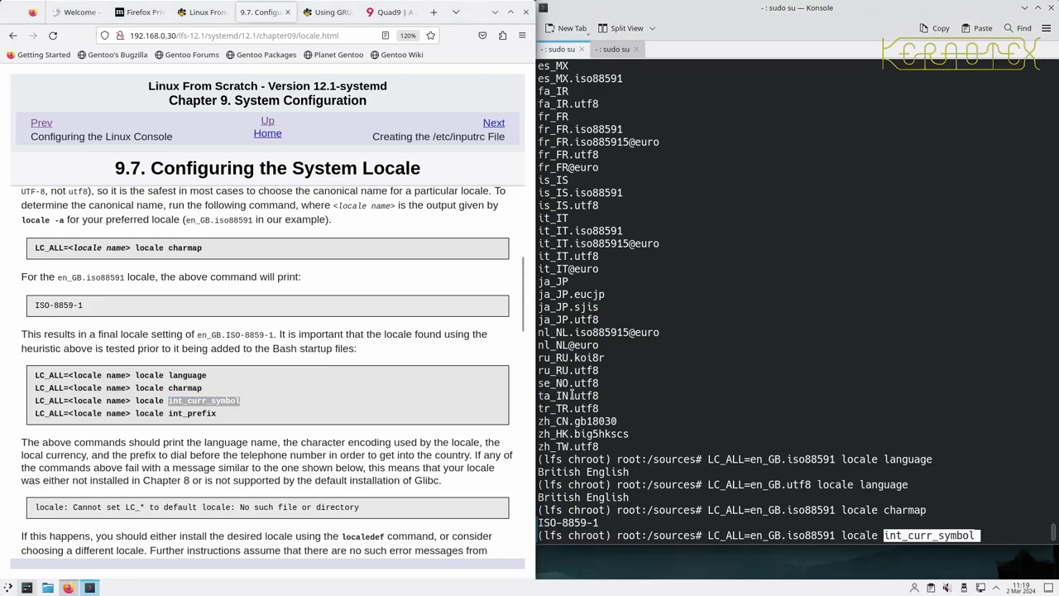
Check en_GB.iso88591's currency symbol GBP and international dialling prefix 44
key("Return")
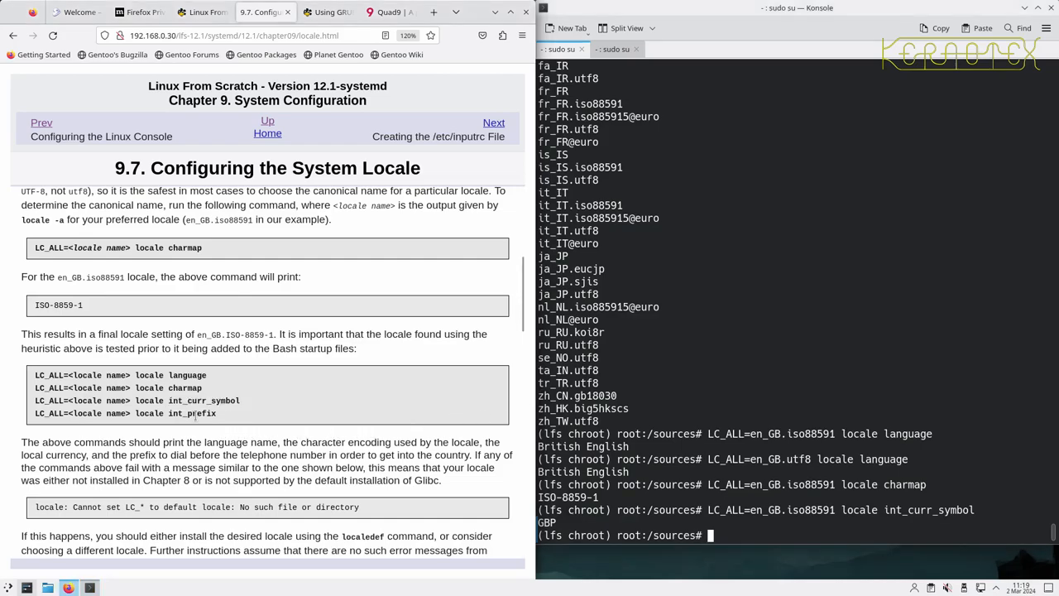
double_click(191, 413)
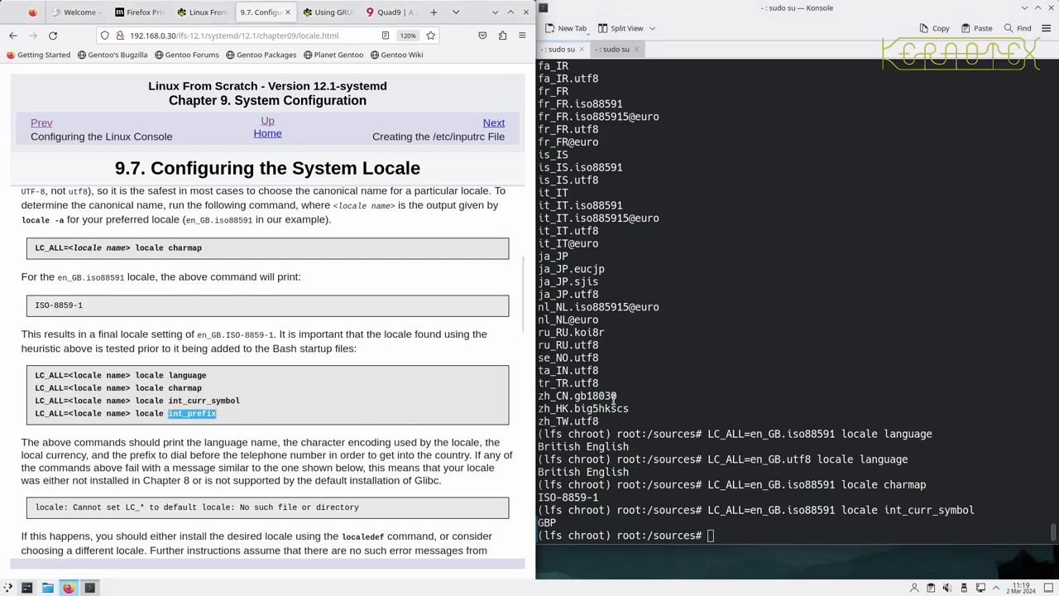
type("LC_ALL=en_GB.iso88591 locale int_curr_symbol")
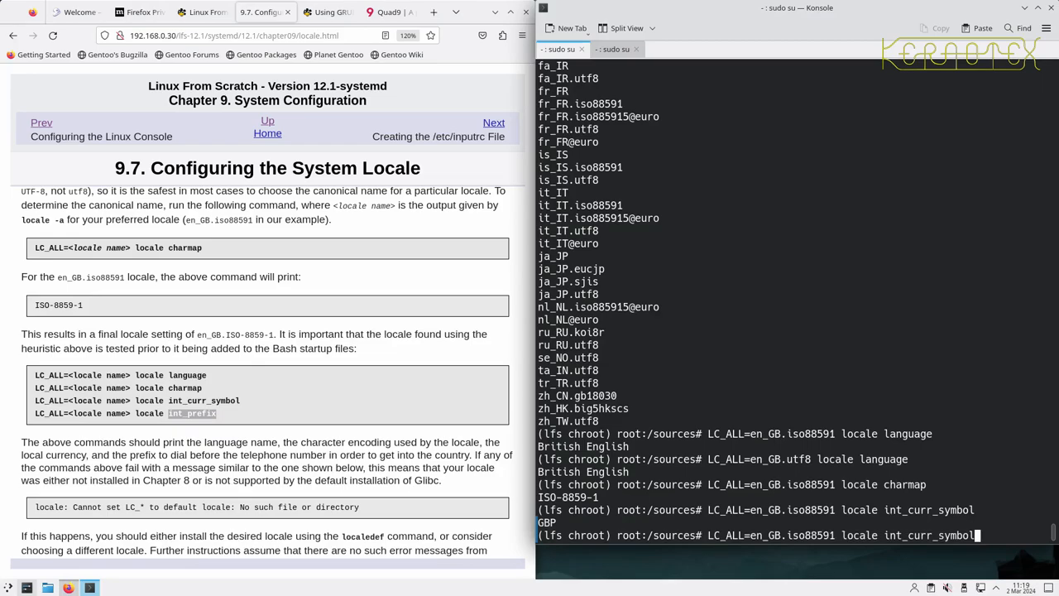
key("BackSpace")
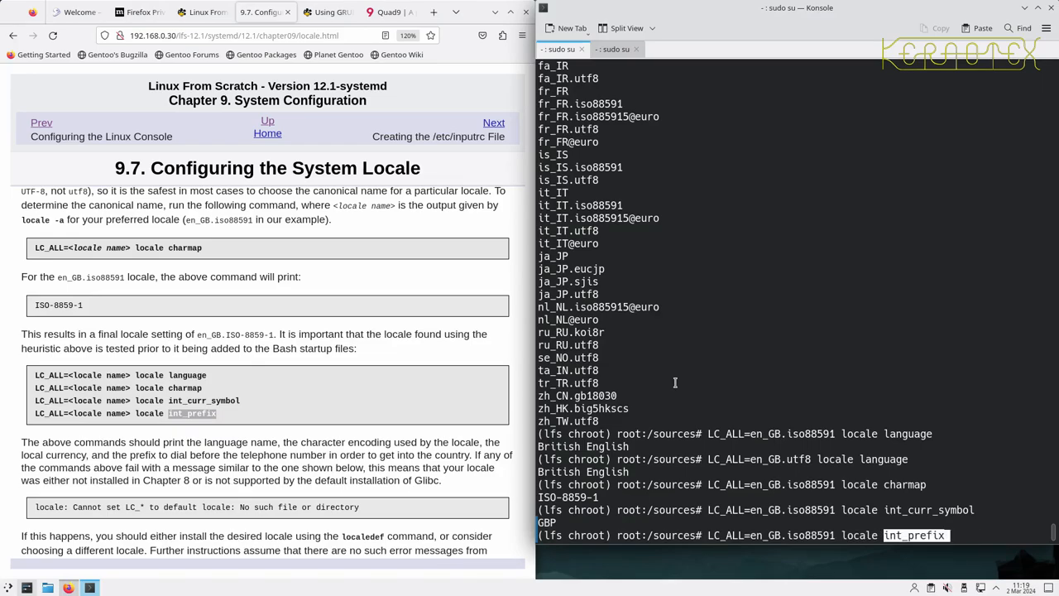
key("Return")
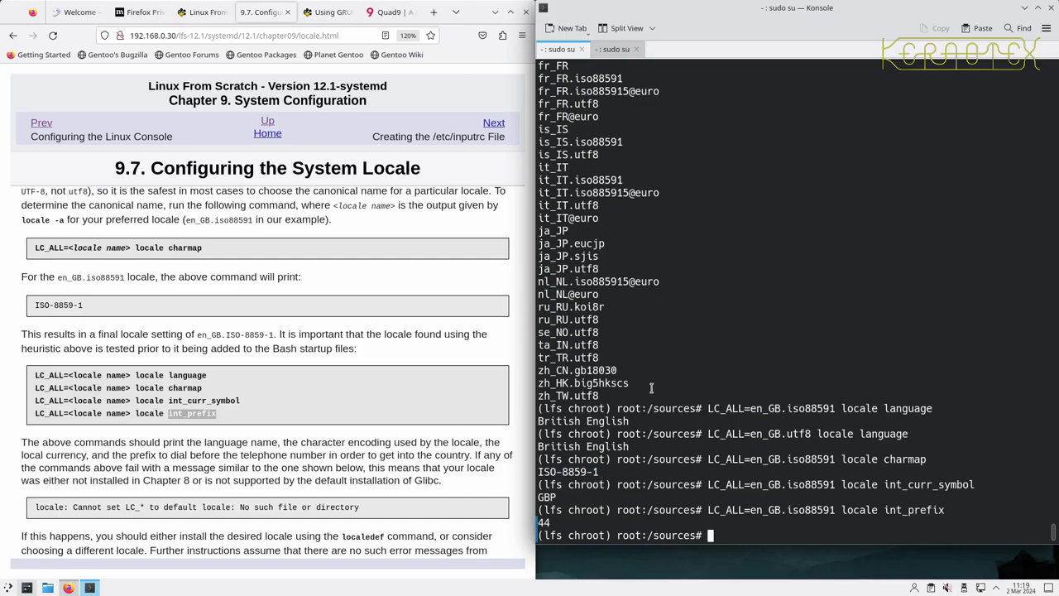
Write LANG=en_GB.ISO-8859-1 into /etc/locale.conf with a heredoc
scroll("down", 3)
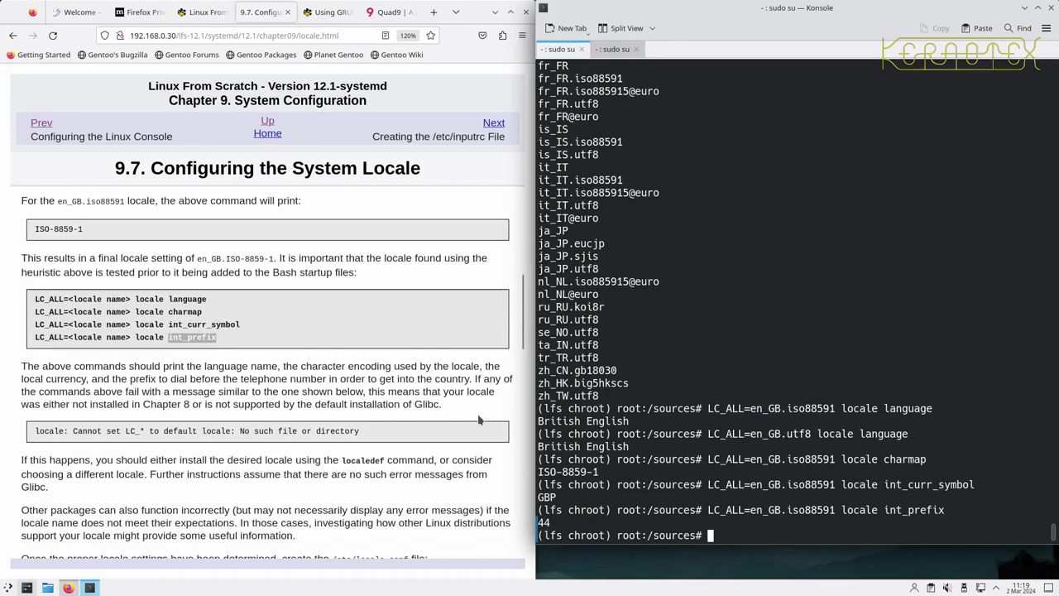
scroll("down", 3)
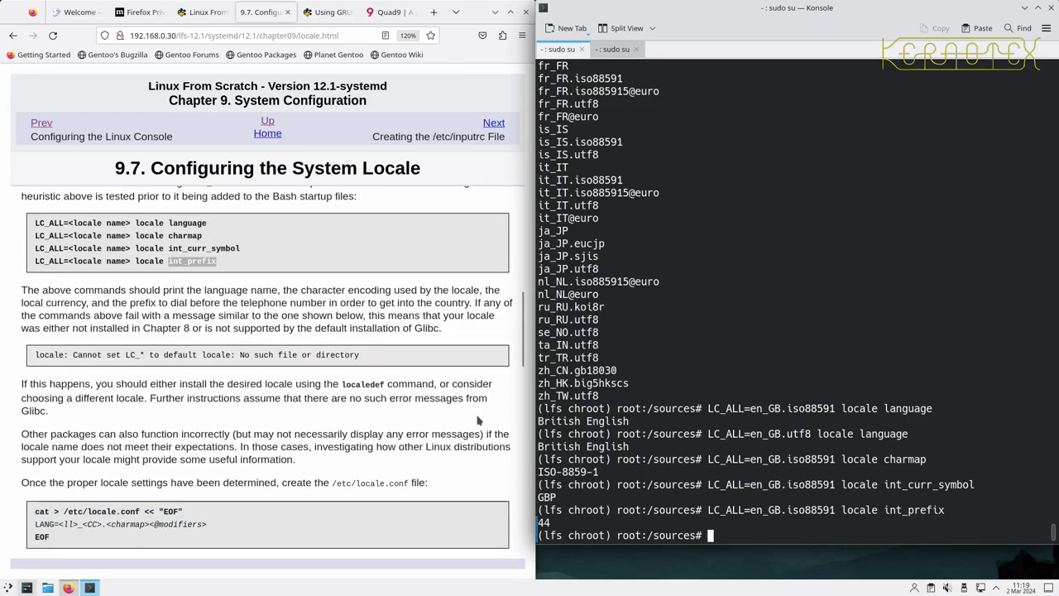
scroll("down", 3)
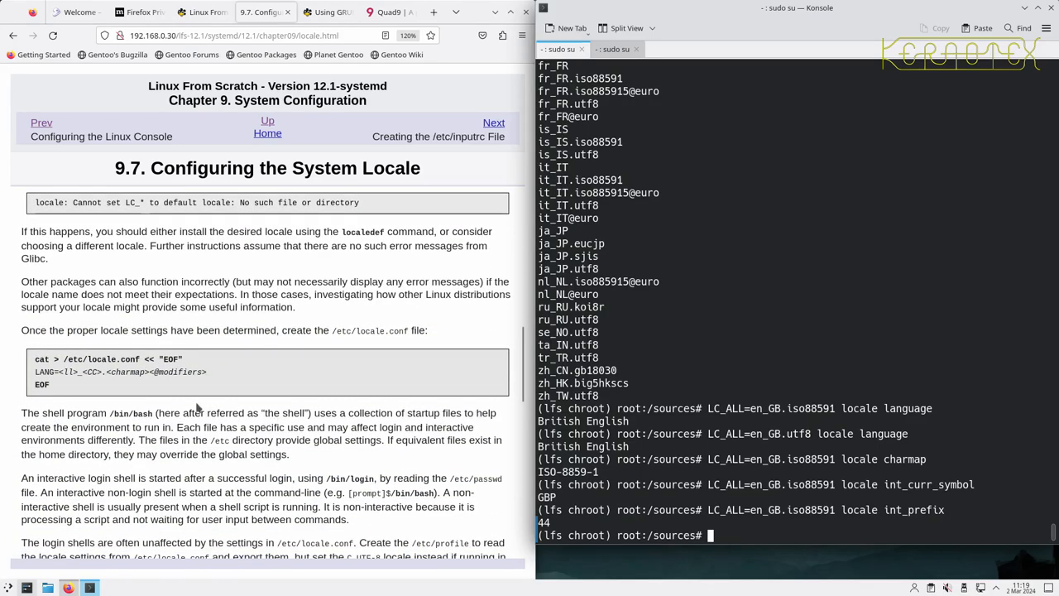
mouse_move(37, 364)
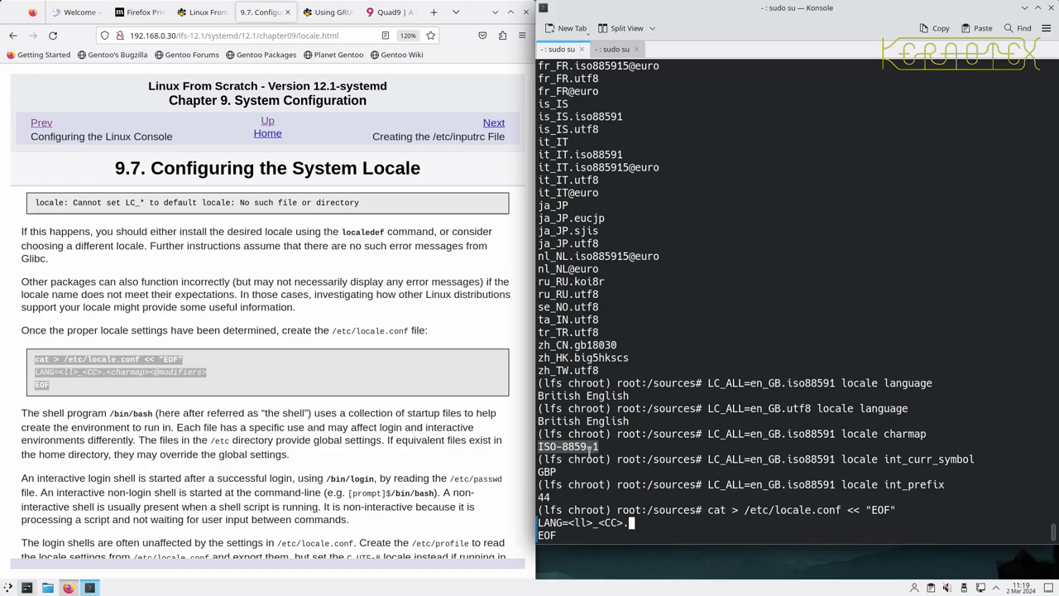
type("ISO-8859-1ISO-8859-")
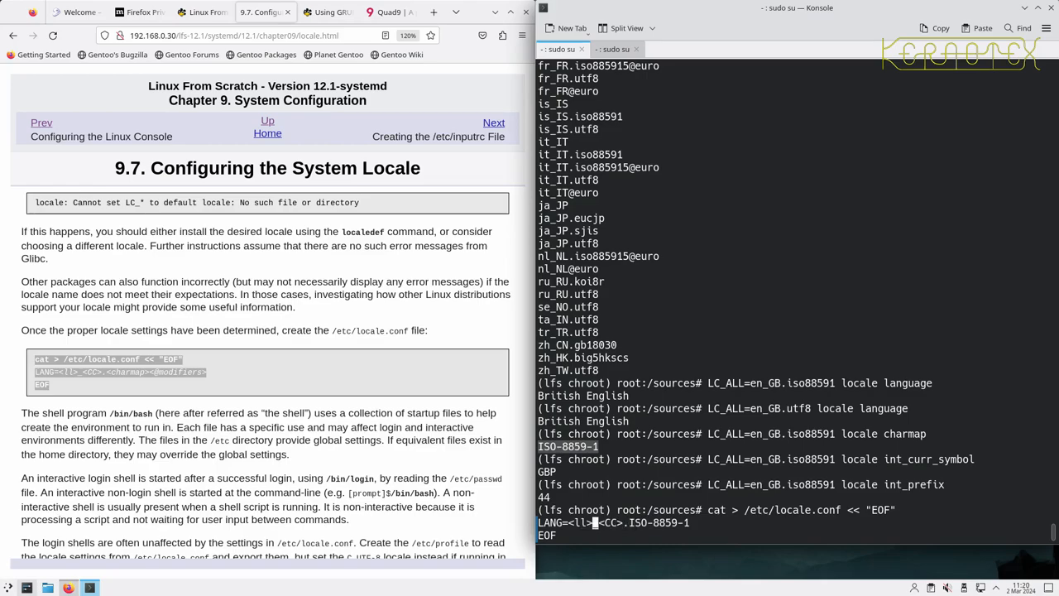
mouse_move(644, 437)
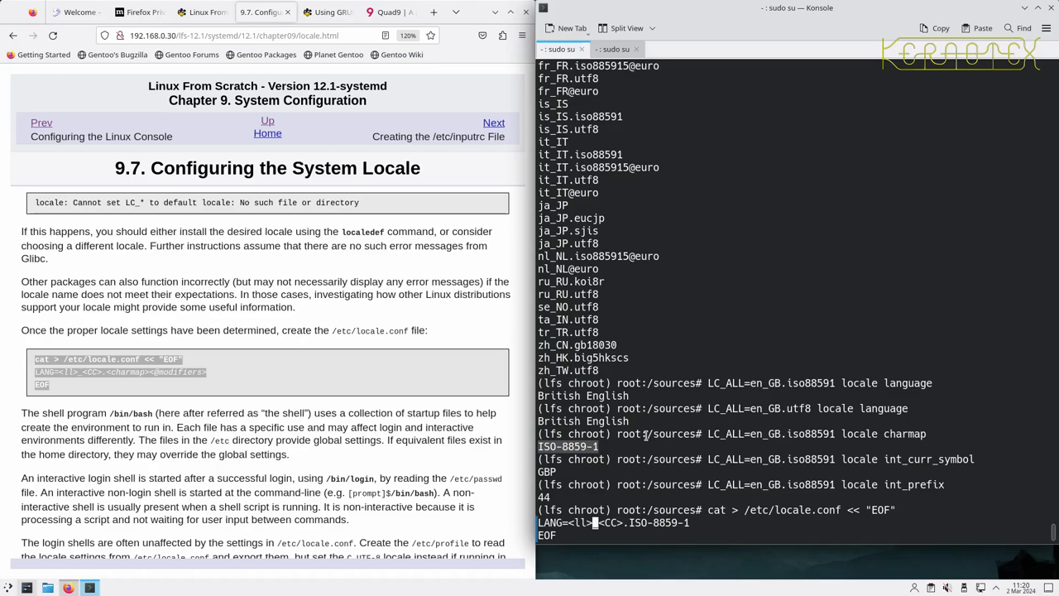
mouse_move(749, 383)
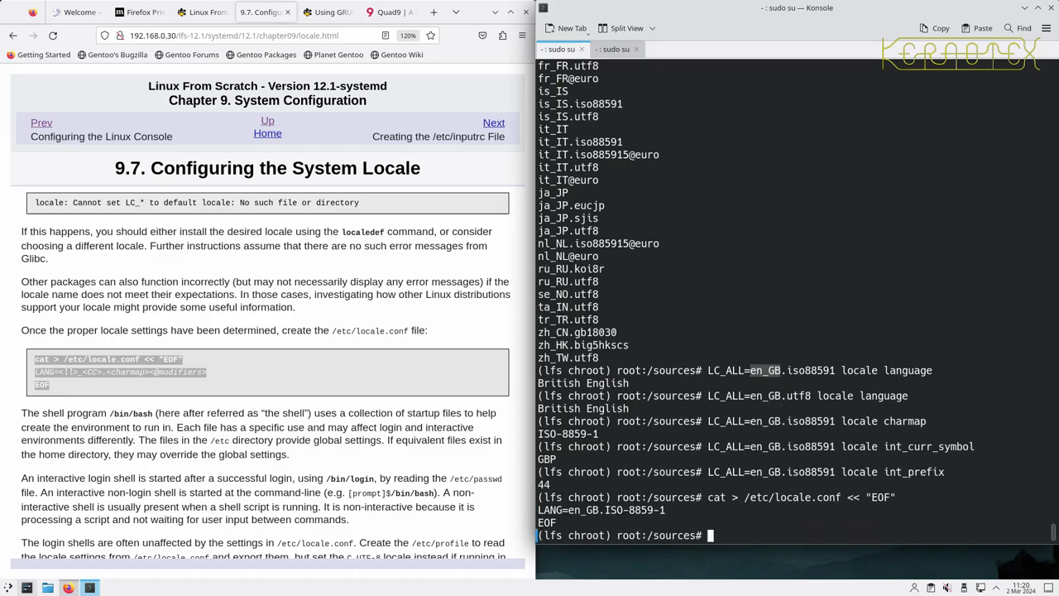
Print /etc/locale.conf with cat to confirm its contents
type("ca")
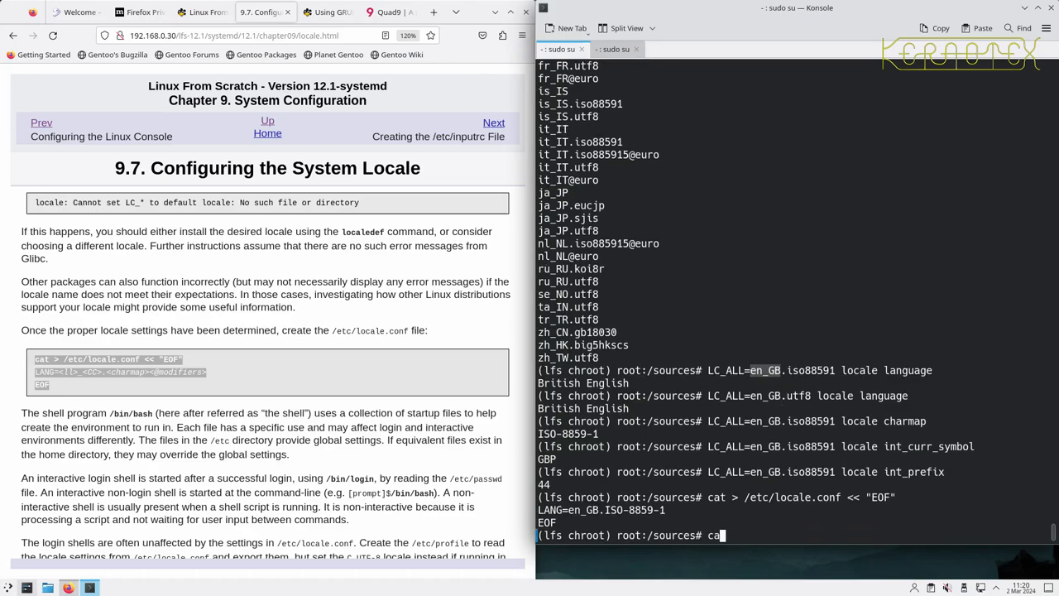
type("t /etc/local")
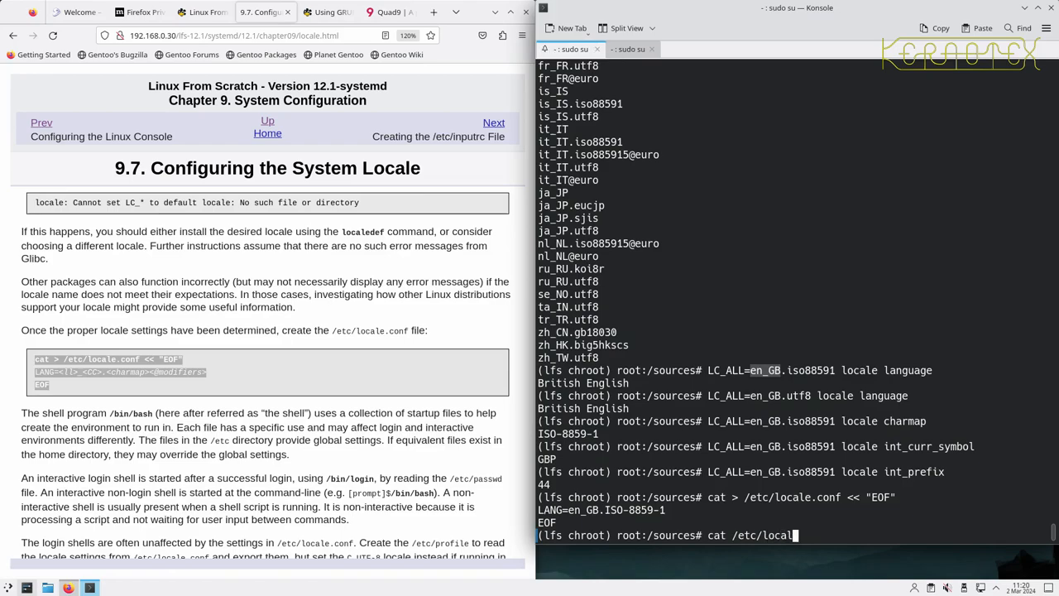
key("Return")
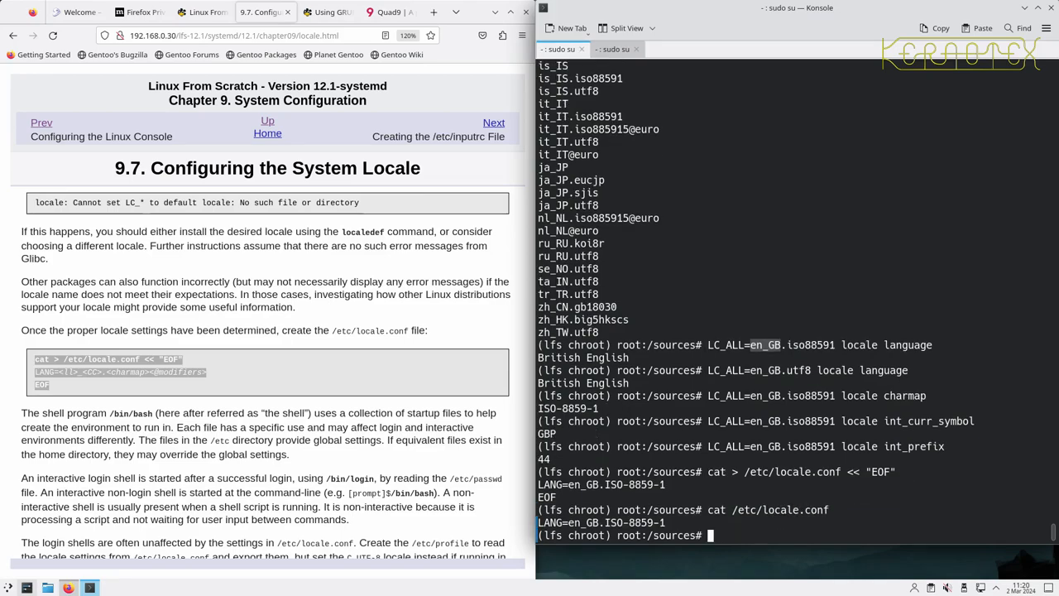
Run the guide's /etc/profile heredoc that exports locale settings with a C.UTF-8 console fallback
scroll("down", 3)
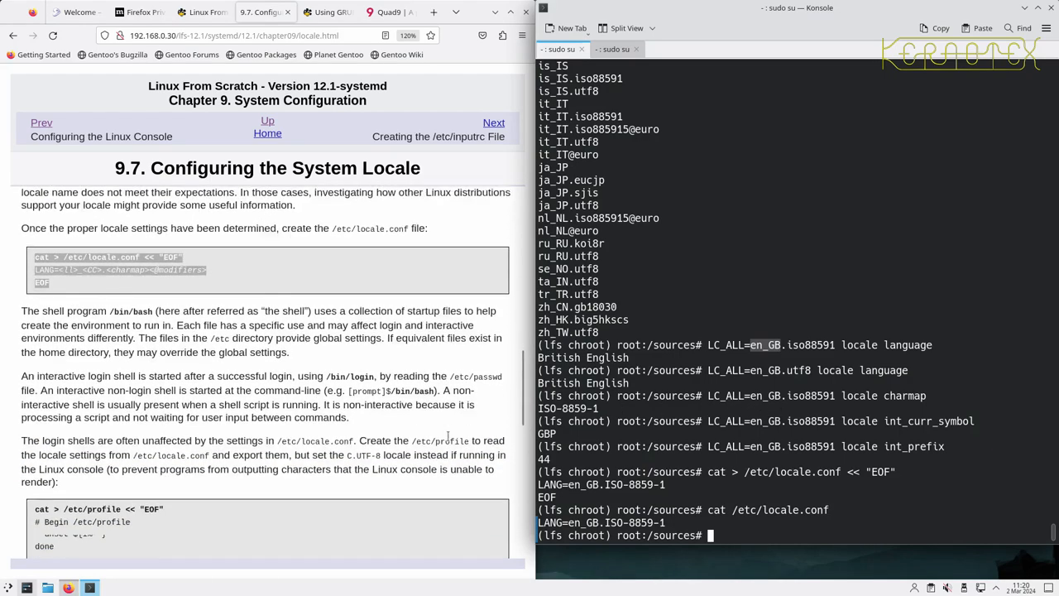
scroll("down", 3)
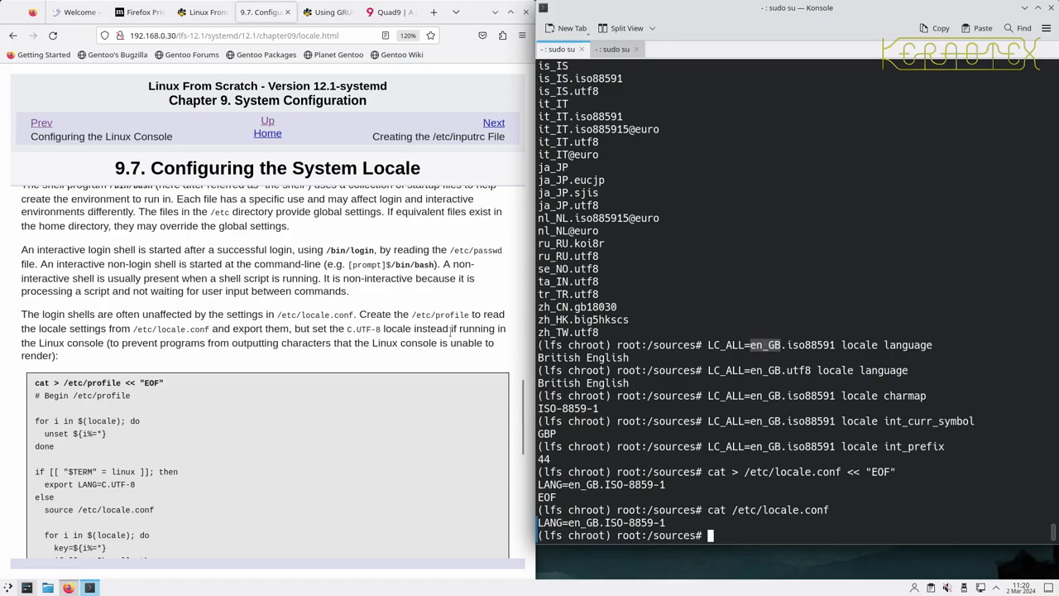
mouse_move(369, 358)
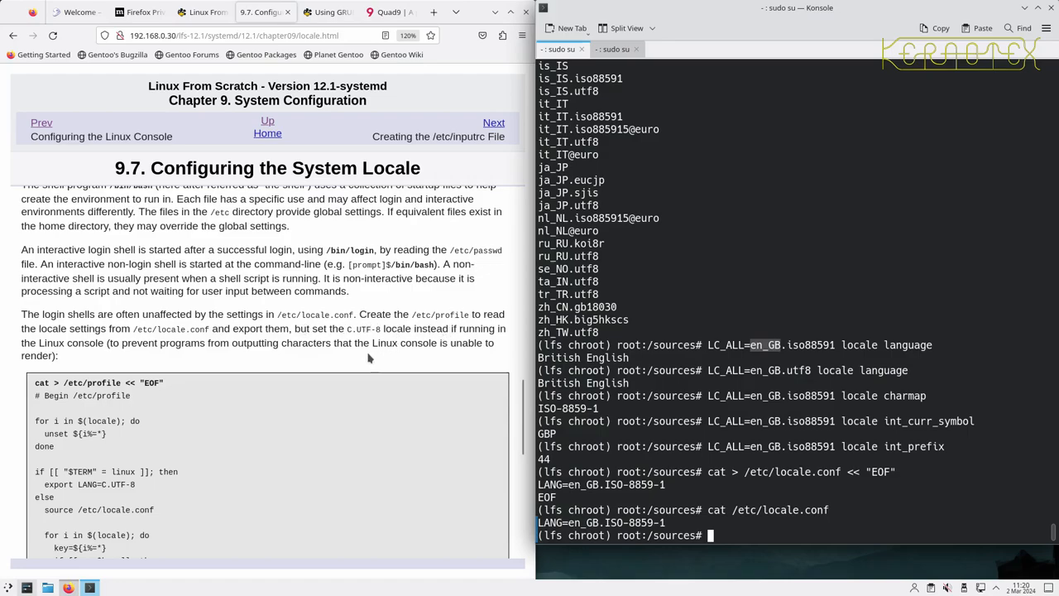
mouse_move(295, 358)
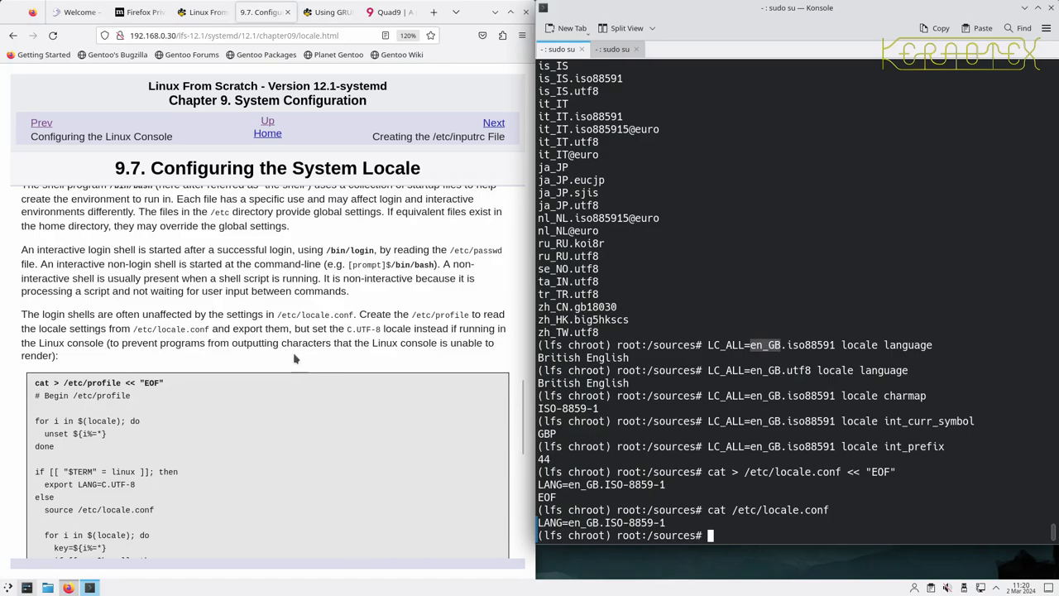
scroll("down", 3)
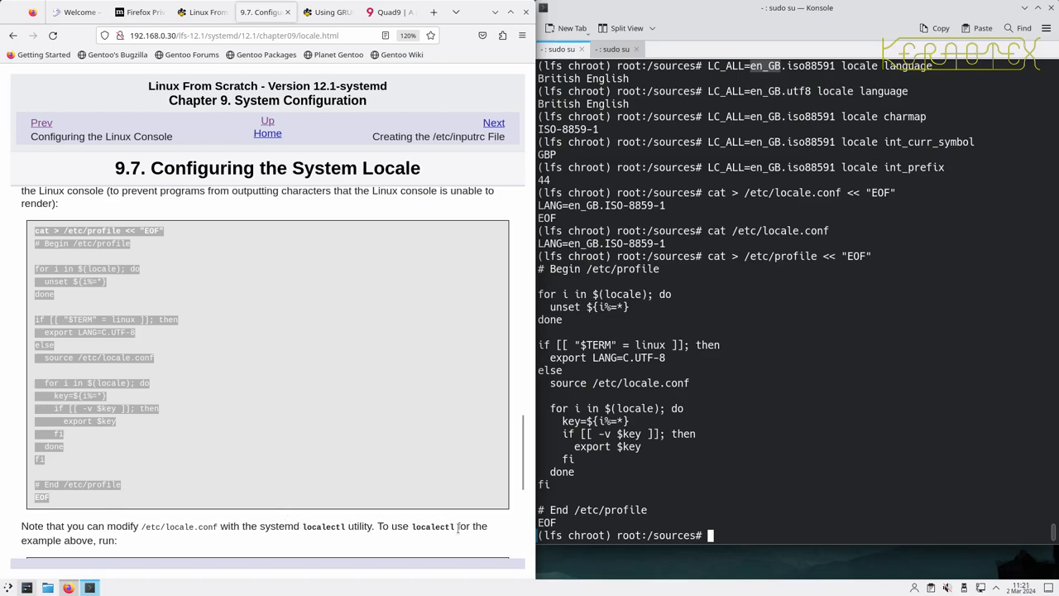
scroll("down", 3)
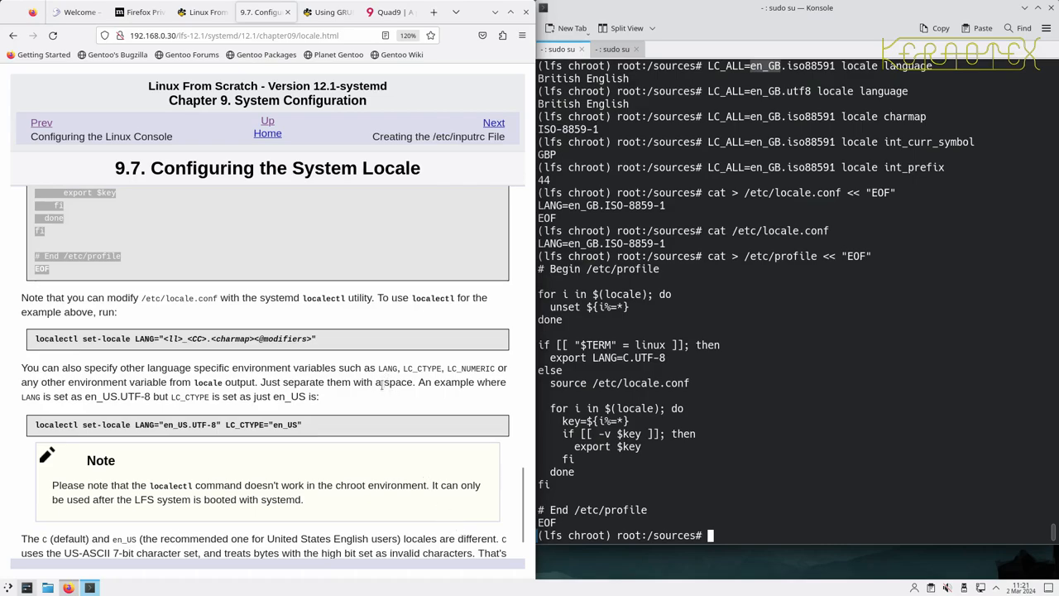
mouse_move(192, 481)
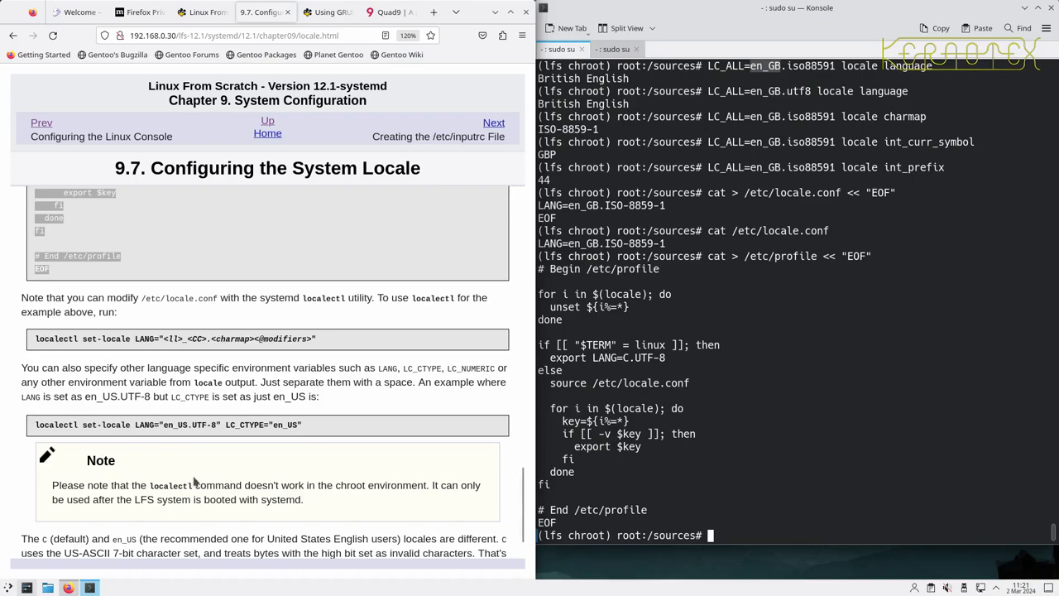
mouse_move(197, 465)
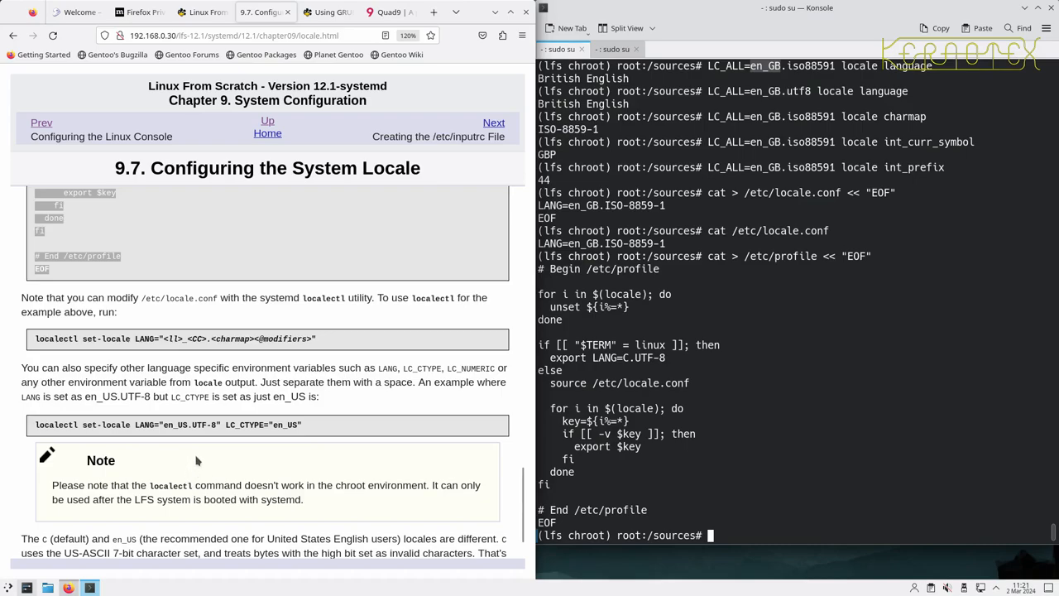
scroll("down", 3)
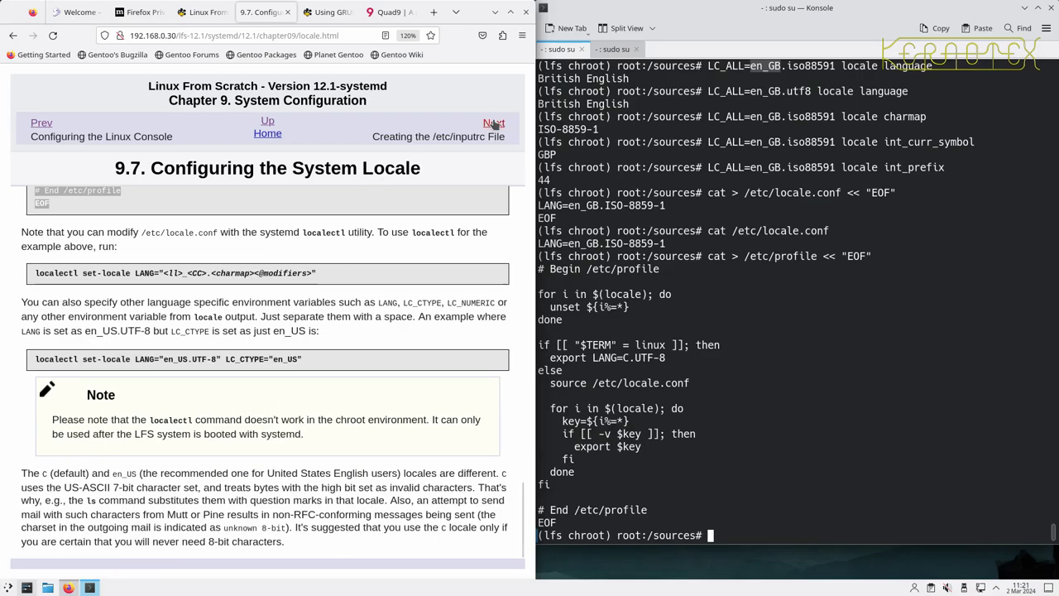
Advance the guide to section 9.8 and select the cat > /etc/inputrc heredoc
left_click(493, 123)
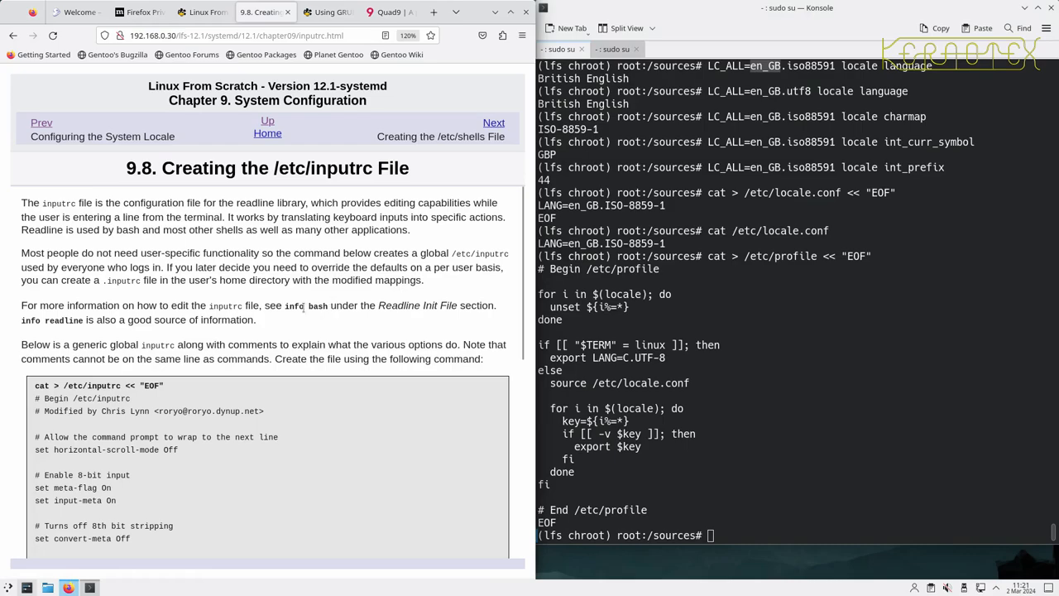
scroll("down", 3)
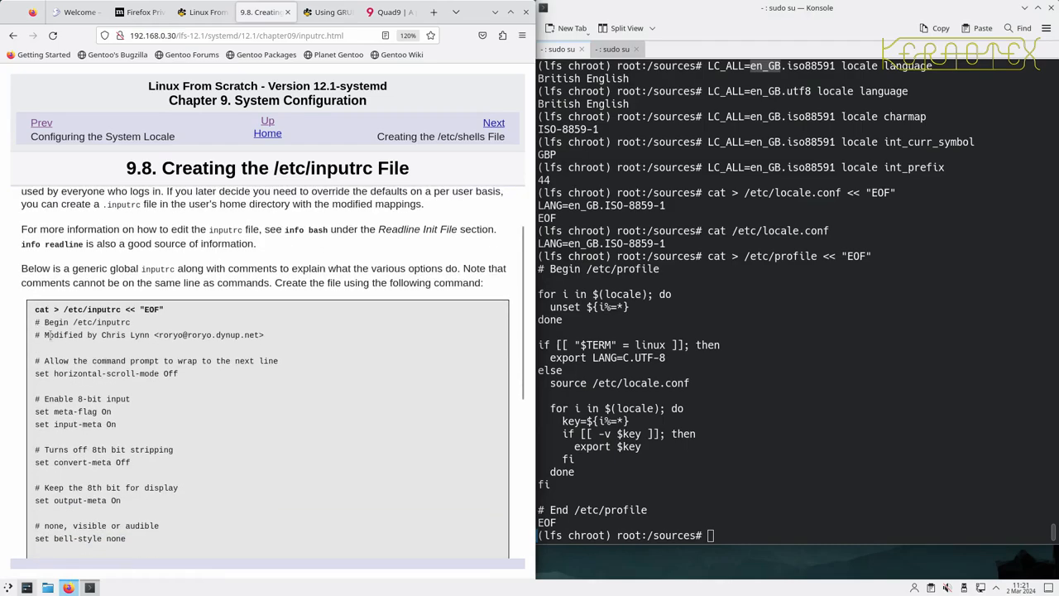
left_click_drag(35, 310, 87, 373)
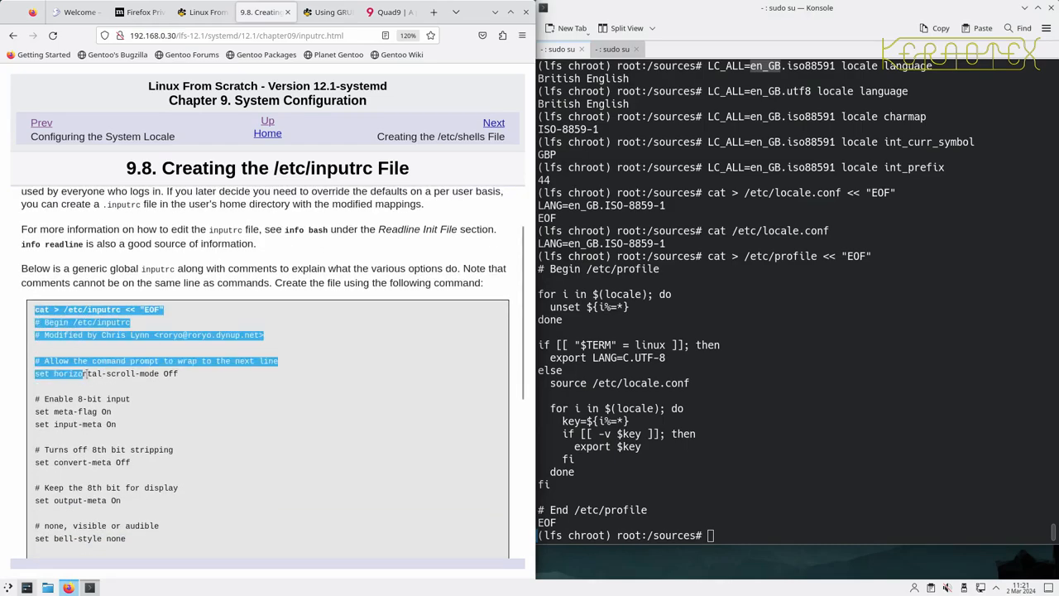
scroll("down", 3)
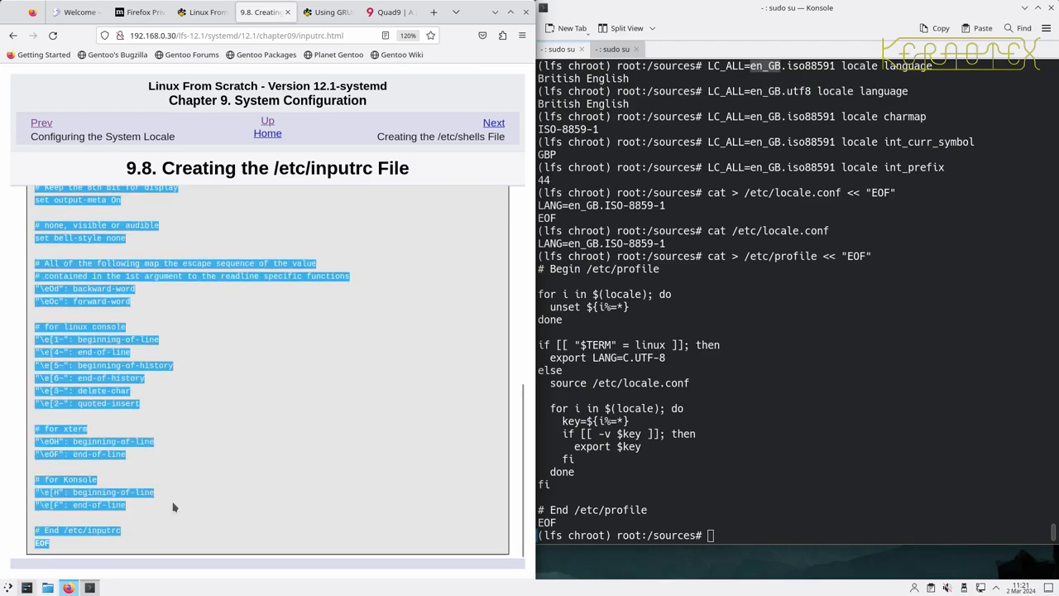
mouse_move(396, 344)
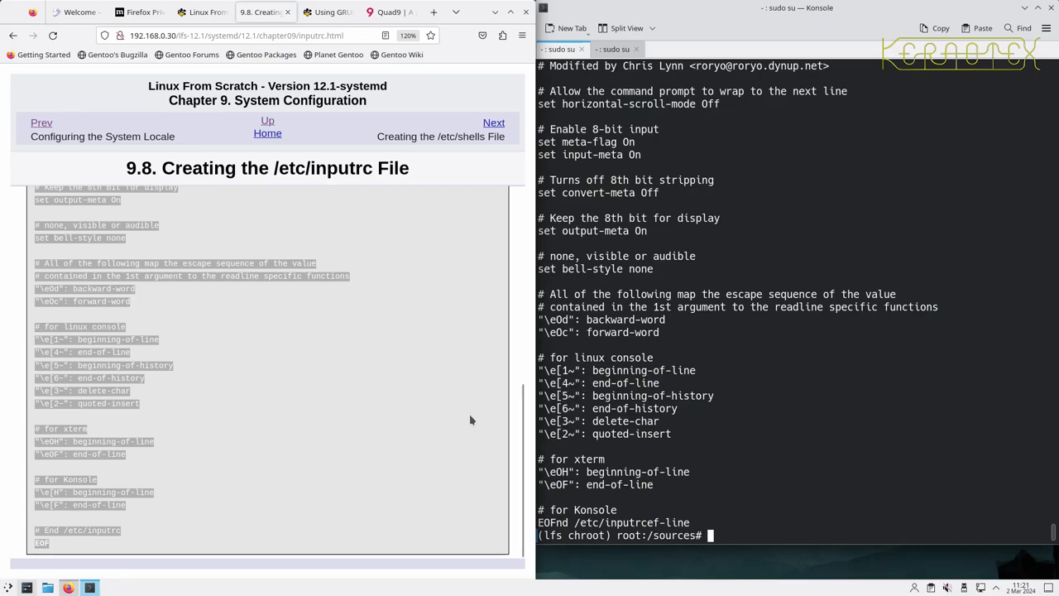
mouse_move(483, 167)
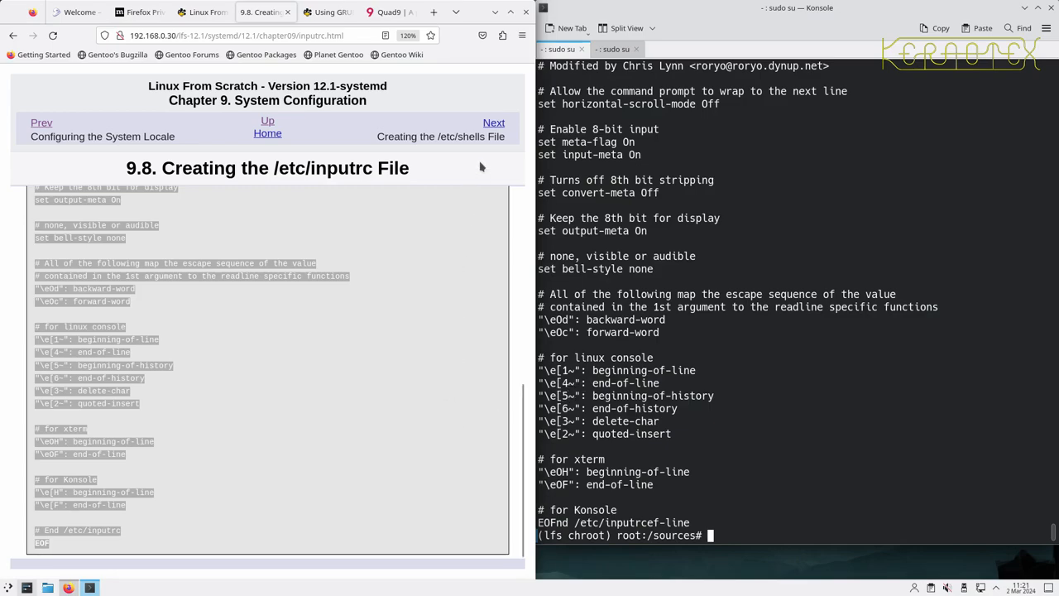
Open section 9.9 and run the heredoc creating /etc/shells with /bin/sh and /bin/bash
left_click(493, 123)
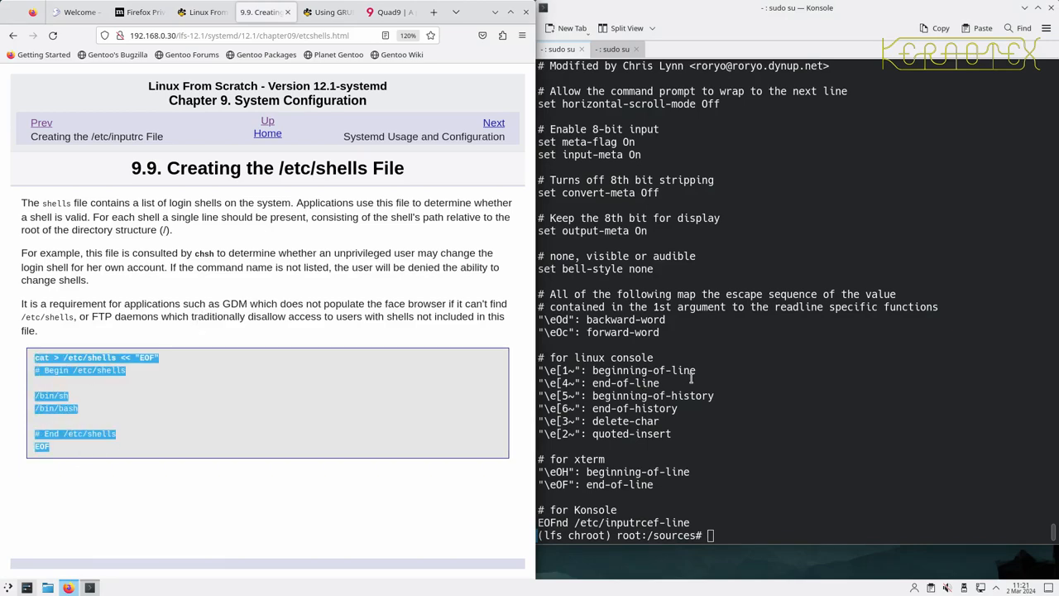
key("Return")
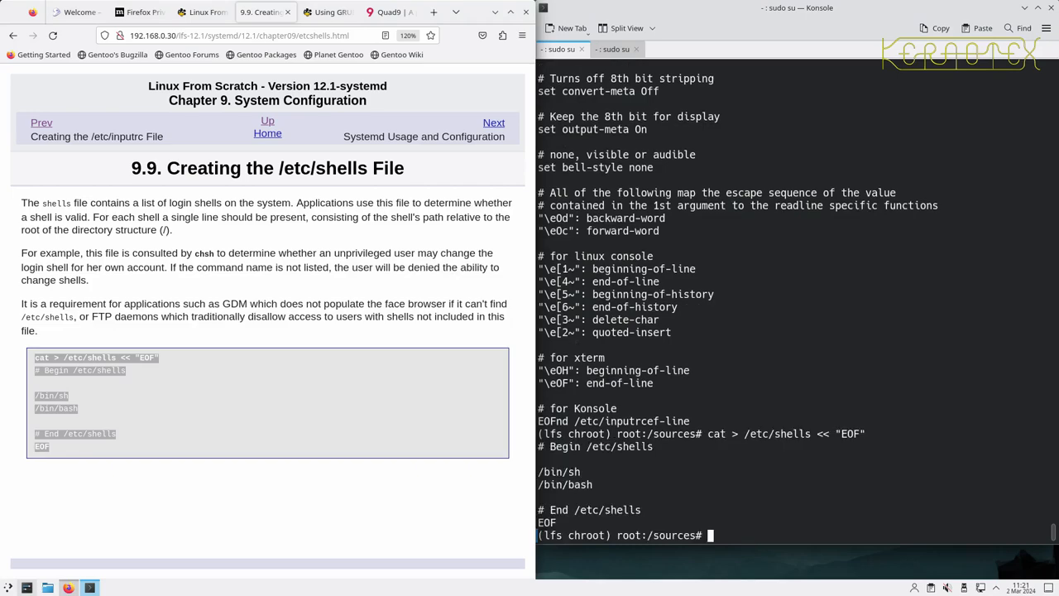
mouse_move(574, 470)
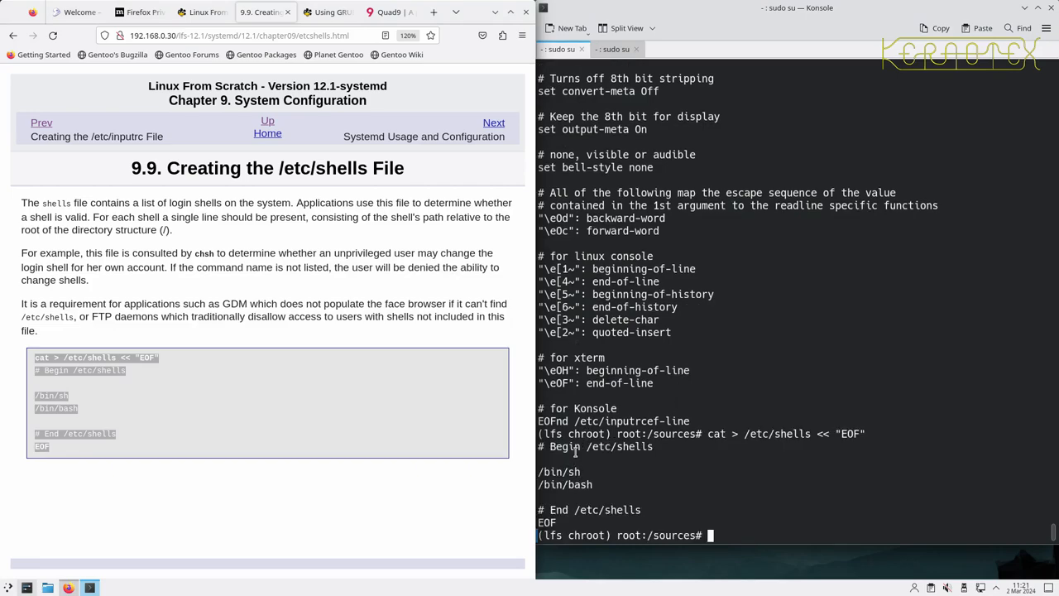
mouse_move(569, 484)
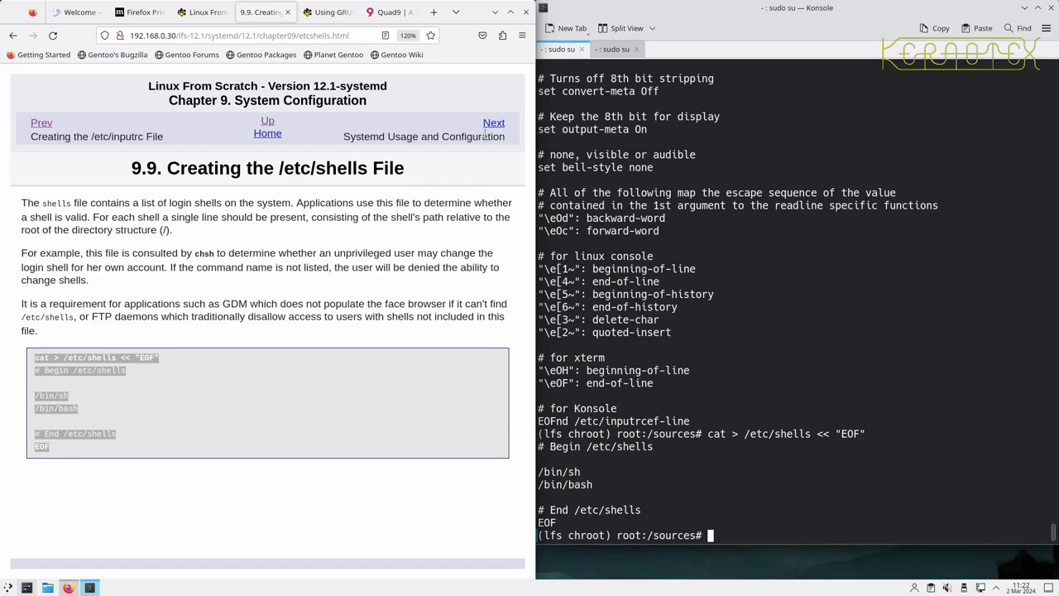
Advance the LFS book to section 9.10, Systemd Usage and Configuration
left_click(493, 123)
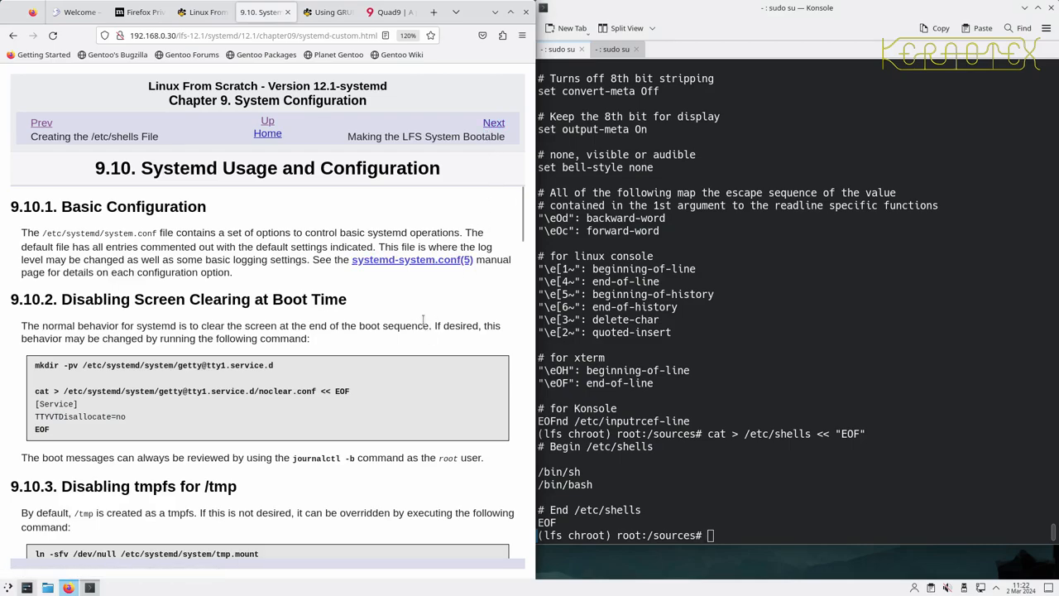
mouse_move(422, 313)
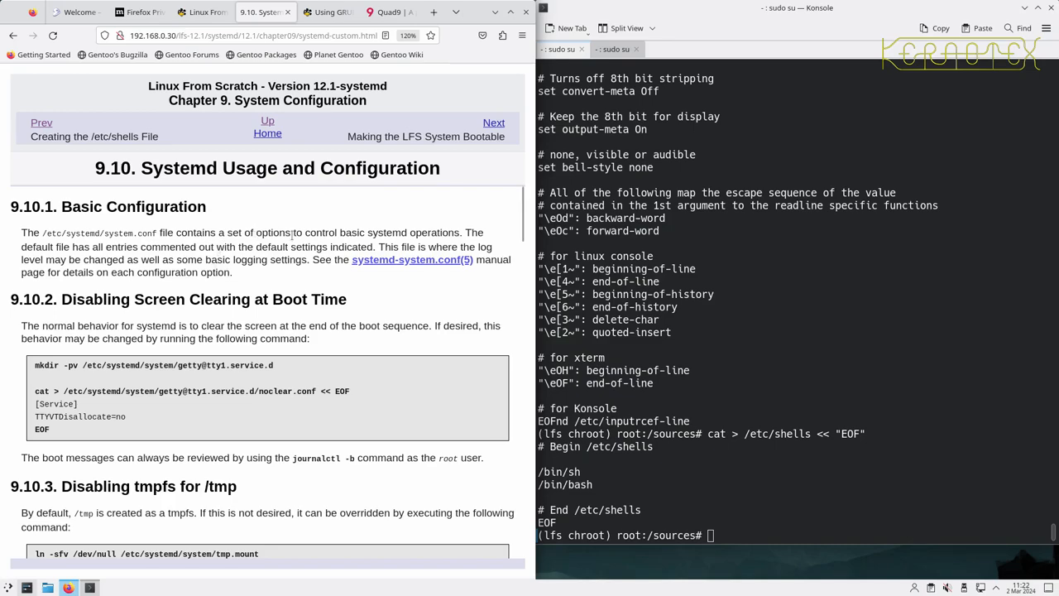
mouse_move(362, 282)
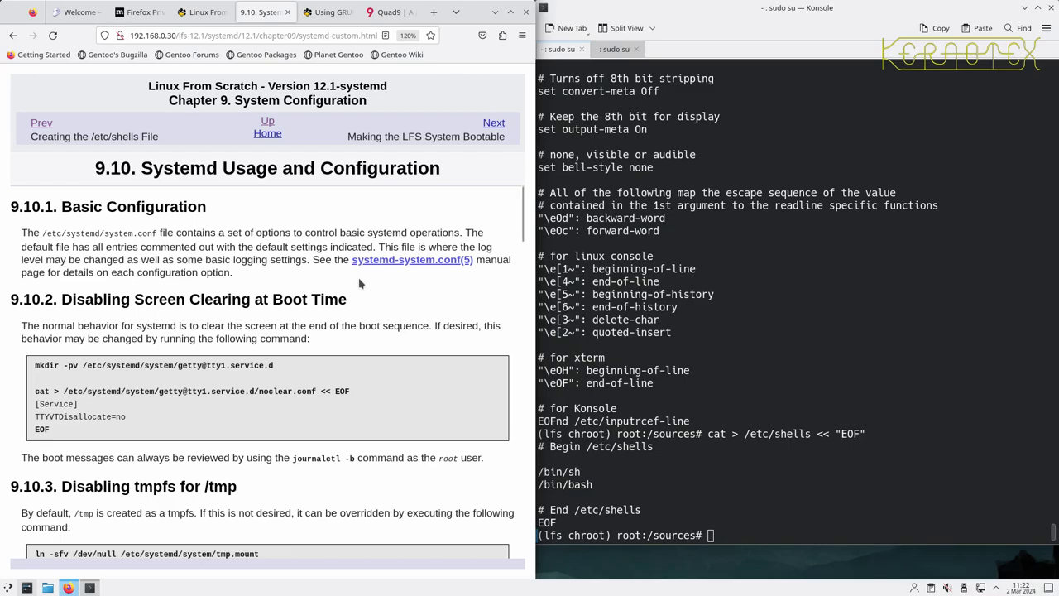
mouse_move(295, 276)
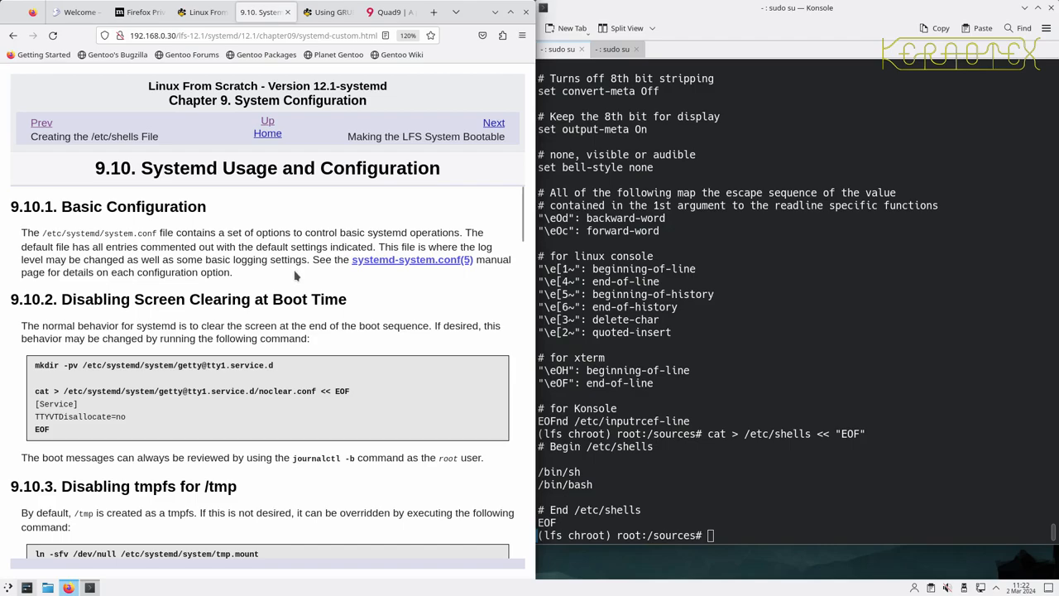
mouse_move(172, 305)
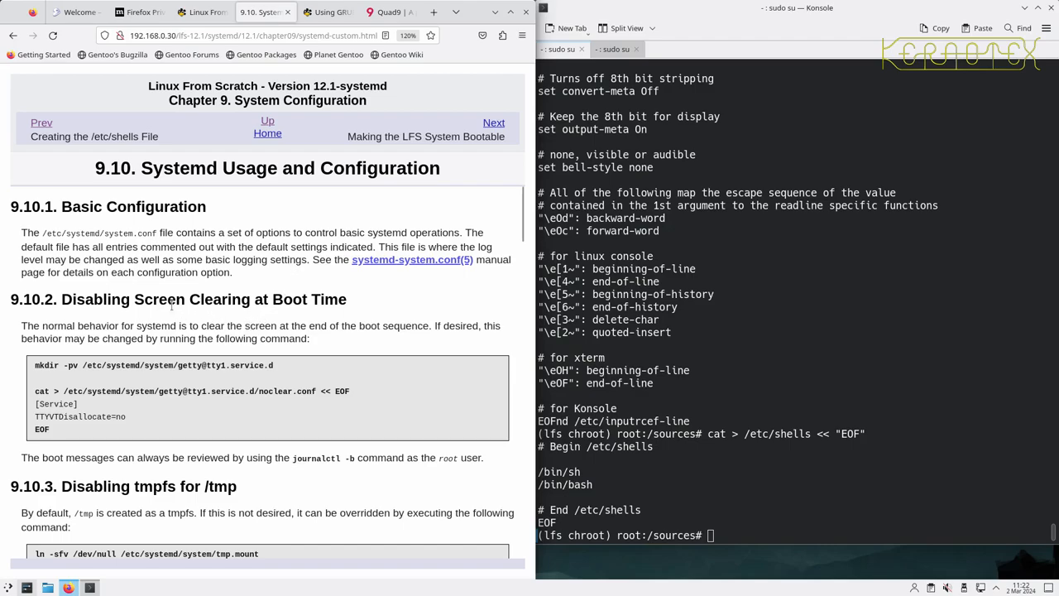
mouse_move(252, 321)
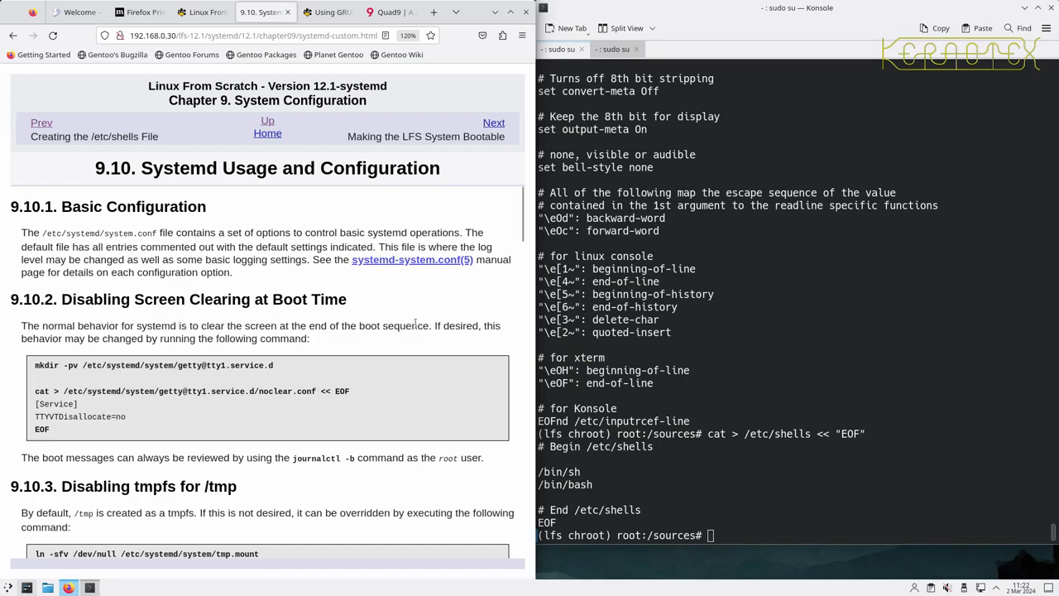
mouse_move(281, 356)
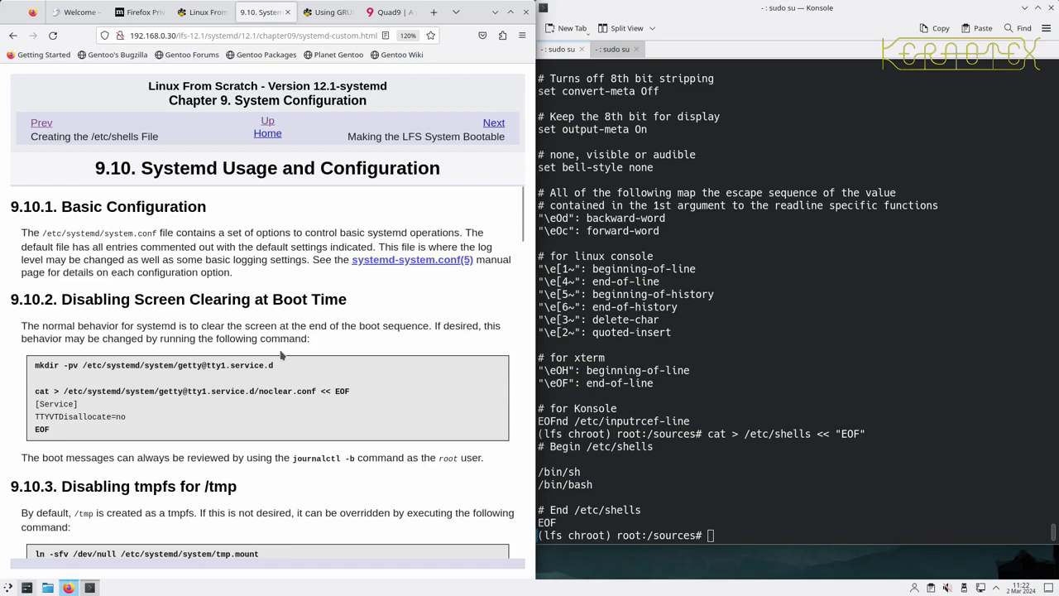
mouse_move(171, 353)
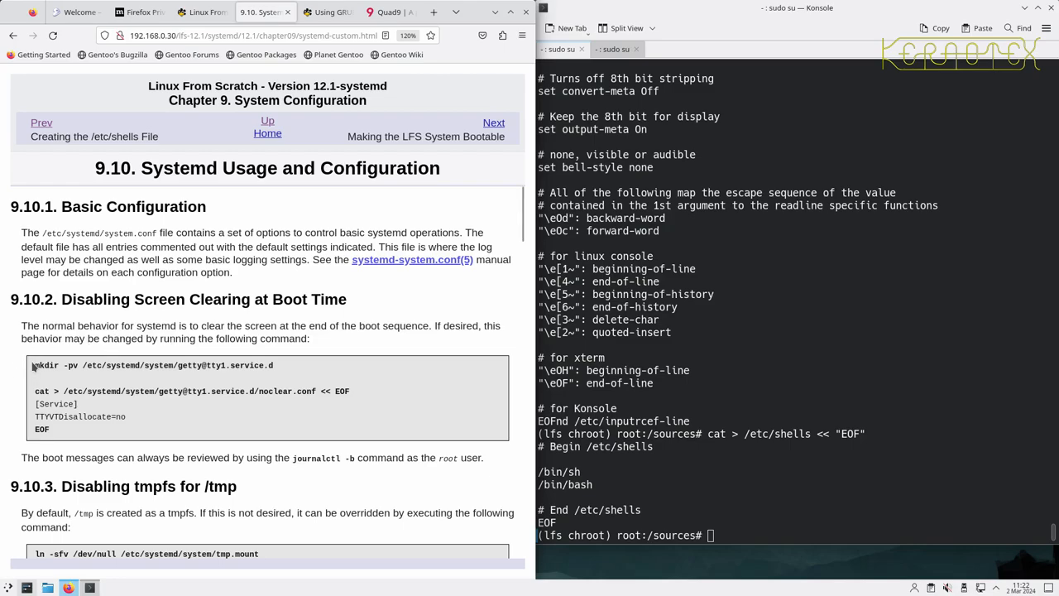
triple_click(153, 365)
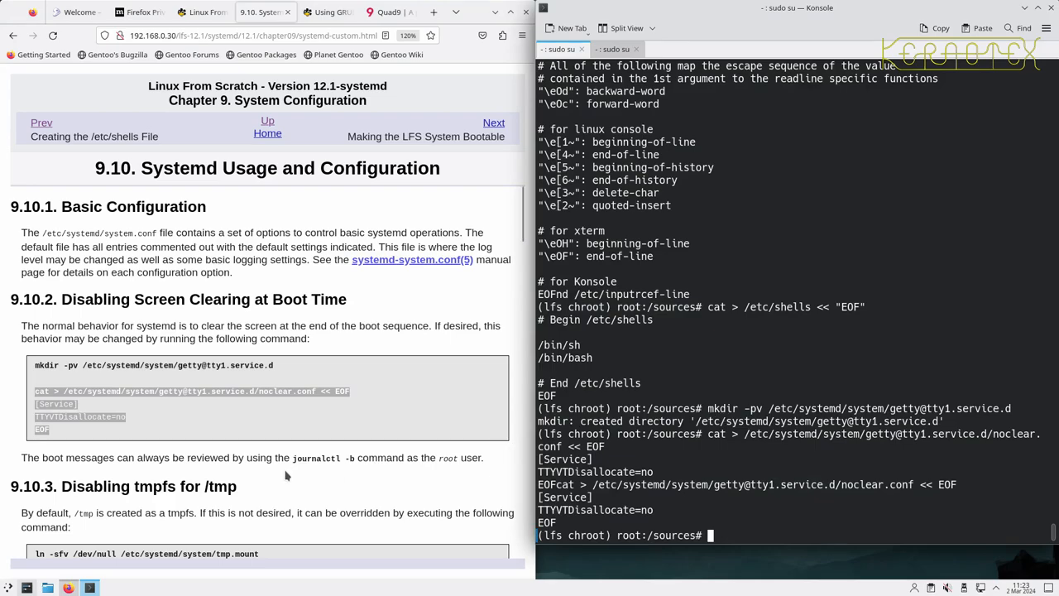
mouse_move(93, 470)
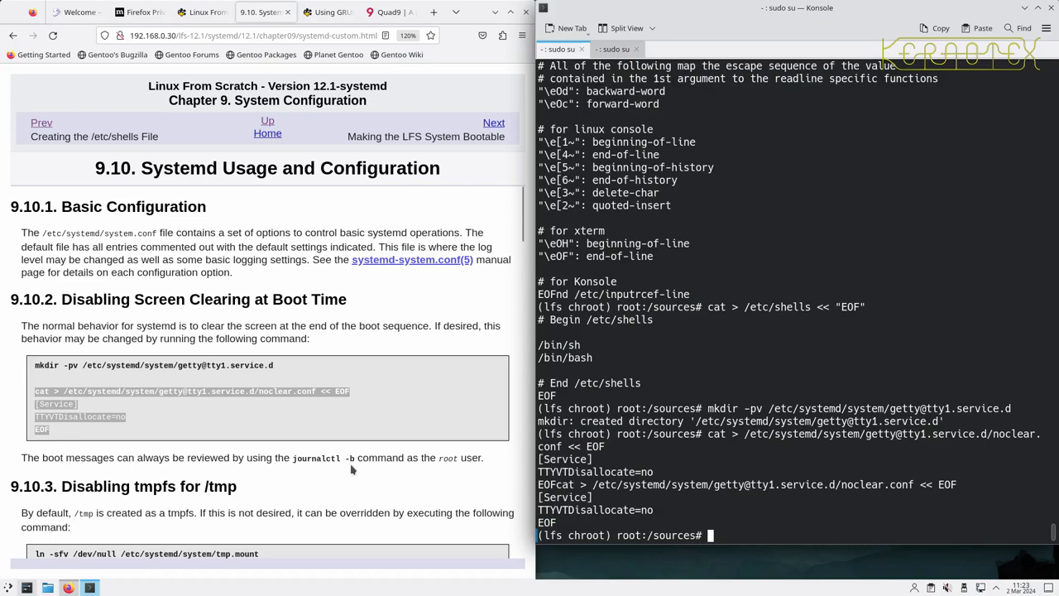
mouse_move(336, 480)
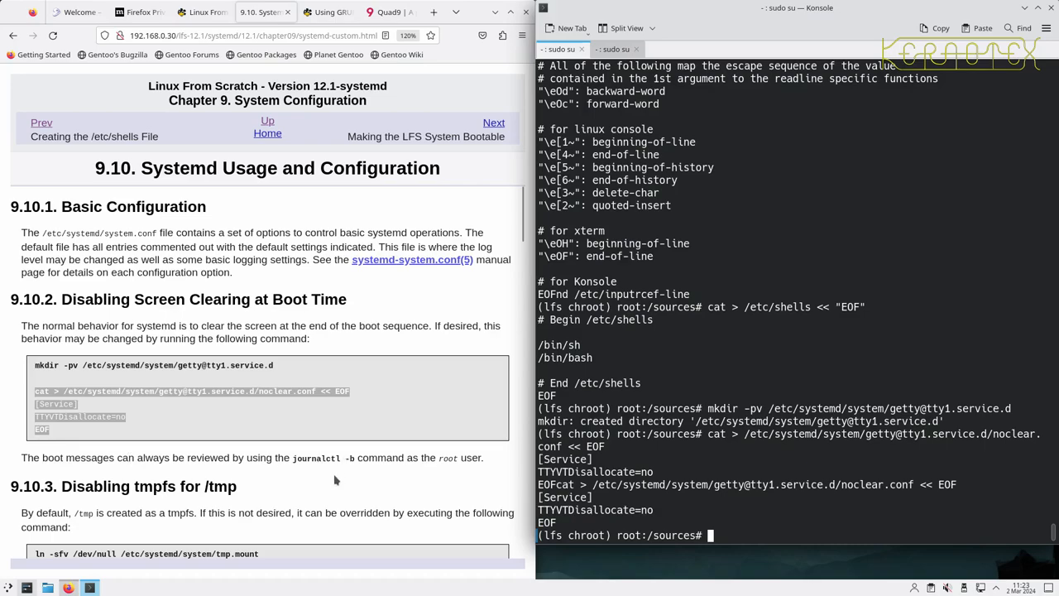
Scroll the LFS guide past 'Disabling tmpfs for /tmp' to section 9.10.4 on automatic file creation
scroll("down", 3)
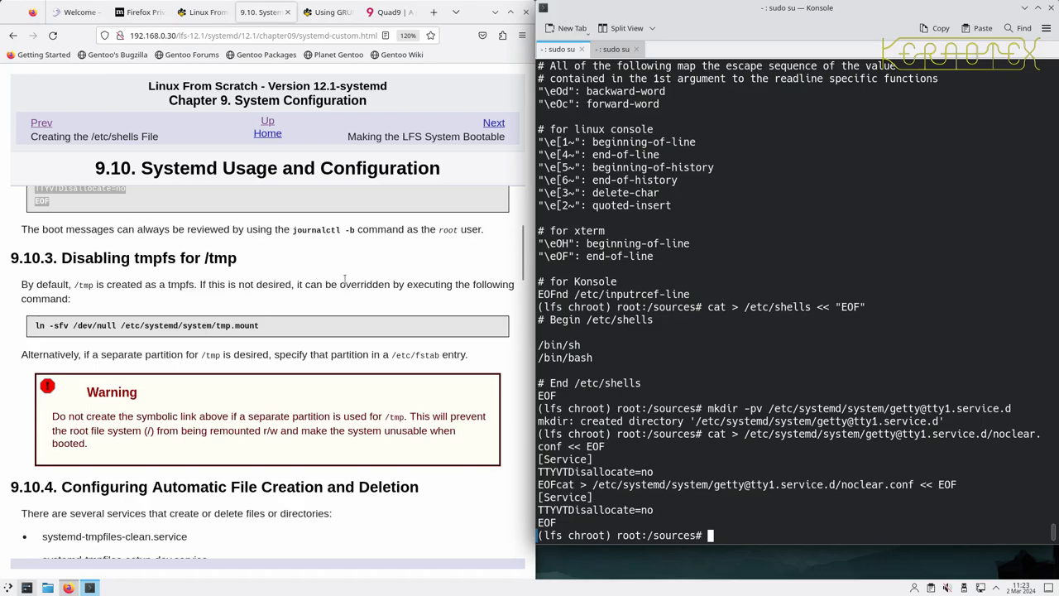
mouse_move(406, 301)
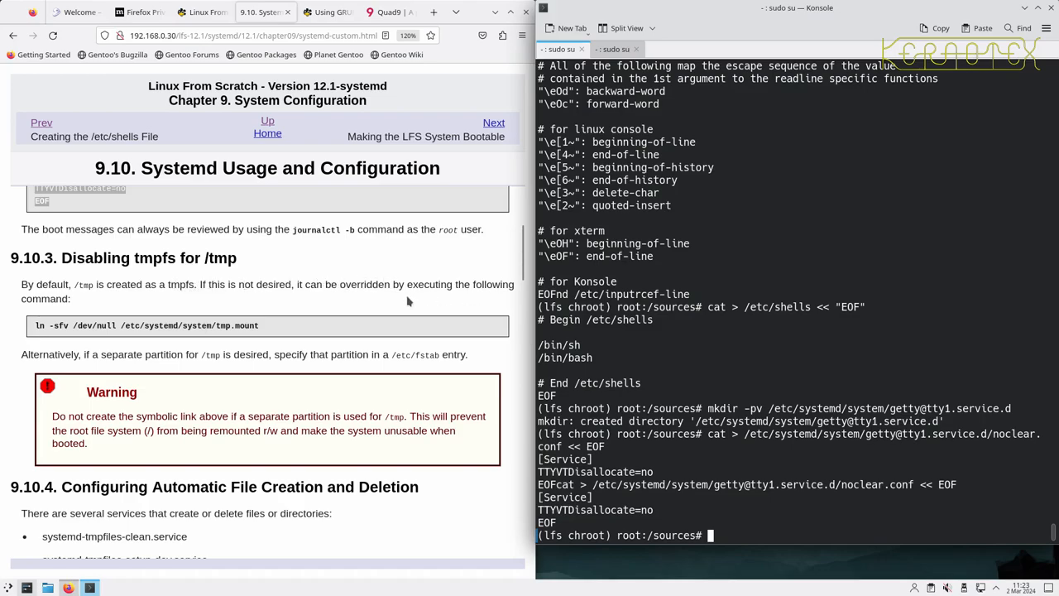
mouse_move(145, 373)
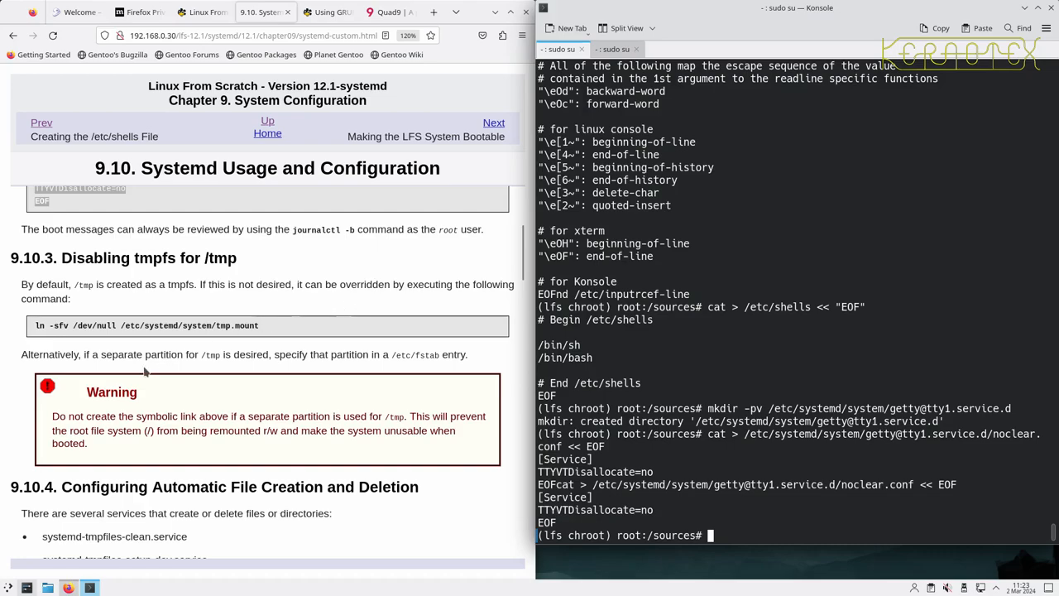
mouse_move(313, 357)
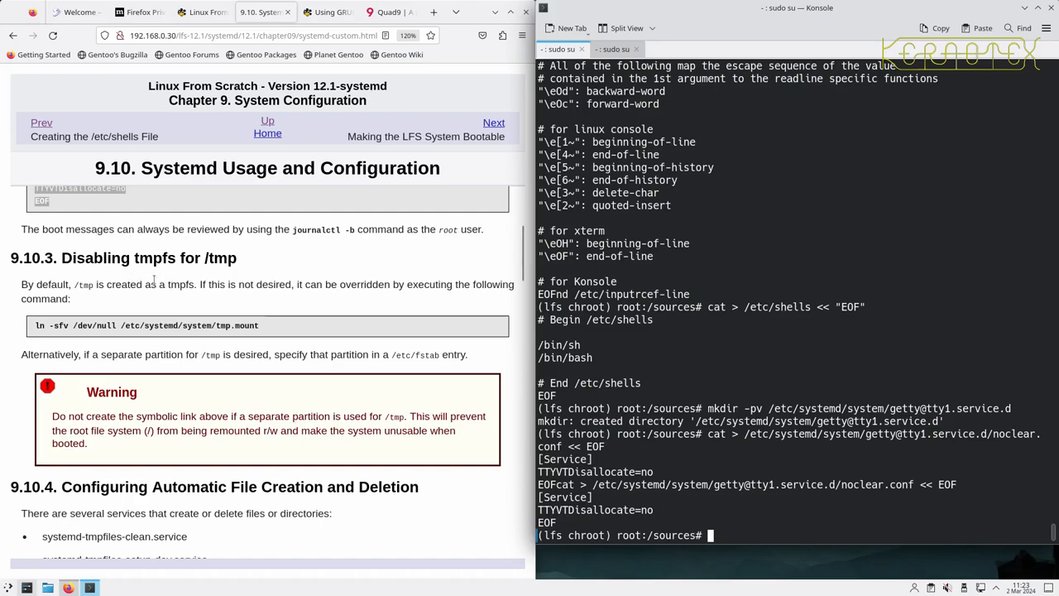
mouse_move(124, 297)
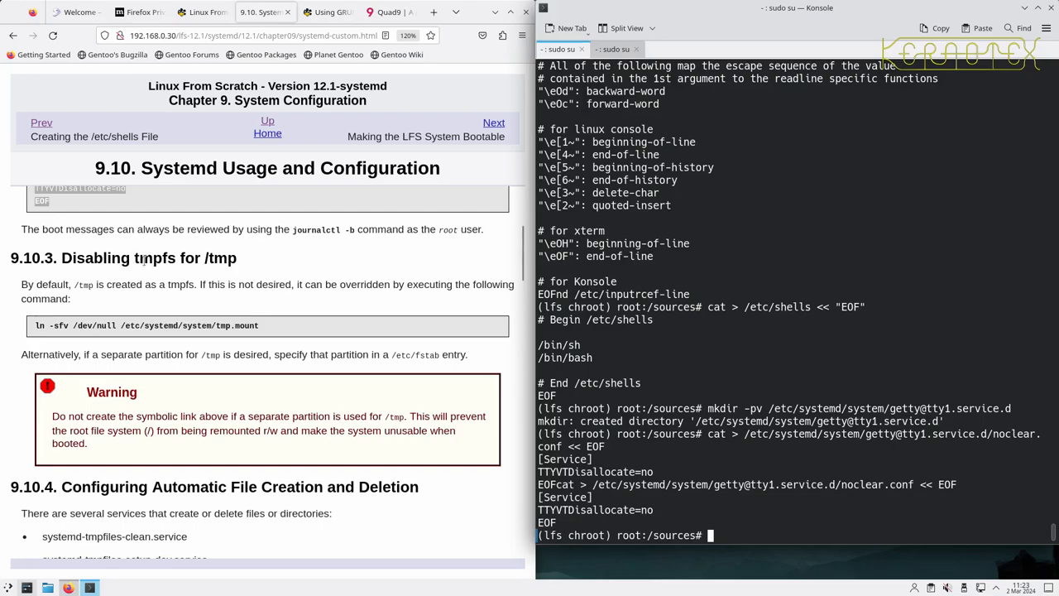
mouse_move(173, 307)
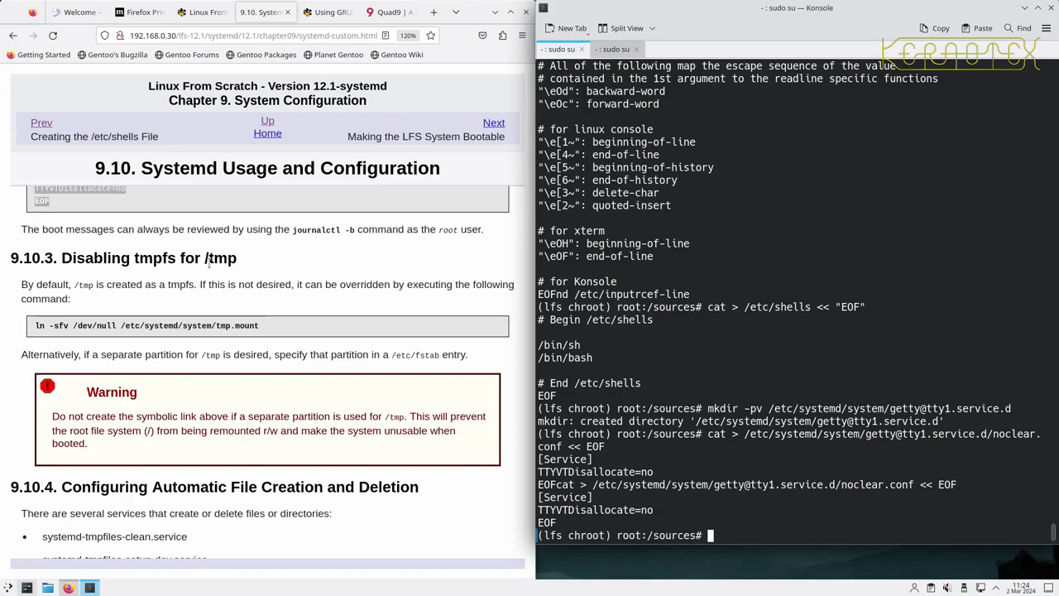
mouse_move(207, 269)
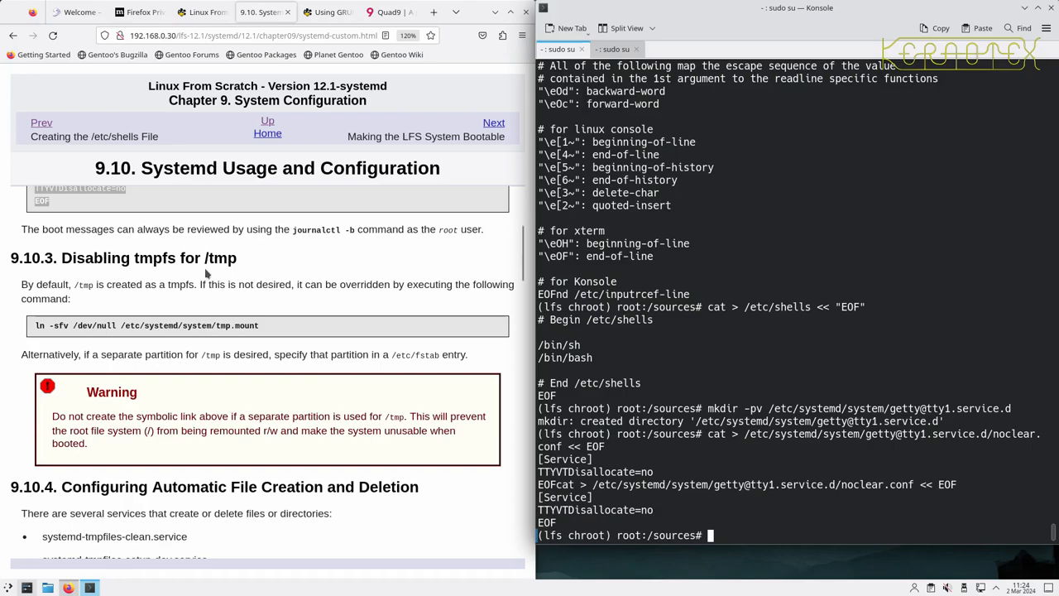
scroll("down", 3)
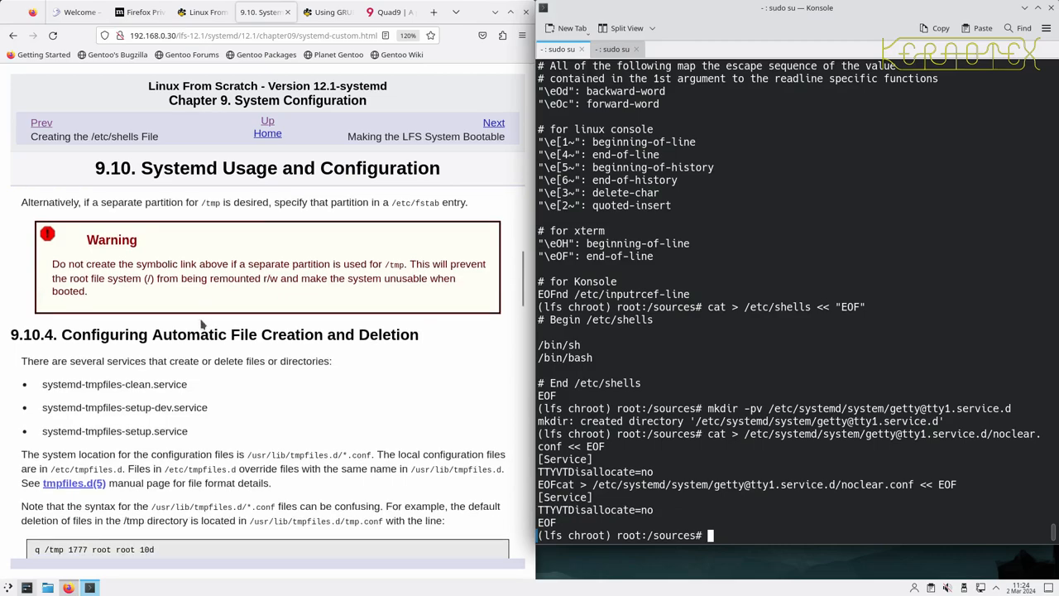
scroll("down", 3)
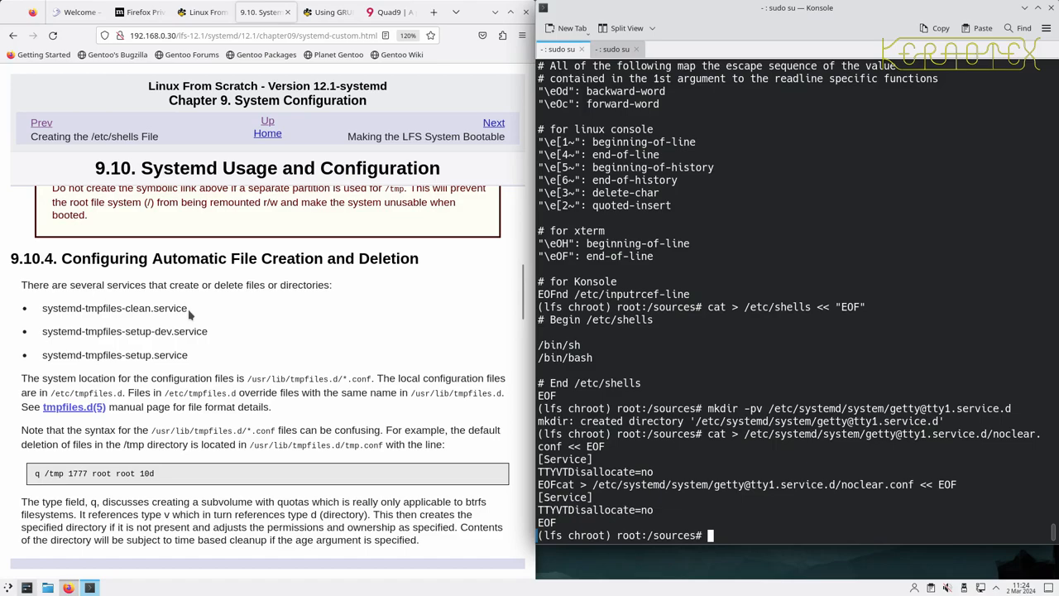
mouse_move(192, 323)
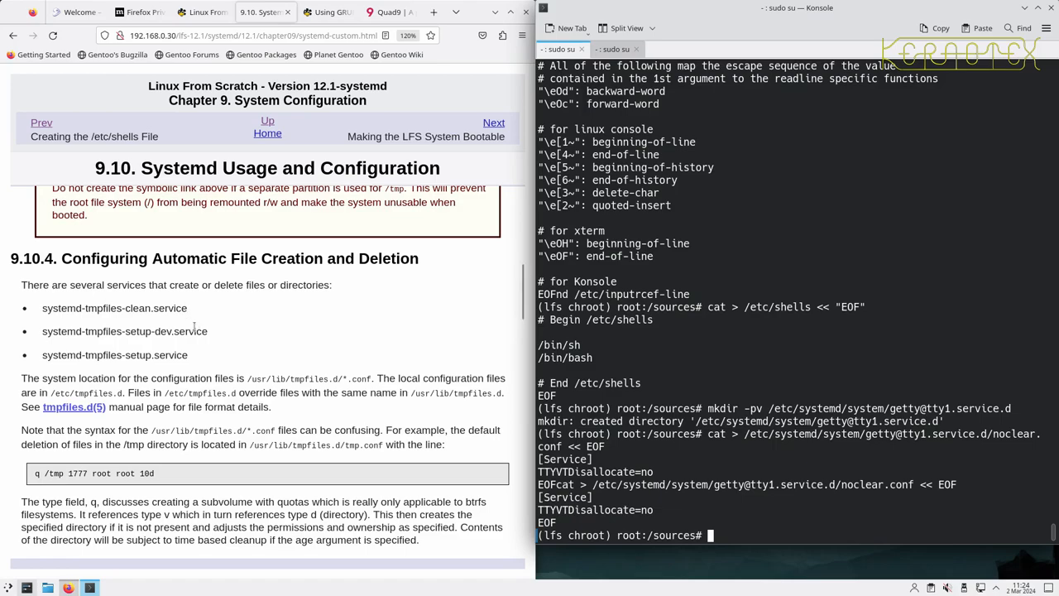
Read through 9.10.5 'Overriding Default Services Behavior' down to 9.10.6 'Debugging the Boot Sequence'
scroll("down", 3)
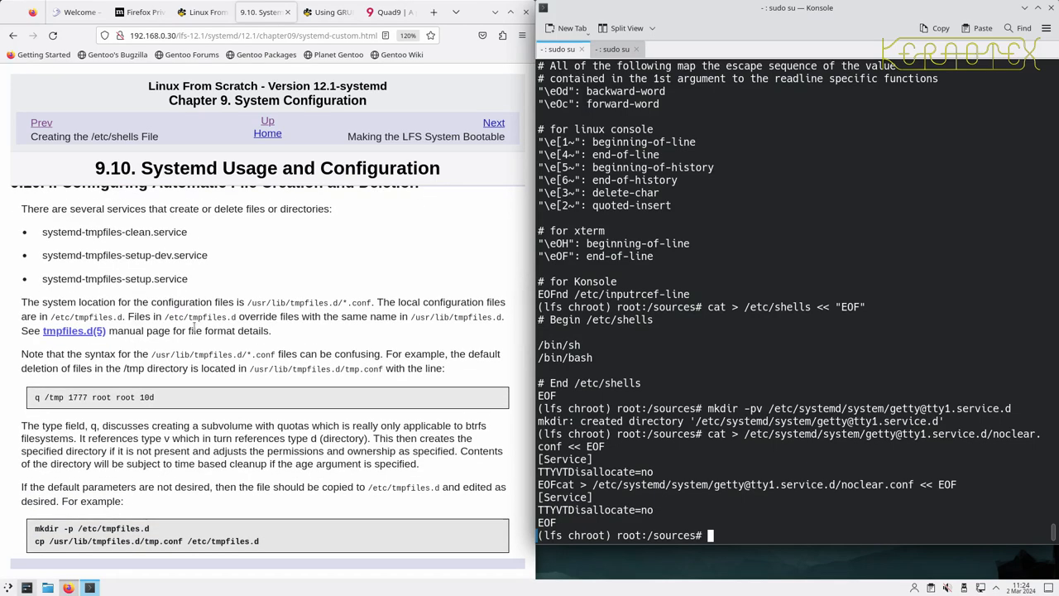
scroll("down", 3)
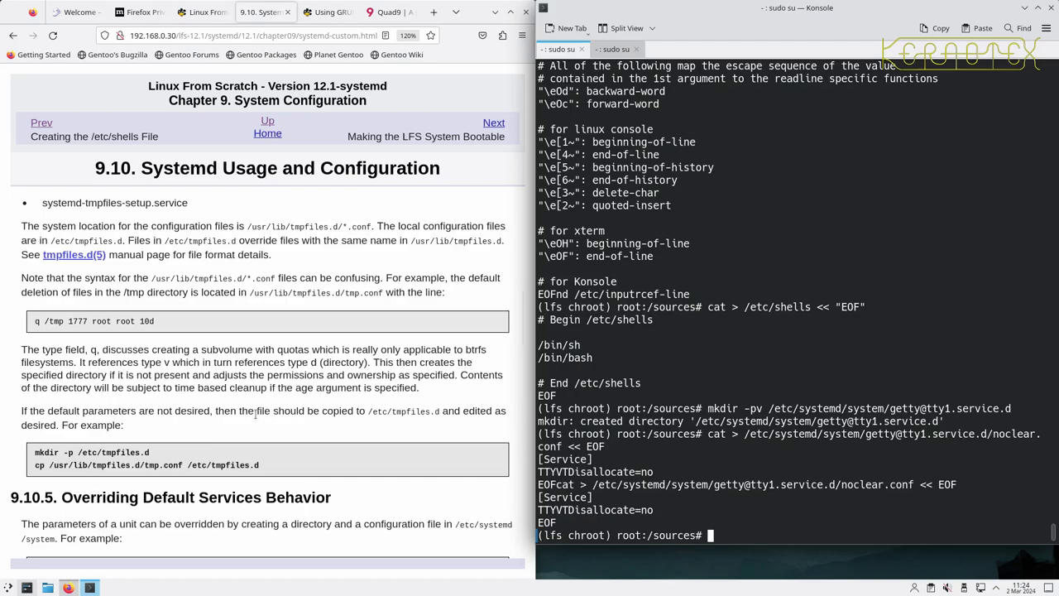
scroll("down", 3)
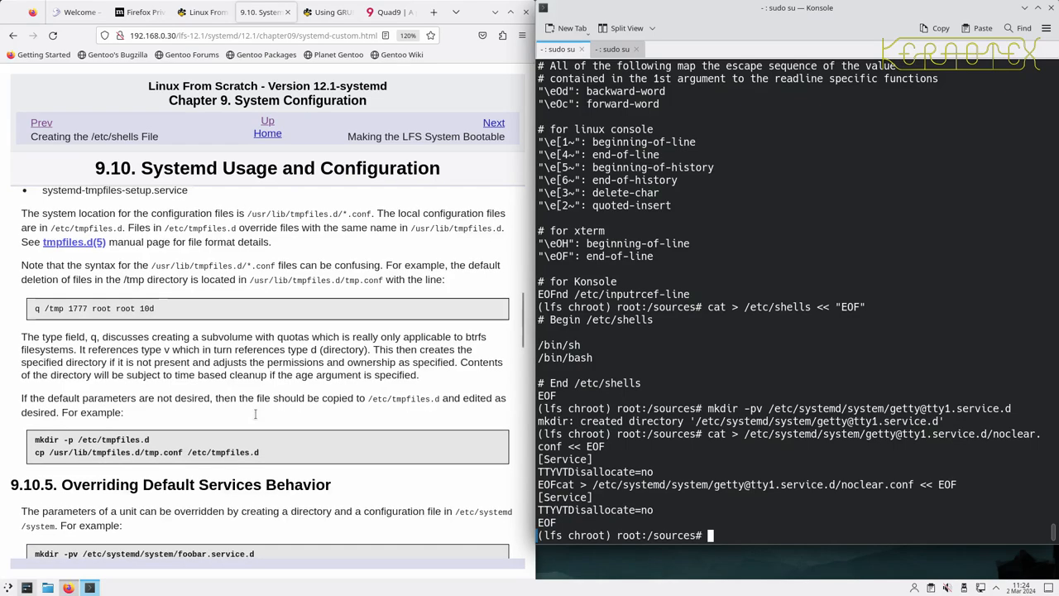
scroll("down", 3)
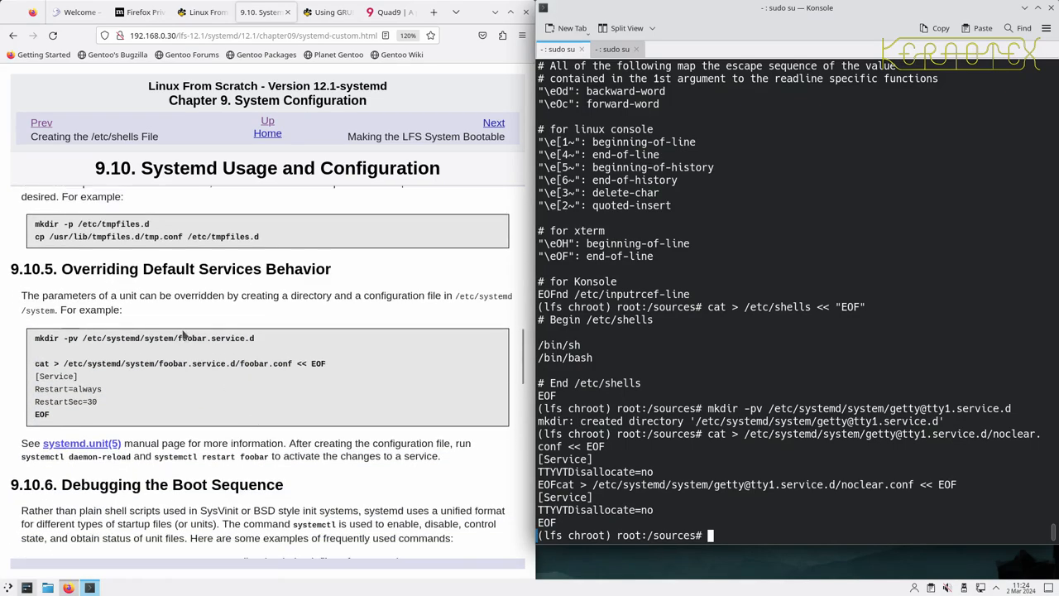
mouse_move(224, 308)
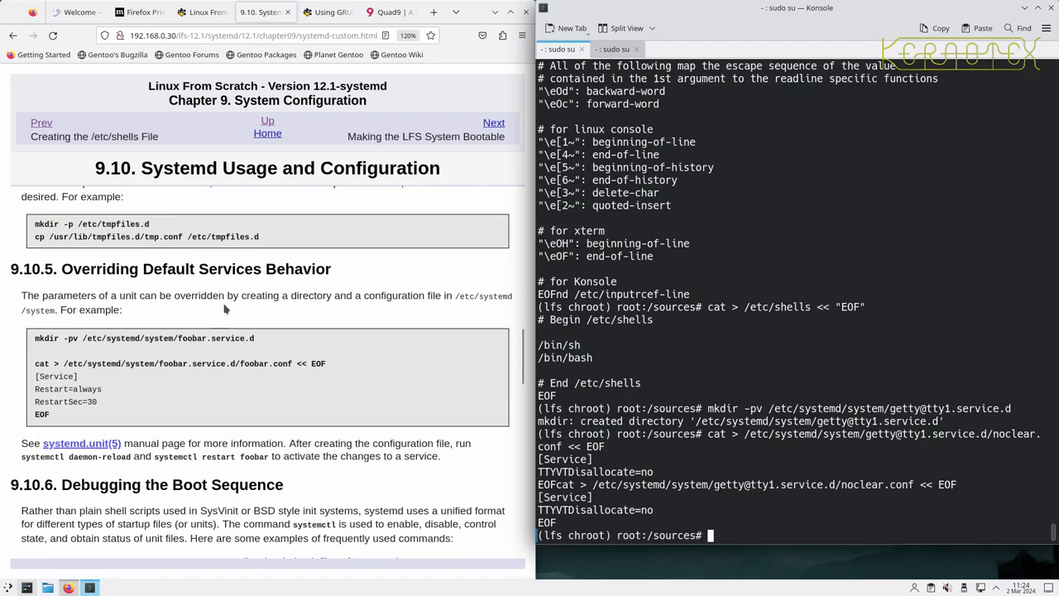
mouse_move(393, 306)
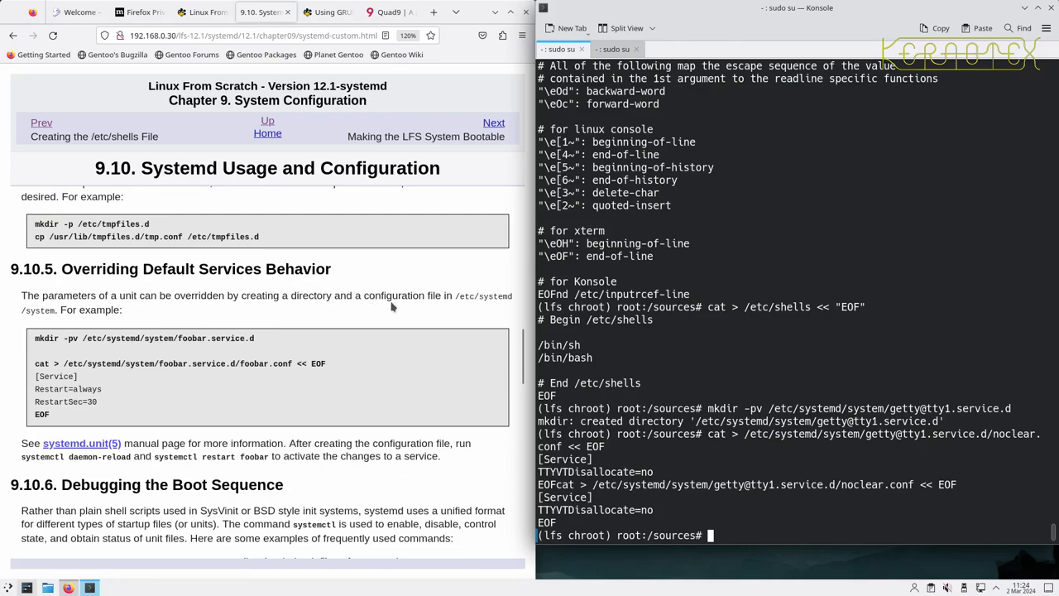
mouse_move(326, 319)
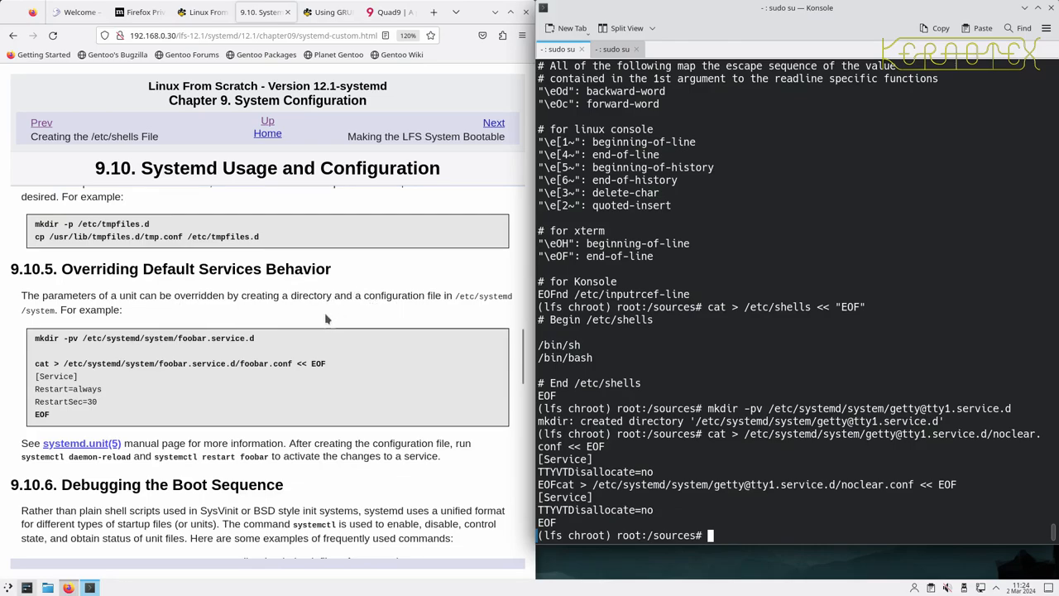
mouse_move(265, 364)
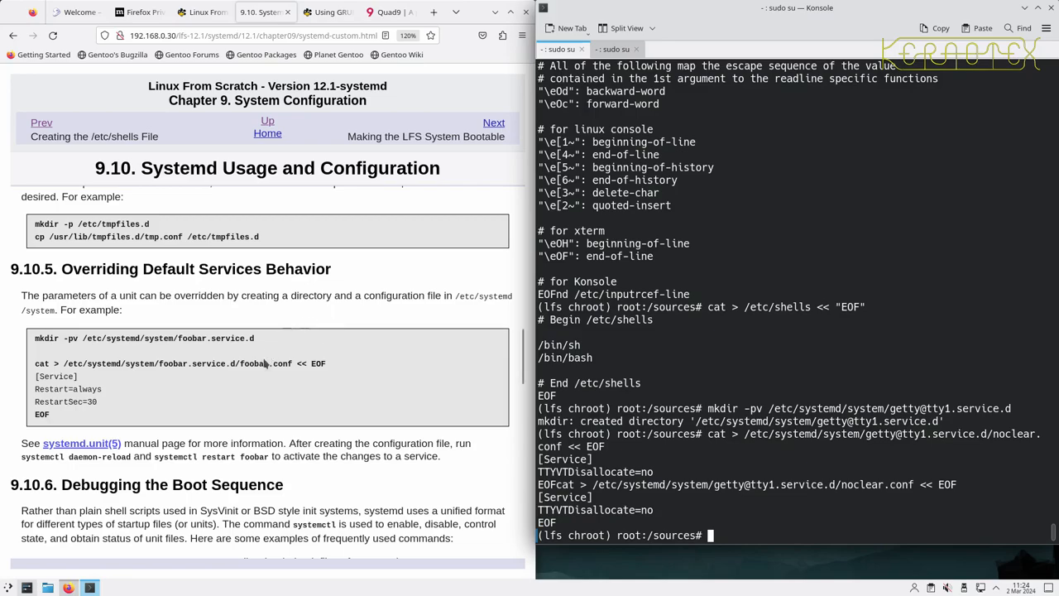
mouse_move(229, 428)
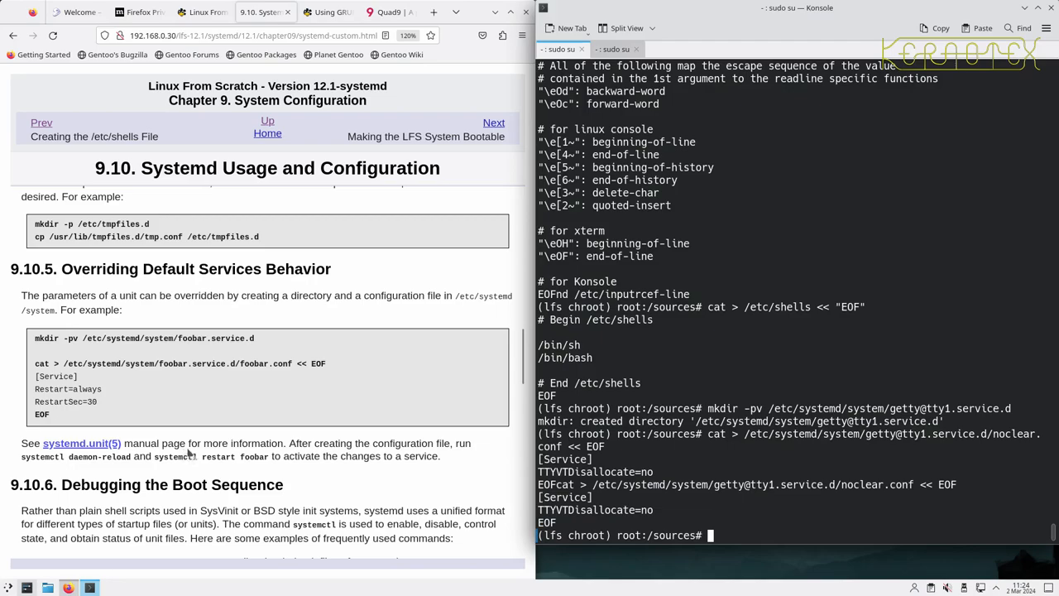
mouse_move(206, 288)
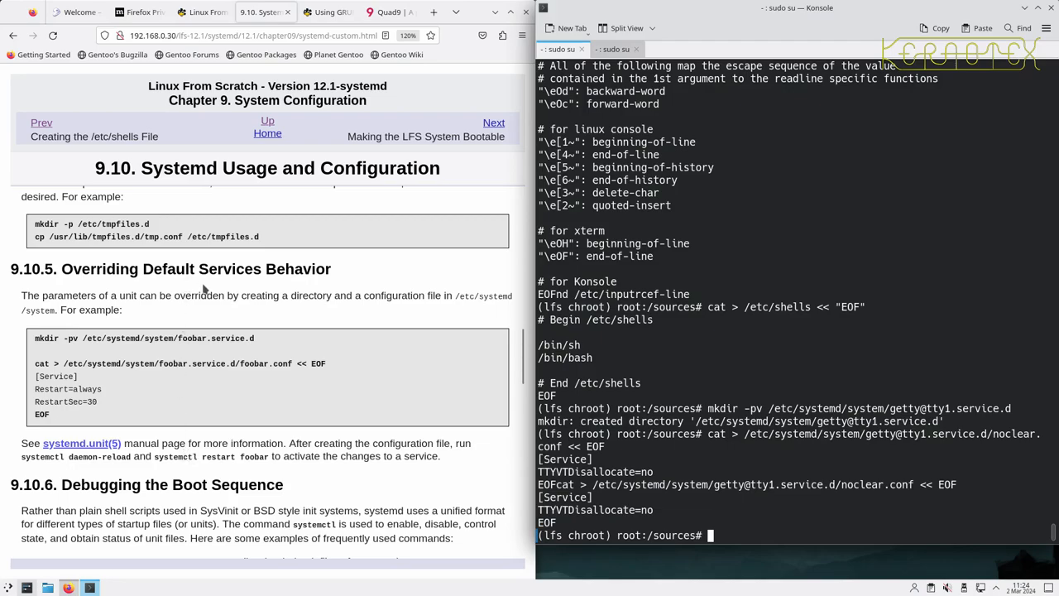
scroll("down", 3)
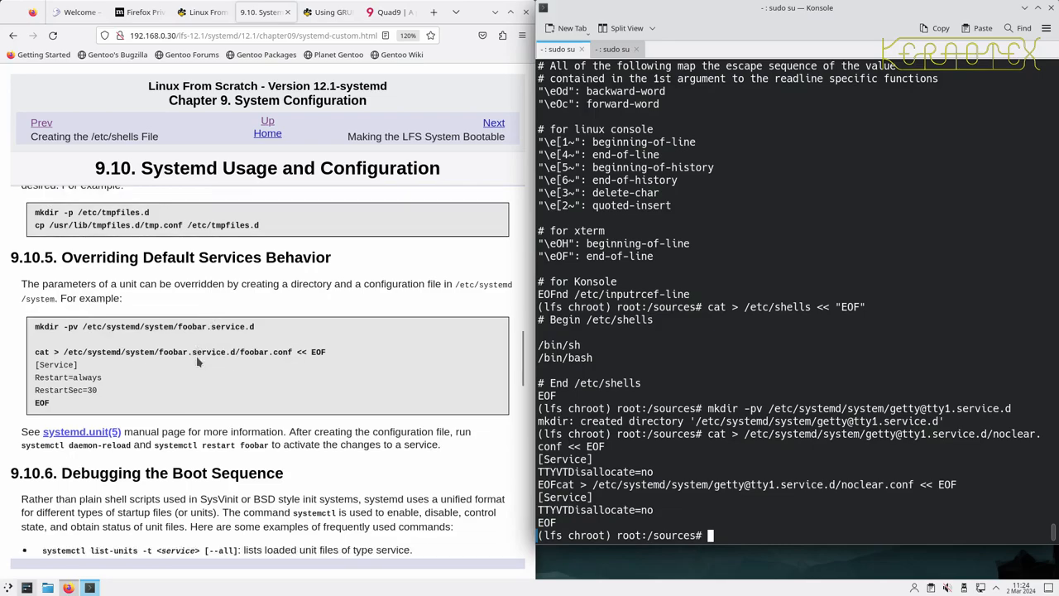
scroll("down", 3)
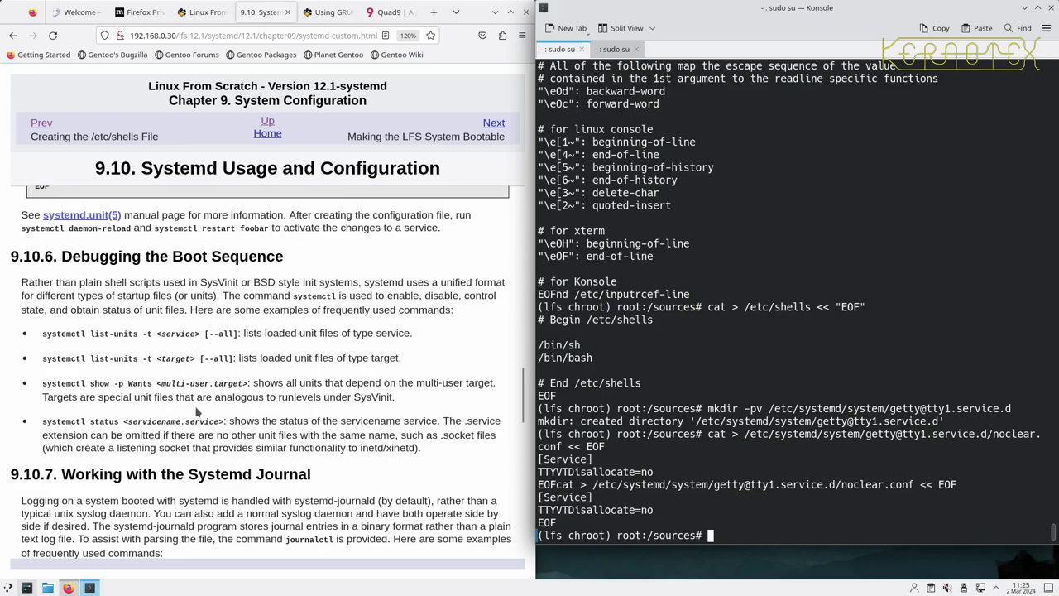
Read the Systemd Journal and Core Dumps sections down to the end of 9.10.9 'Long Running Processes'
scroll("down", 3)
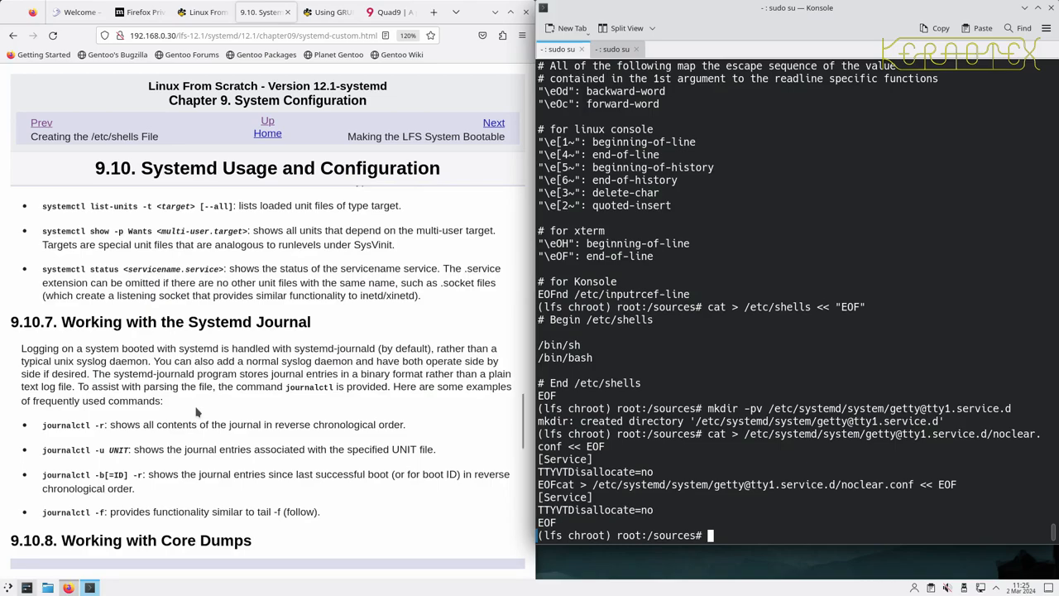
scroll("down", 3)
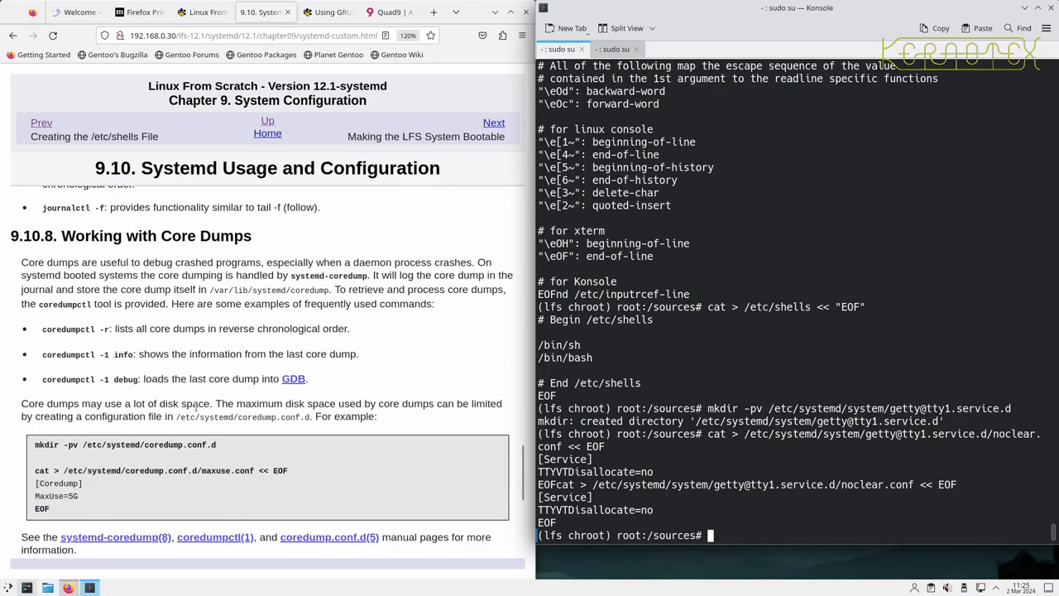
scroll("down", 3)
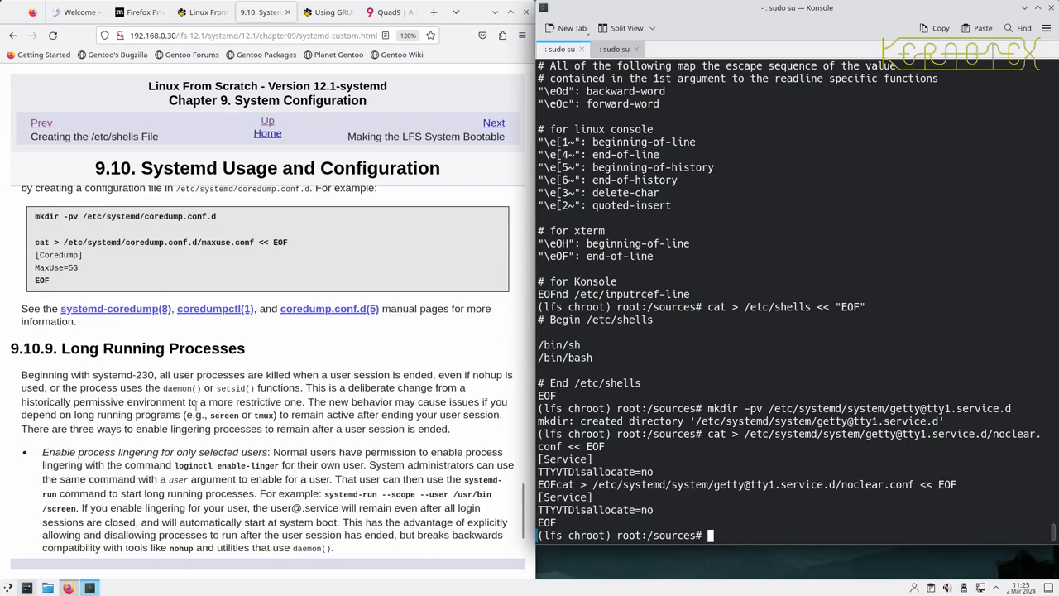
scroll("down", 3)
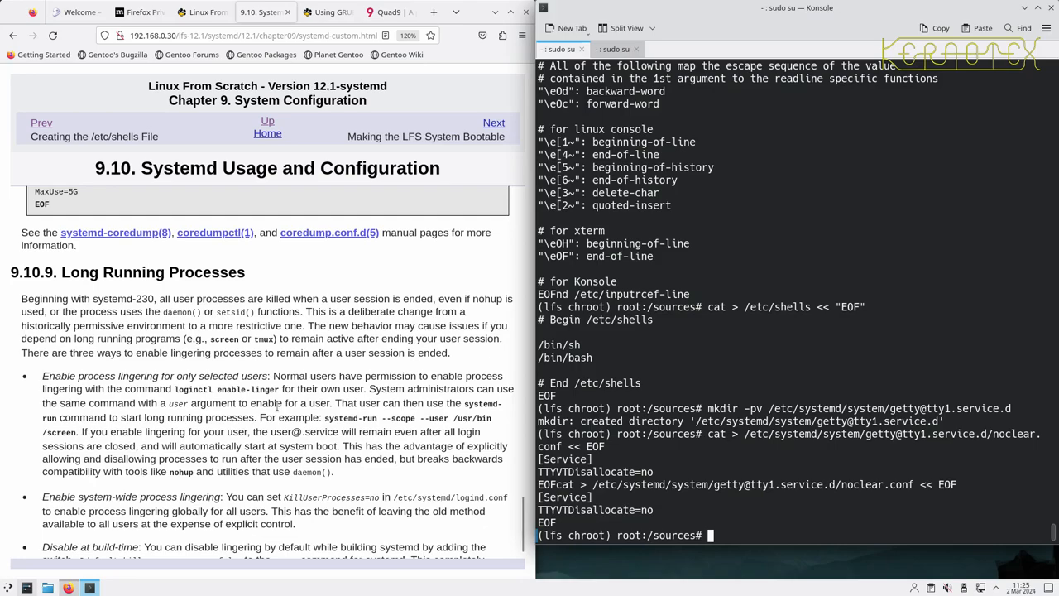
scroll("down", 3)
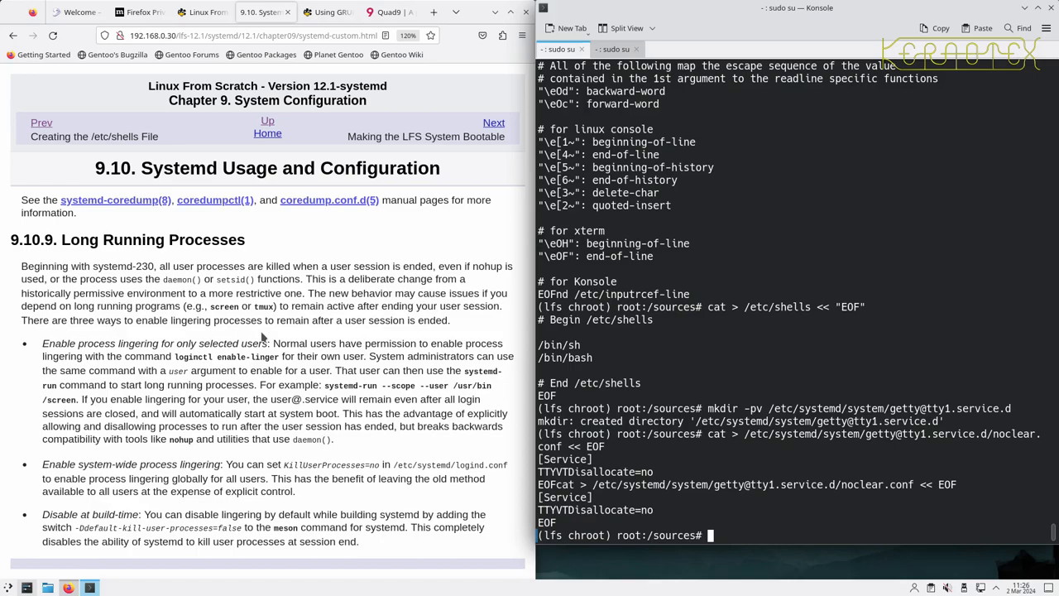
mouse_move(417, 195)
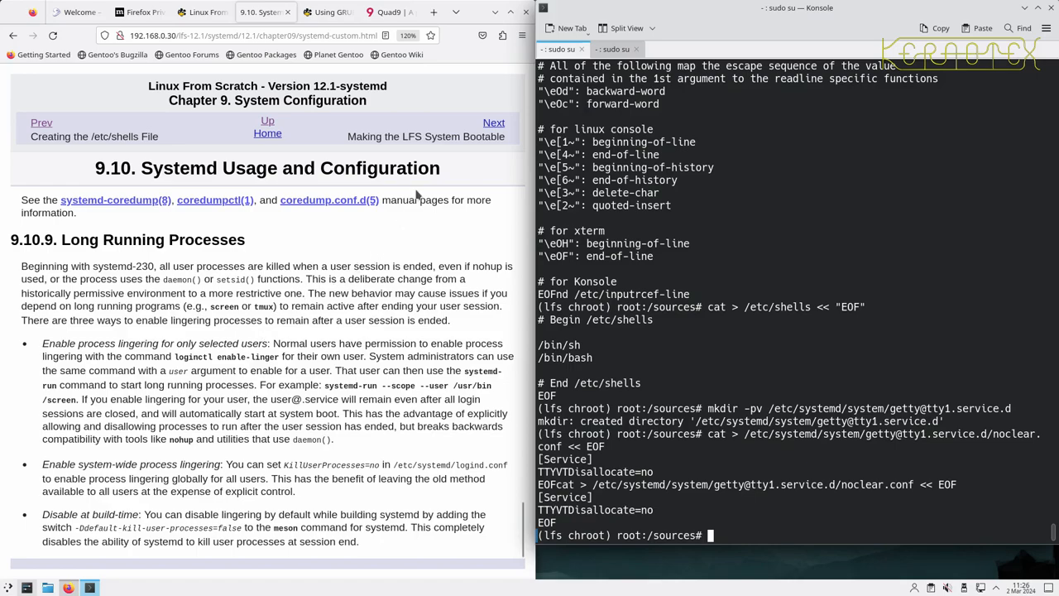